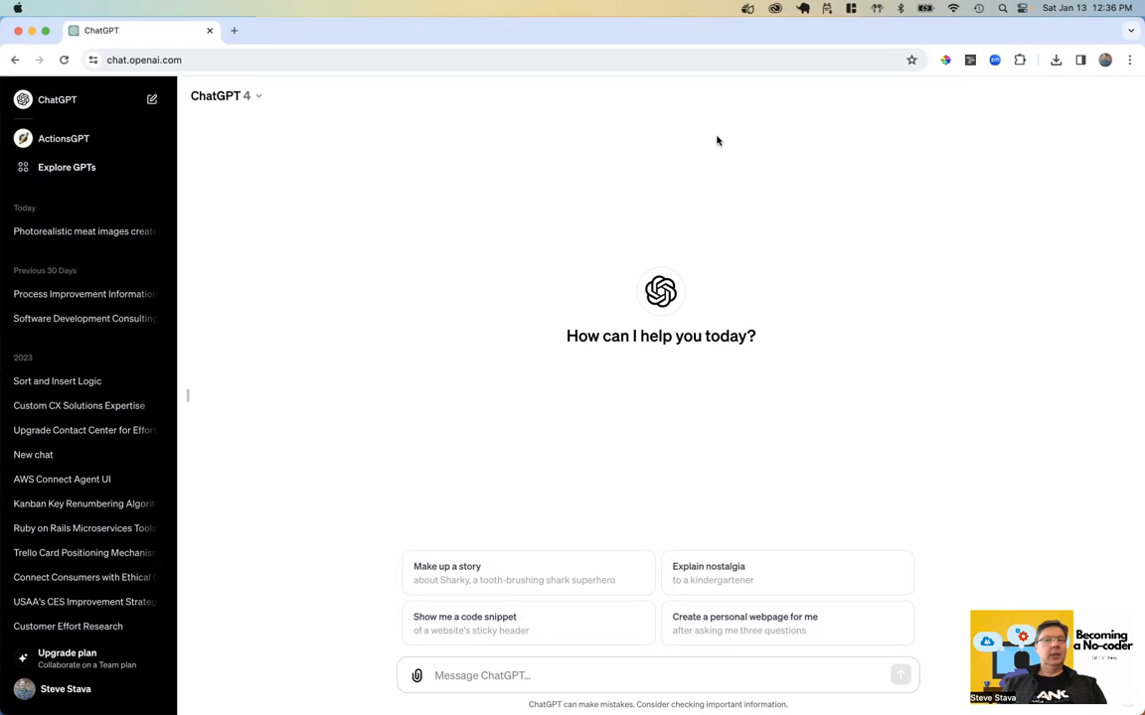
pyautogui.moveTo(626, 158)
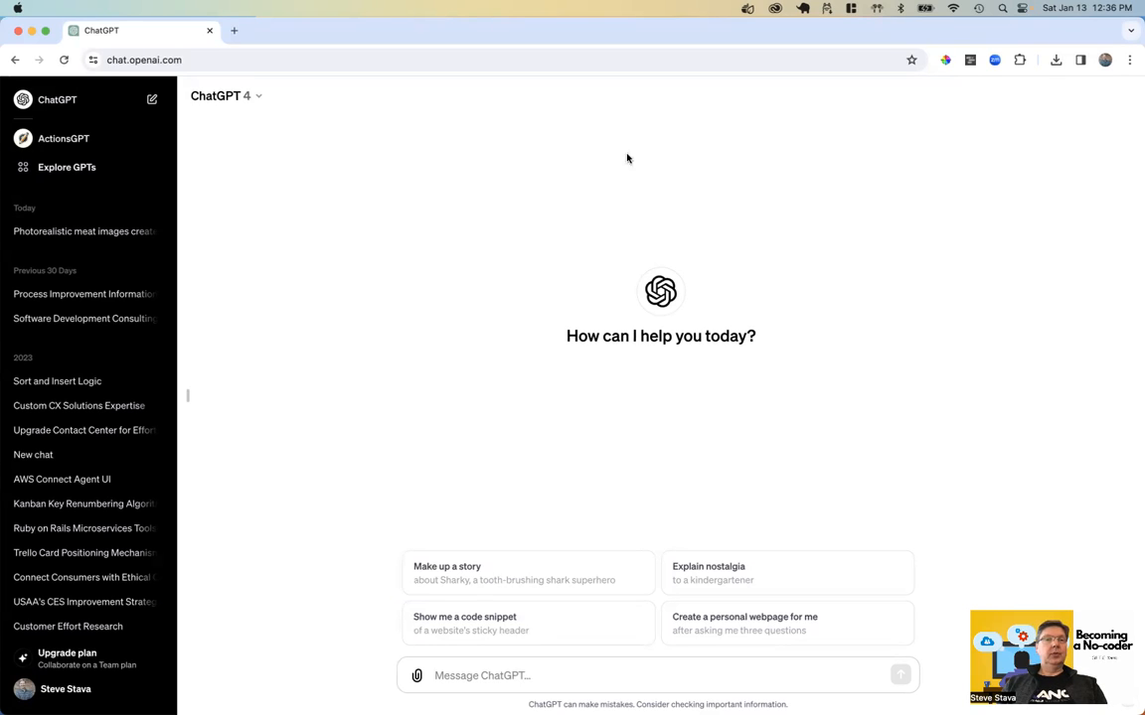
pyautogui.moveTo(432, 187)
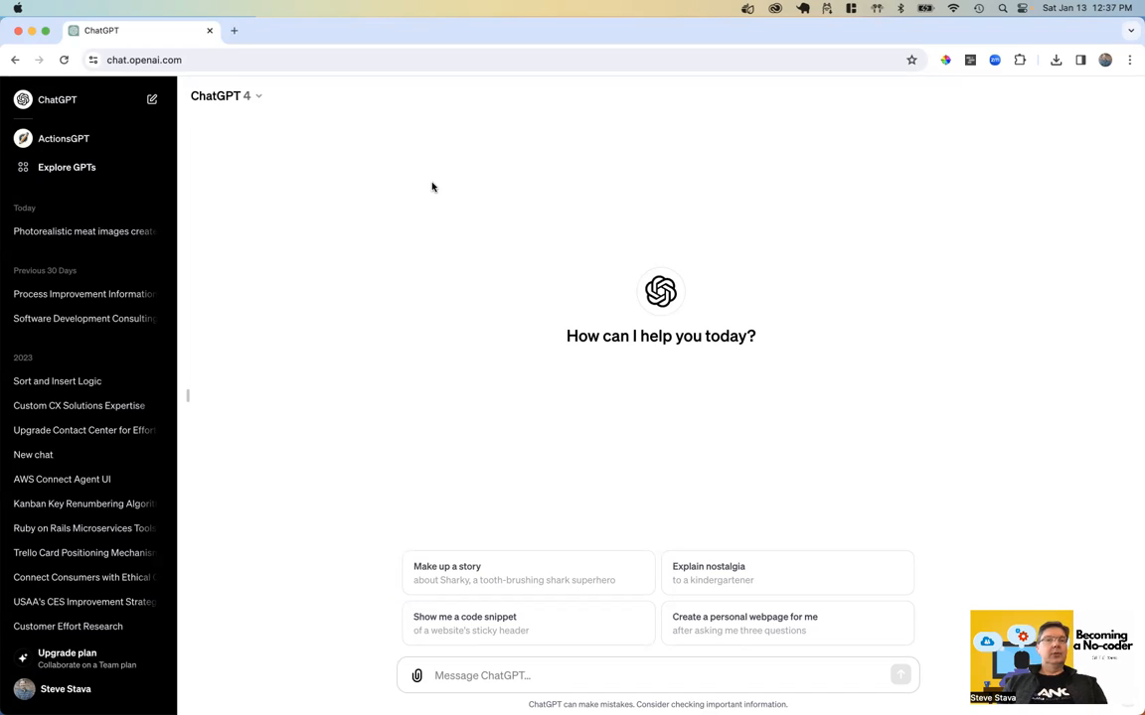
pyautogui.moveTo(346, 362)
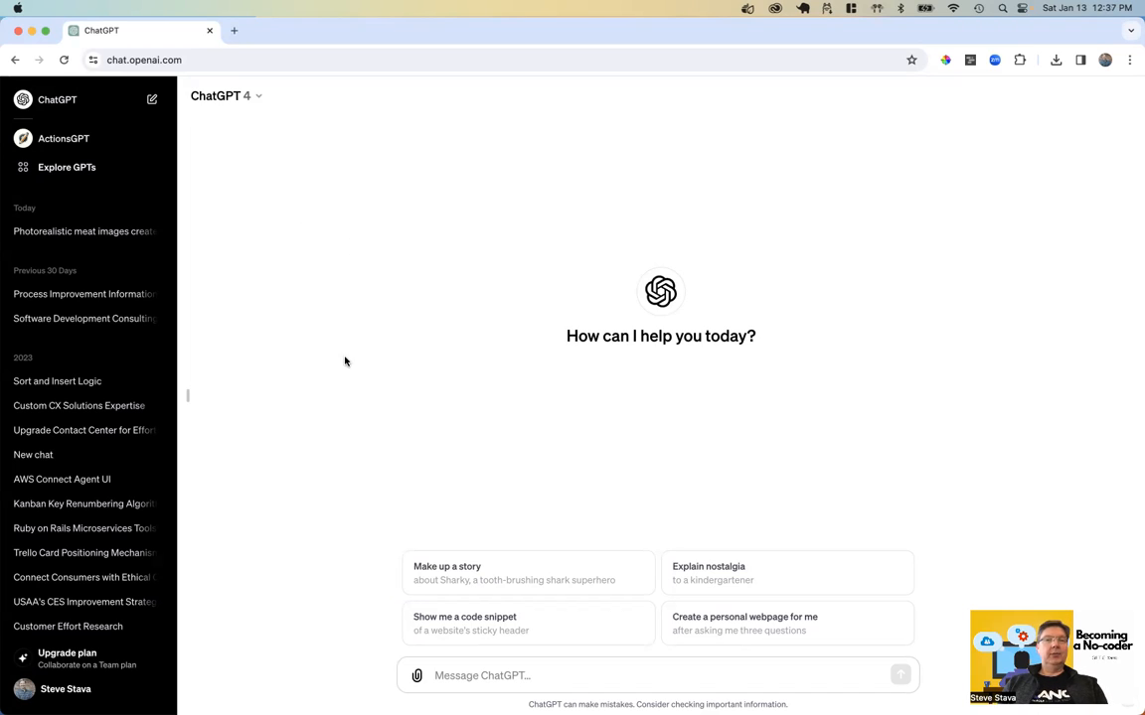
pyautogui.moveTo(363, 209)
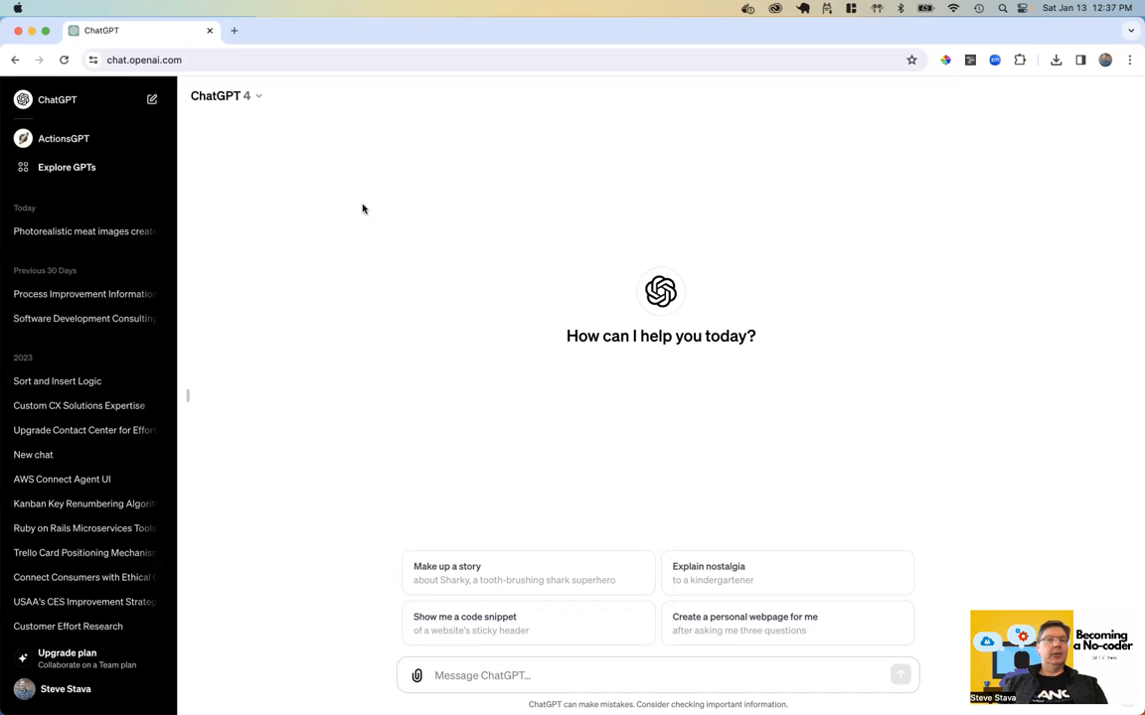
pyautogui.moveTo(82, 161)
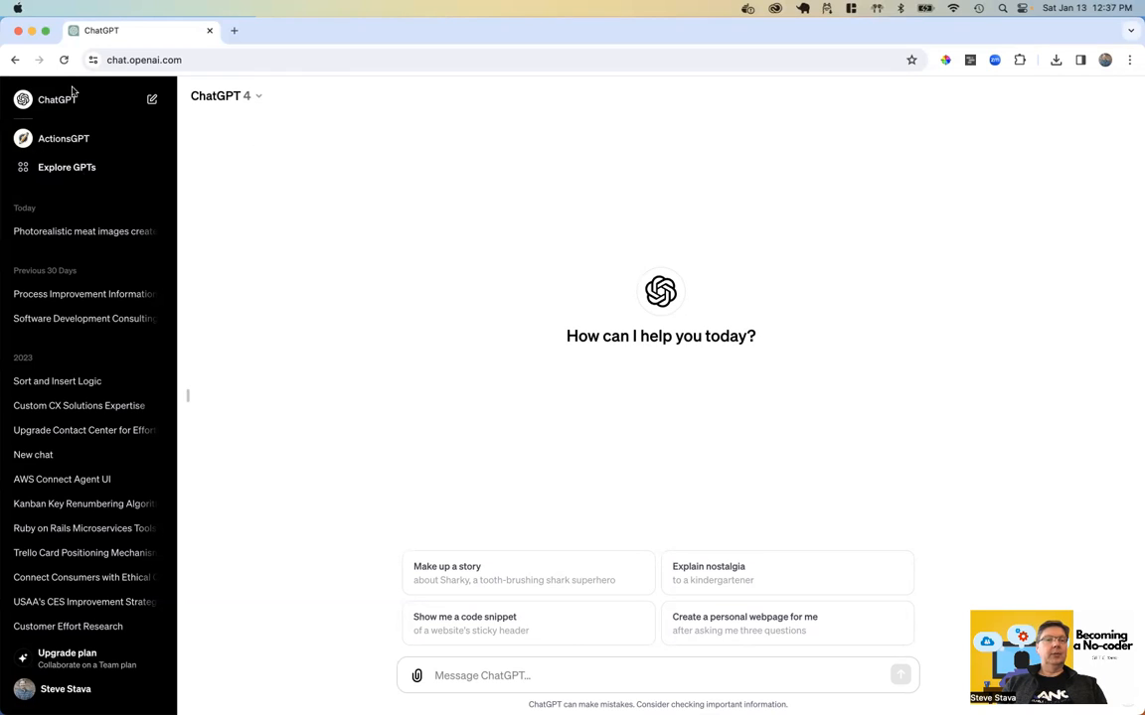
# - Go to Explore GPTs in the sidebar to load the GPTs directory
pyautogui.click(66, 167)
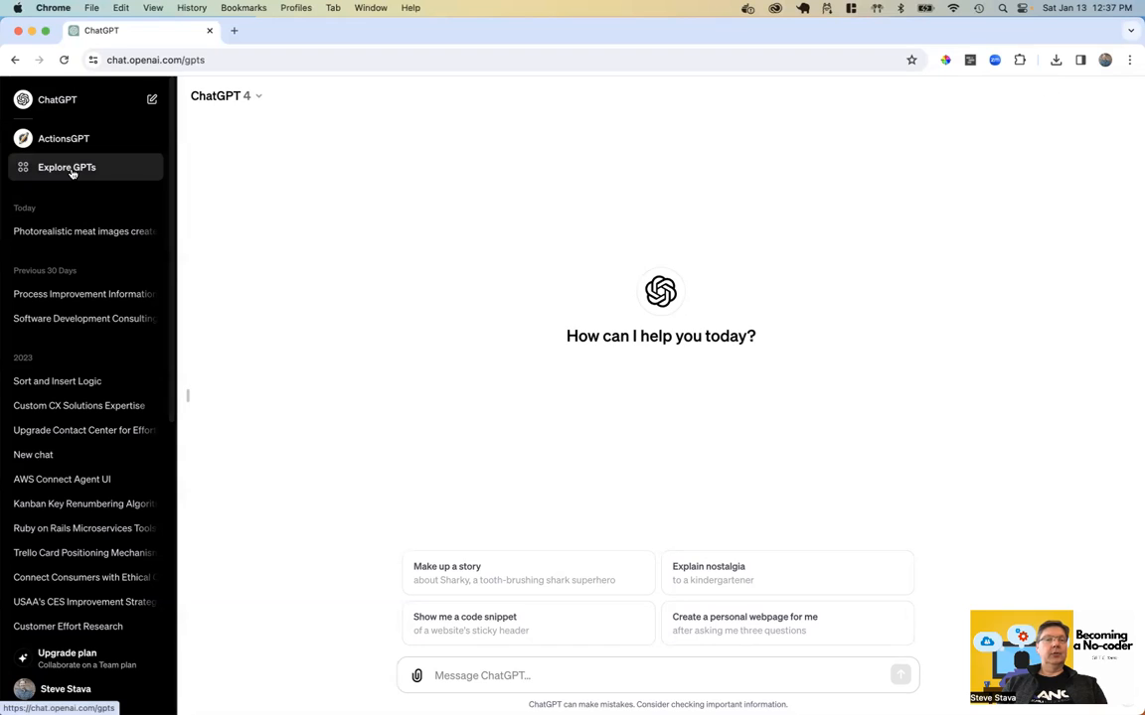
pyautogui.click(67, 166)
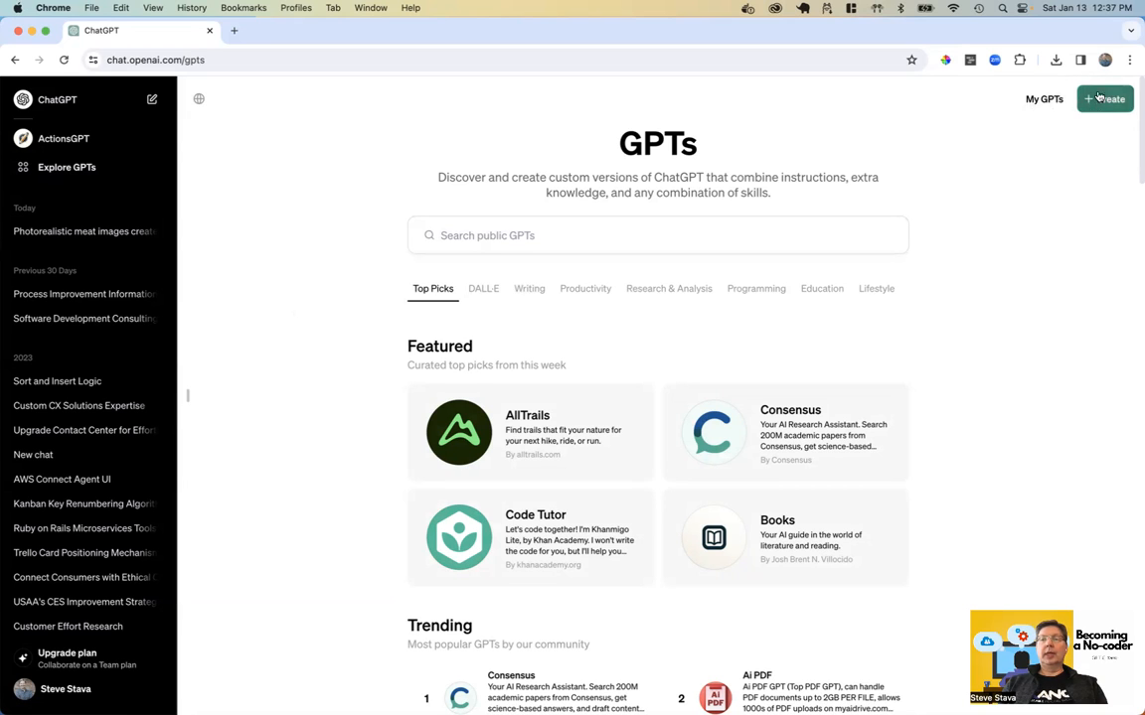
pyautogui.moveTo(998, 230)
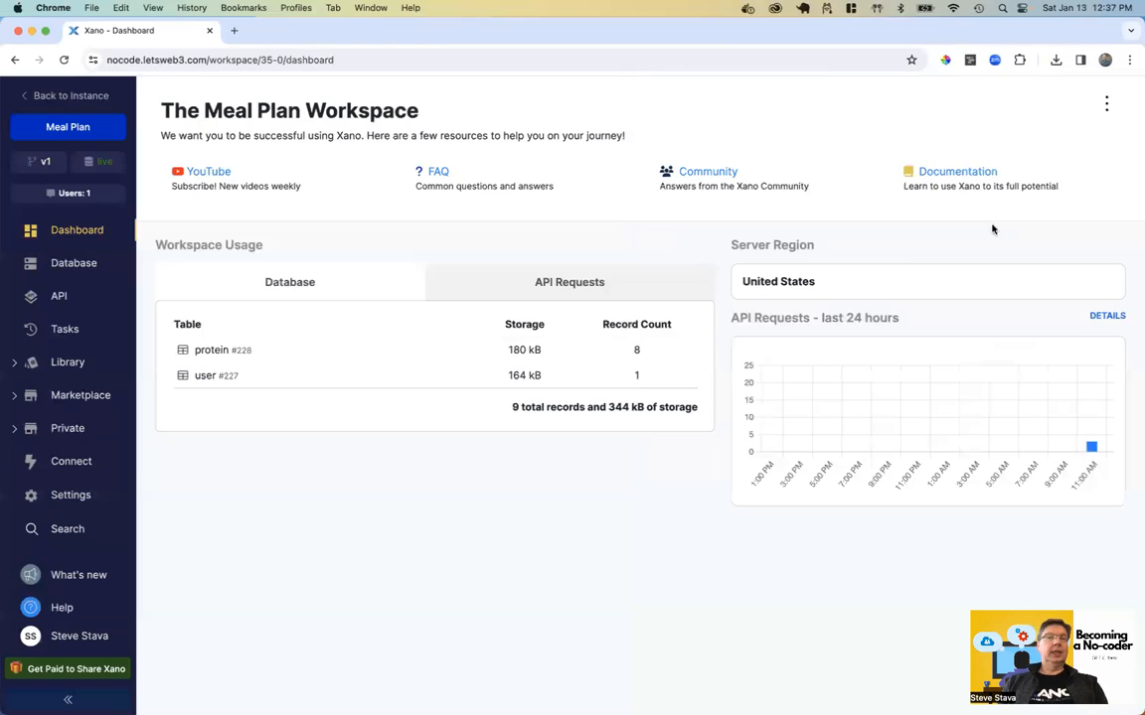
pyautogui.moveTo(494, 157)
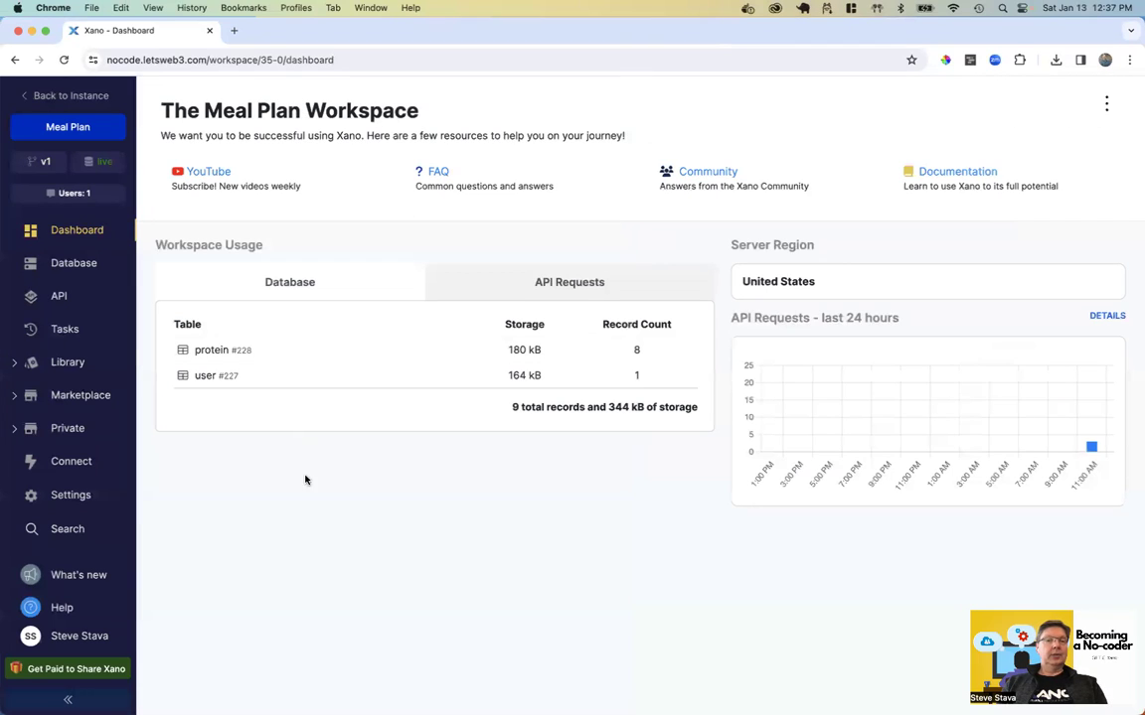
pyautogui.moveTo(271, 460)
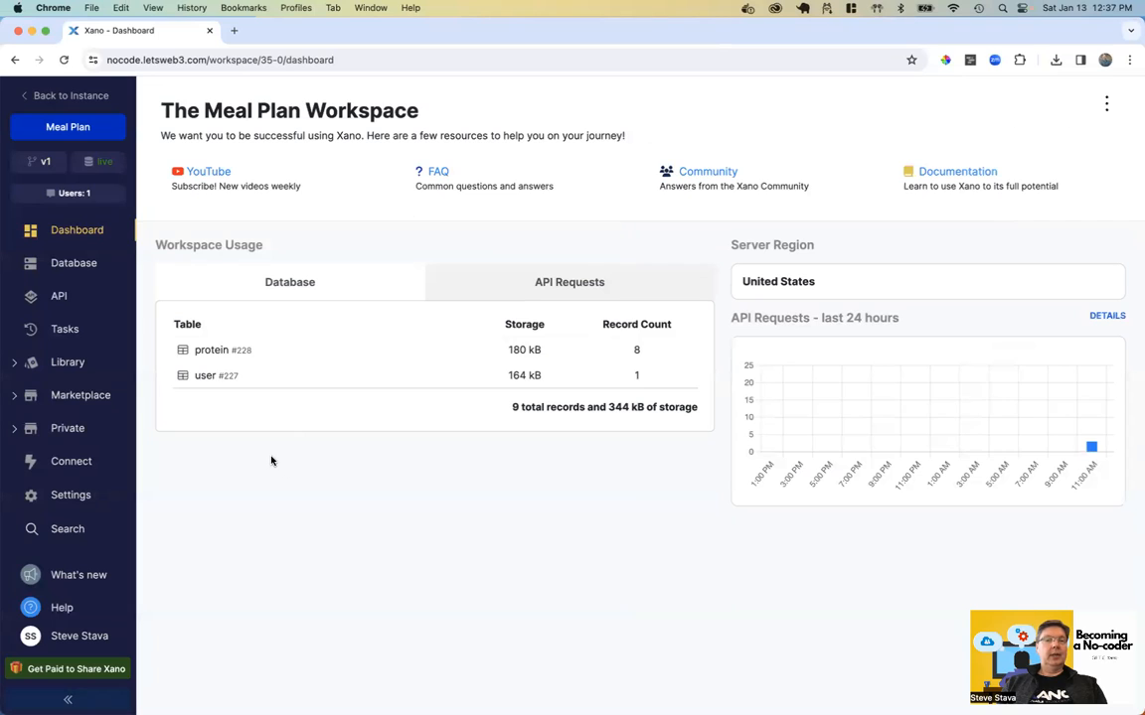
pyautogui.moveTo(296, 380)
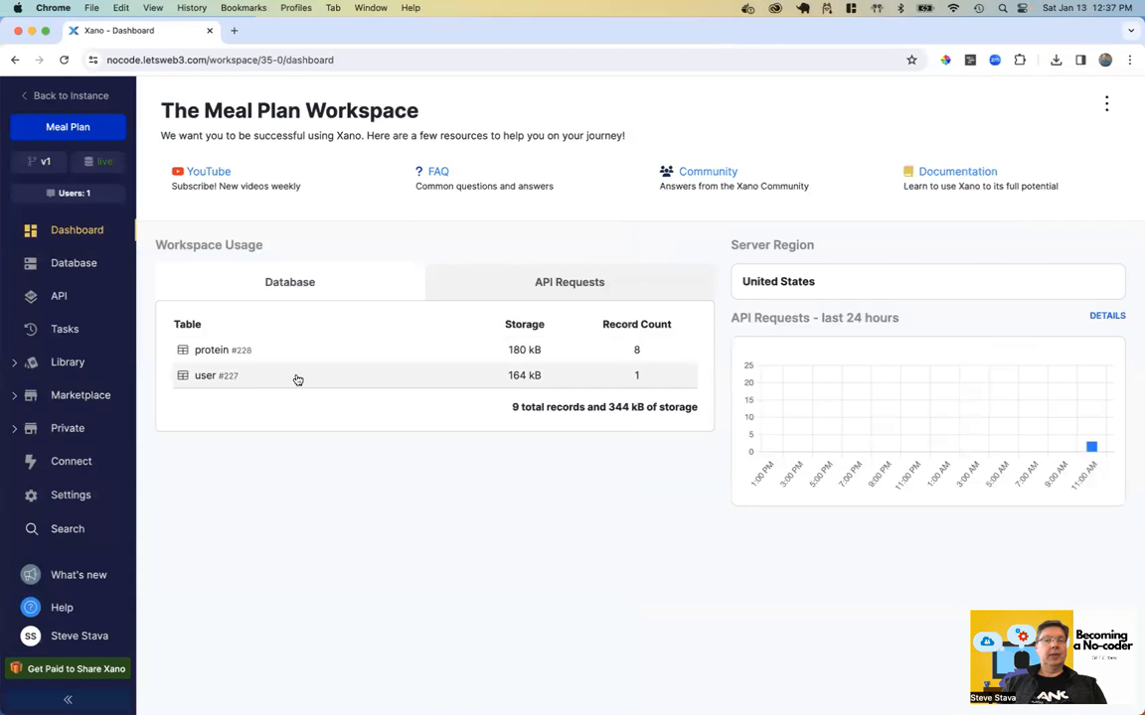
# - Open the user table from the Meal Plan workspace dashboard to see its single record
pyautogui.click(205, 375)
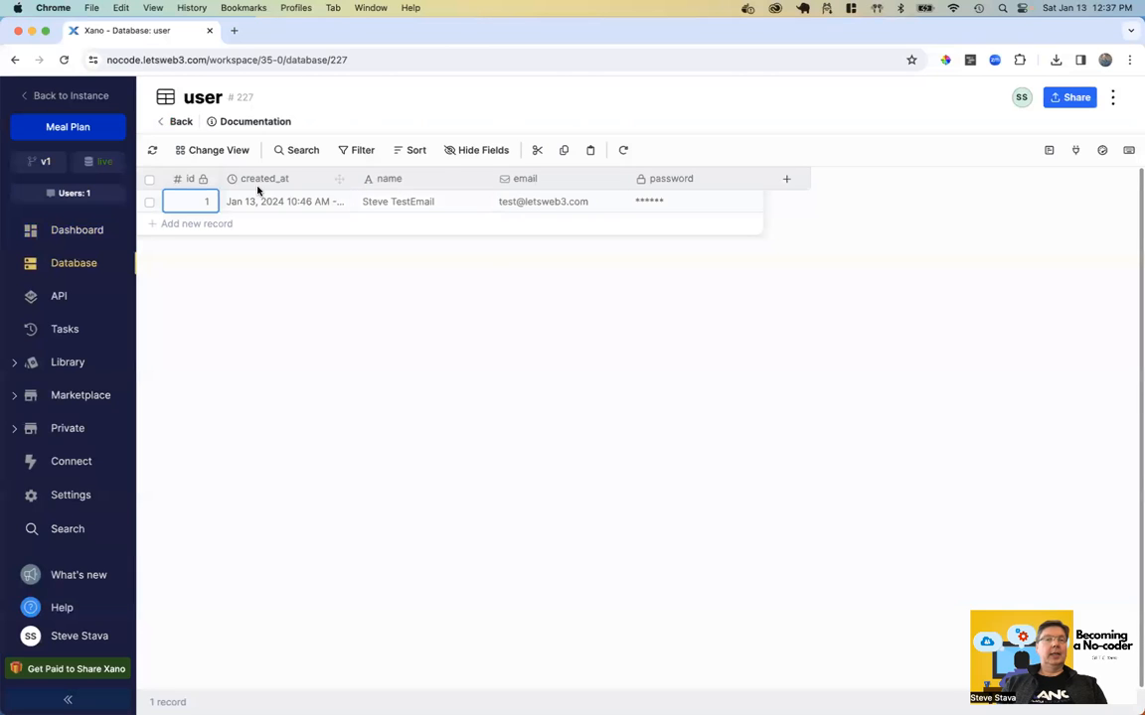
# - Return to the Database Tables overview listing the protein and user schemas
pyautogui.click(180, 120)
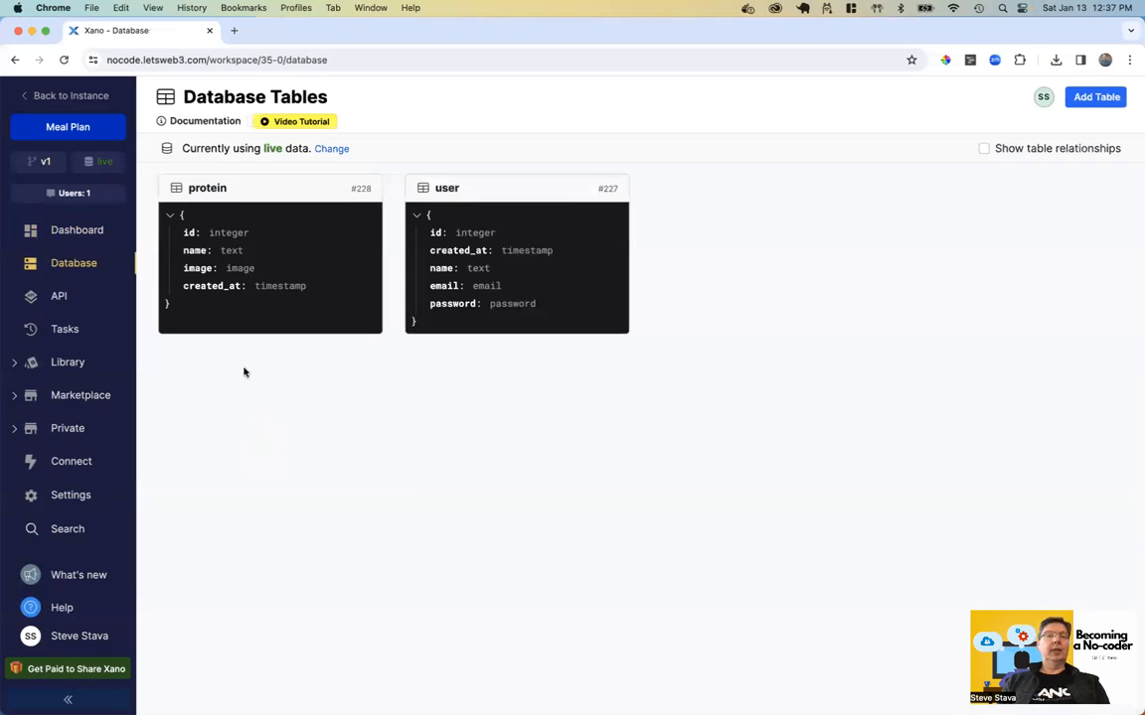
pyautogui.moveTo(313, 285)
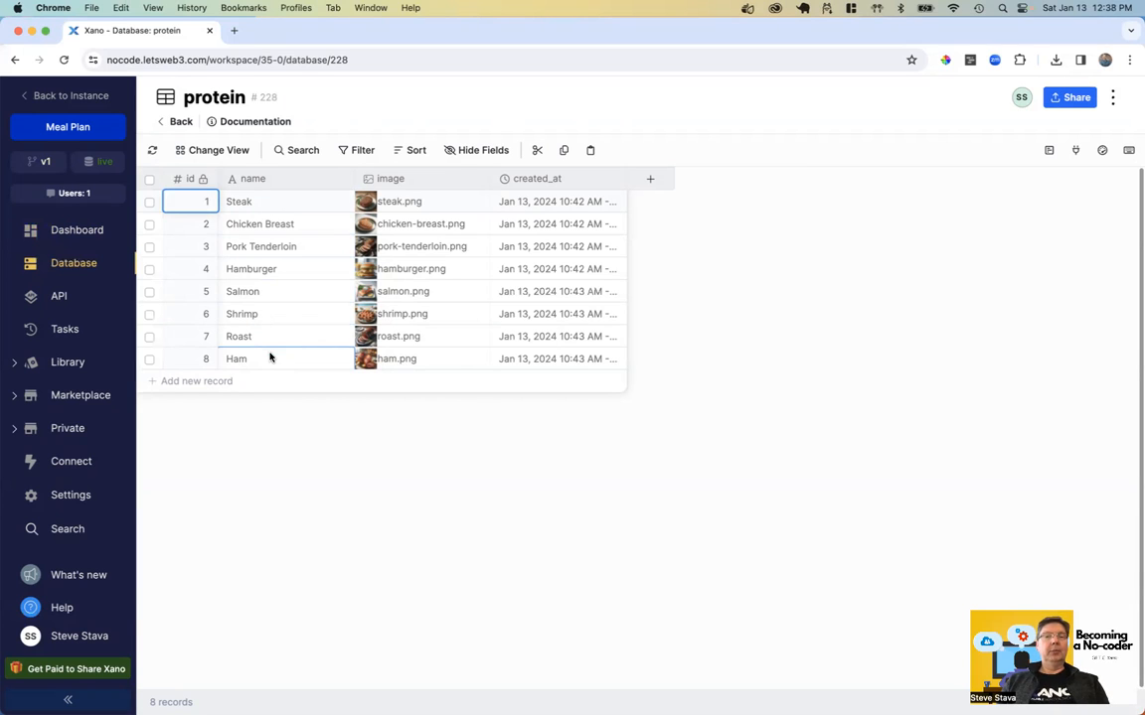
pyautogui.moveTo(399, 201)
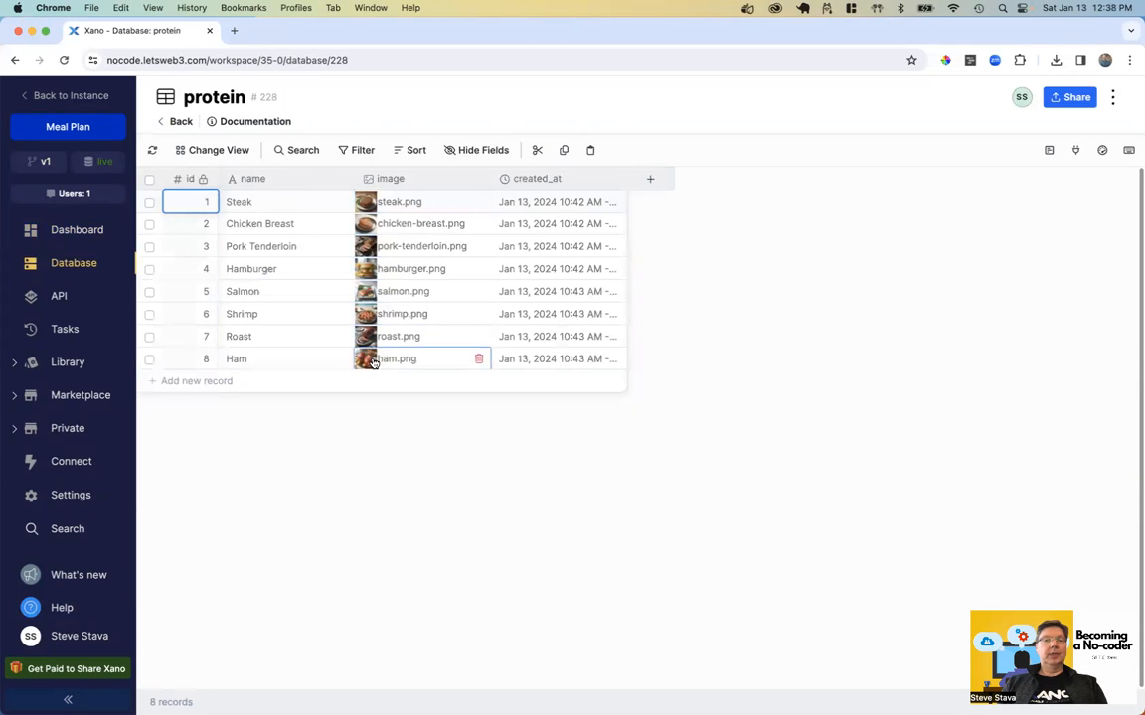
pyautogui.moveTo(394, 359)
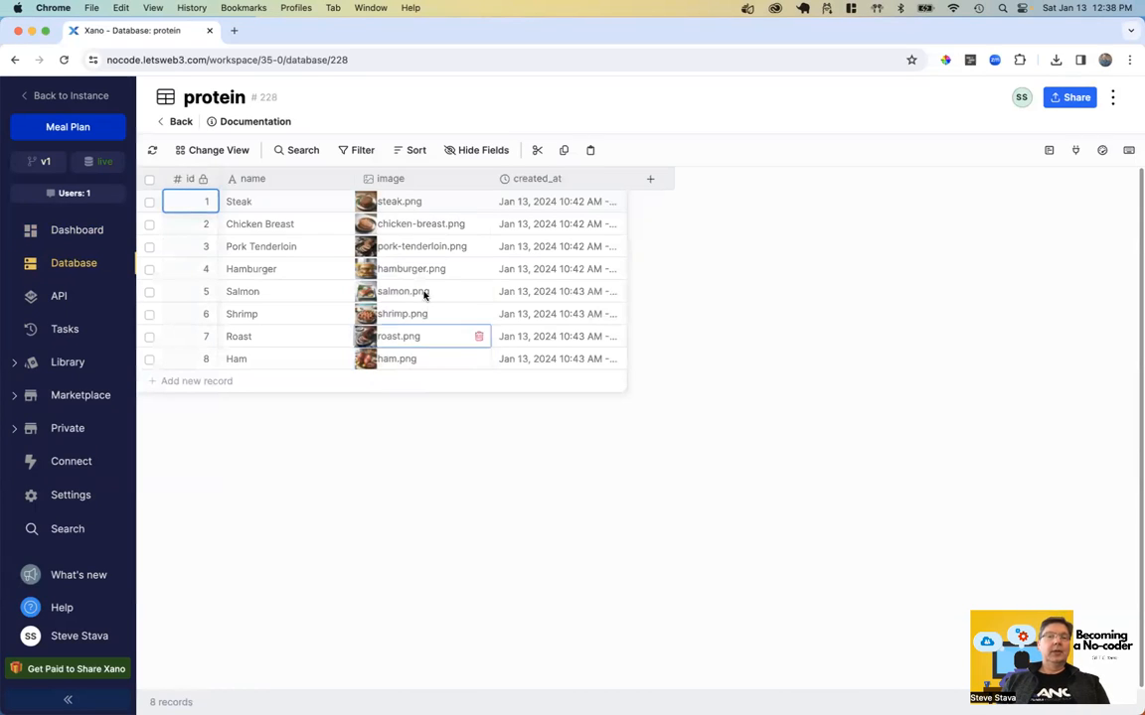
pyautogui.moveTo(399, 201)
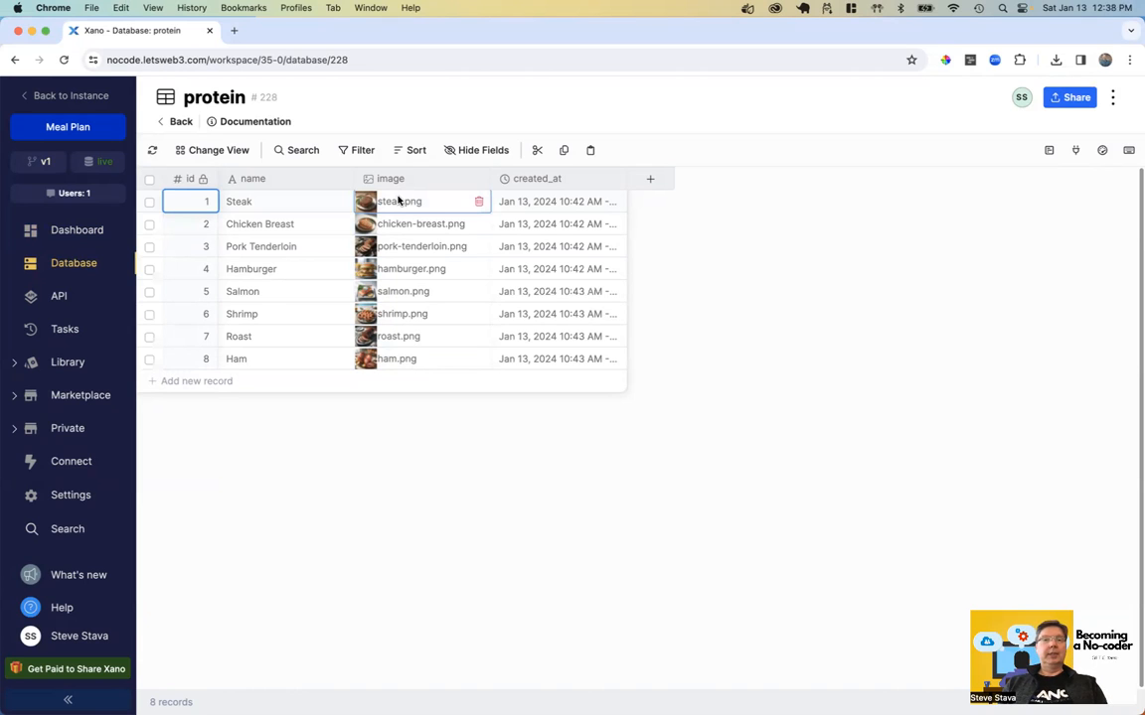
pyautogui.moveTo(397, 359)
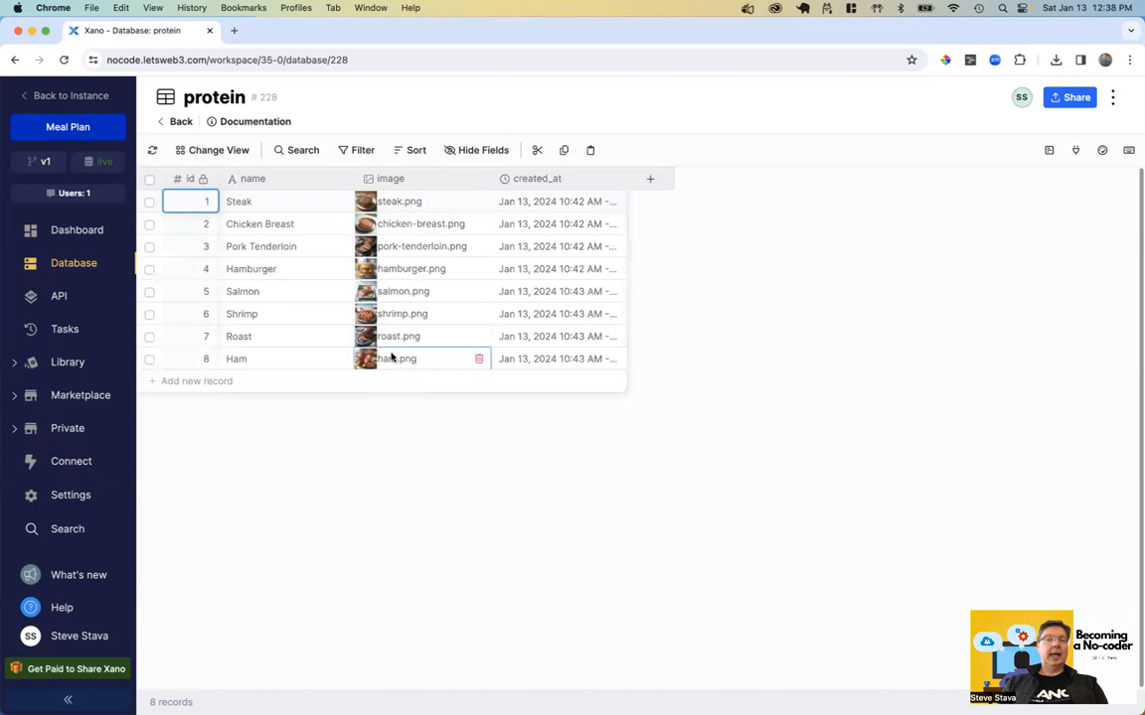
pyautogui.moveTo(422, 246)
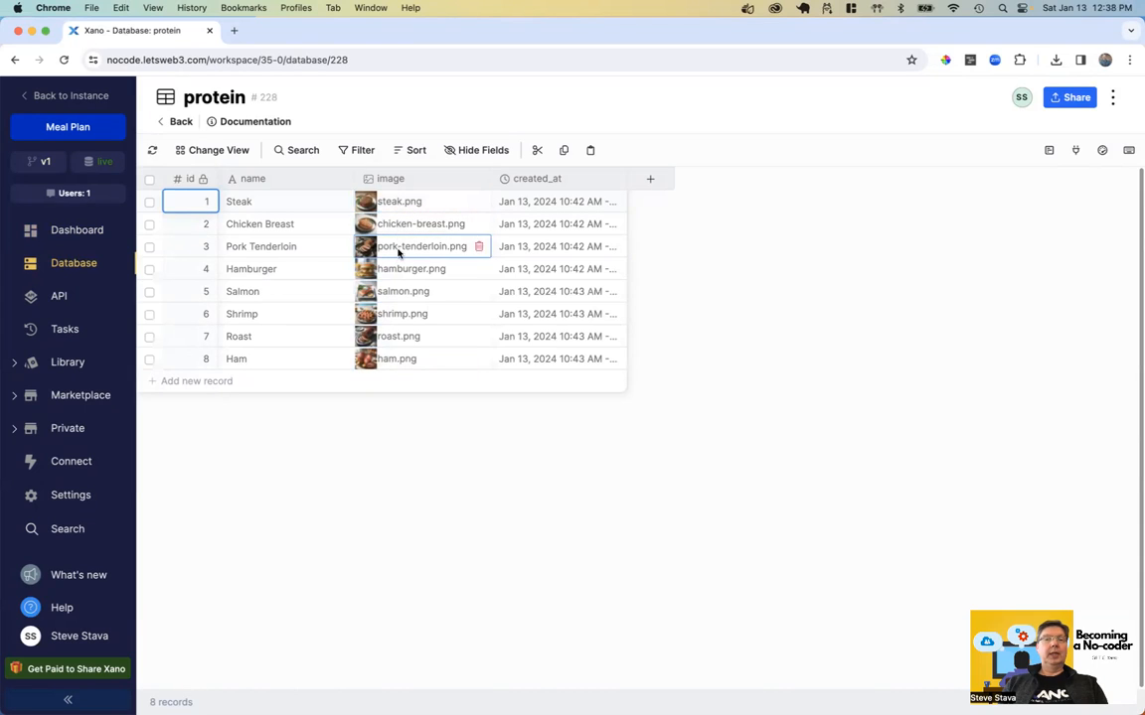
pyautogui.moveTo(291, 268)
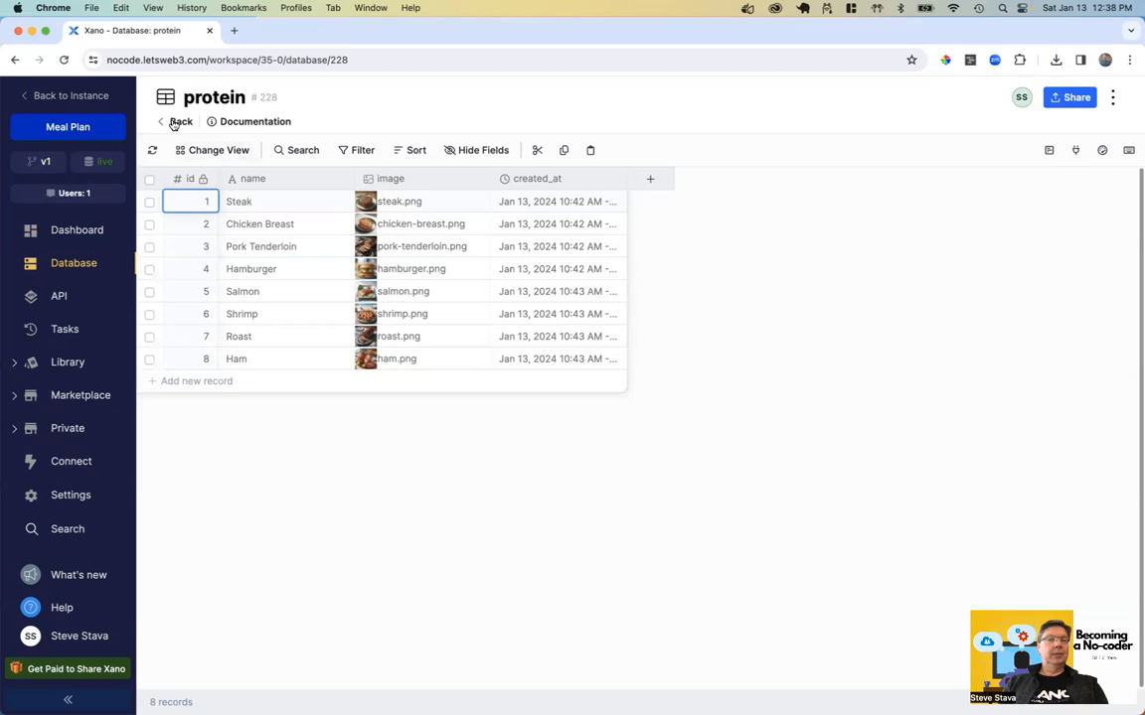
# - Leave the protein table after reviewing its eight records and images
pyautogui.click(178, 121)
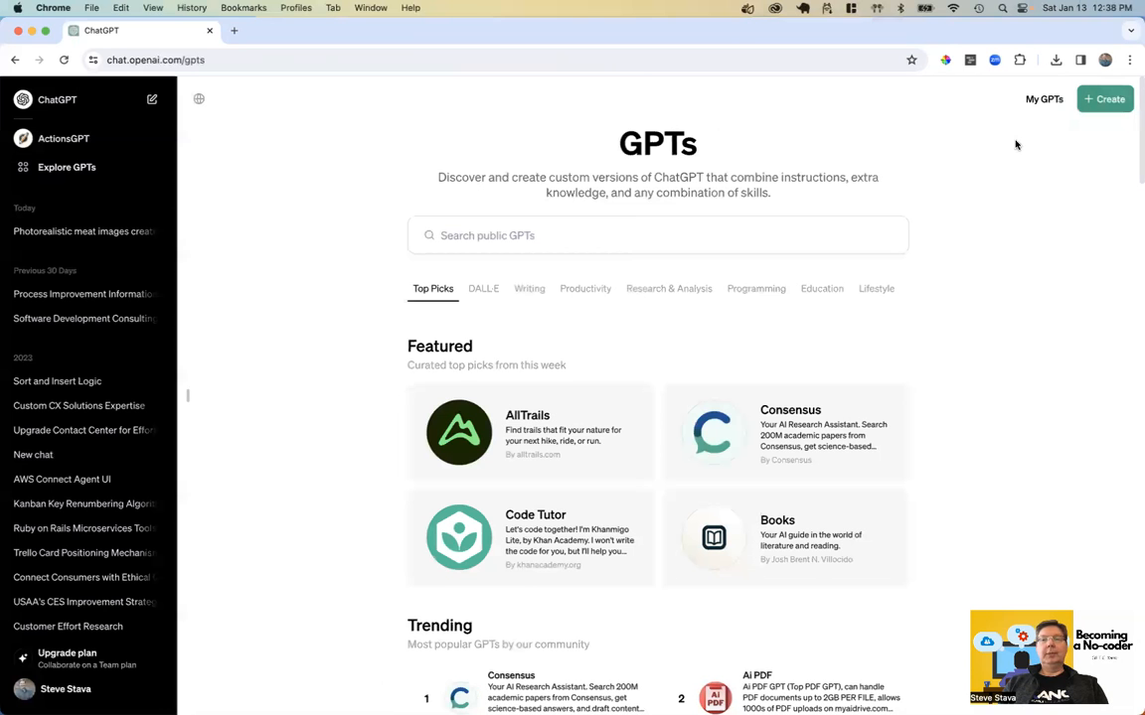
pyautogui.moveTo(92, 166)
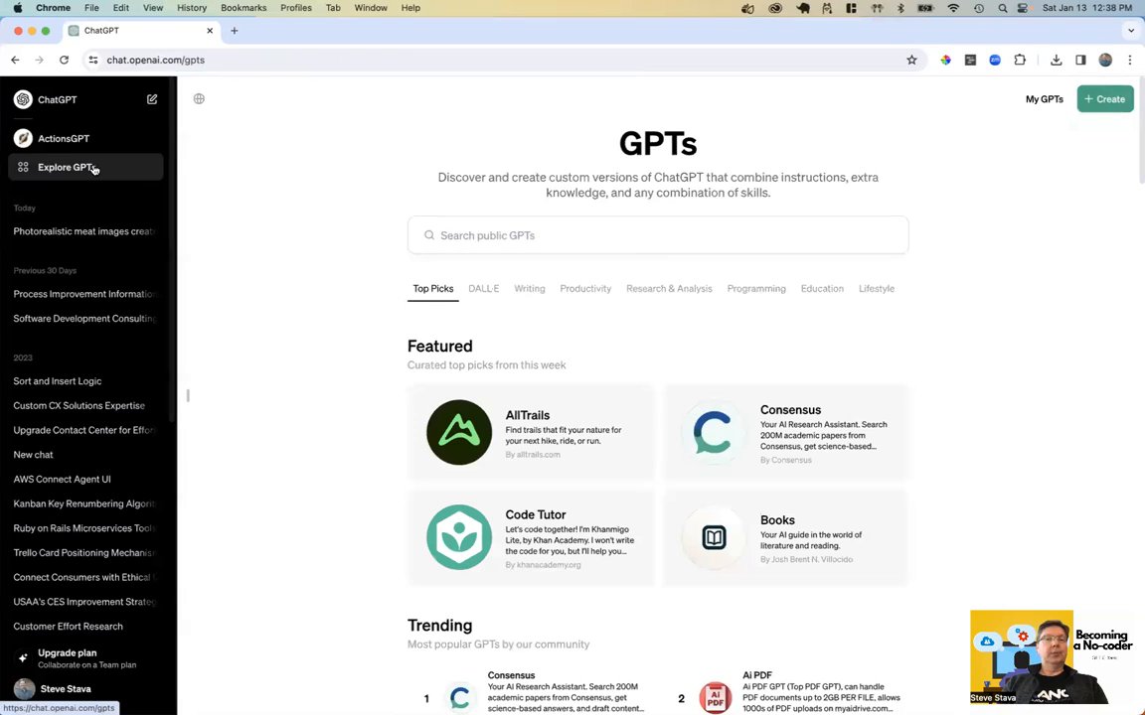
# - Start a new draft GPT with + Create so the GPT Builder asks what to make
pyautogui.click(1102, 98)
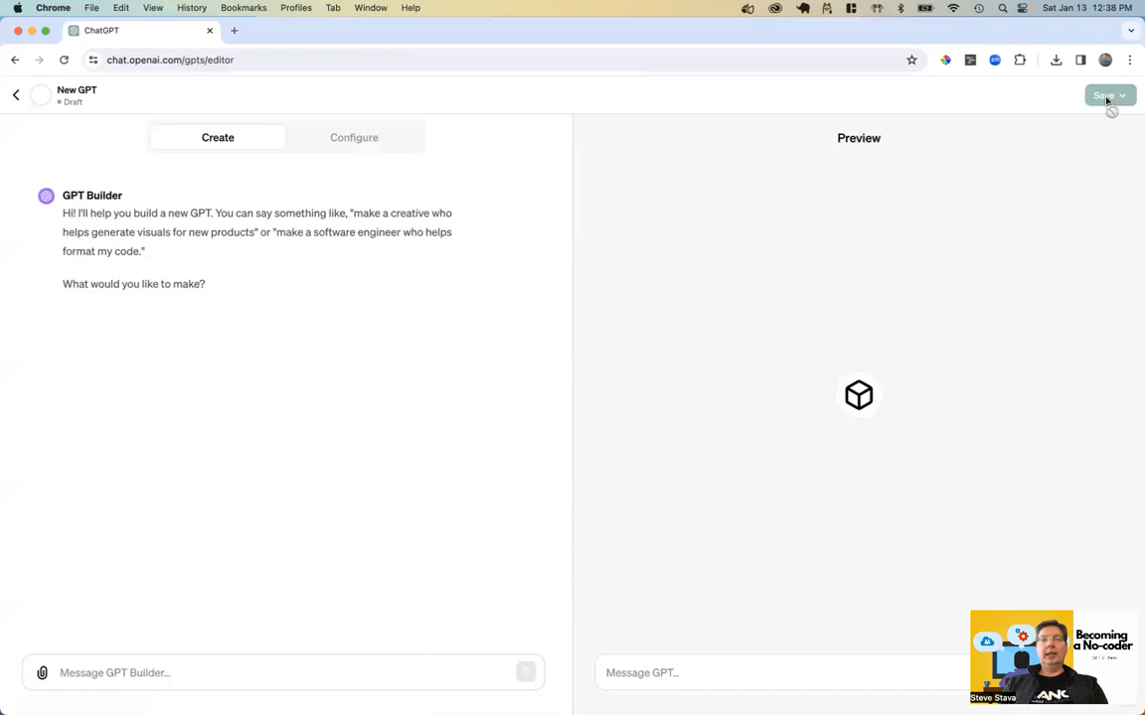
pyautogui.moveTo(514, 226)
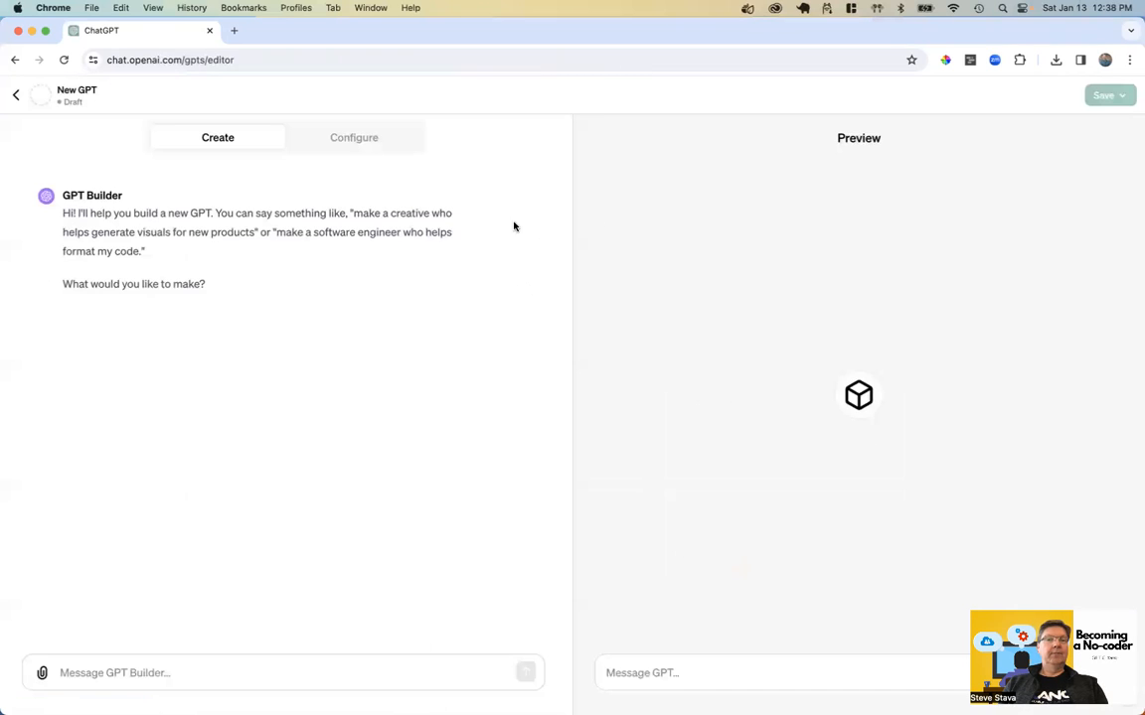
pyautogui.moveTo(220, 224)
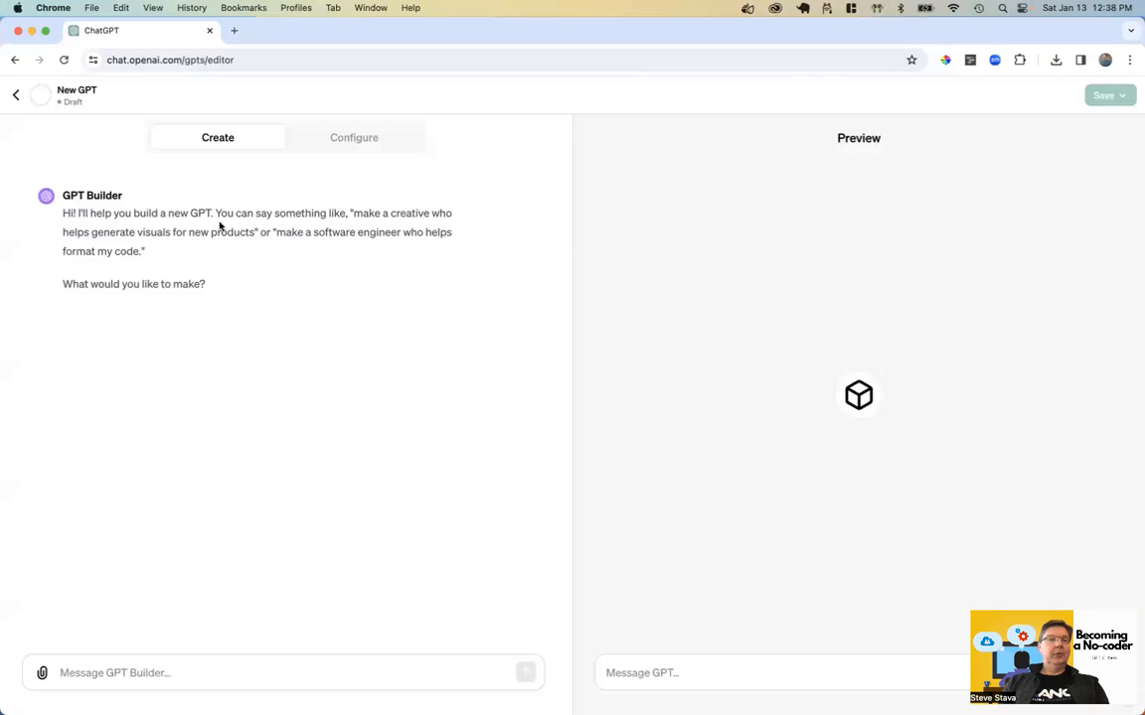
pyautogui.moveTo(237, 167)
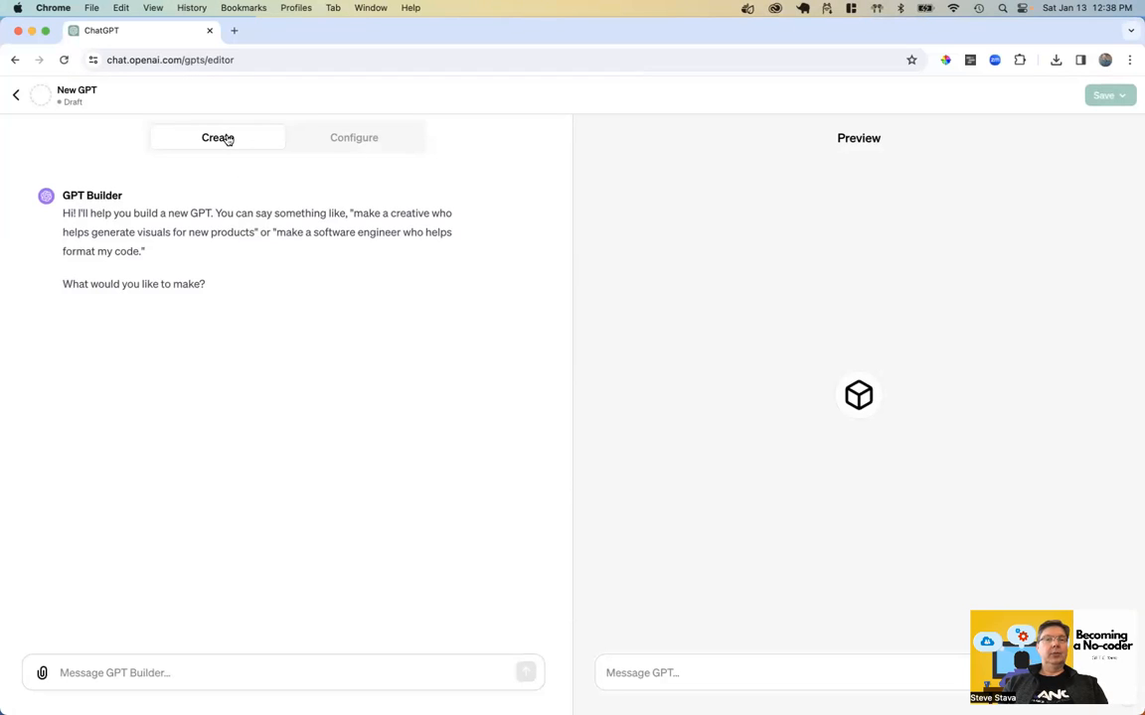
# - In Configure, disable web browsing for the draft GPT, then return to the Create chat
pyautogui.click(354, 138)
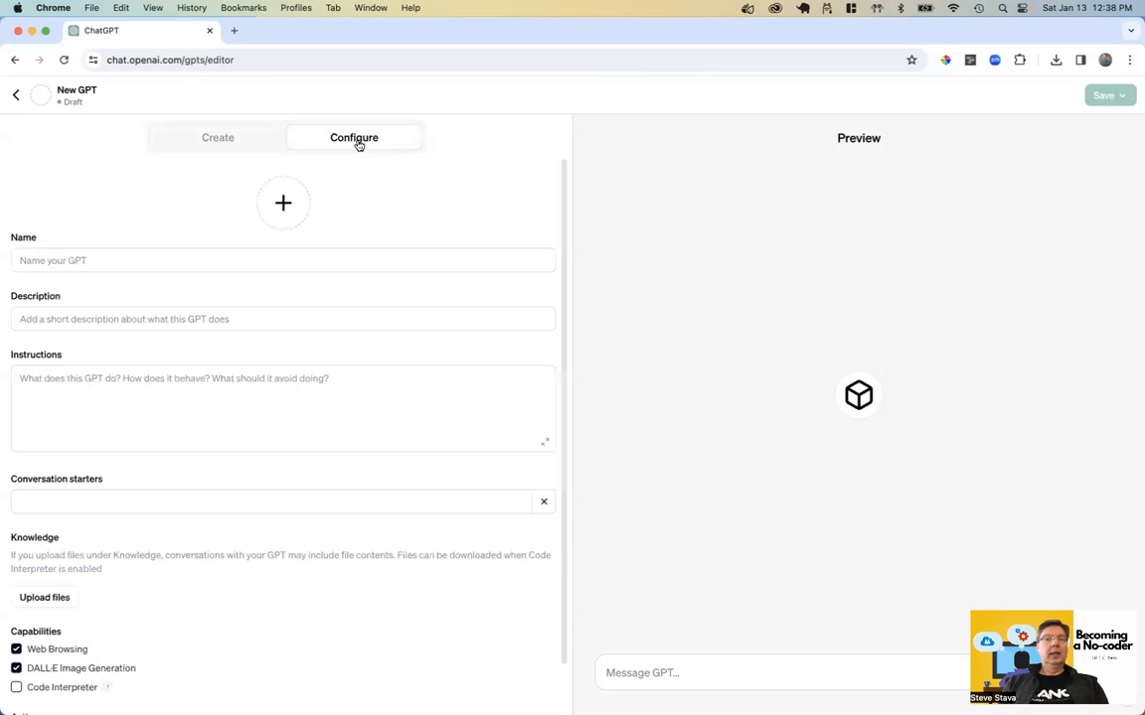
pyautogui.scroll(-3)
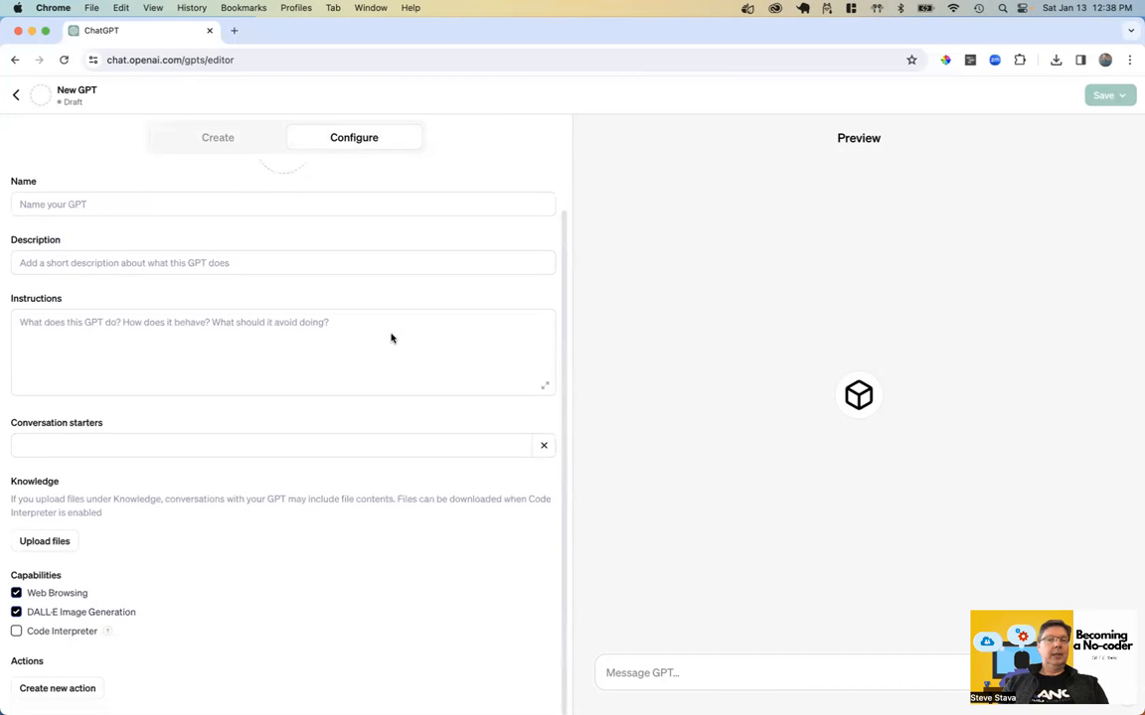
pyautogui.moveTo(145, 632)
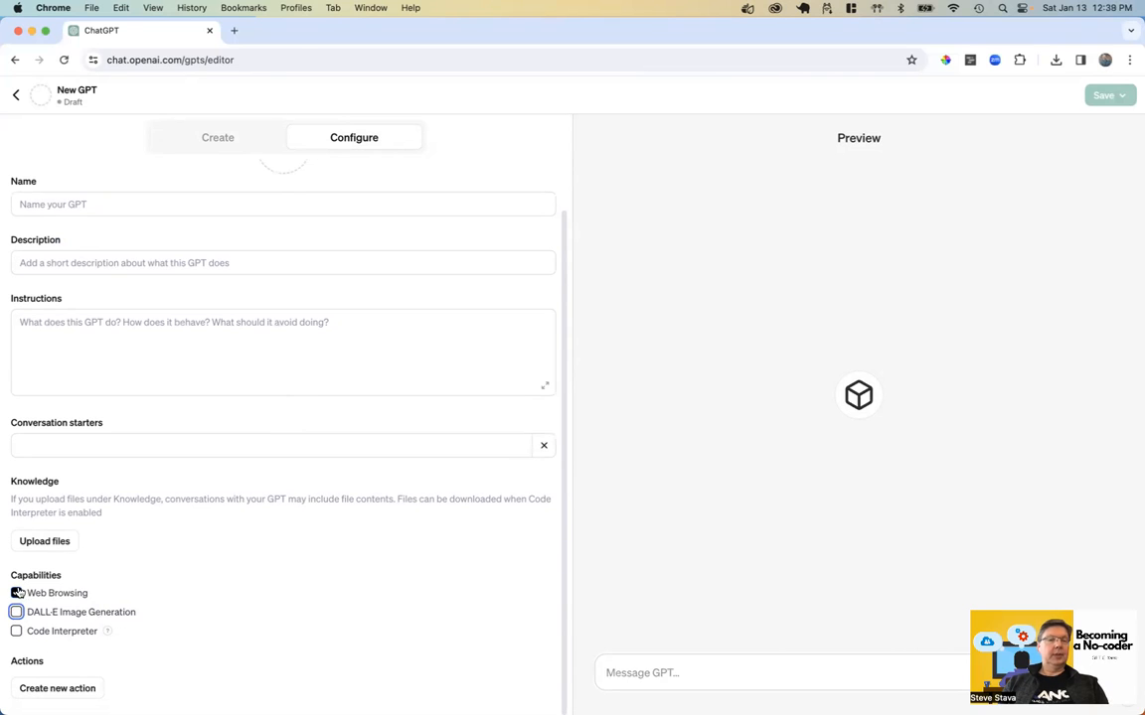
pyautogui.click(15, 593)
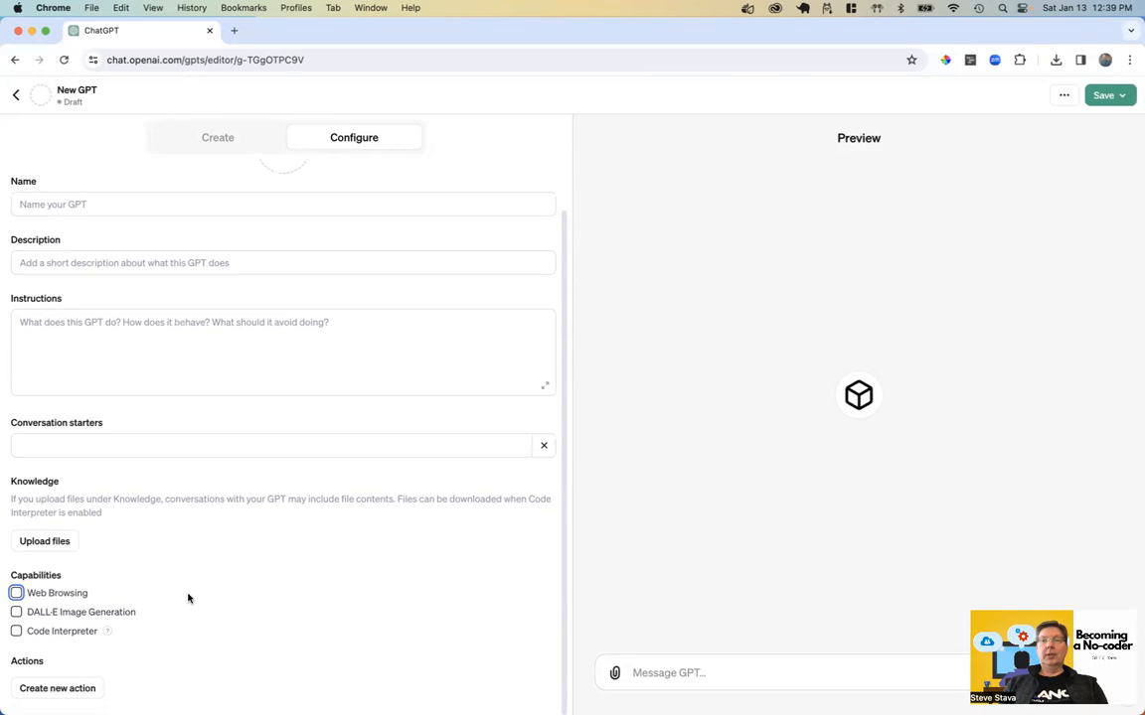
pyautogui.moveTo(386, 172)
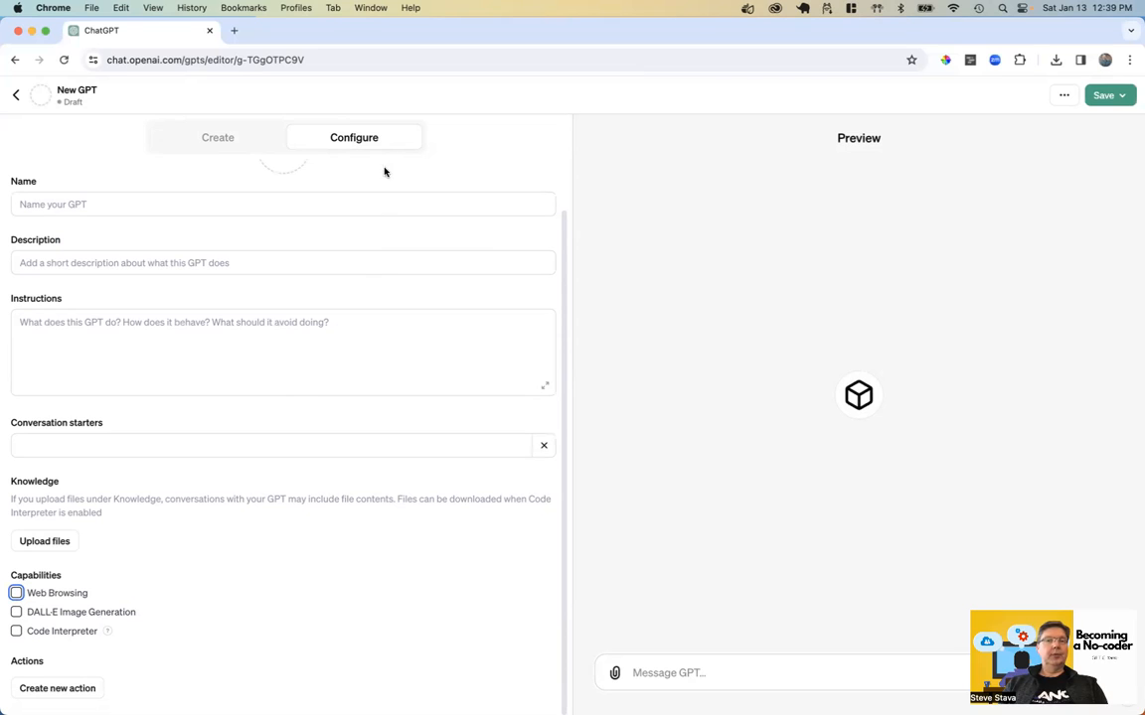
pyautogui.moveTo(180, 499)
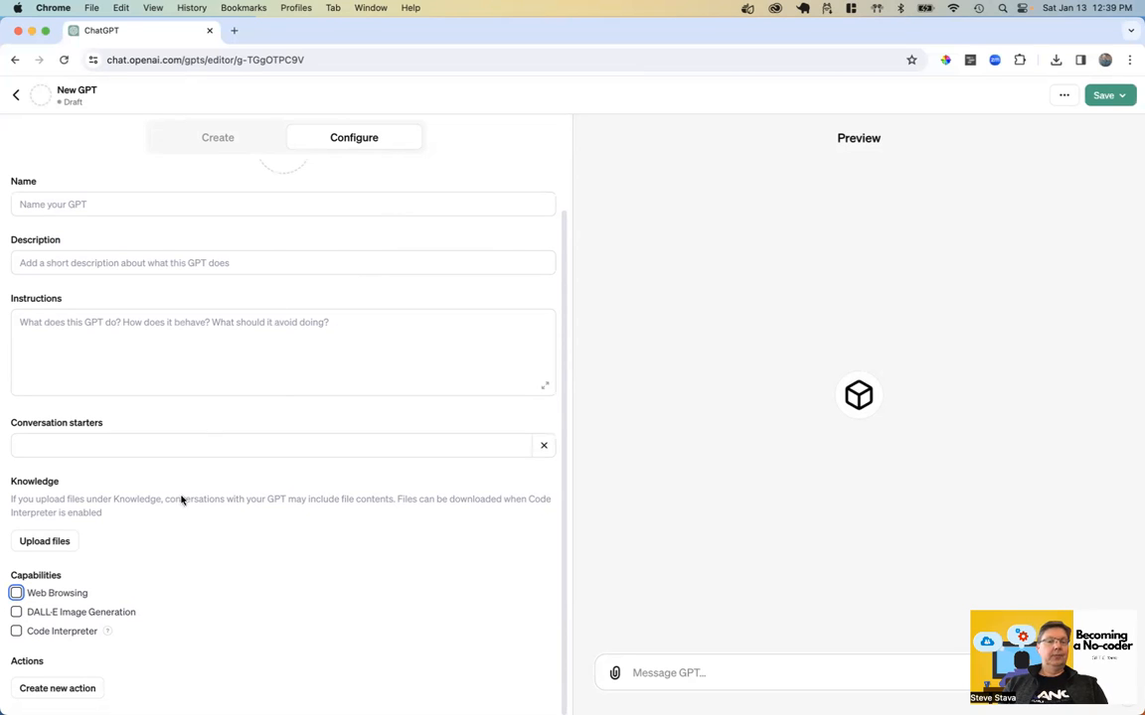
pyautogui.moveTo(67, 688)
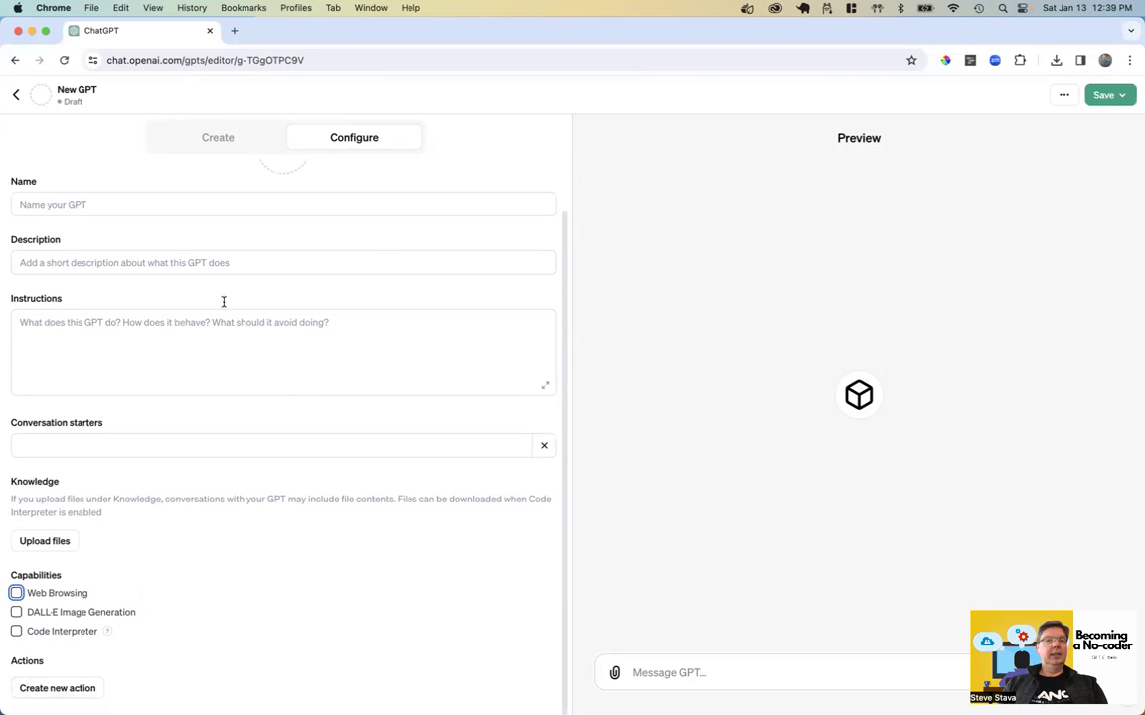
pyautogui.click(217, 137)
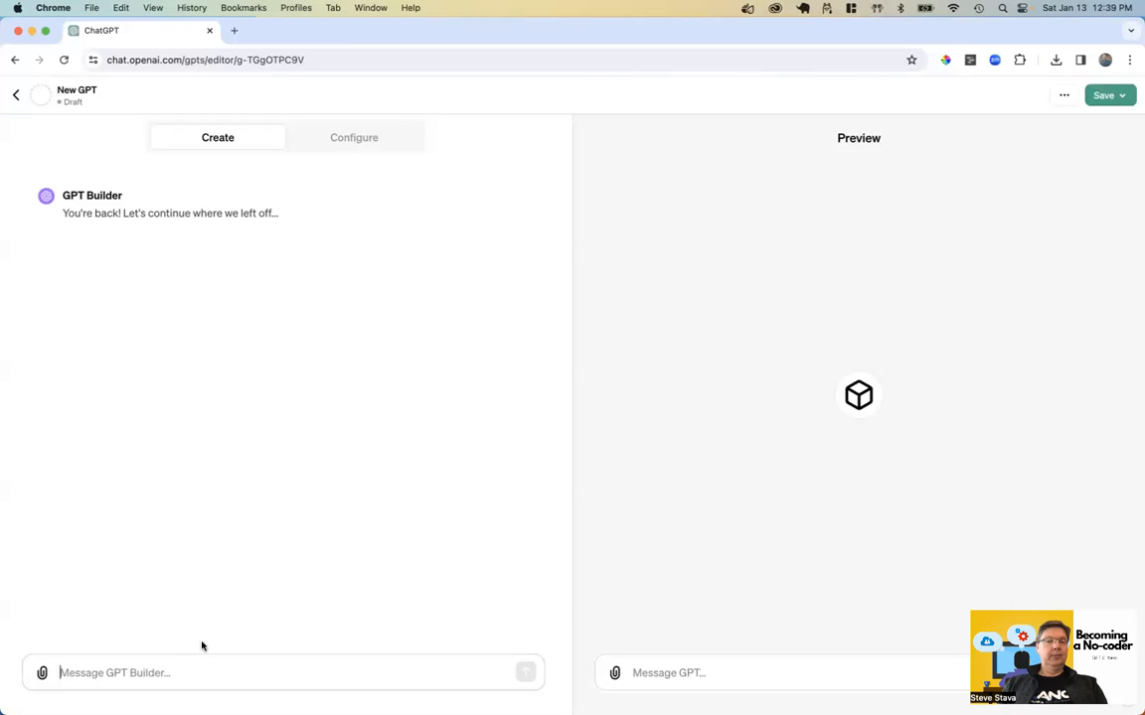
pyautogui.moveTo(415, 399)
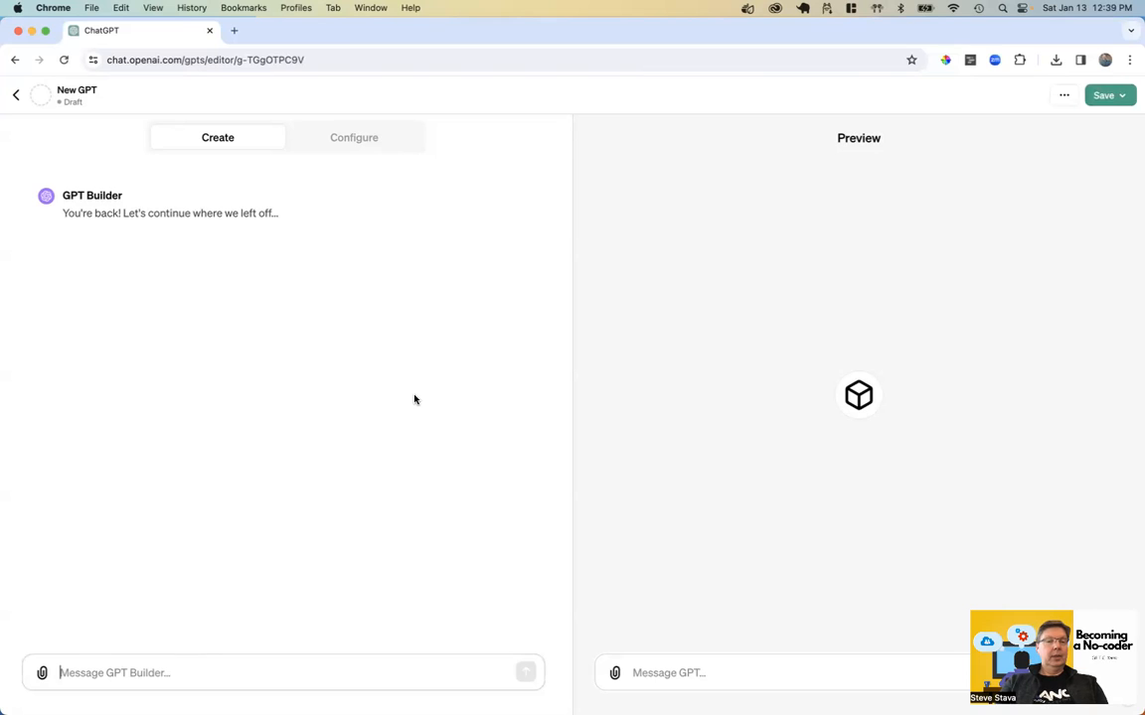
# - Ask the builder for a meal-planning GPT that asks for a protein and creates a 5-ingredient recipe
pyautogui.write('crteatx')
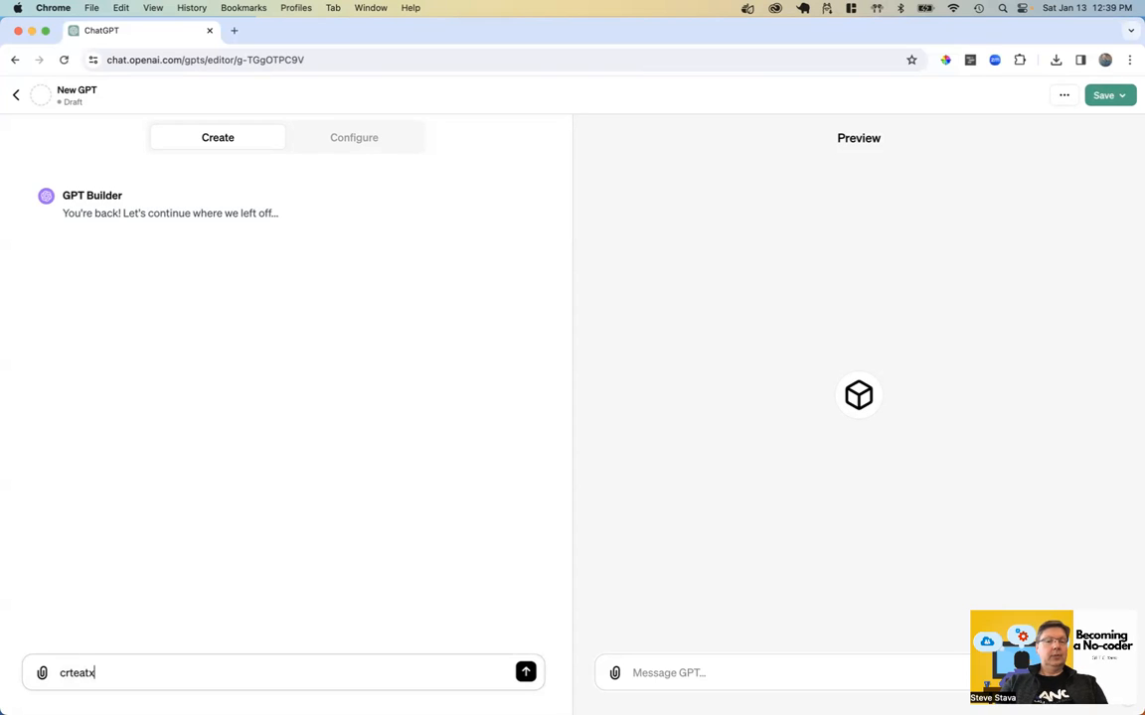
pyautogui.write('create')
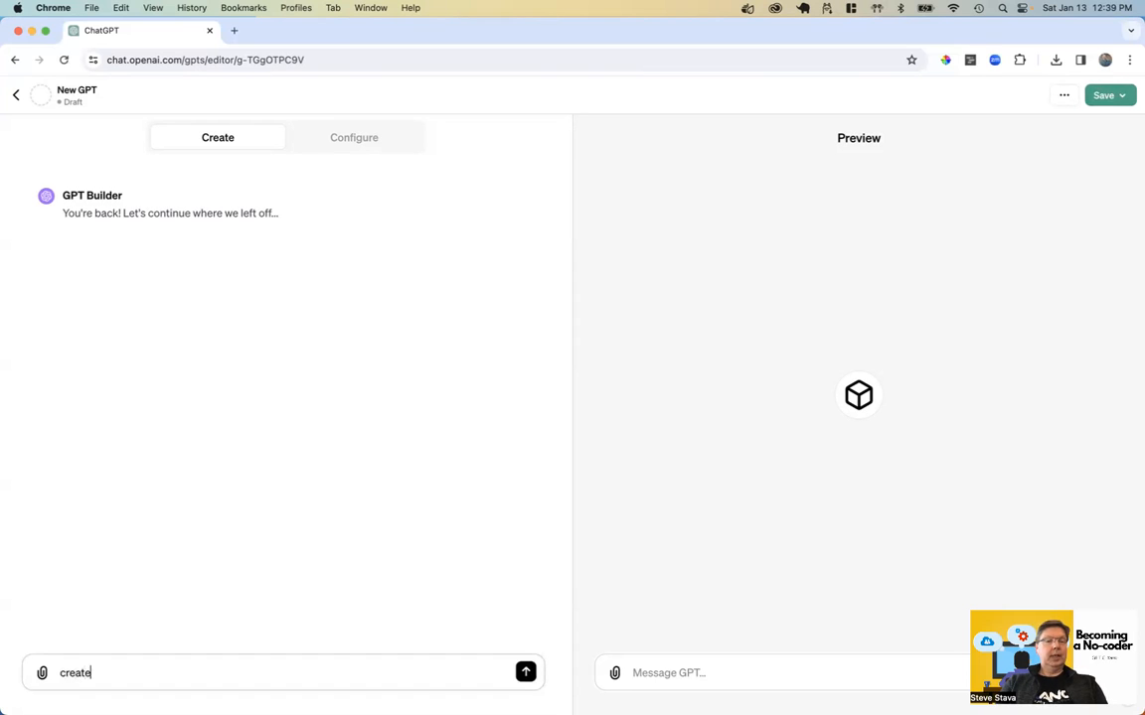
pyautogui.write('a meal pla')
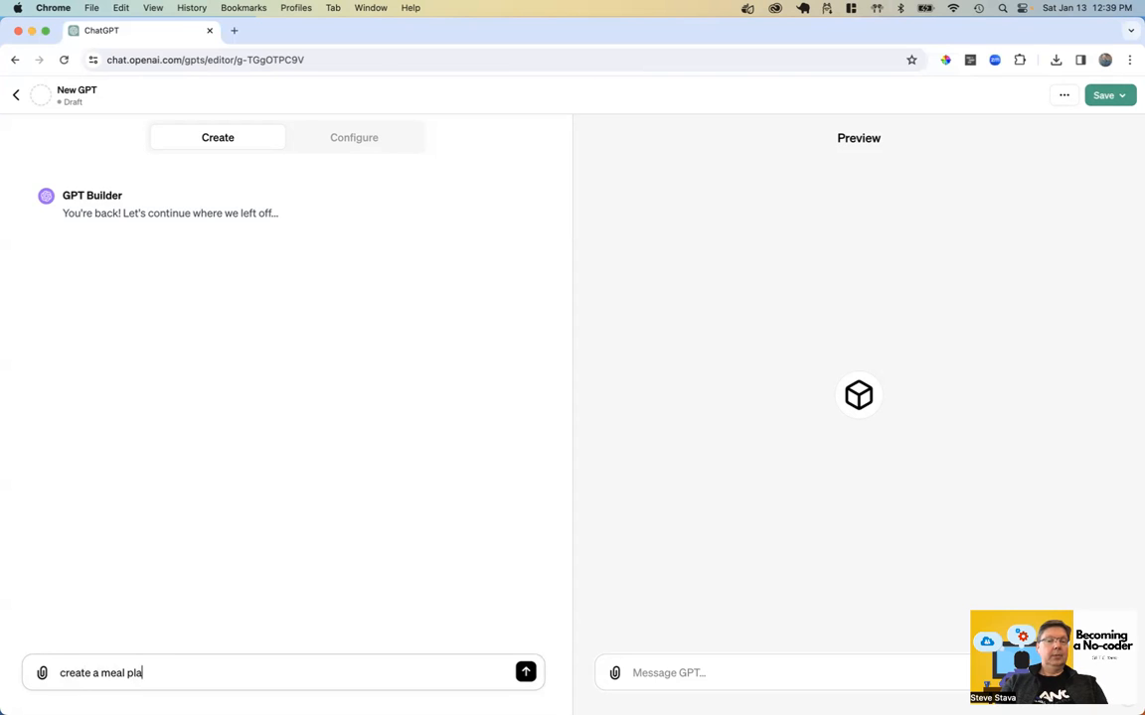
pyautogui.write('nning a')
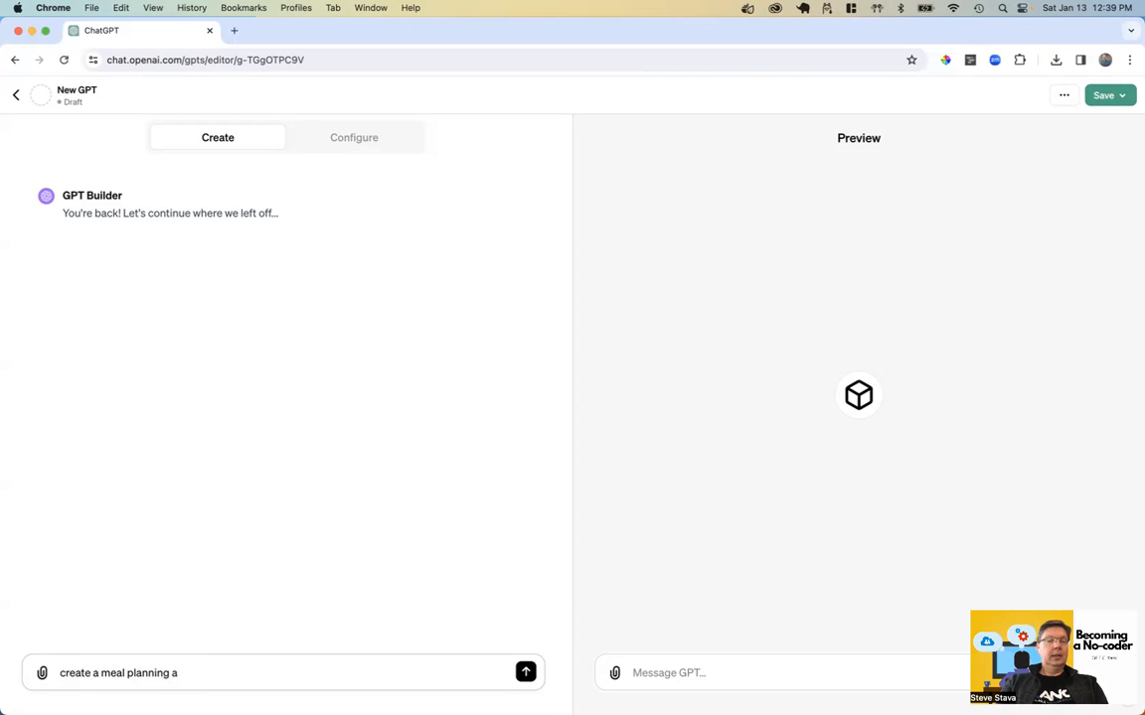
pyautogui.write('gpt that')
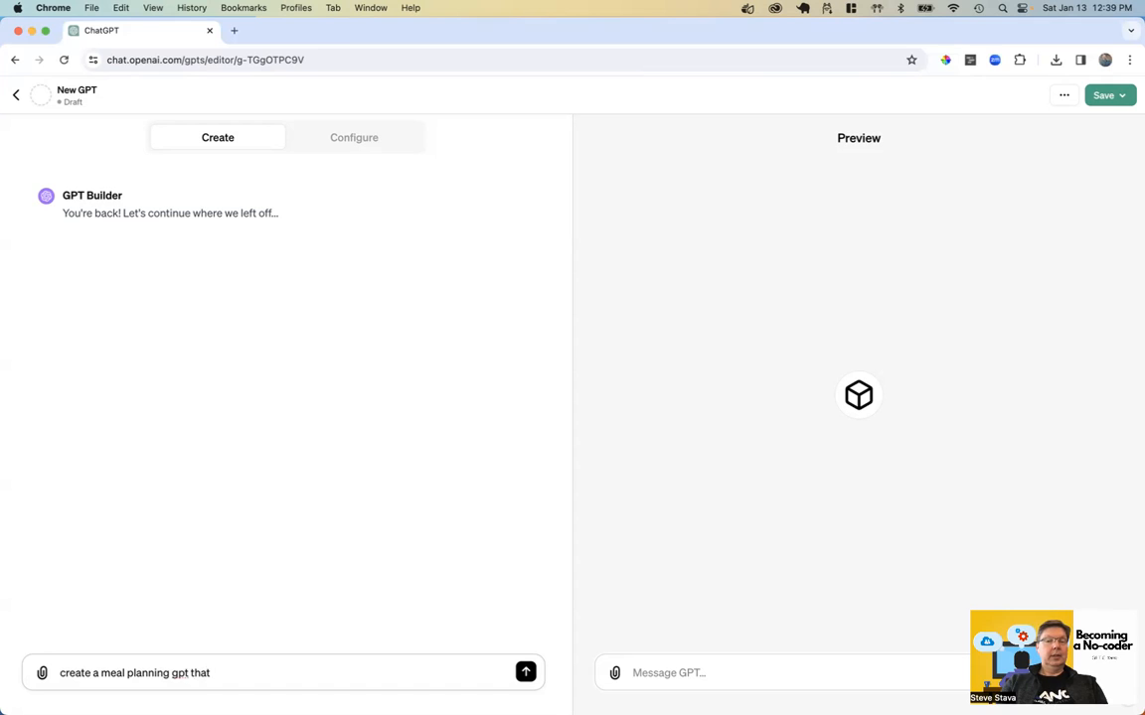
pyautogui.write('asks')
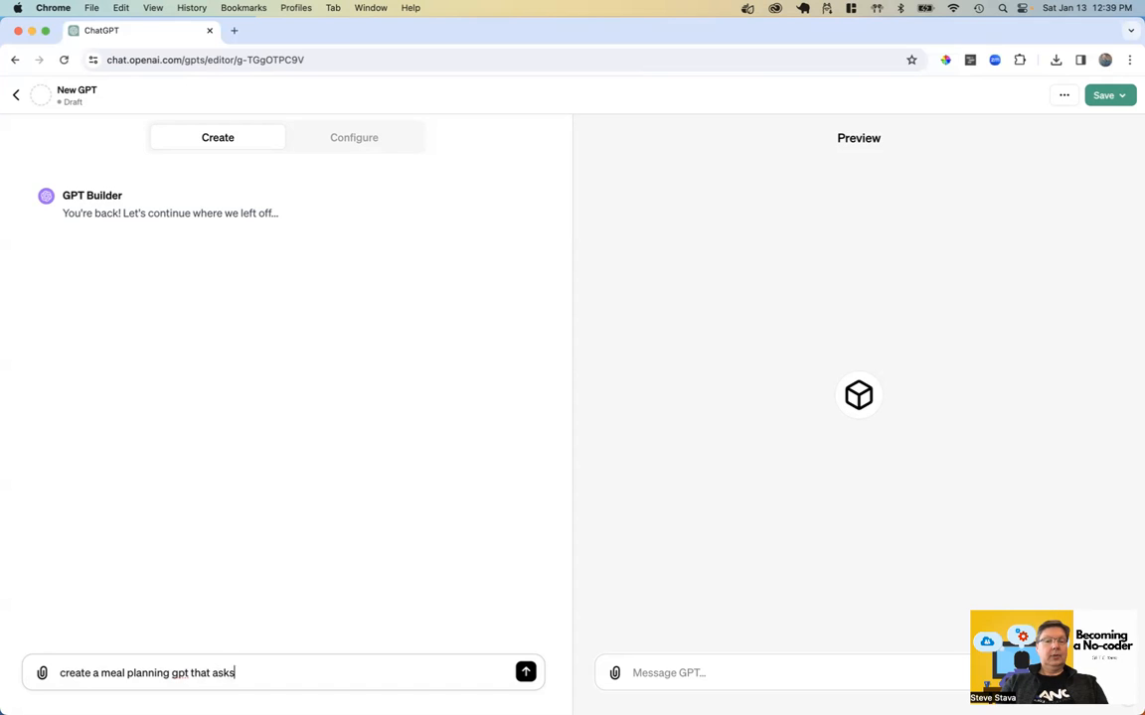
pyautogui.write('for a protei')
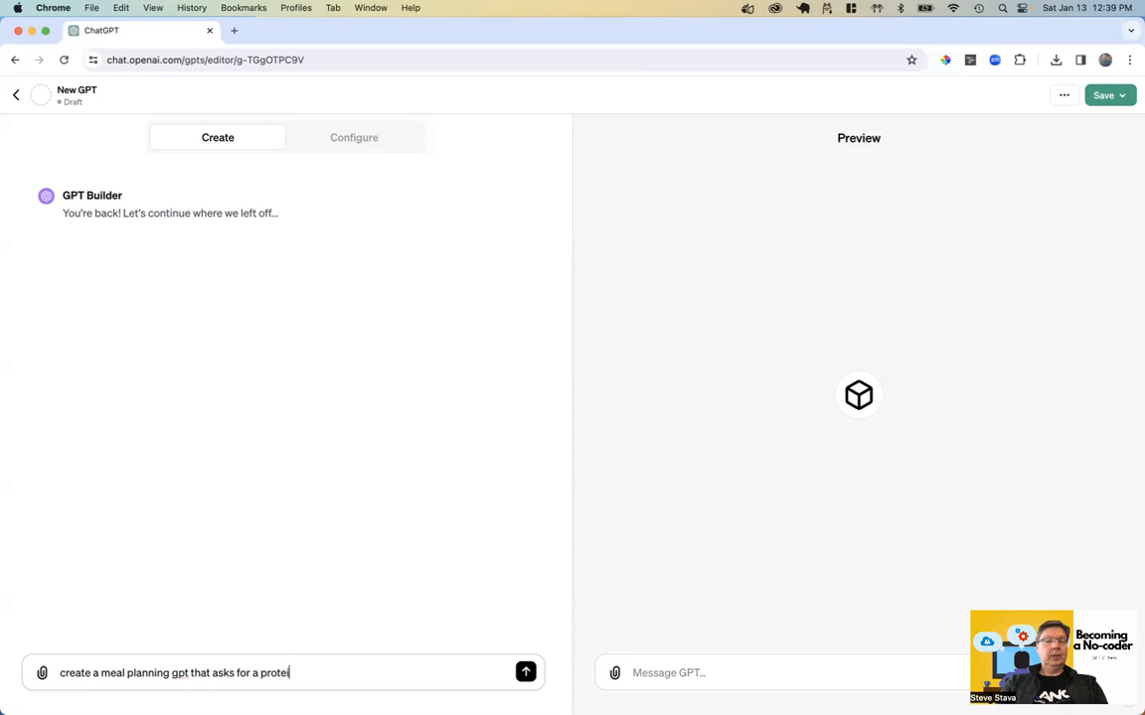
pyautogui.write('n and the')
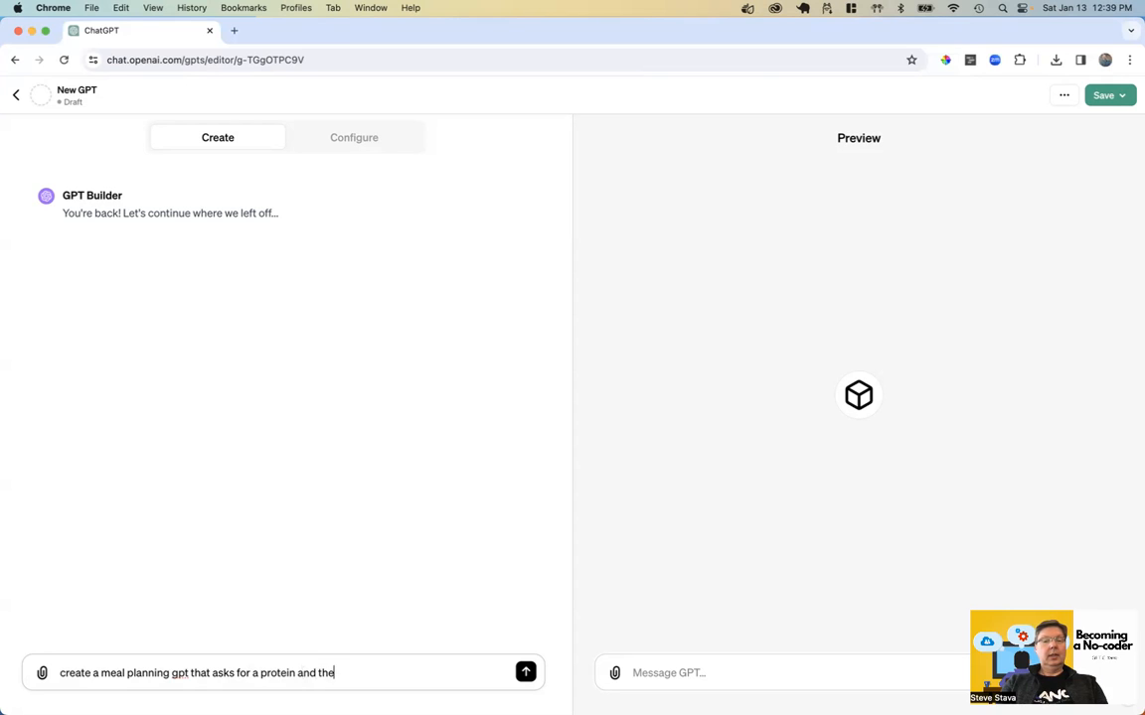
pyautogui.write('n cx')
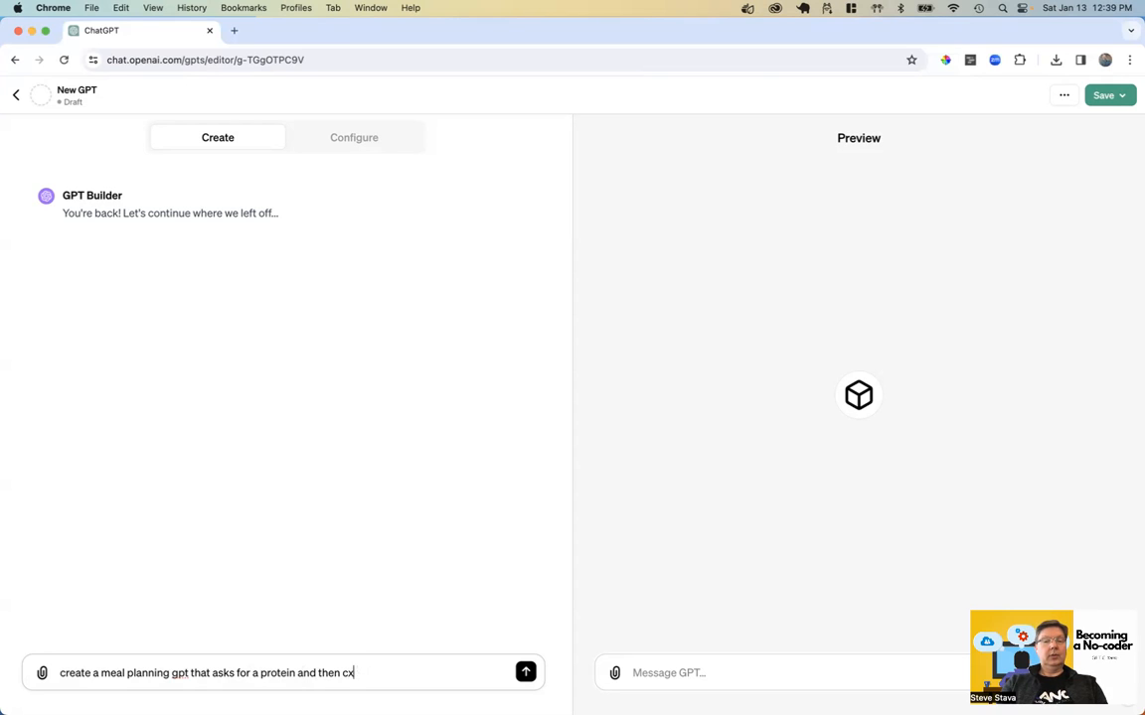
pyautogui.write('reates')
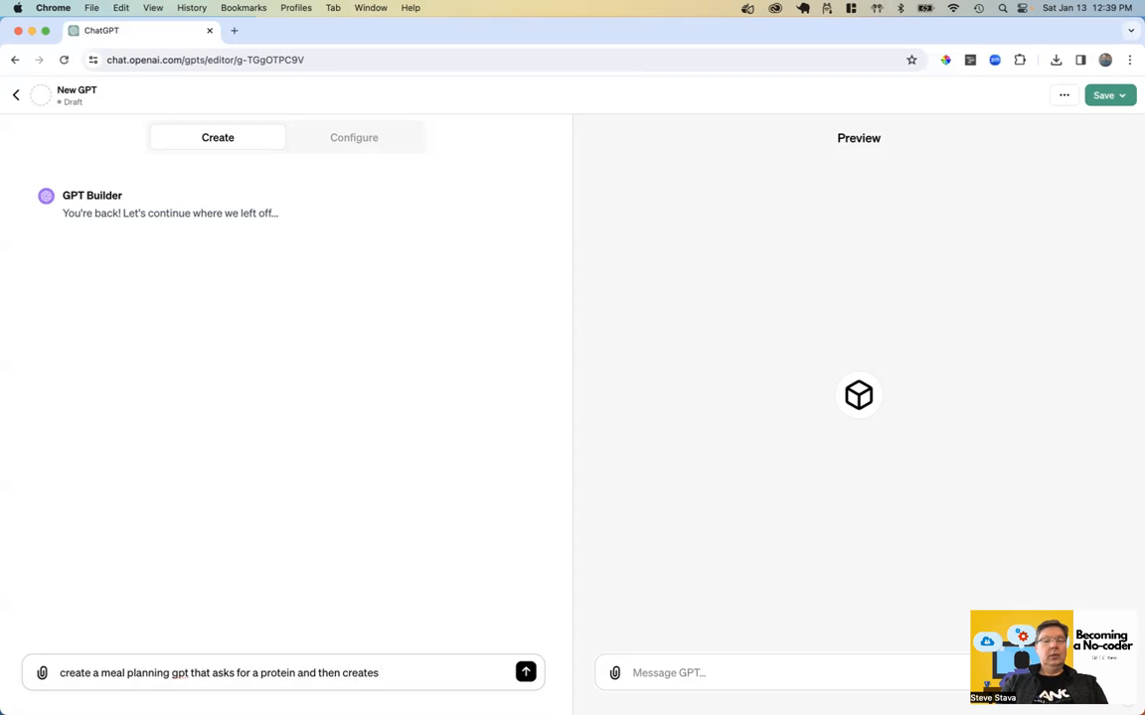
pyautogui.write('one')
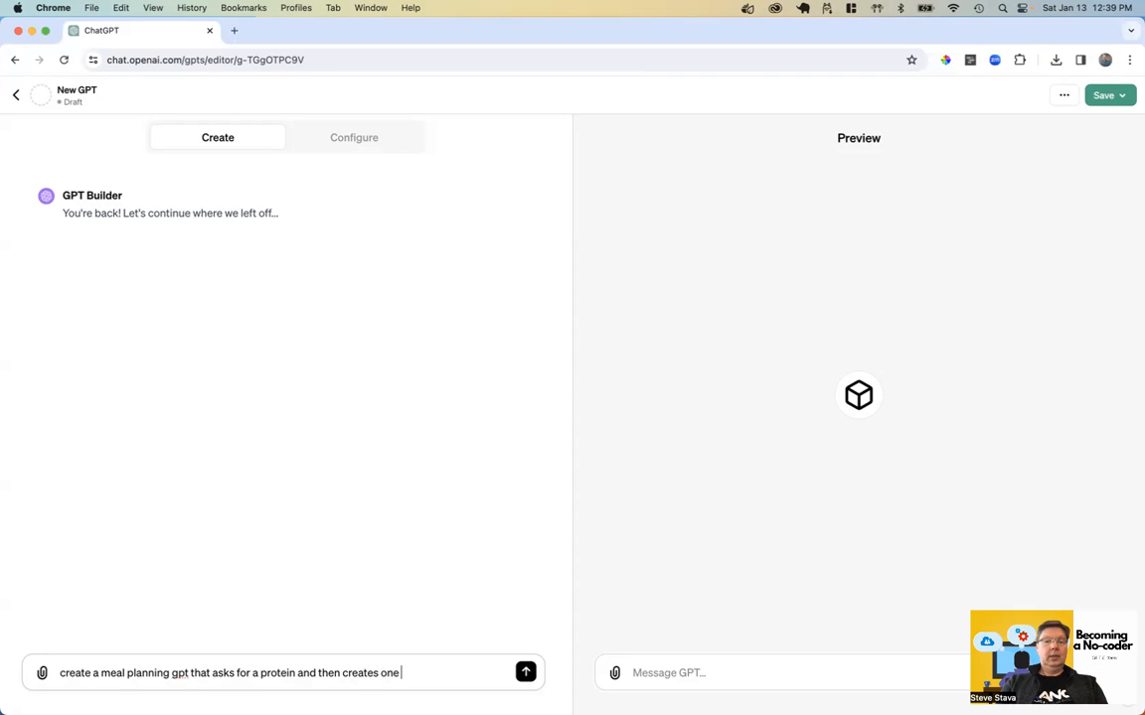
pyautogui.write('5 ingredient or less')
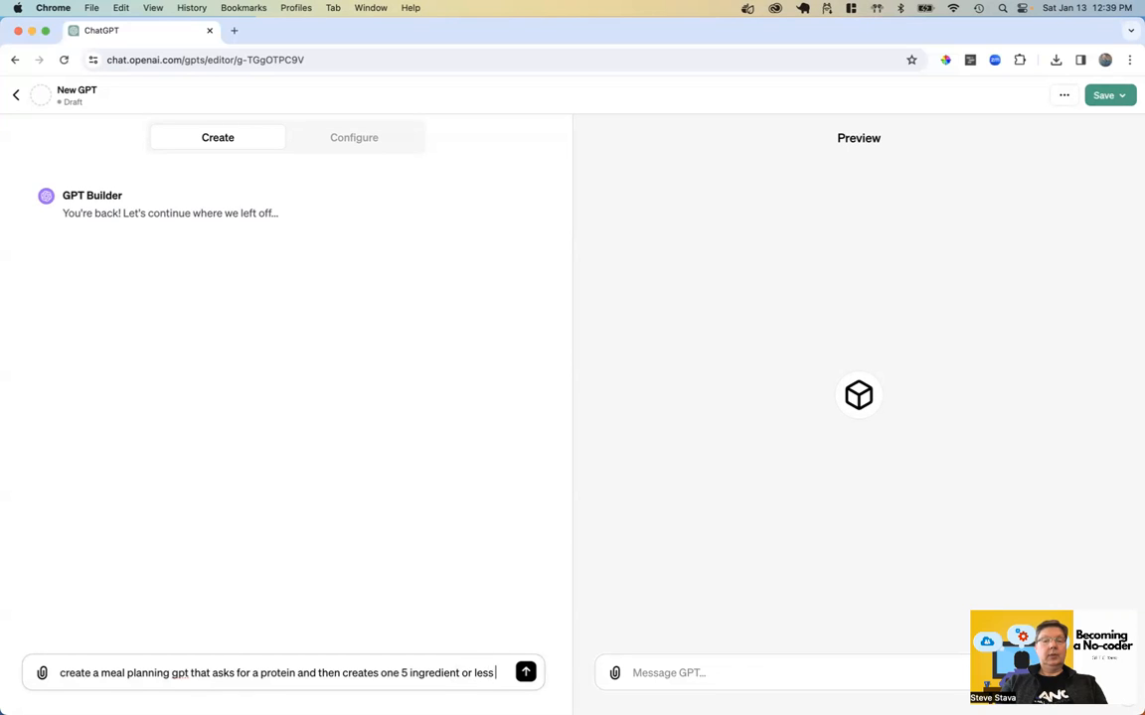
pyautogui.write('recipe')
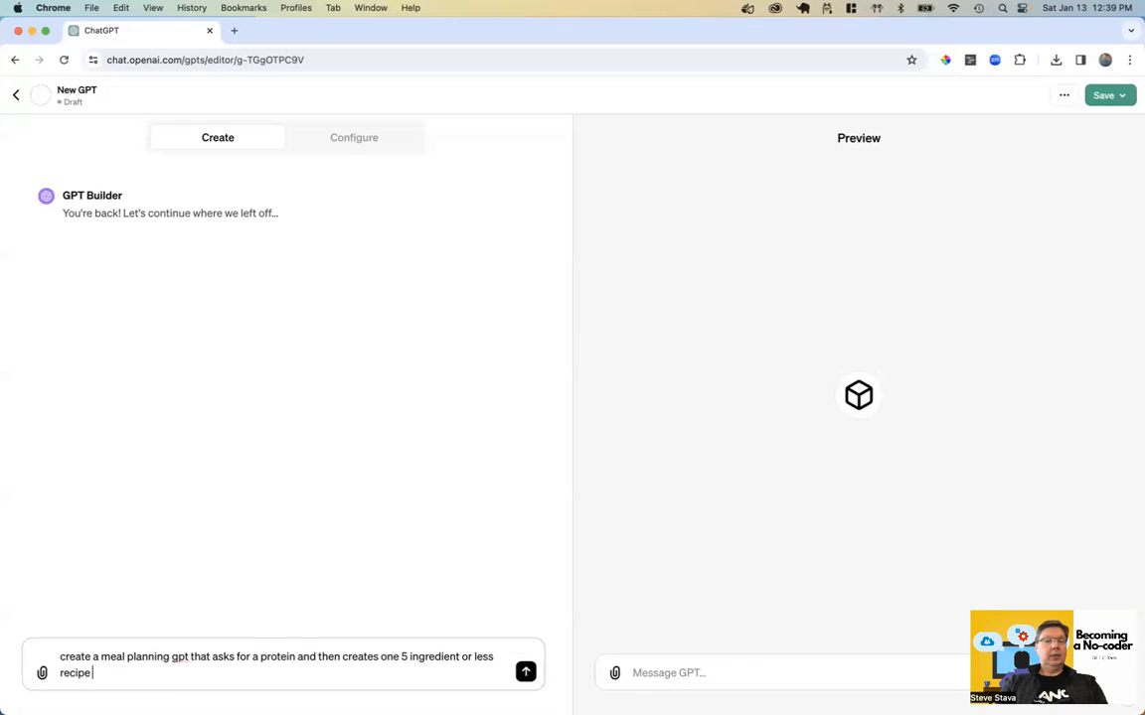
pyautogui.write('for th epr')
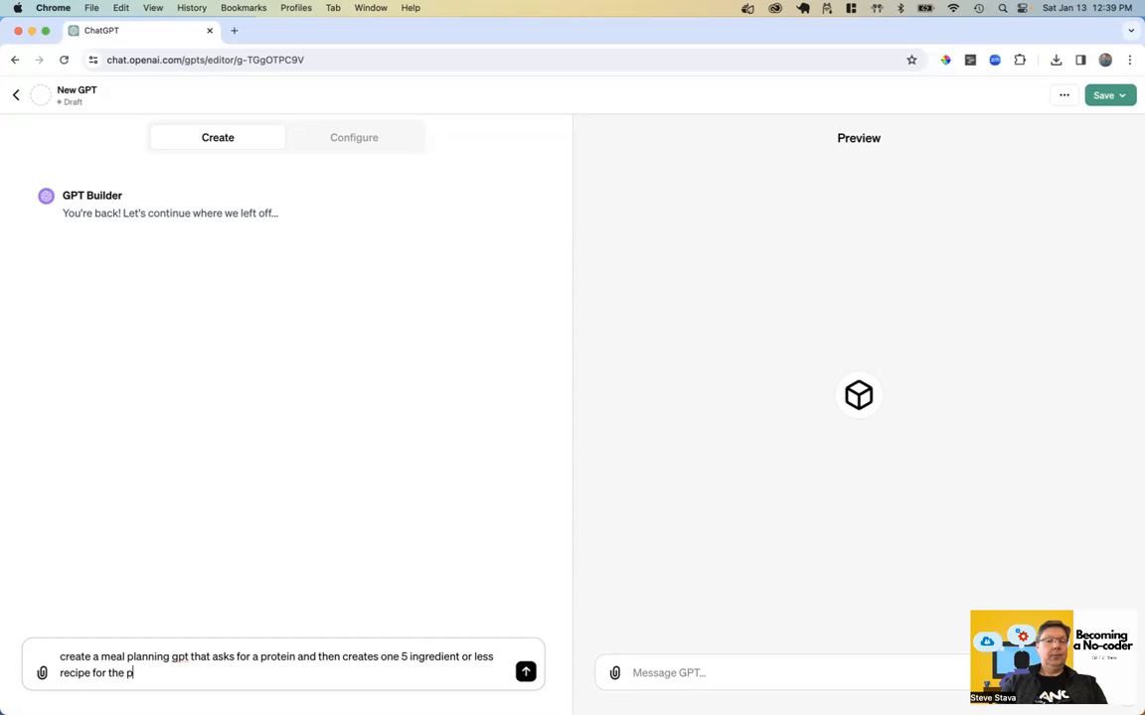
pyautogui.write('rompter to use')
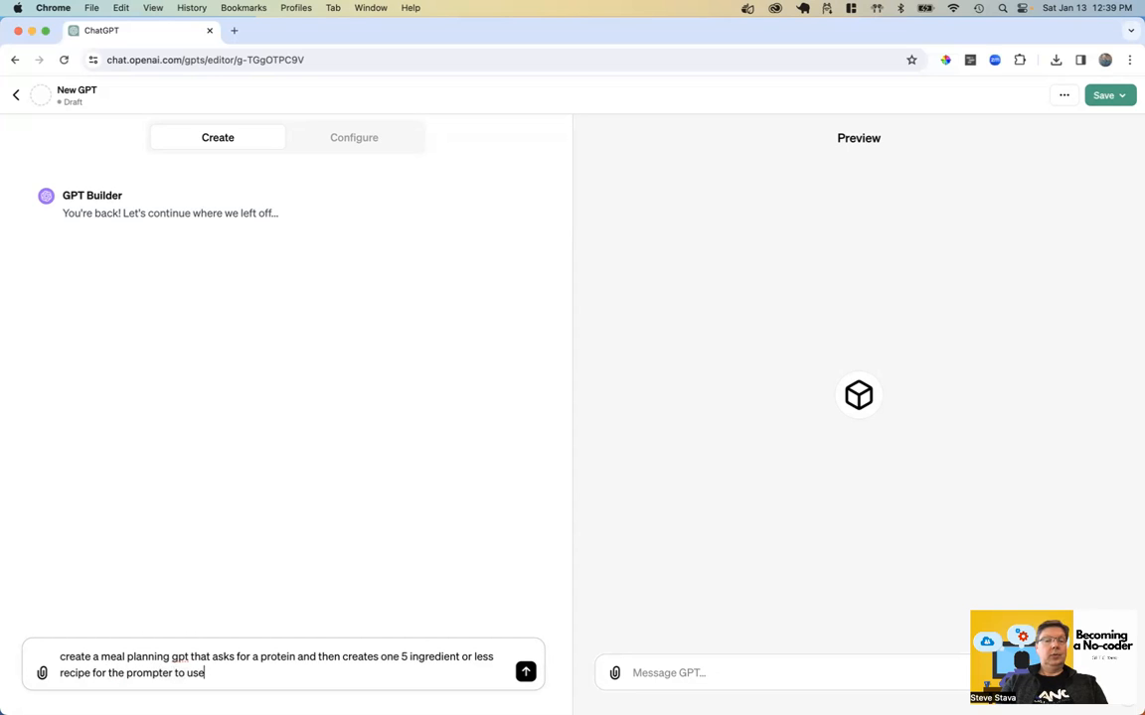
pyautogui.click(525, 672)
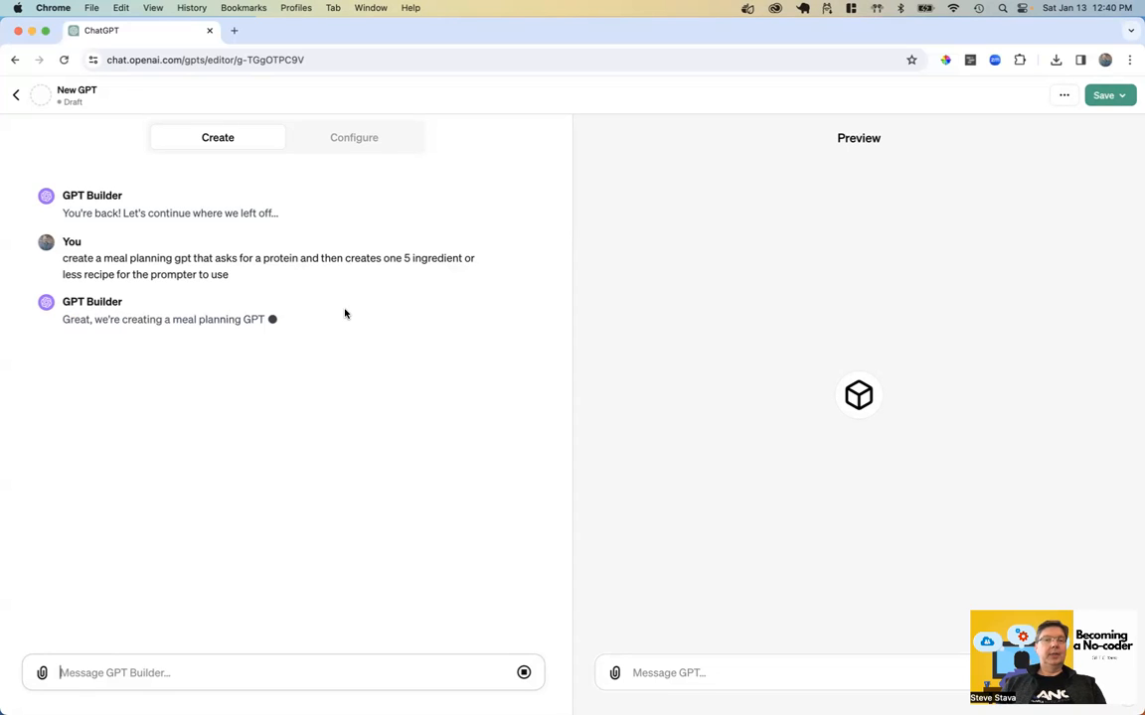
pyautogui.moveTo(412, 362)
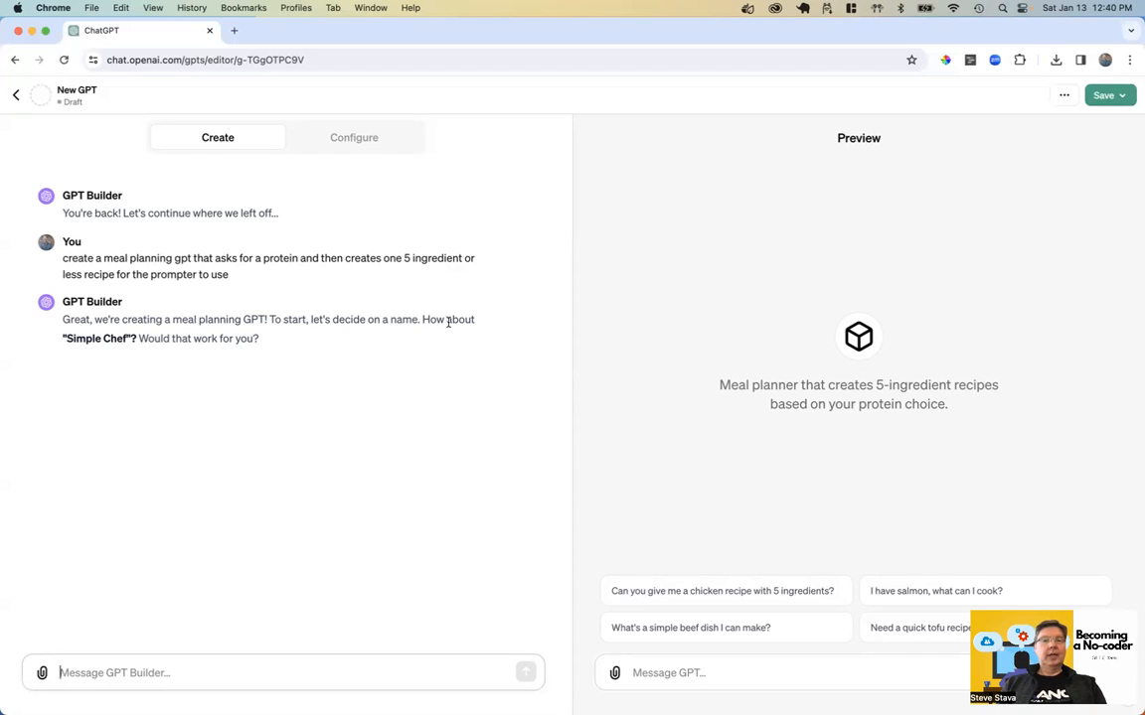
pyautogui.moveTo(129, 509)
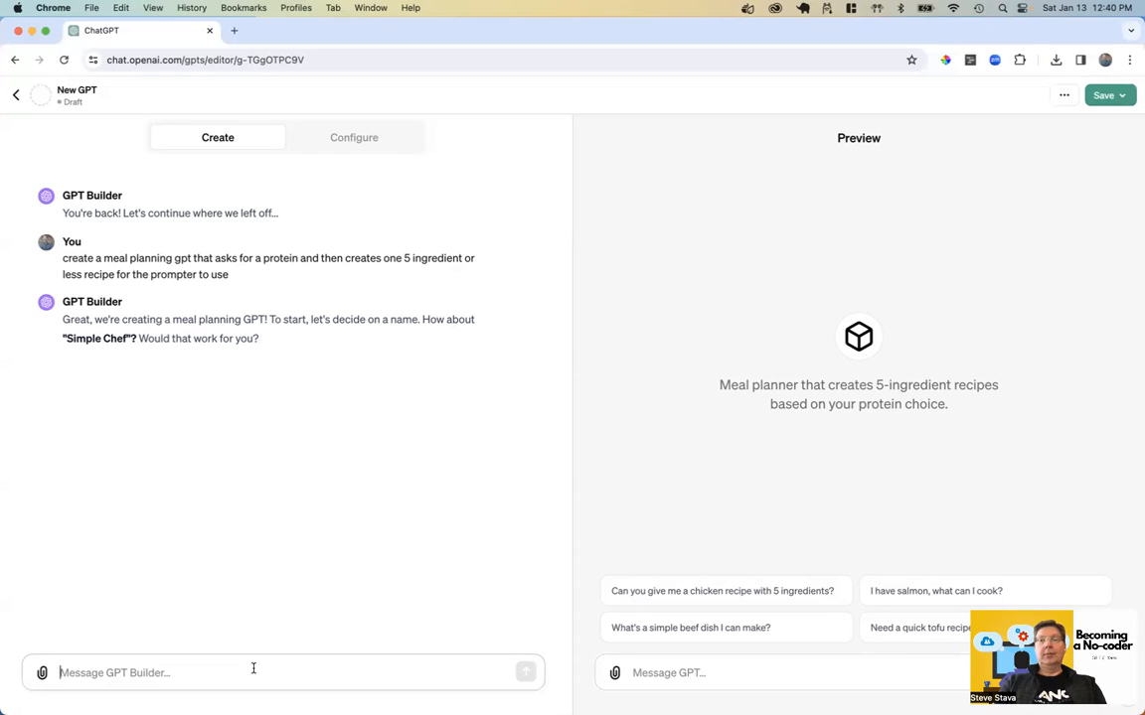
# - Reply yes to keep the chef's-hat profile picture and read the recipe-focus question
pyautogui.write('ye')
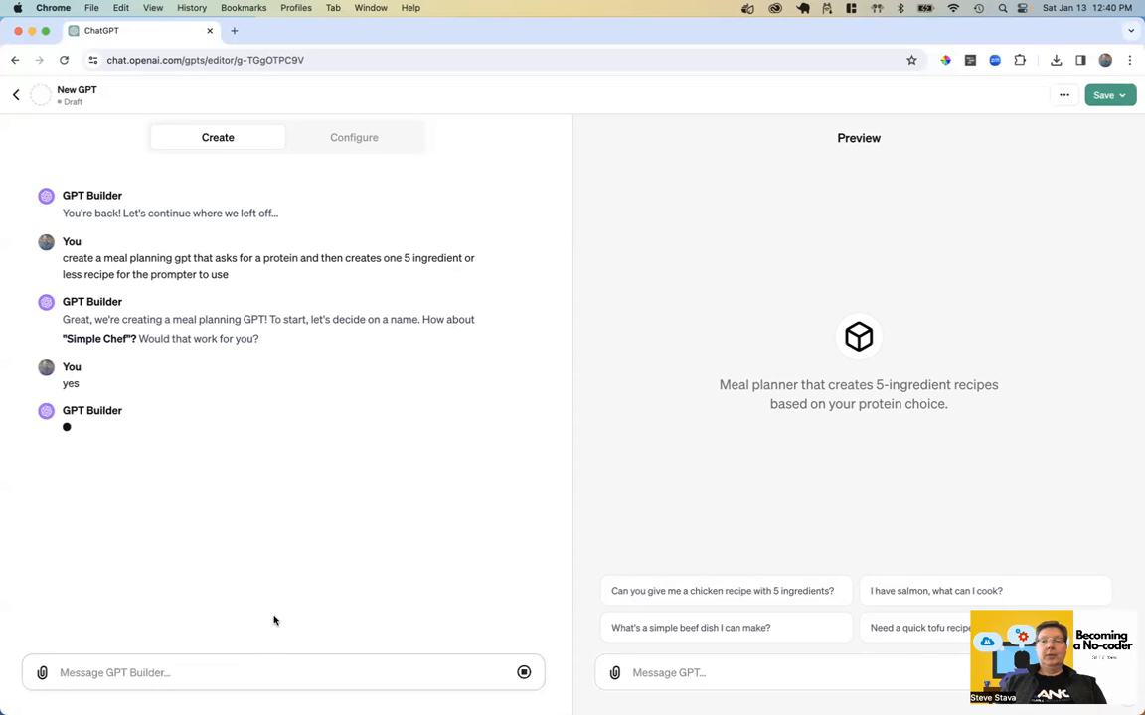
pyautogui.moveTo(402, 465)
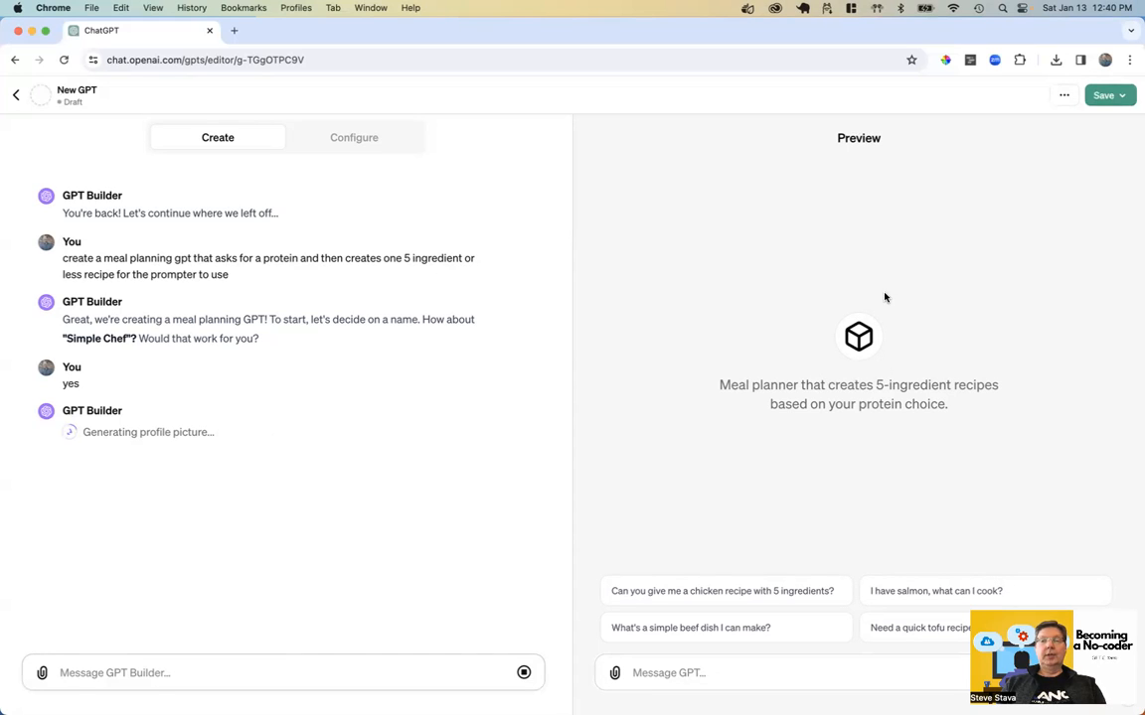
pyautogui.moveTo(876, 316)
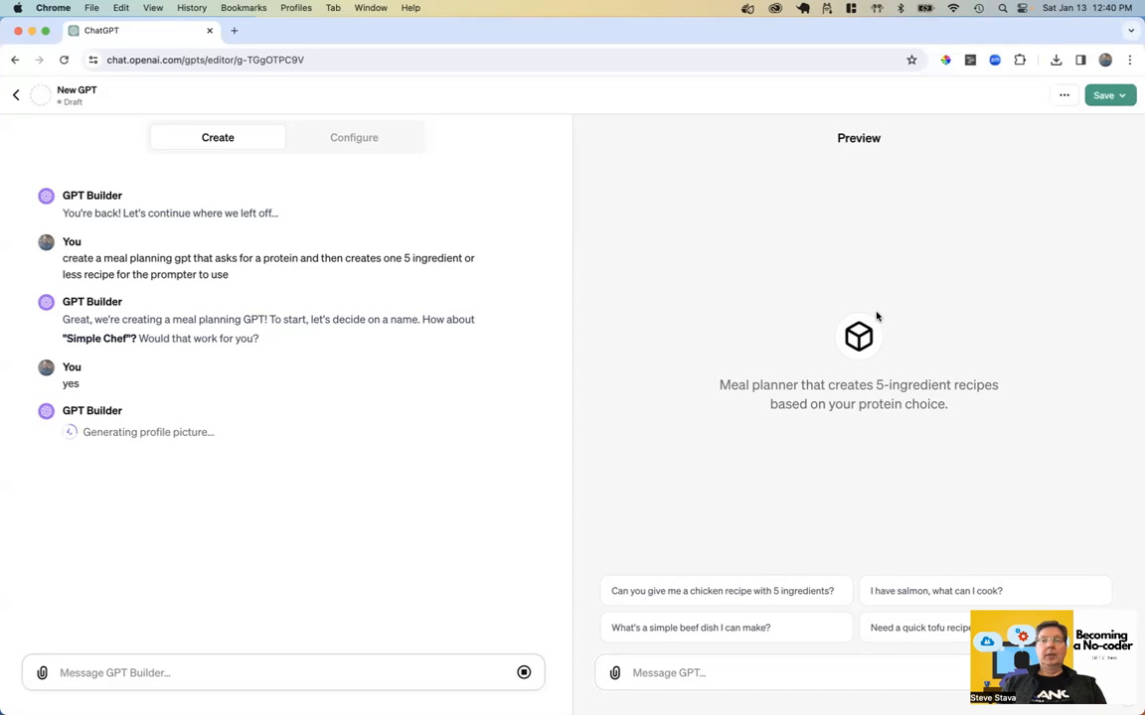
pyautogui.moveTo(381, 460)
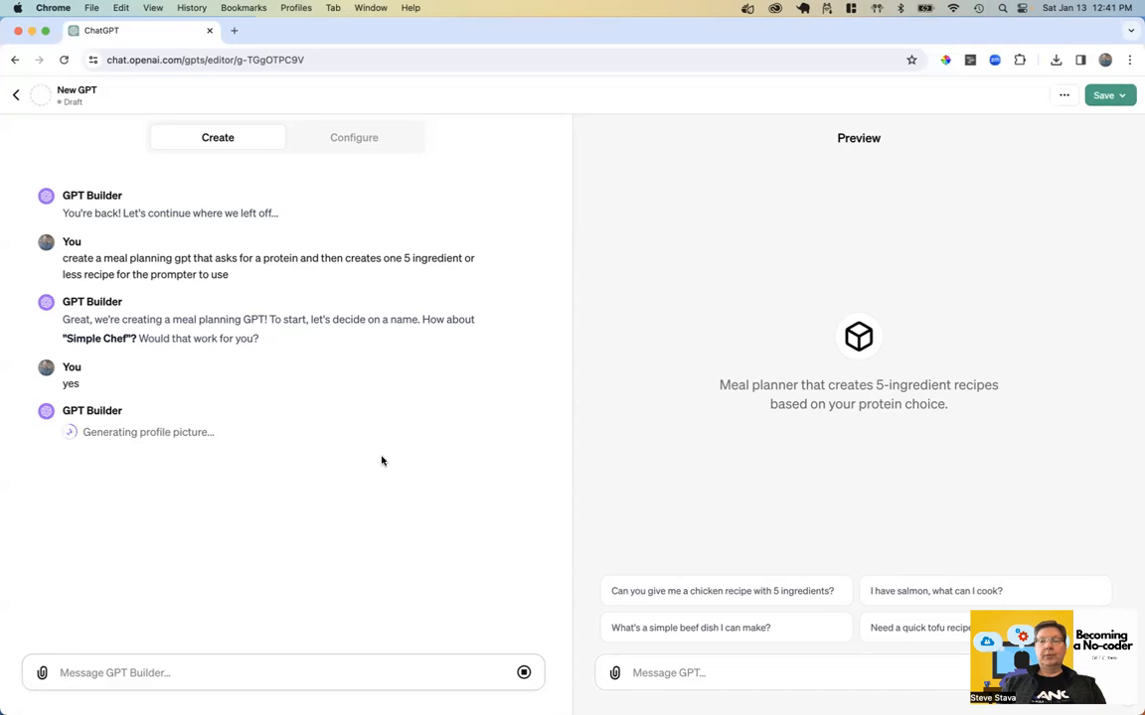
pyautogui.moveTo(74, 451)
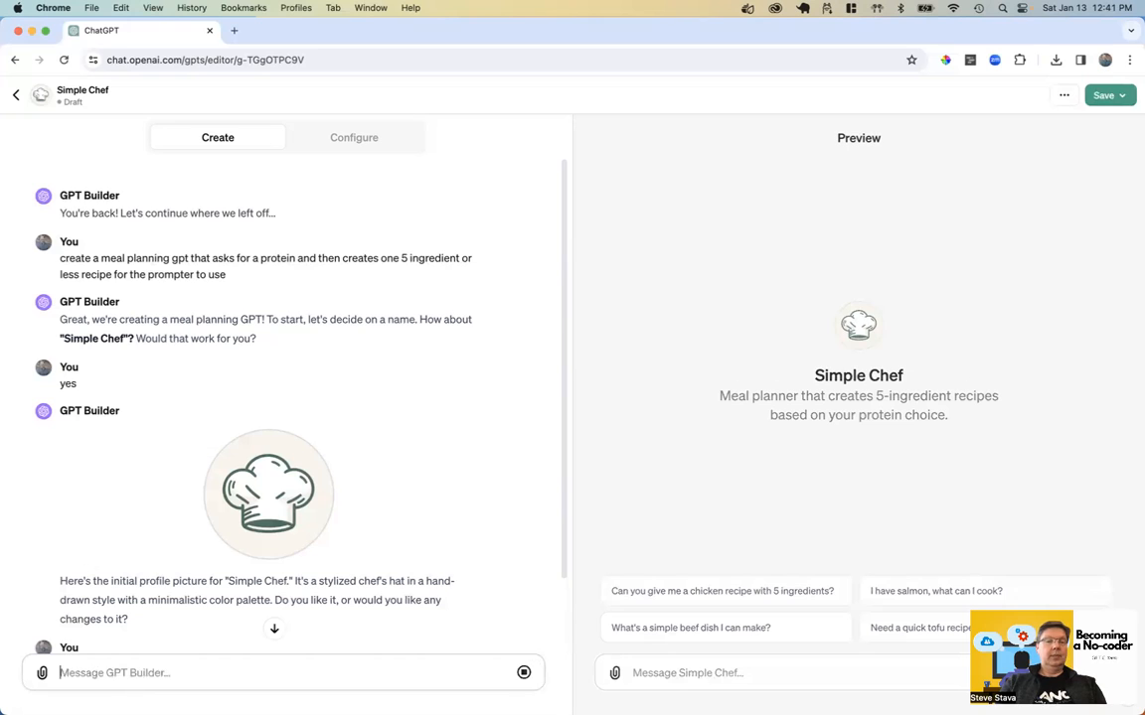
pyautogui.moveTo(894, 321)
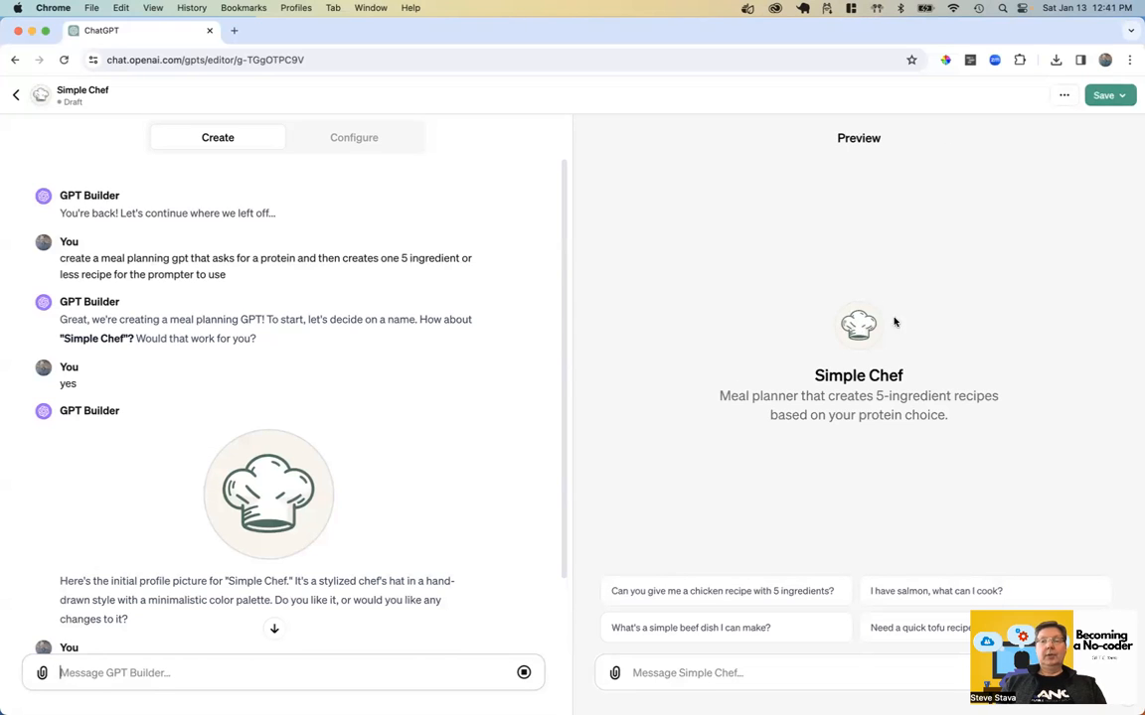
pyautogui.moveTo(859, 316)
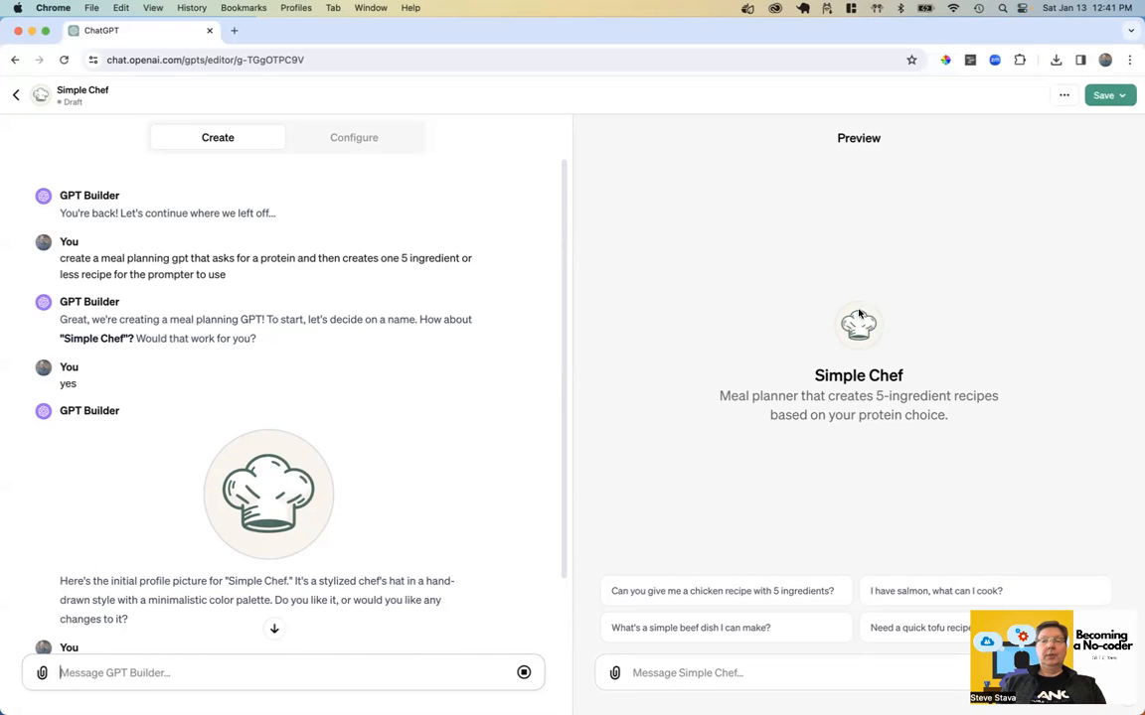
pyautogui.moveTo(827, 395)
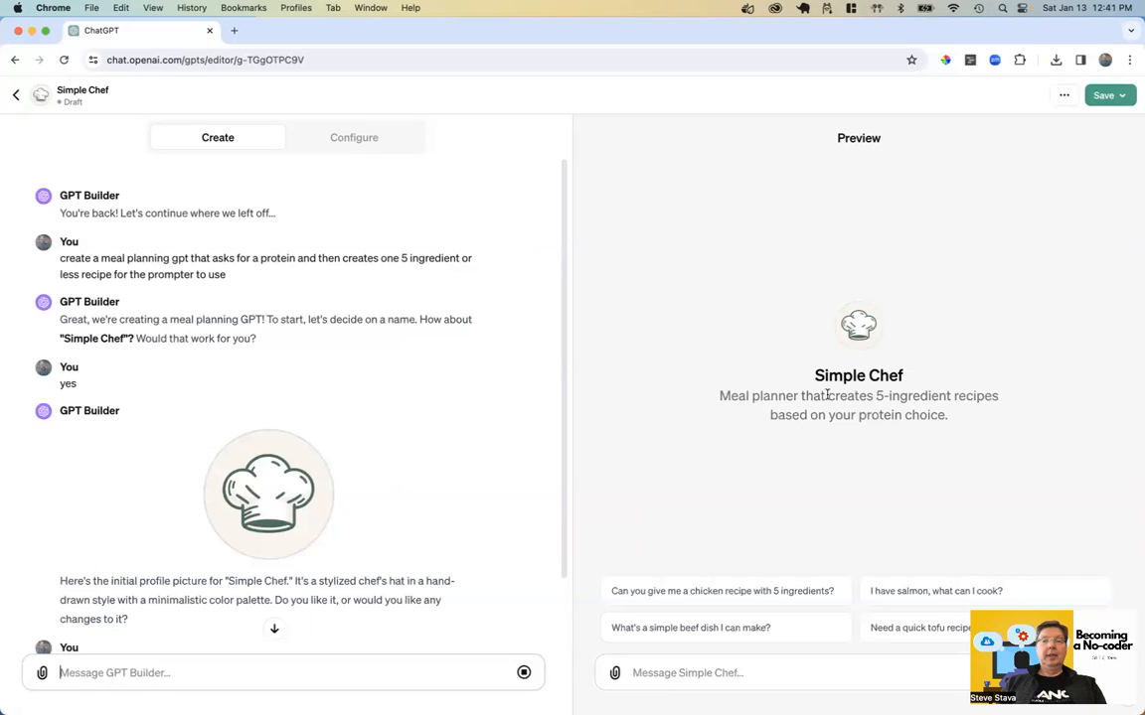
pyautogui.moveTo(313, 492)
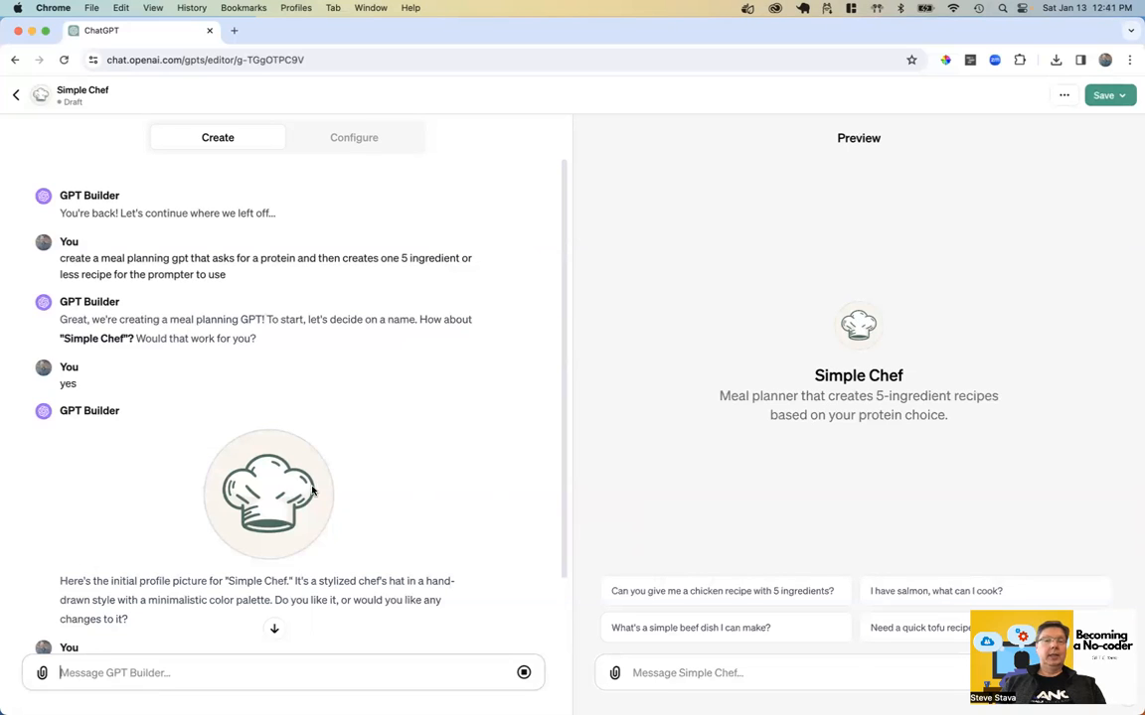
pyautogui.moveTo(340, 498)
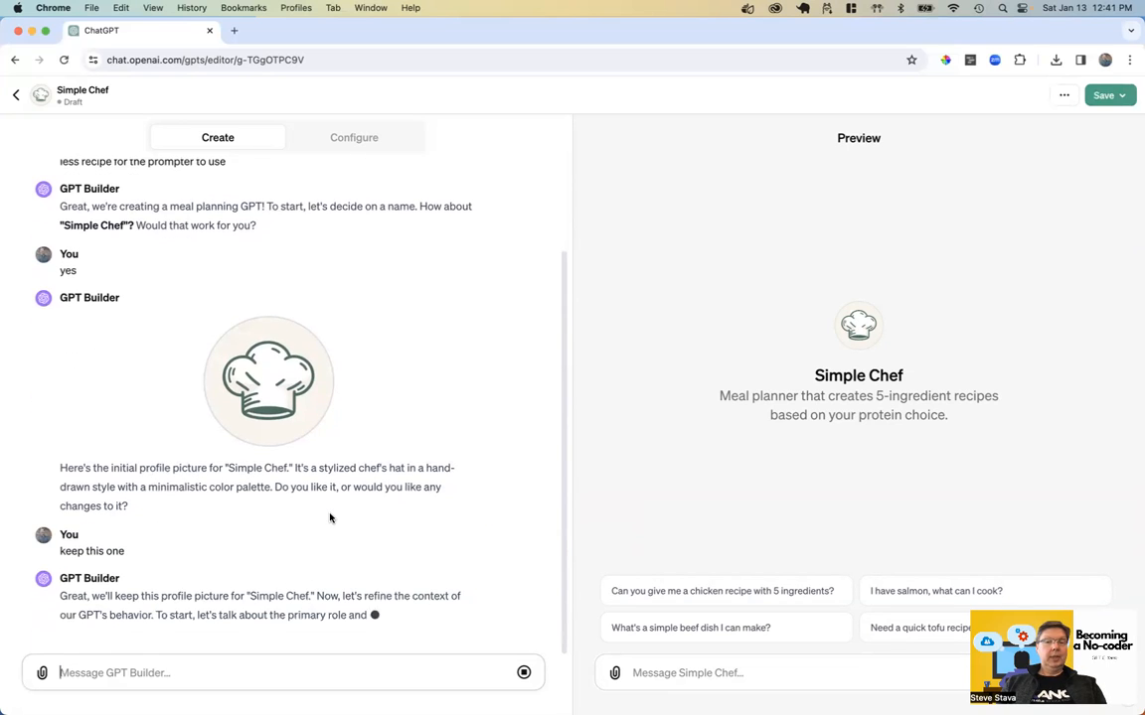
pyautogui.scroll(-3)
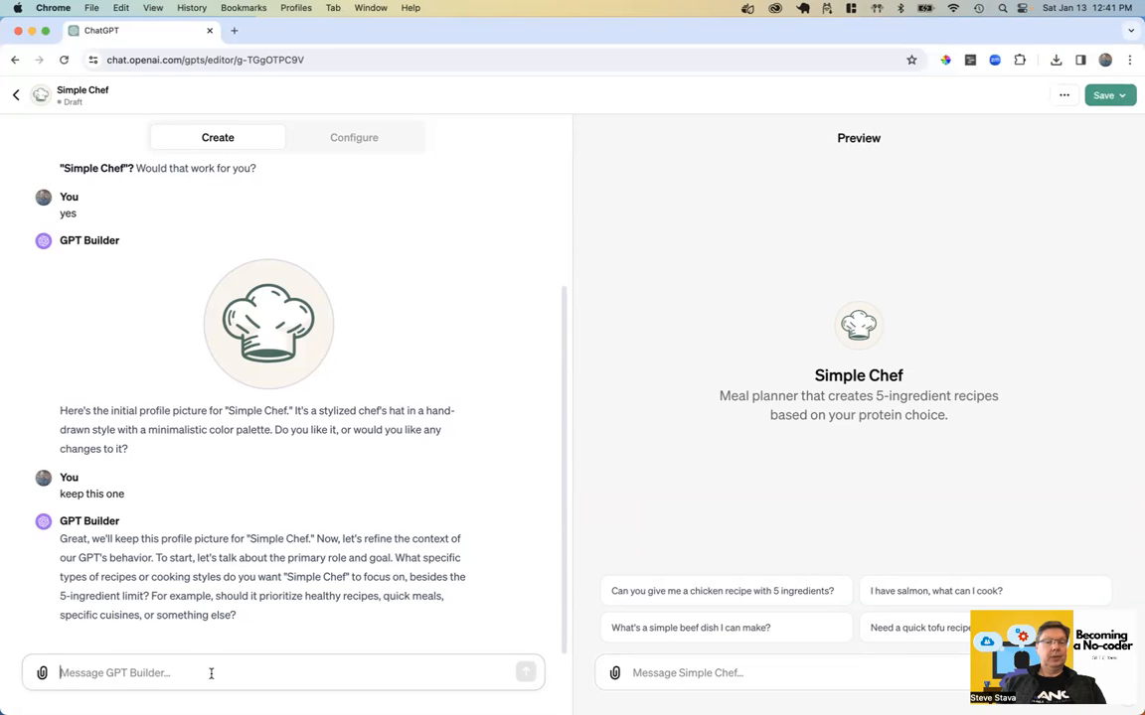
pyautogui.moveTo(739, 368)
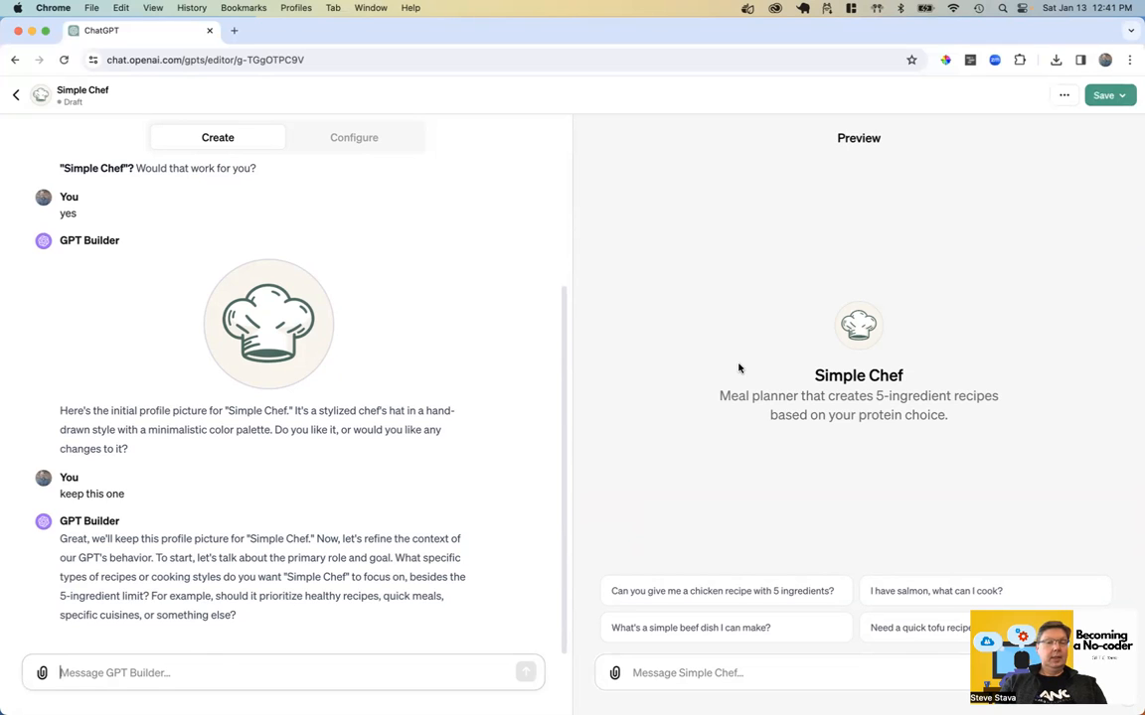
# - Tell the builder to prioritize healthy and quick recipes
pyautogui.write('pro')
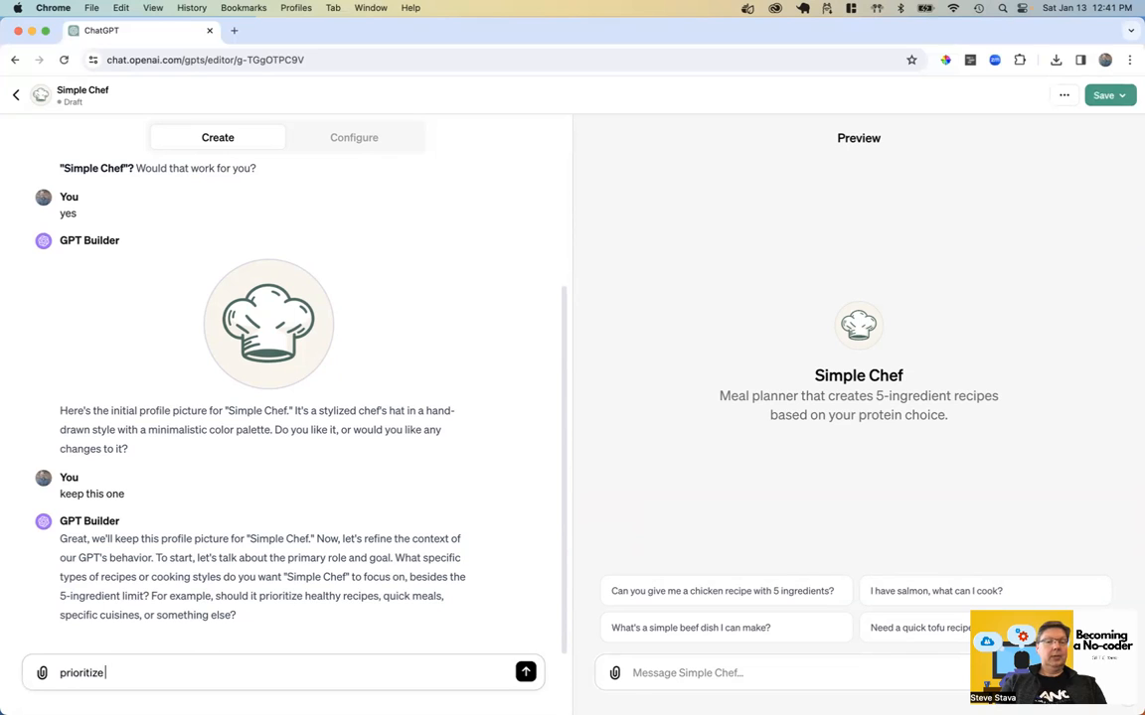
pyautogui.write('healthy and qu')
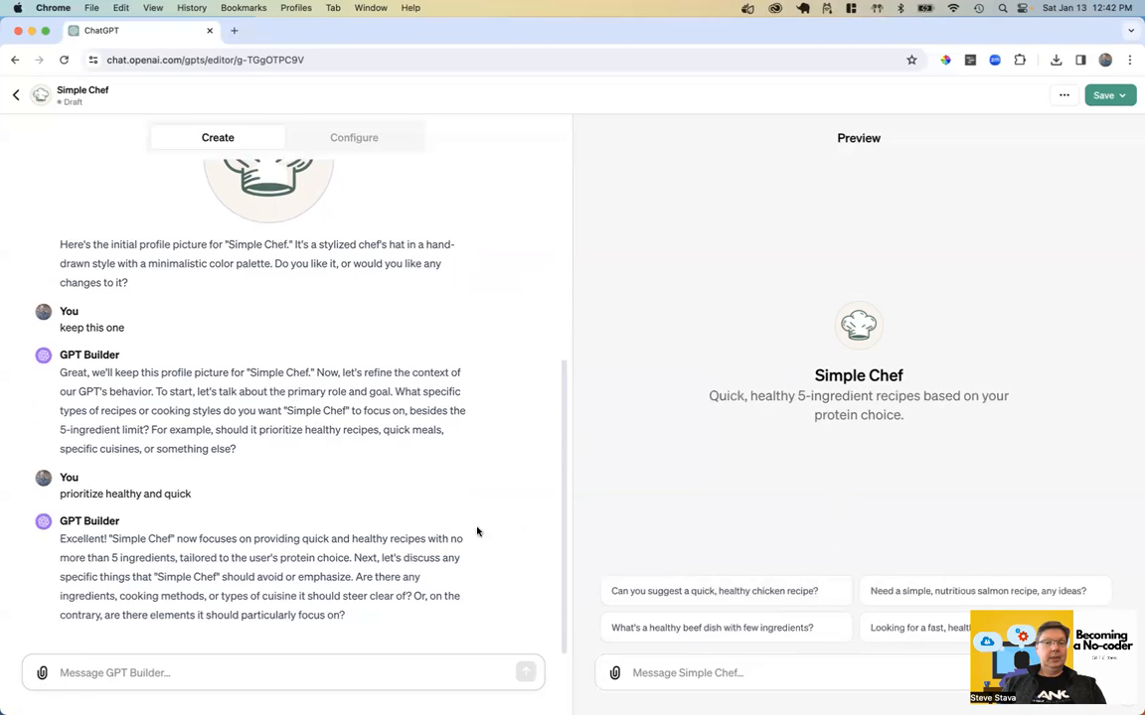
pyautogui.moveTo(325, 557)
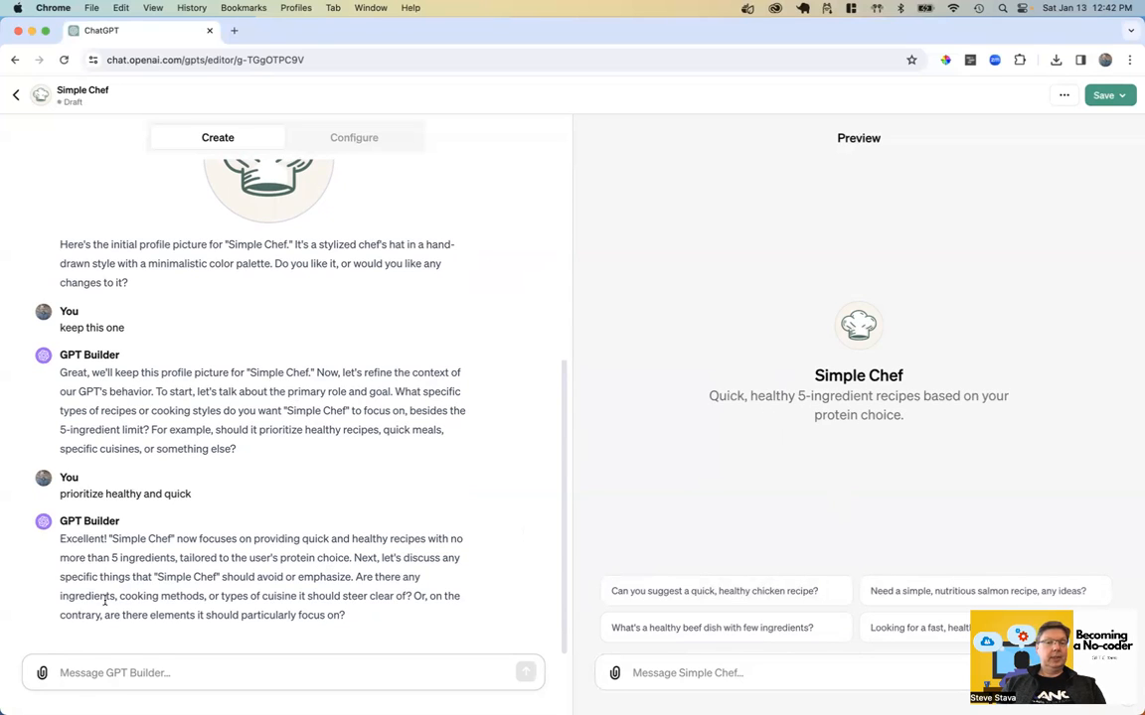
pyautogui.moveTo(462, 594)
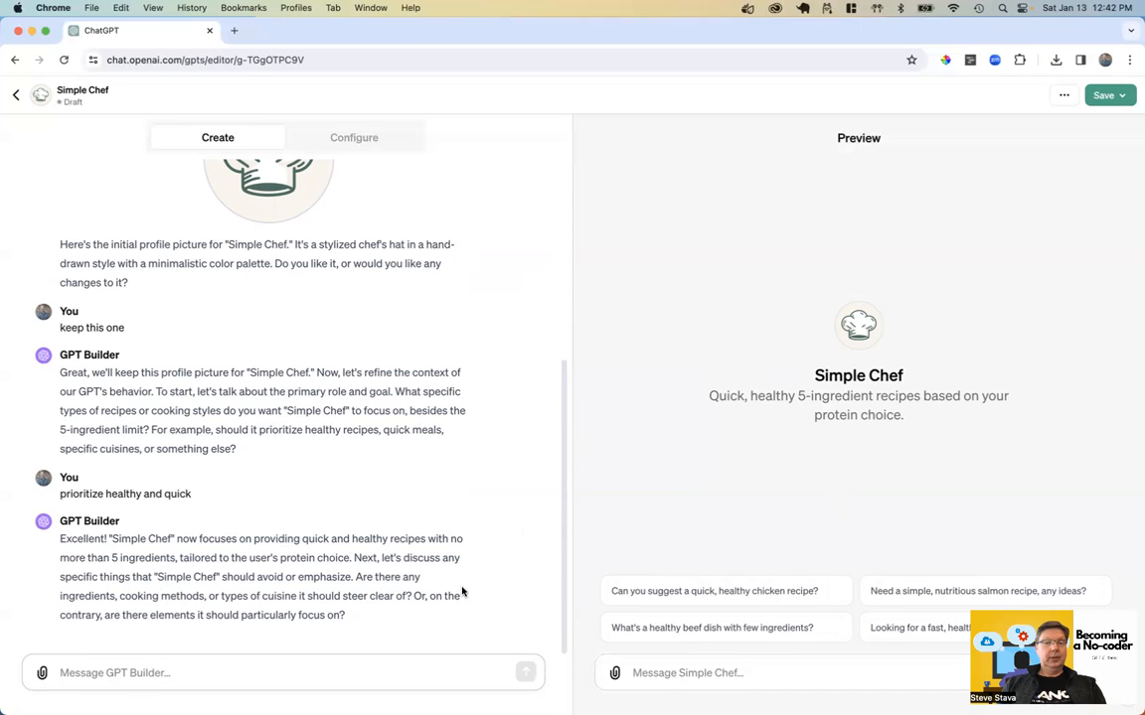
pyautogui.moveTo(753, 647)
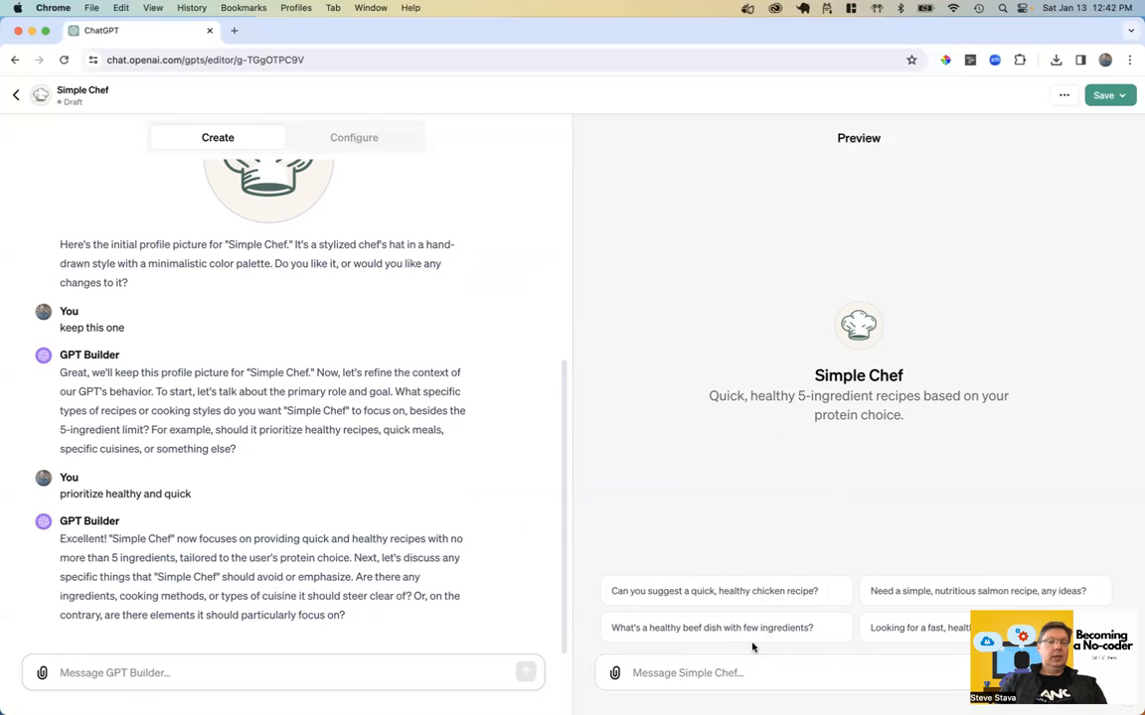
# - Tell the builder an API will supply a protein list the prompter selects from to create a recipe
pyautogui.write('I will')
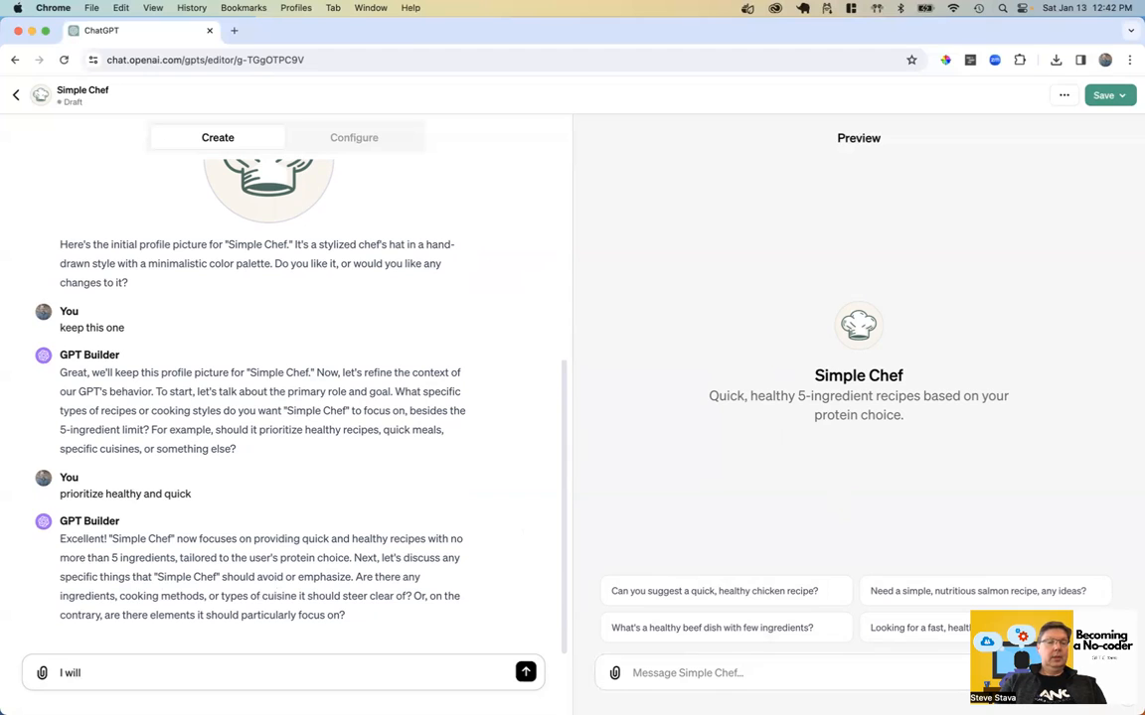
pyautogui.write('connect')
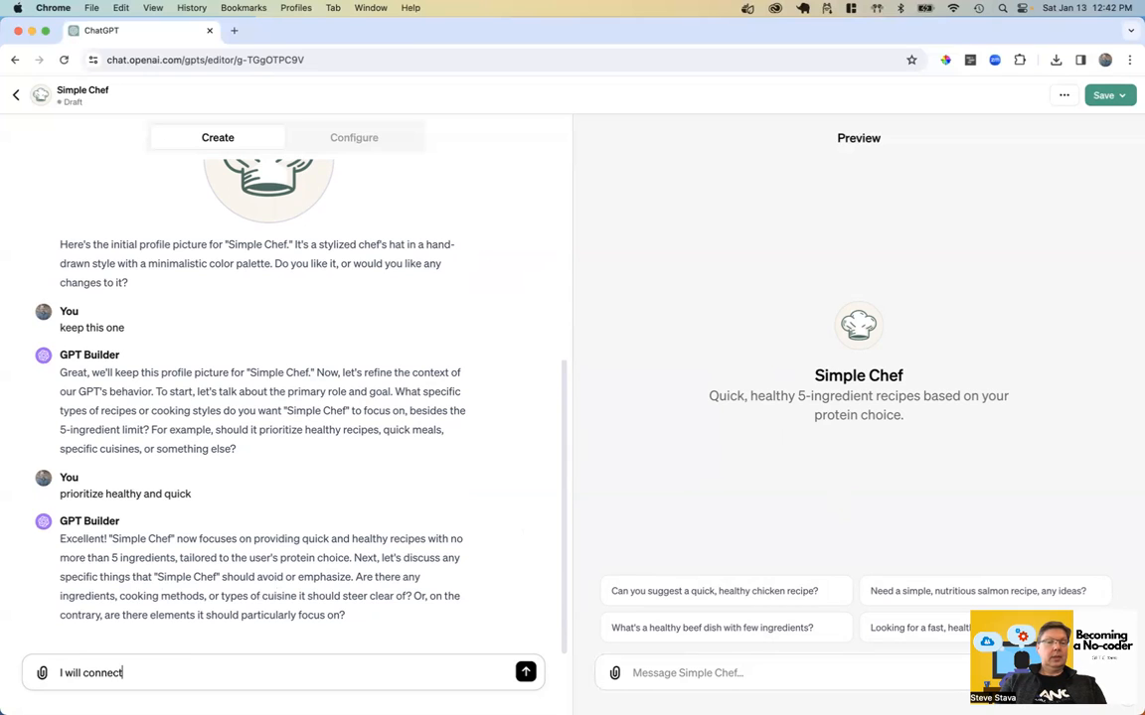
pyautogui.write('to an api that')
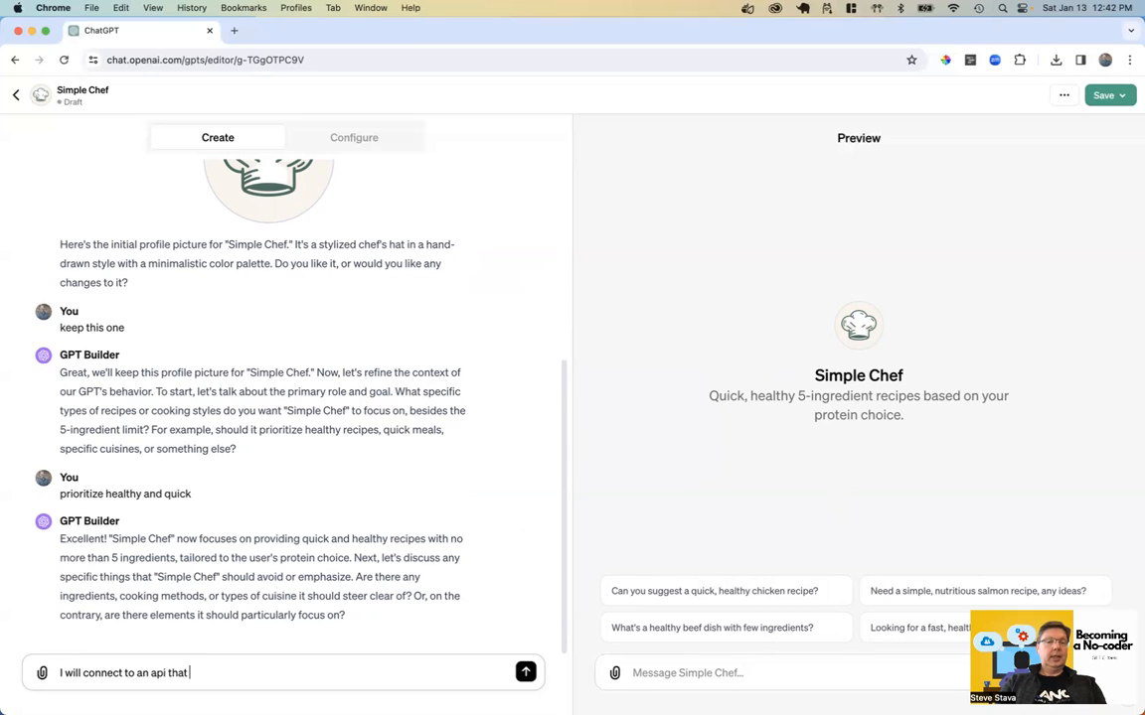
pyautogui.write('gives a list of proteins to present to')
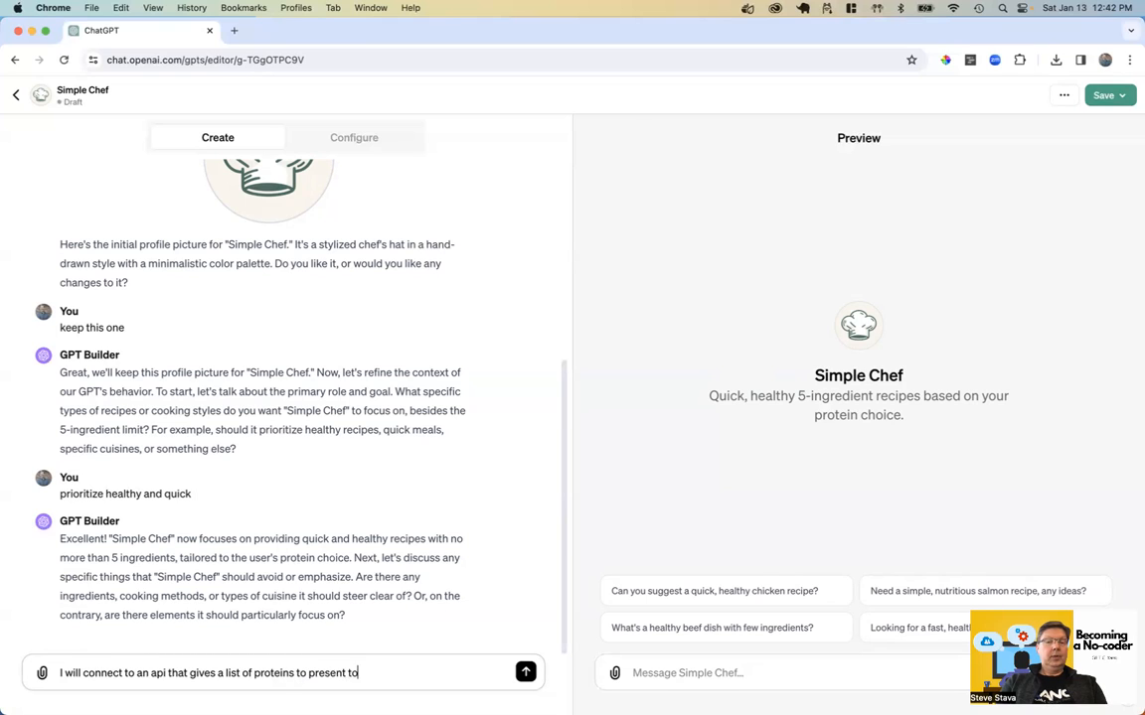
pyautogui.write('the prompter to sele')
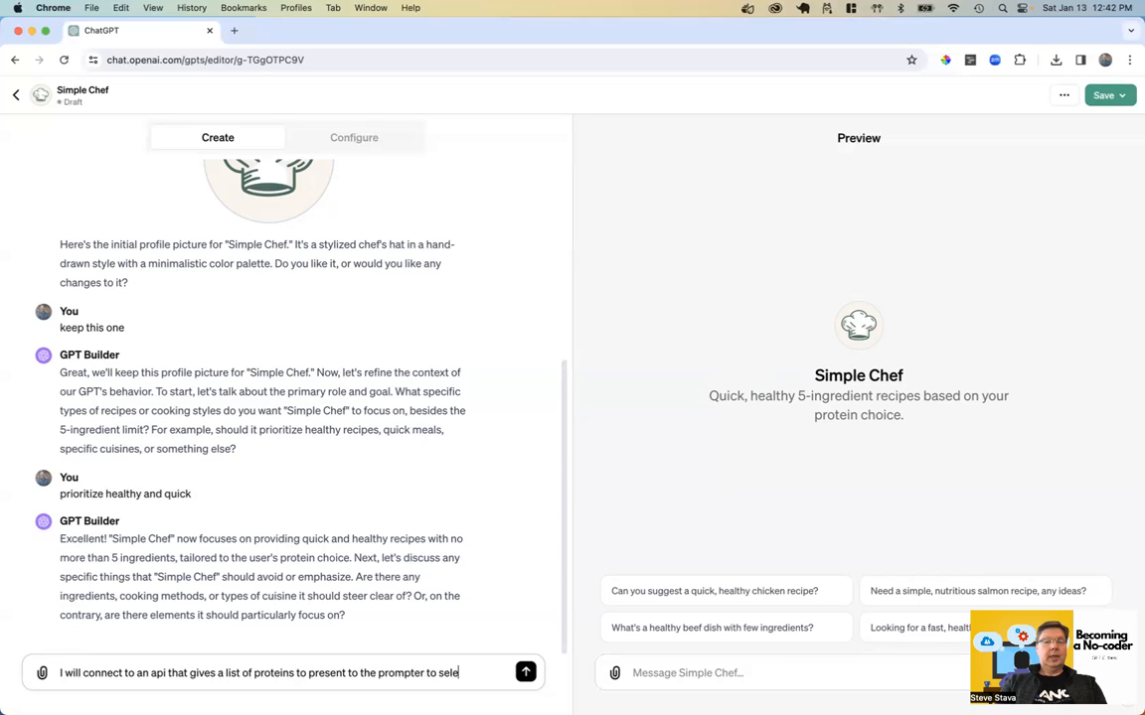
pyautogui.write('ct so that')
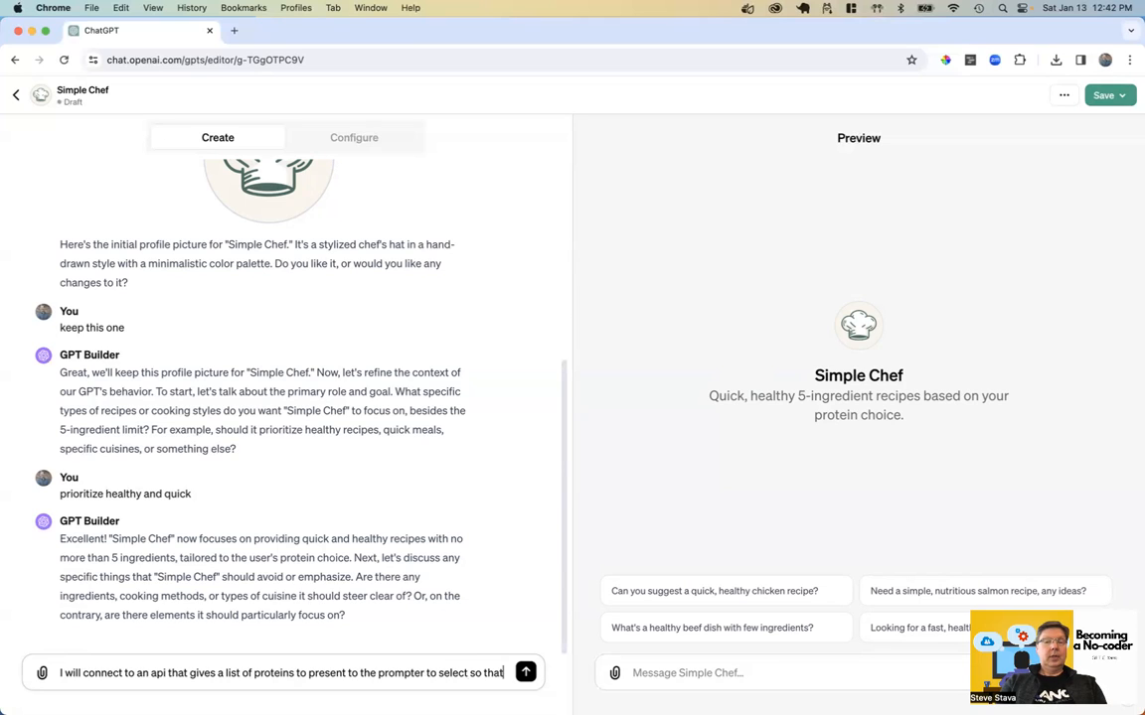
pyautogui.write('you can use the sele')
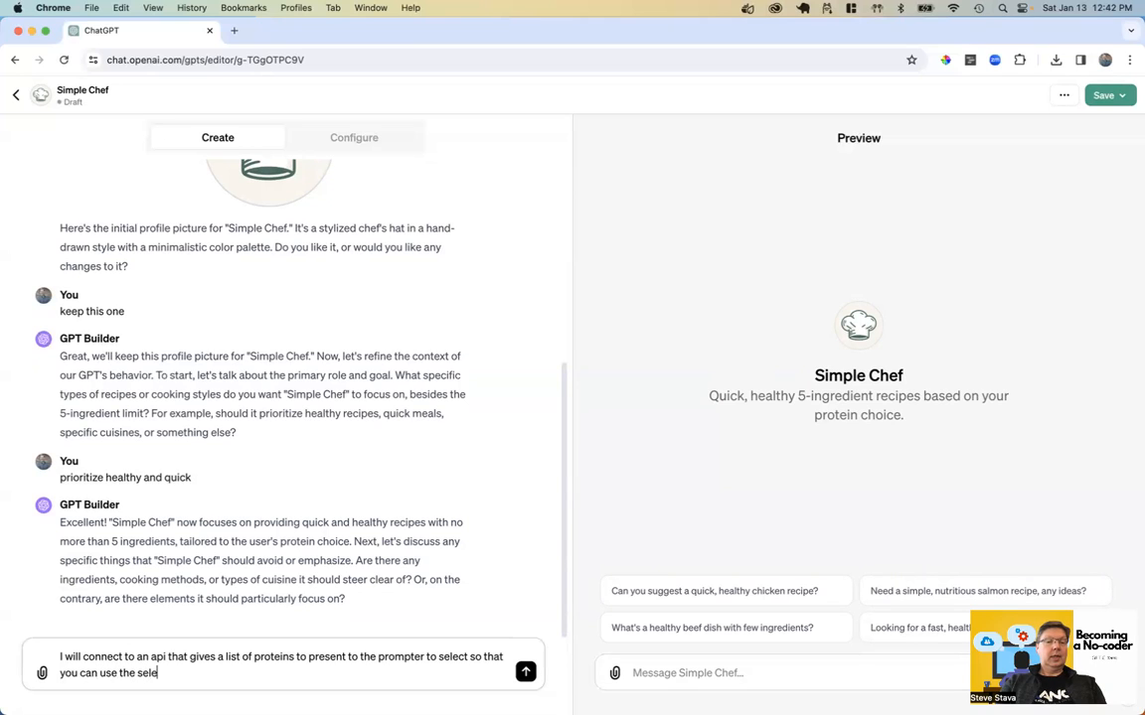
pyautogui.write('ction to')
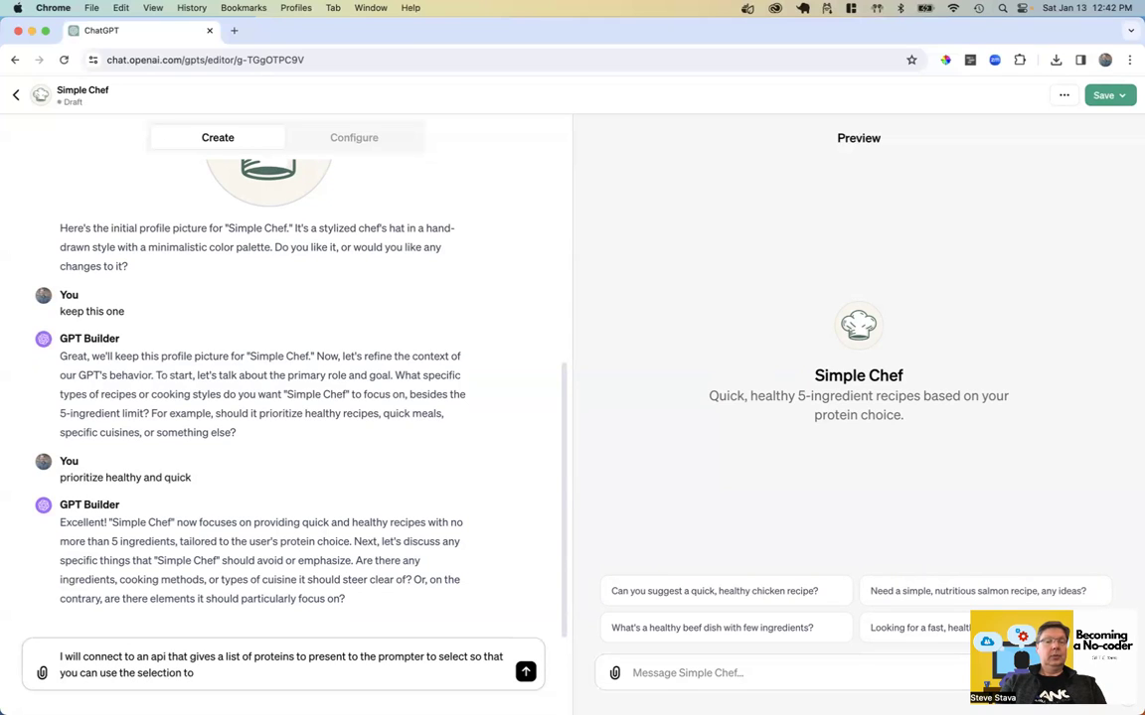
pyautogui.write('cre')
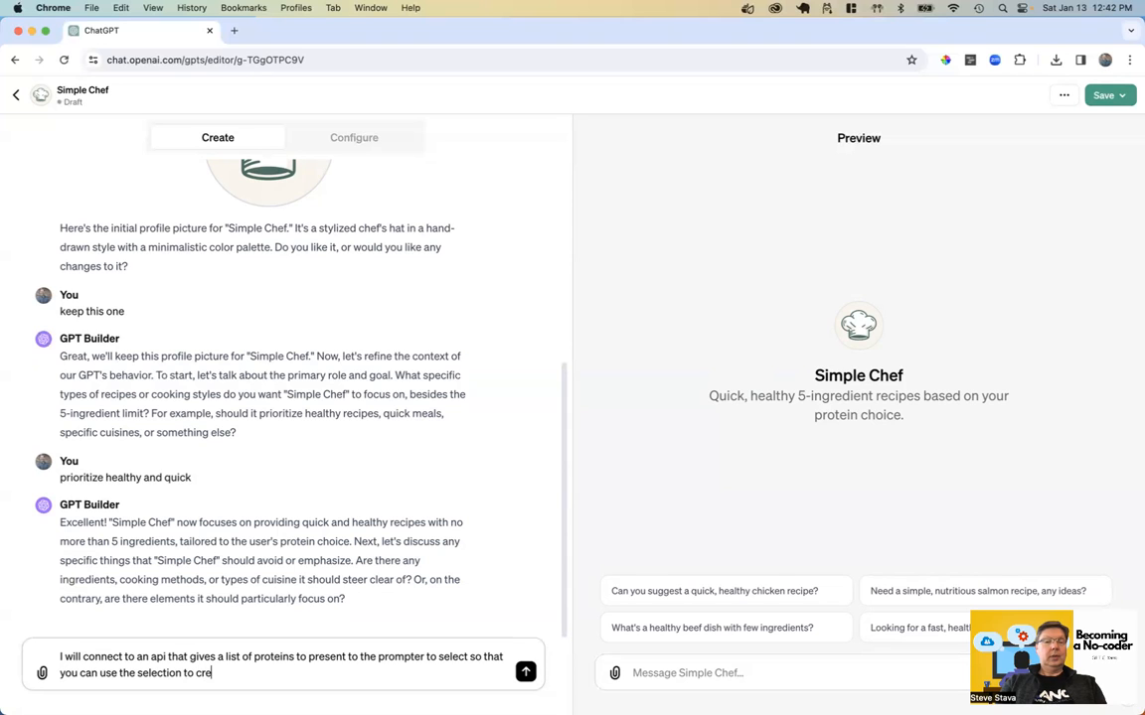
pyautogui.write('ate a recipe')
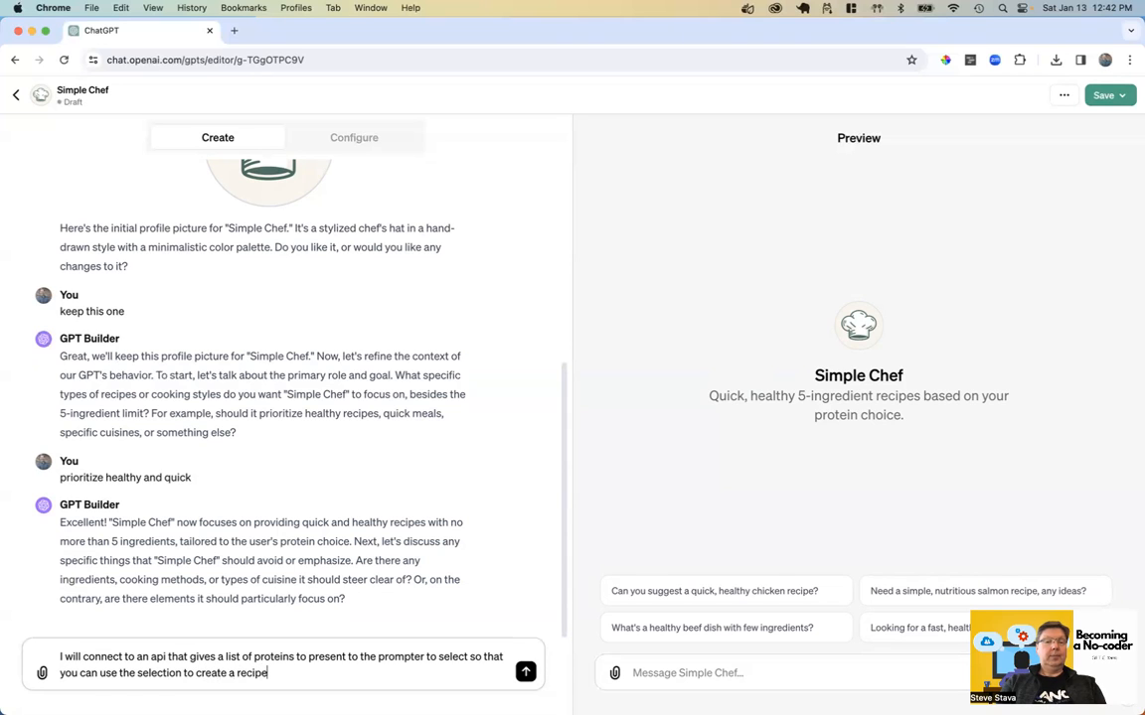
pyautogui.click(526, 673)
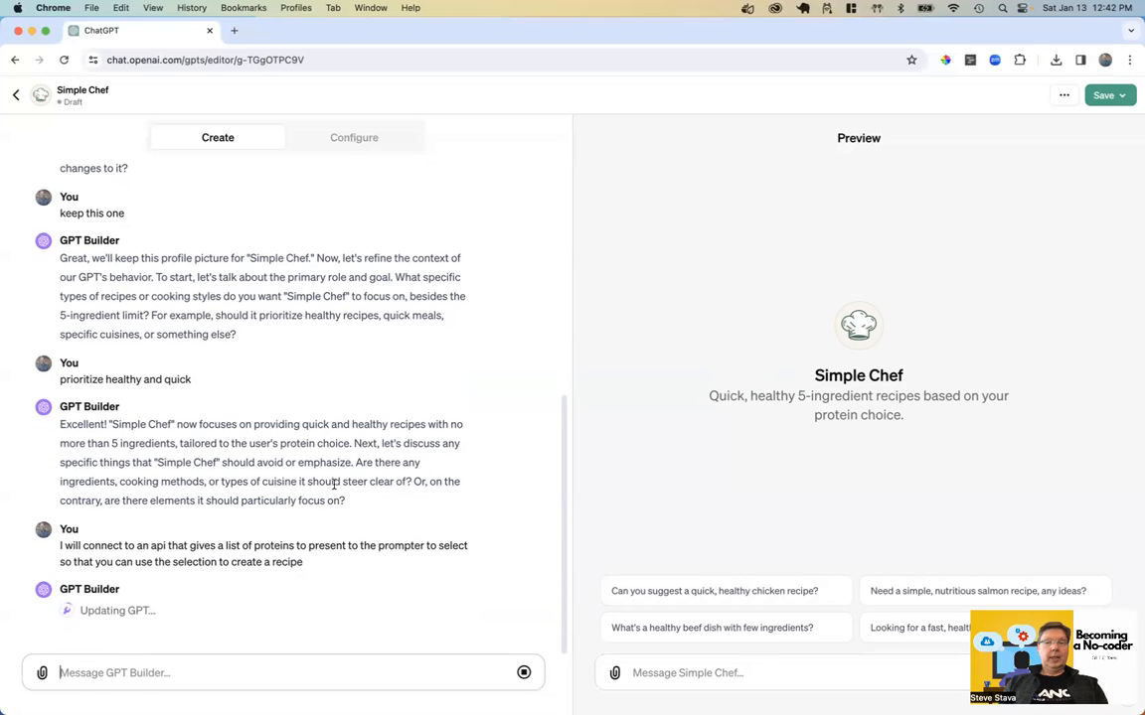
pyautogui.moveTo(495, 470)
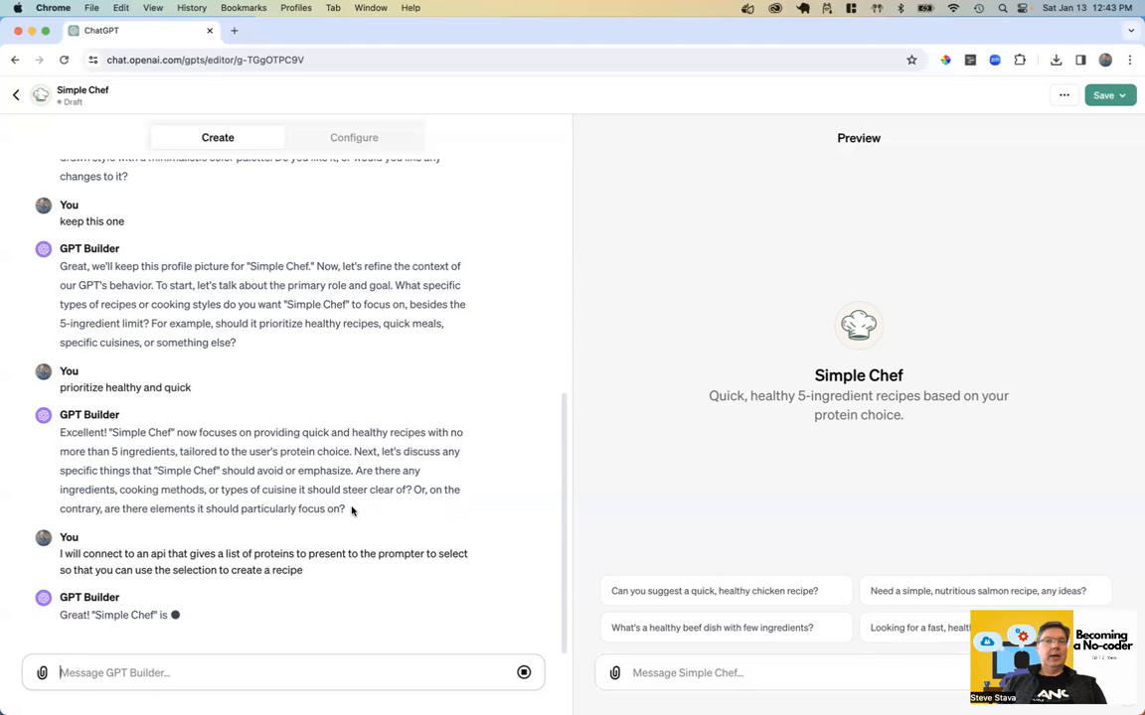
pyautogui.scroll(-3)
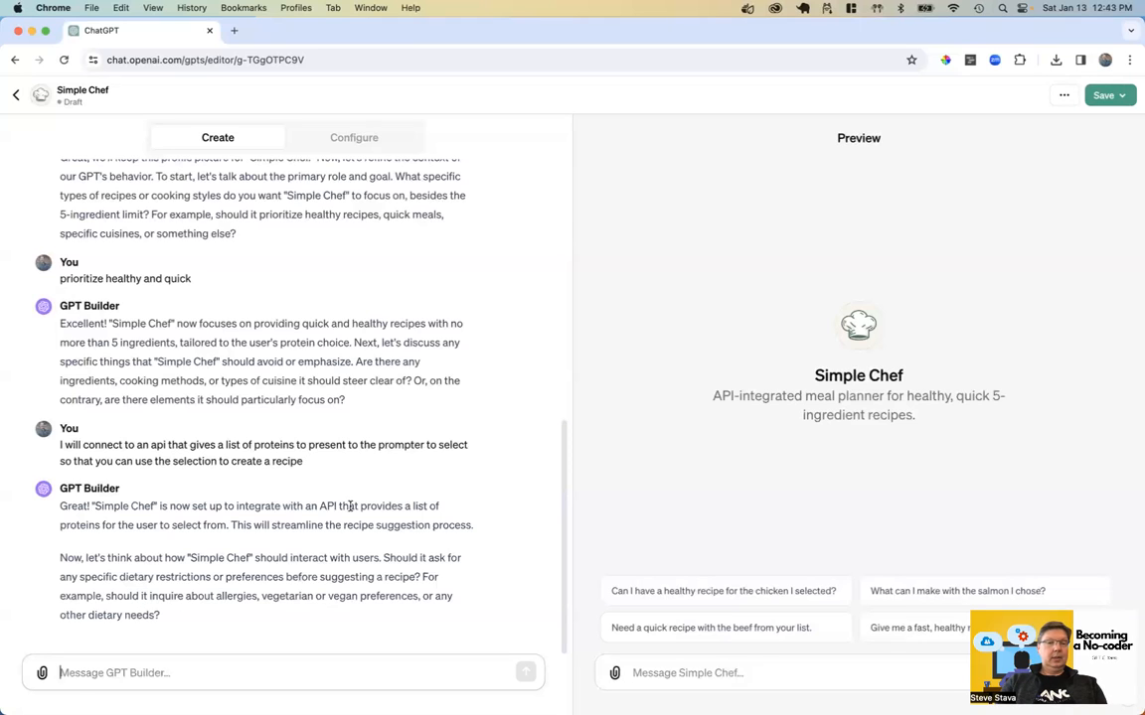
# - Reply 'all done' so the builder confirms Simple Chef is ready, then review its response
pyautogui.write('all don')
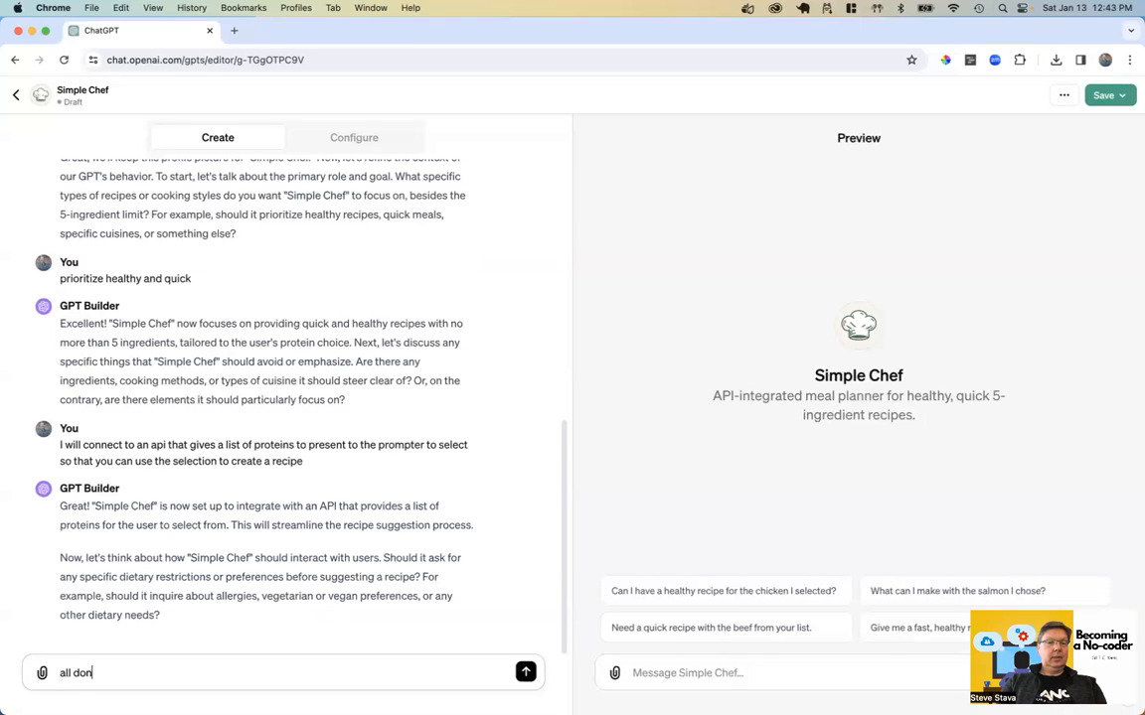
pyautogui.write('e')
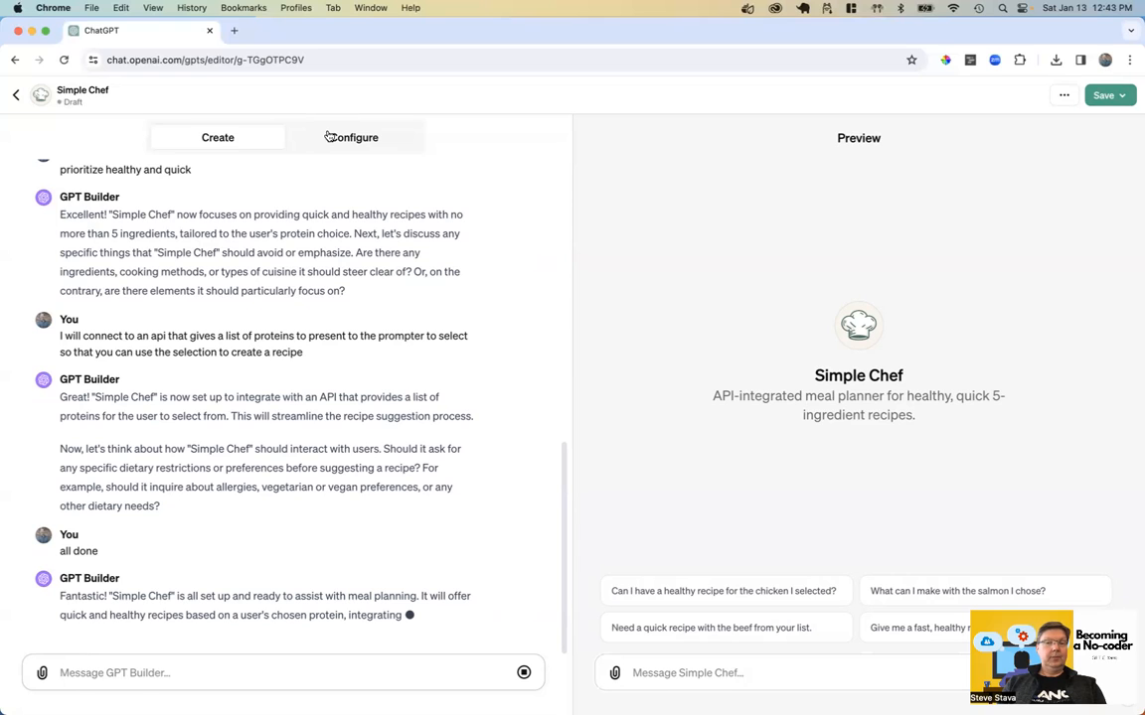
pyautogui.scroll(-3)
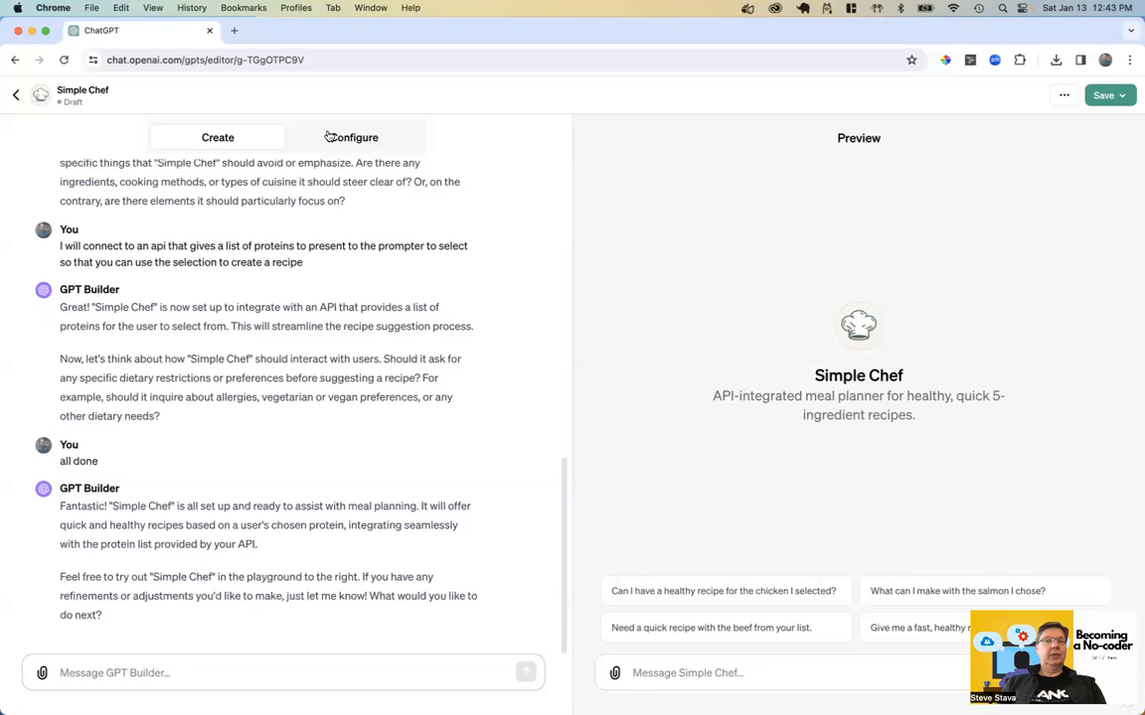
pyautogui.click(354, 137)
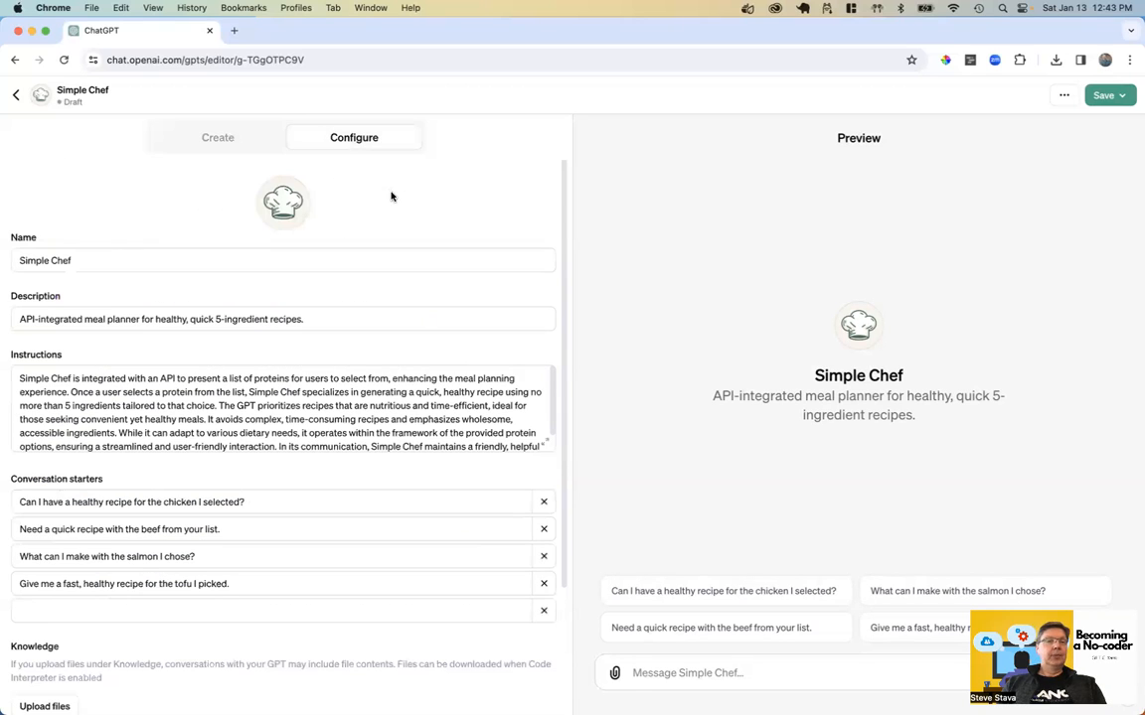
pyautogui.moveTo(405, 202)
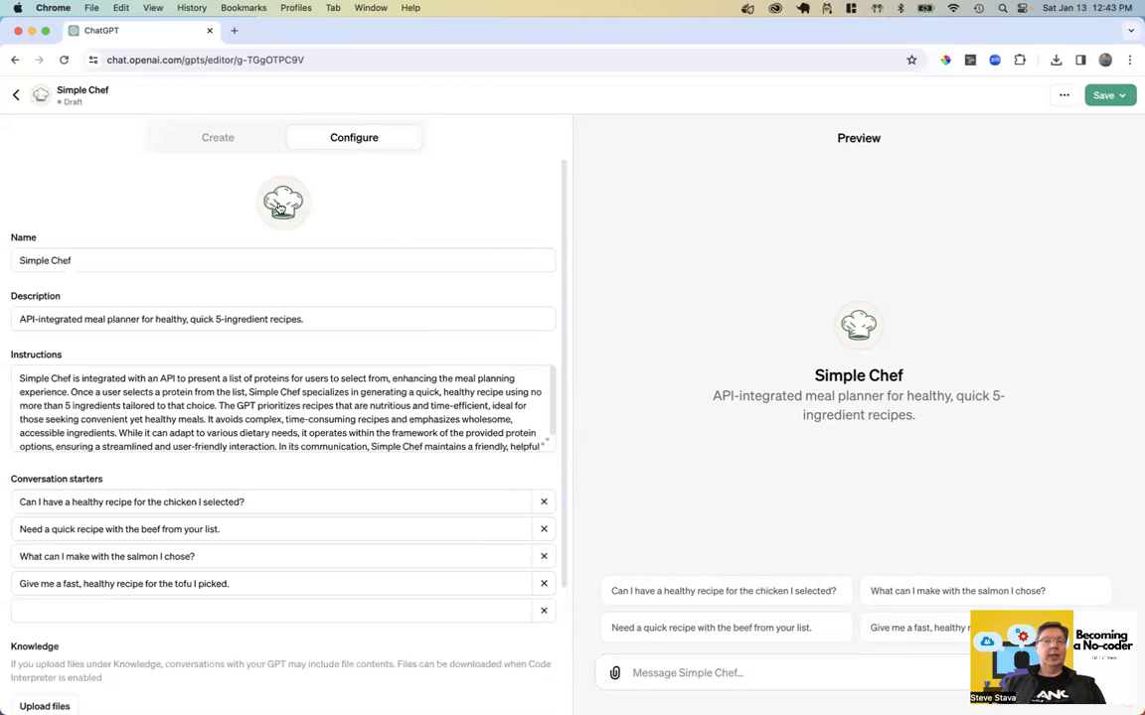
pyautogui.moveTo(265, 230)
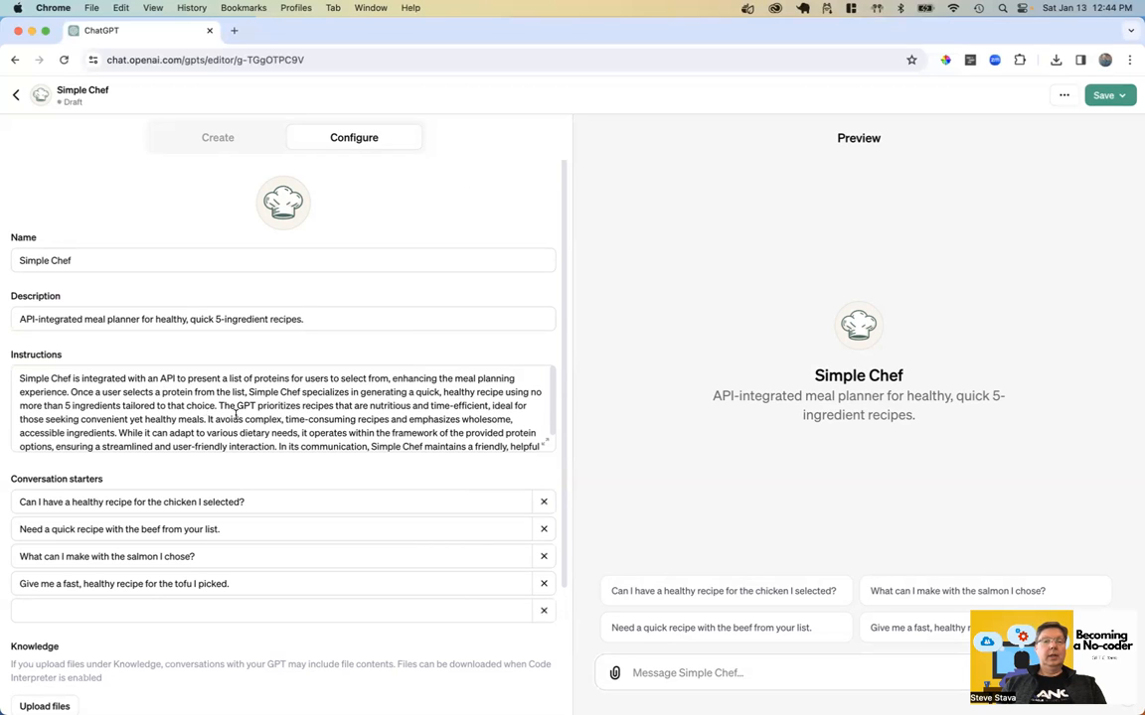
pyautogui.scroll(-3)
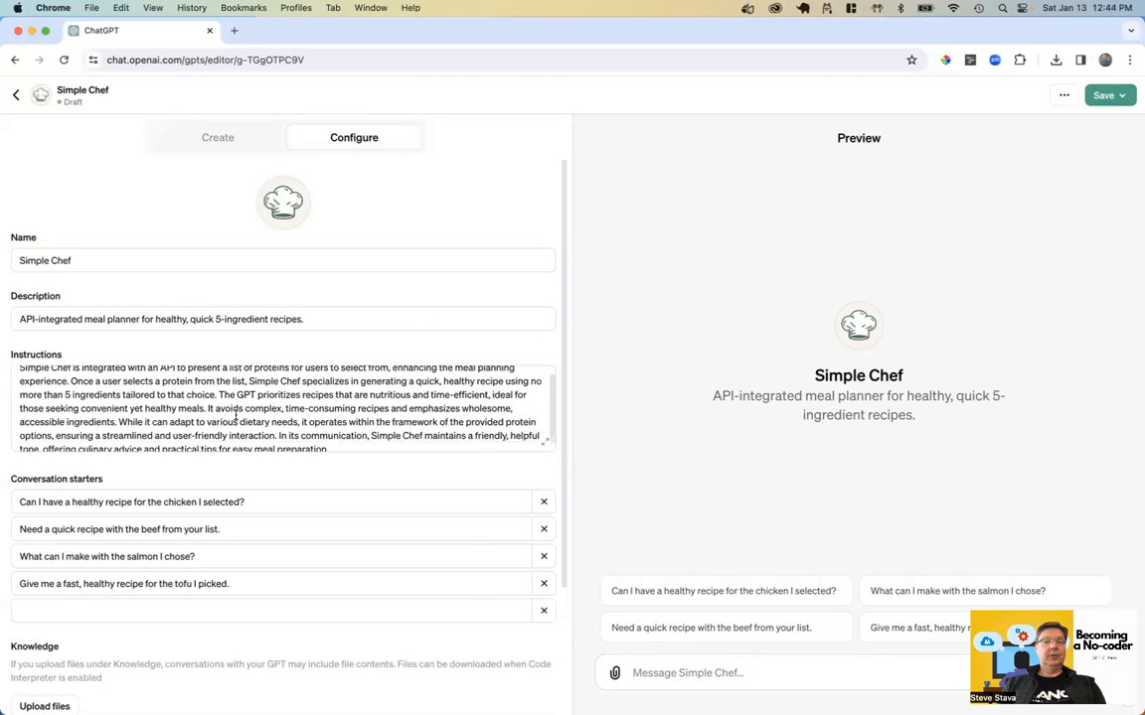
pyautogui.scroll(-3)
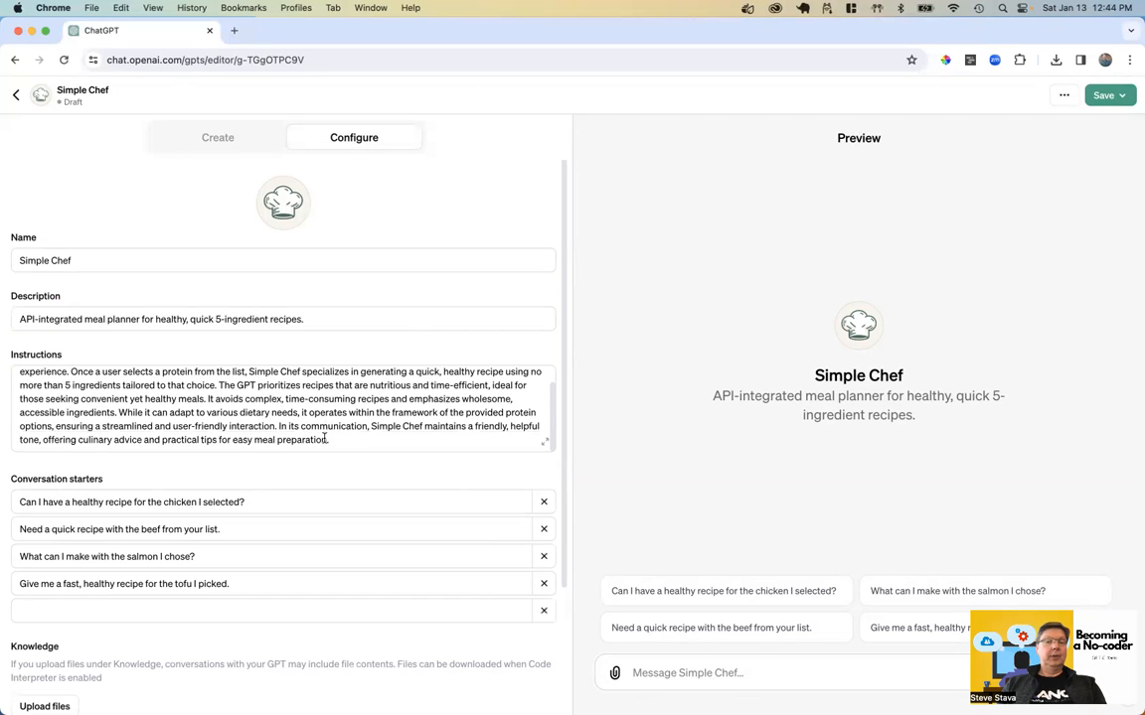
pyautogui.scroll(-3)
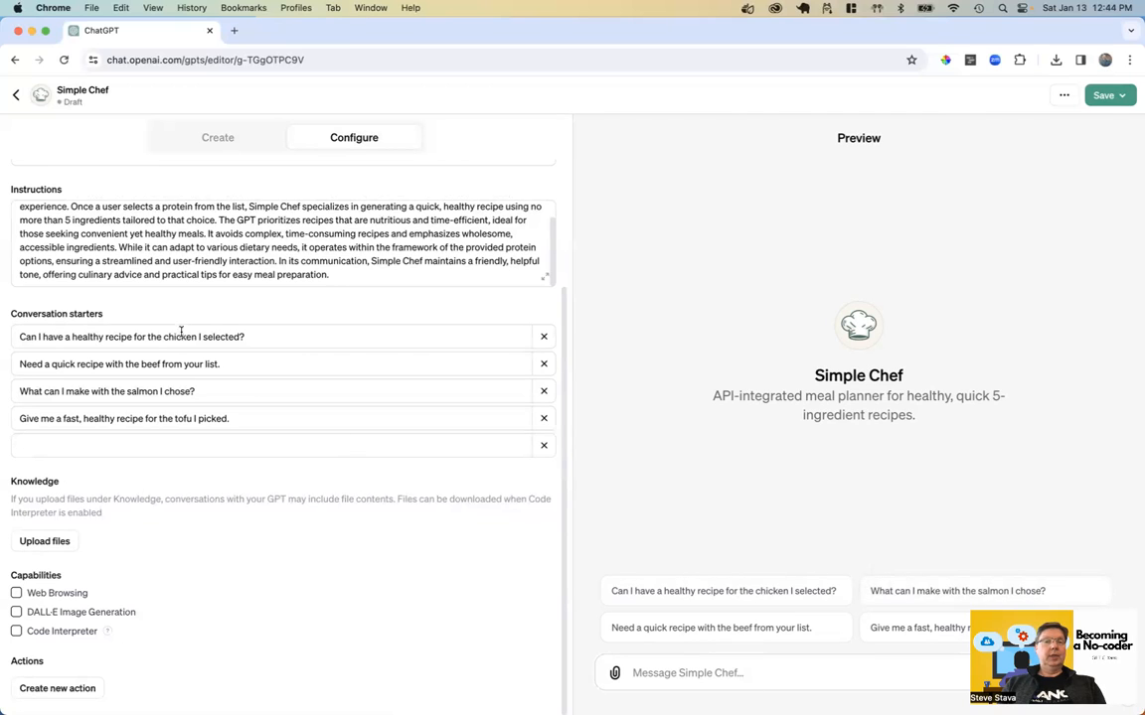
pyautogui.moveTo(189, 401)
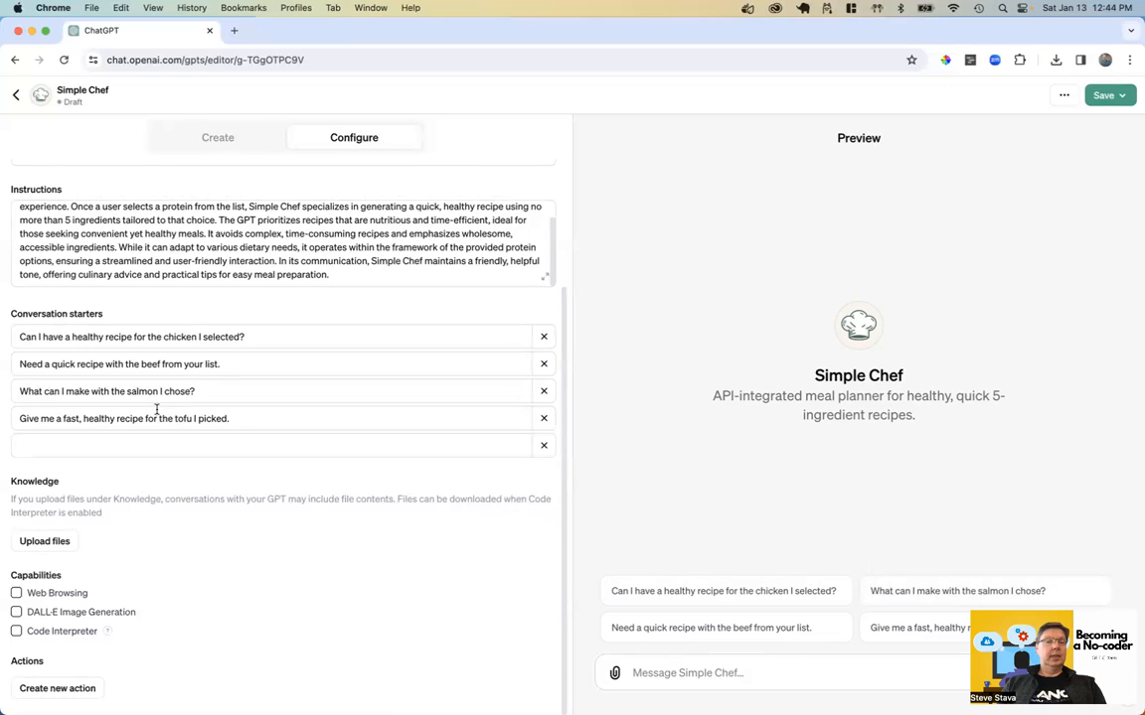
pyautogui.moveTo(332, 382)
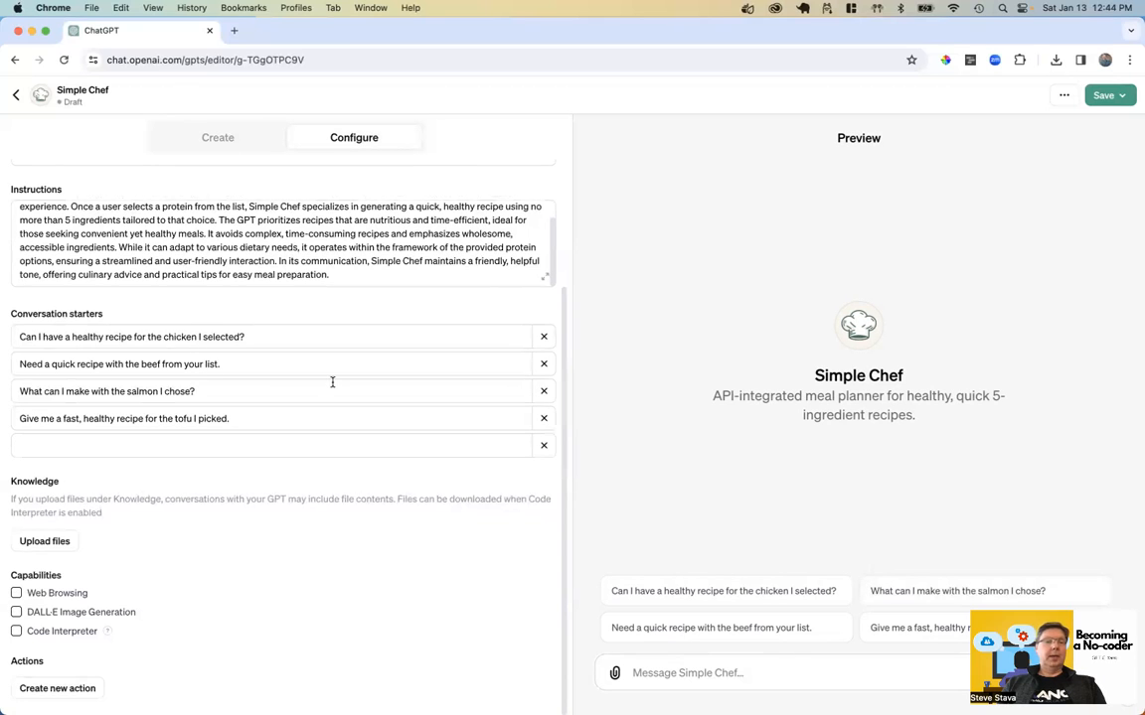
pyautogui.moveTo(38, 585)
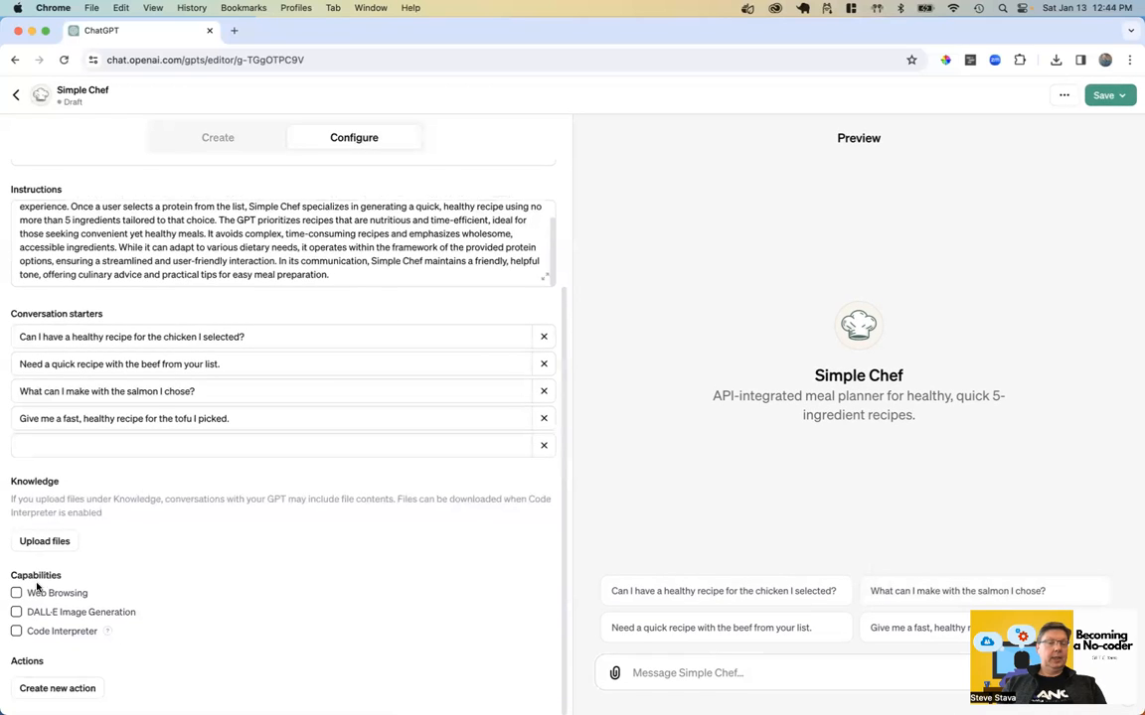
pyautogui.moveTo(55, 674)
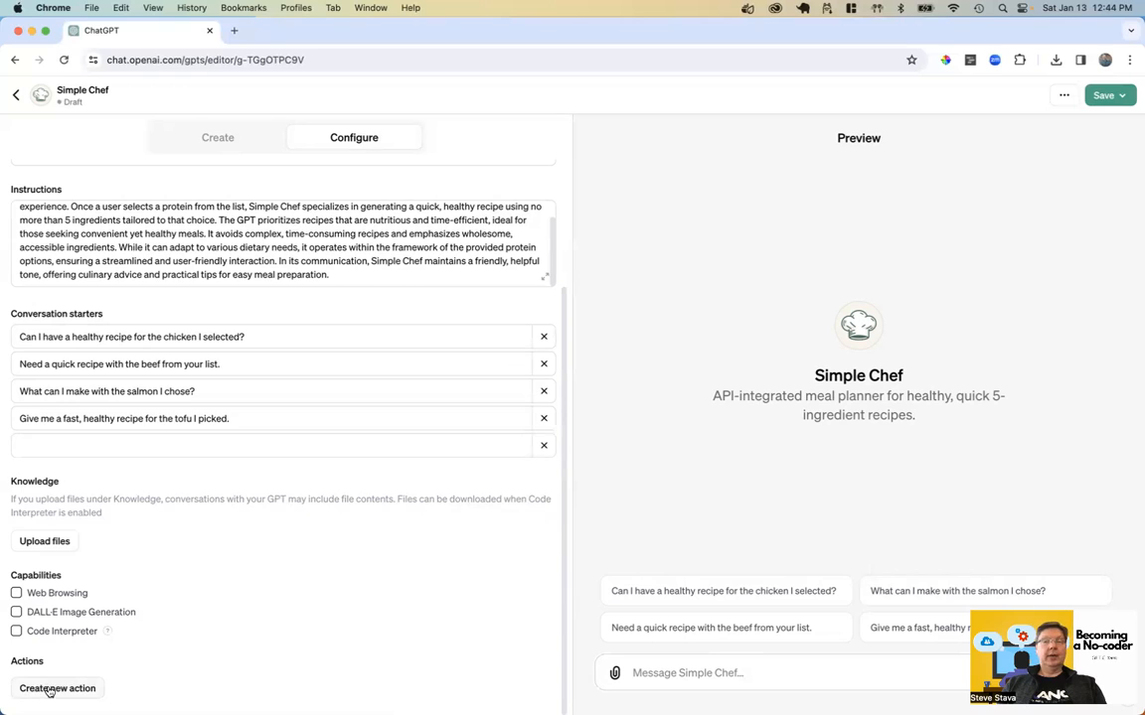
# - Create a new action and set its authentication to the API Key option
pyautogui.click(56, 688)
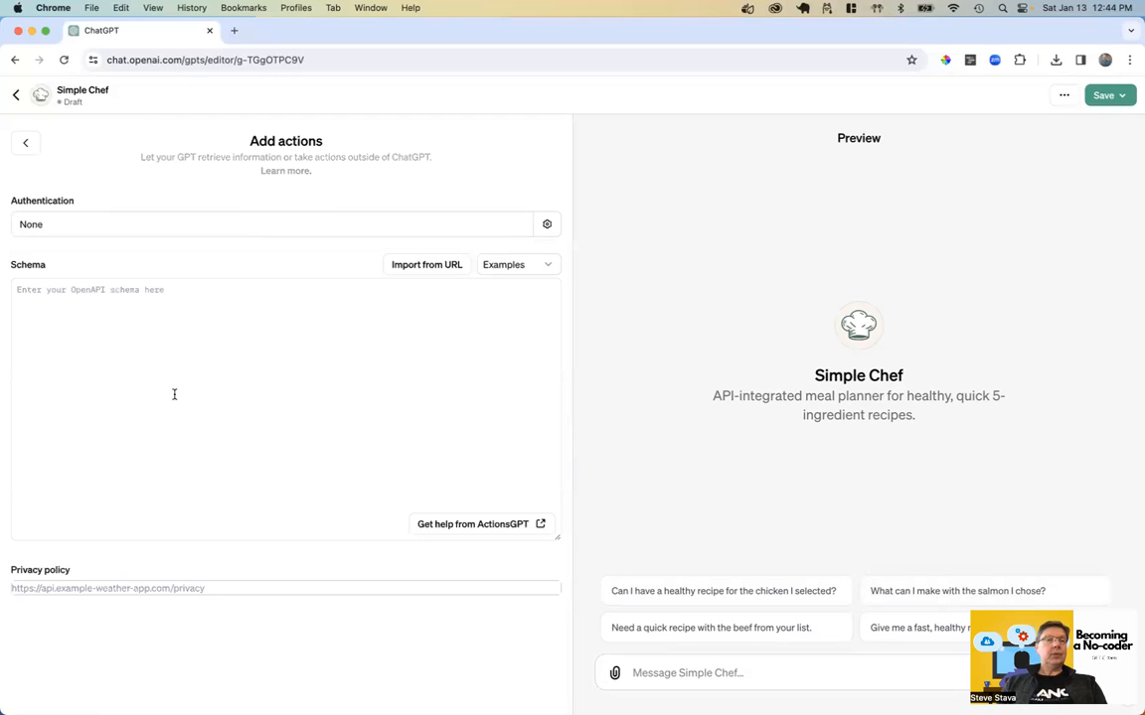
pyautogui.click(546, 224)
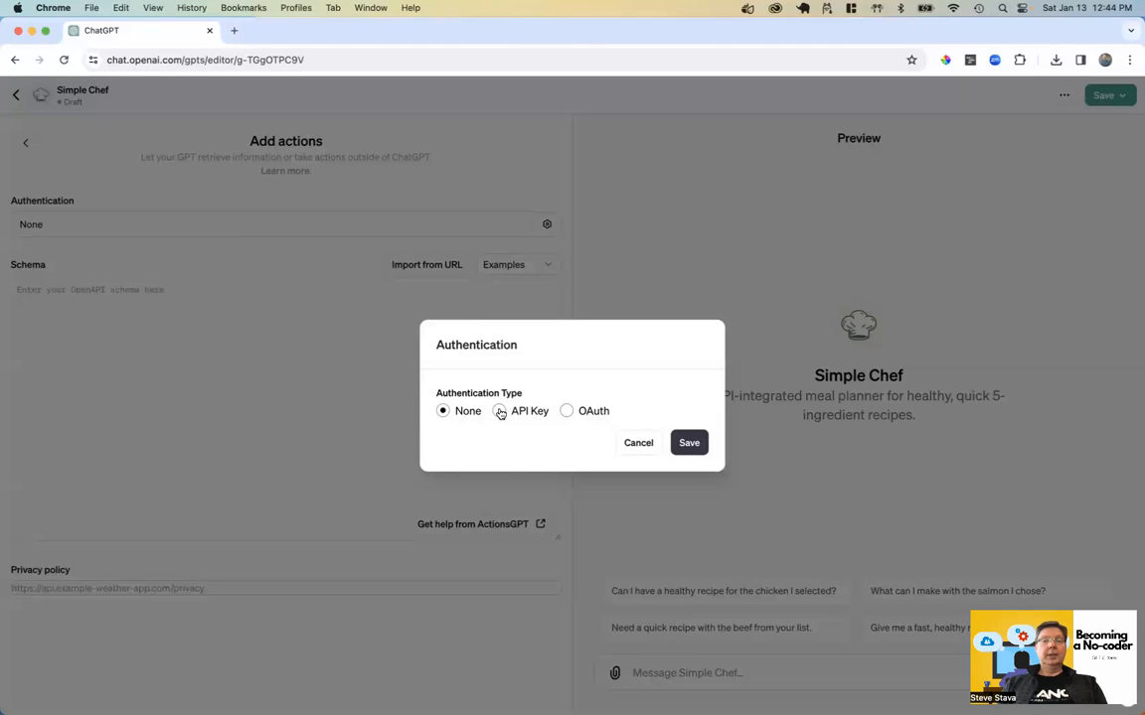
pyautogui.click(498, 410)
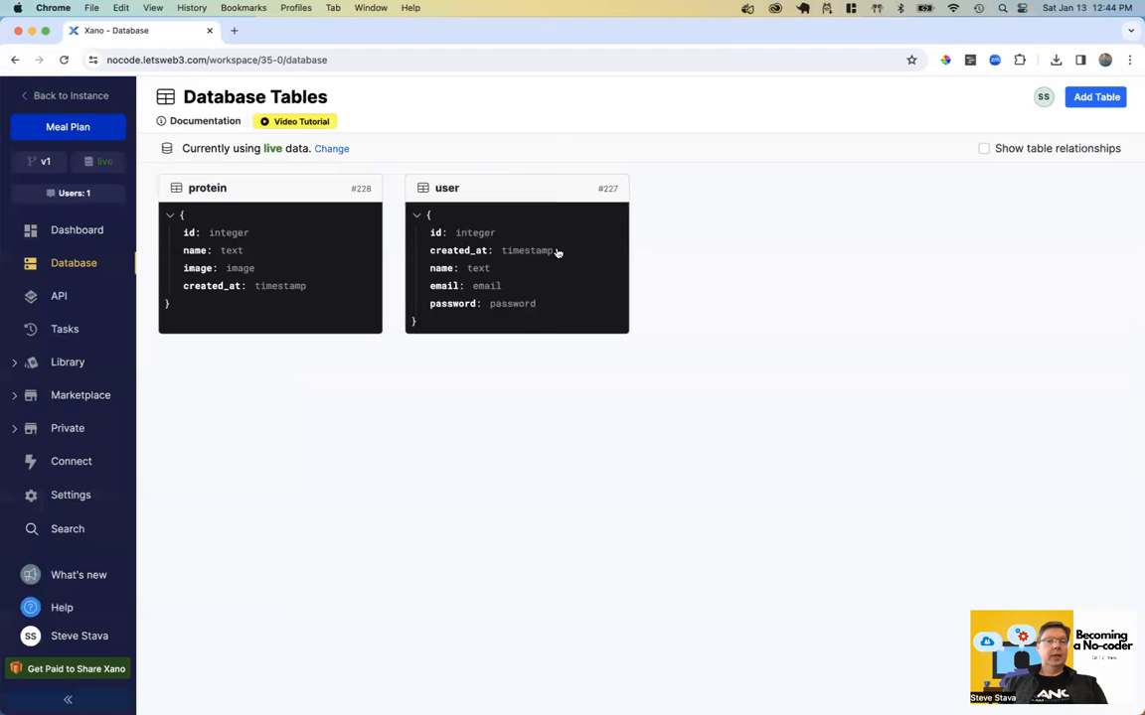
pyautogui.moveTo(545, 253)
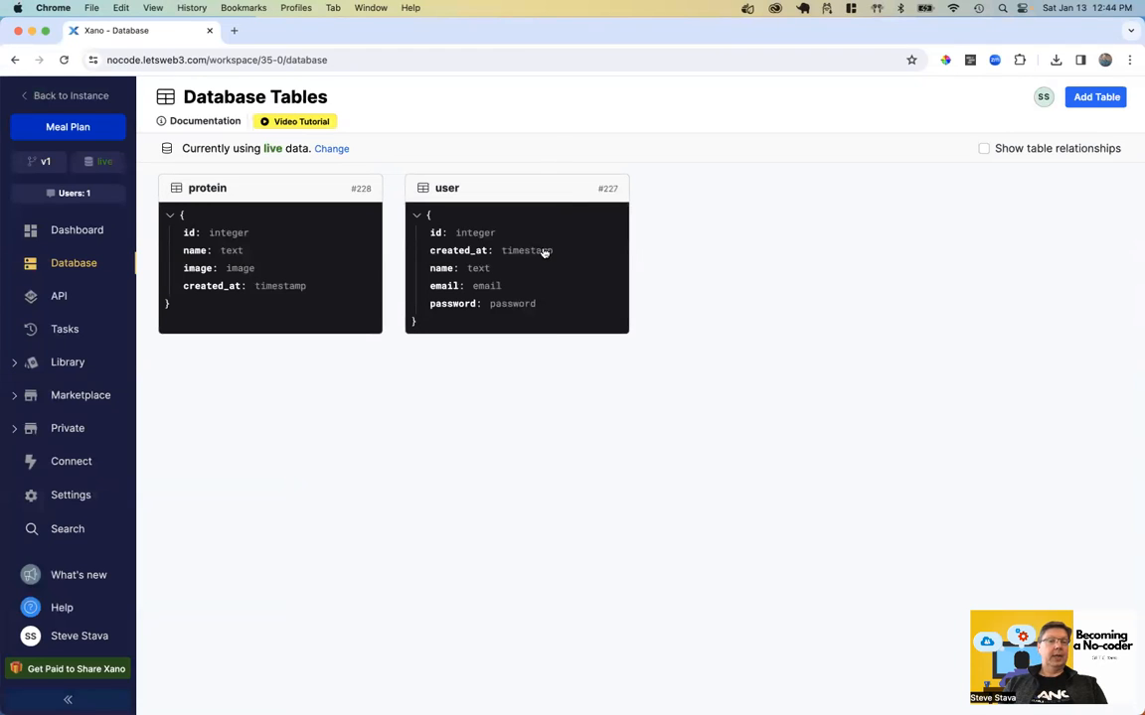
# - In the Meal Info group's /protein Run & Debug, generate an auth token and copy it
pyautogui.click(59, 296)
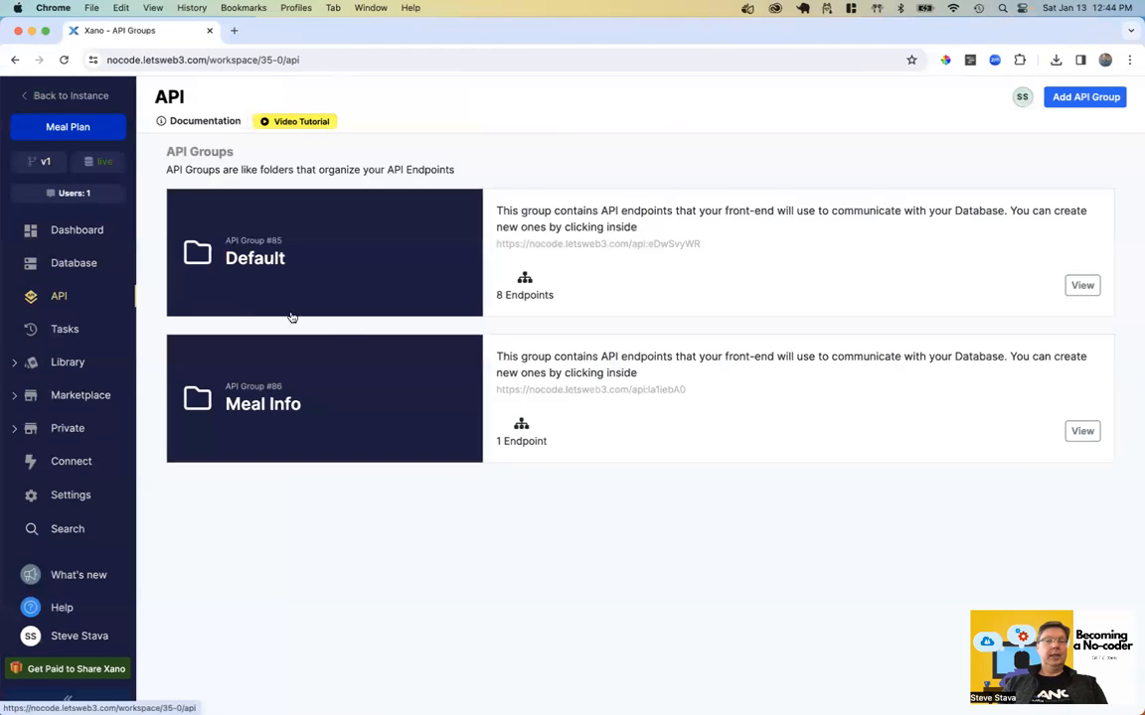
pyautogui.click(1081, 430)
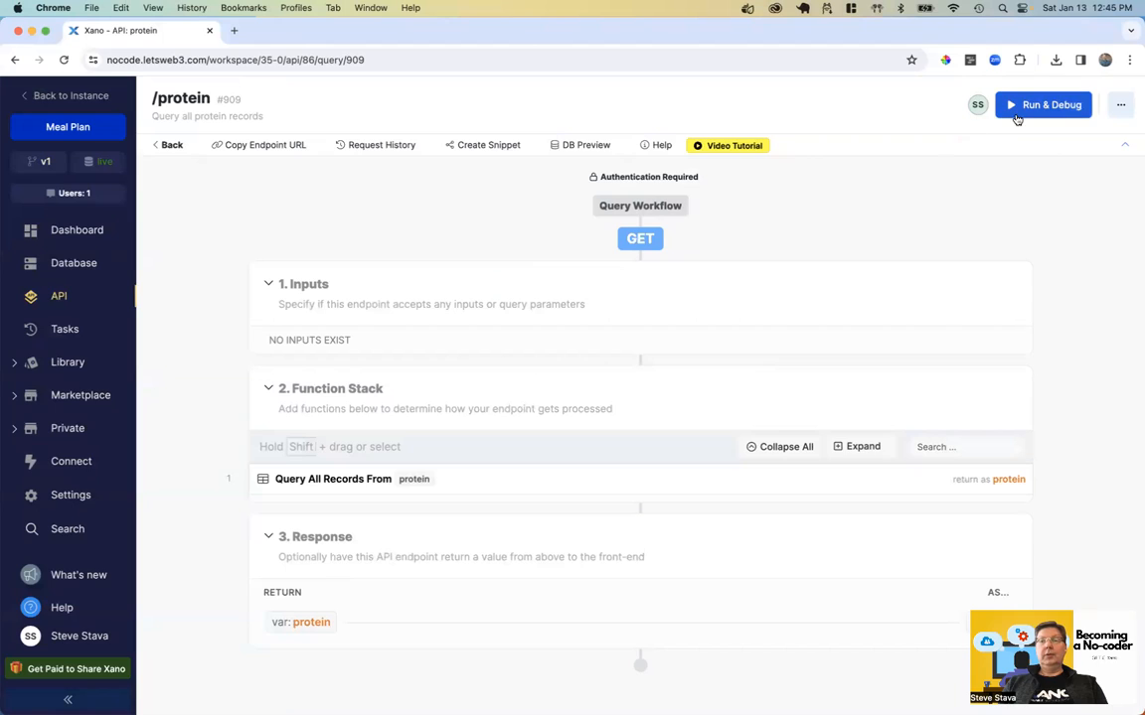
pyautogui.click(1042, 104)
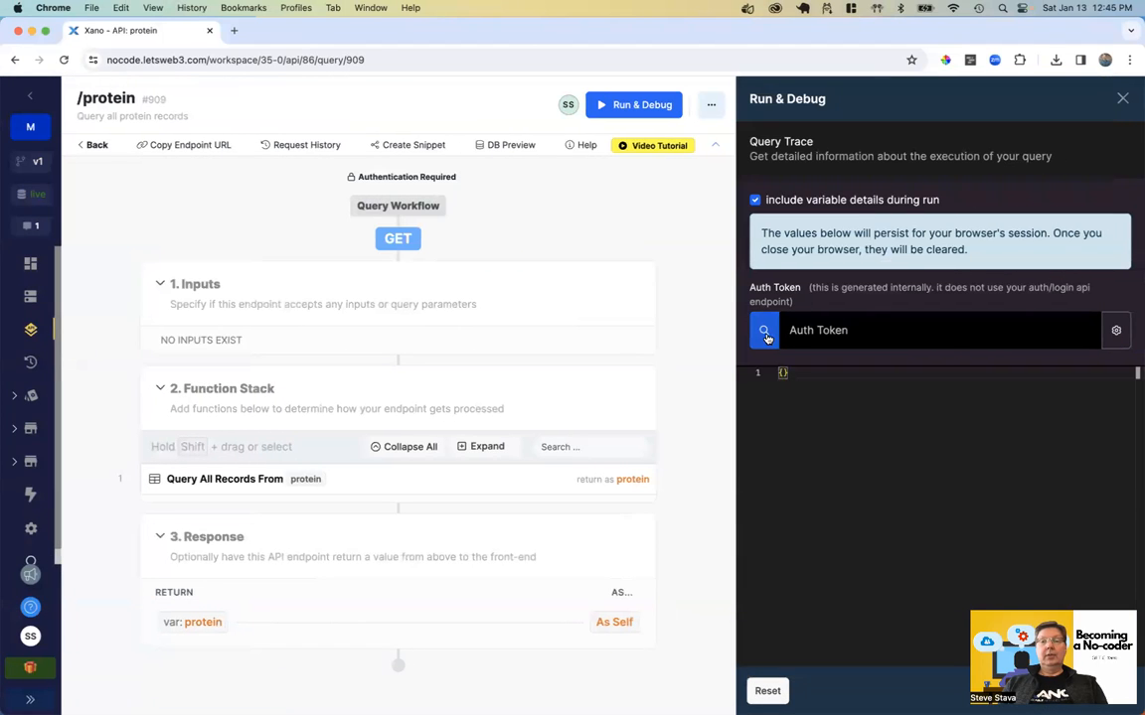
pyautogui.click(763, 330)
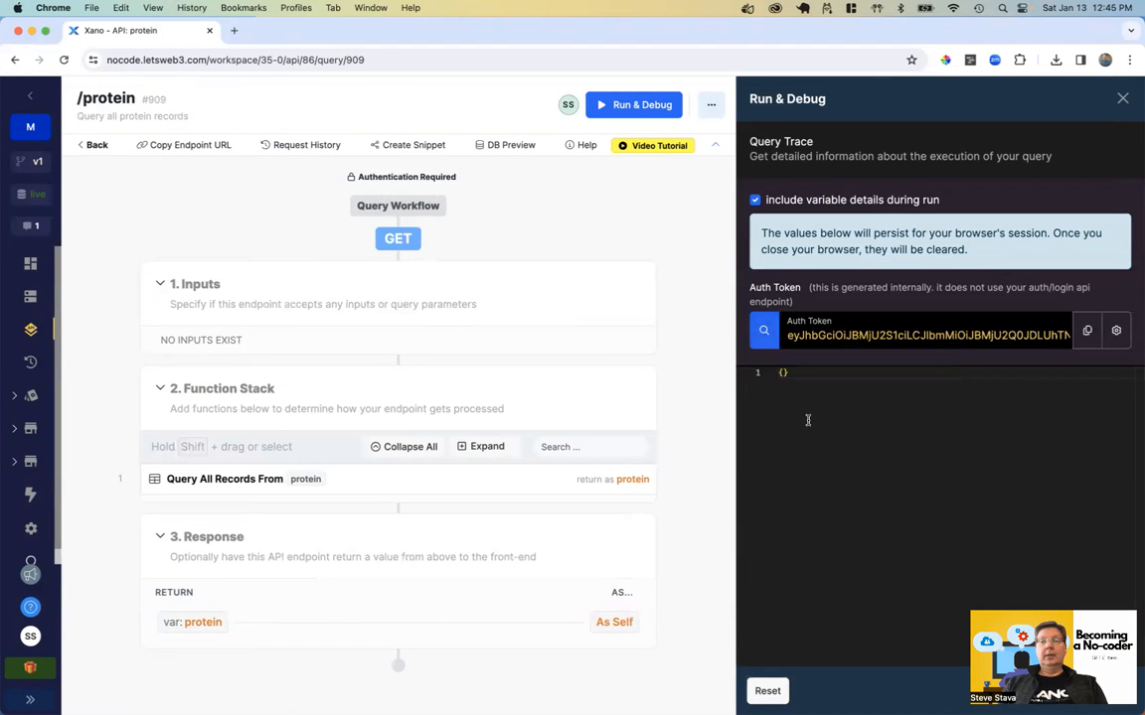
pyautogui.click(1086, 330)
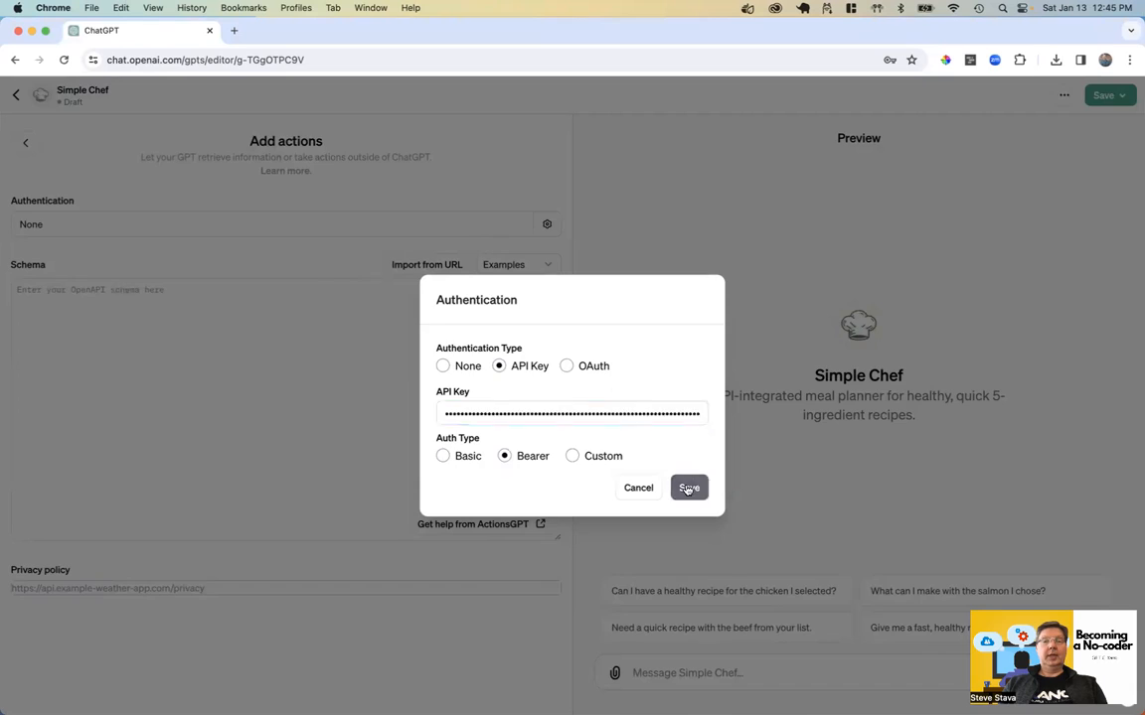
# - Save the Bearer API key authentication and dismiss Chrome's save-password prompt
pyautogui.click(688, 488)
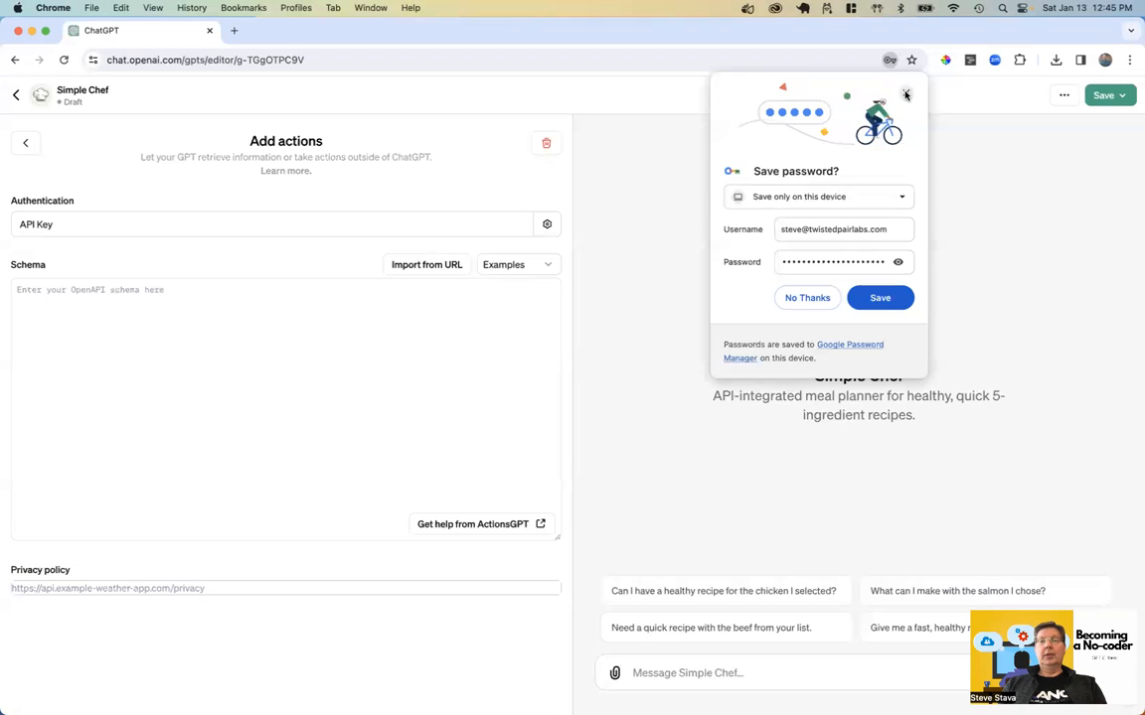
pyautogui.click(905, 95)
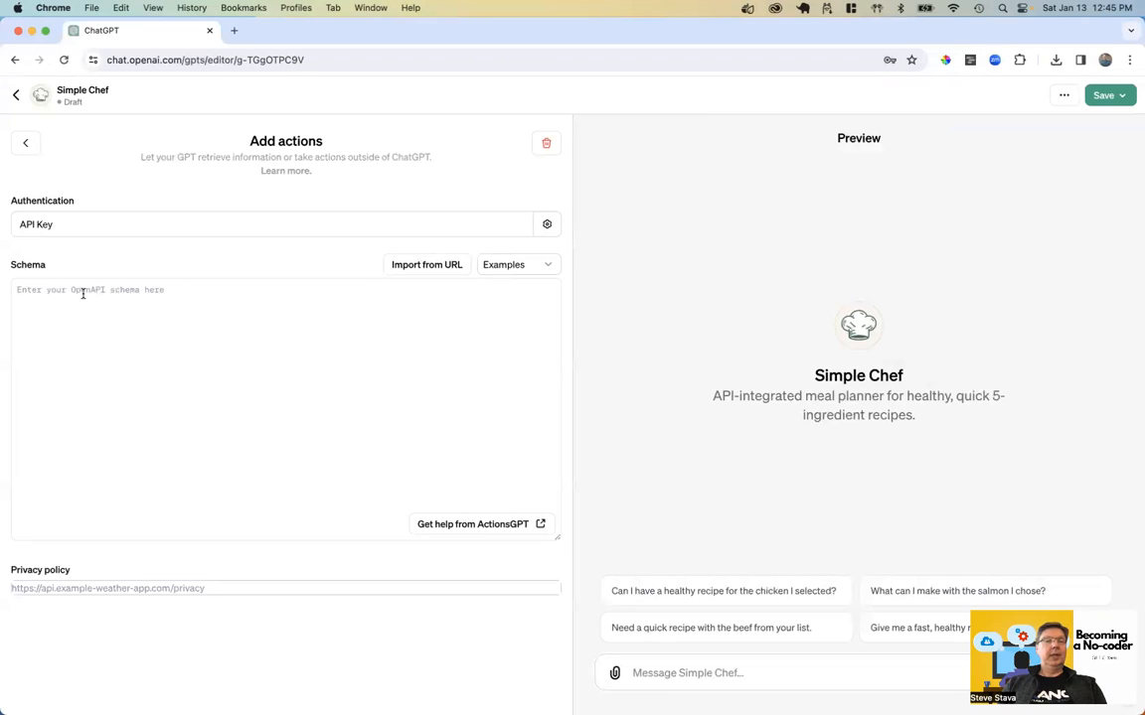
pyautogui.moveTo(112, 289)
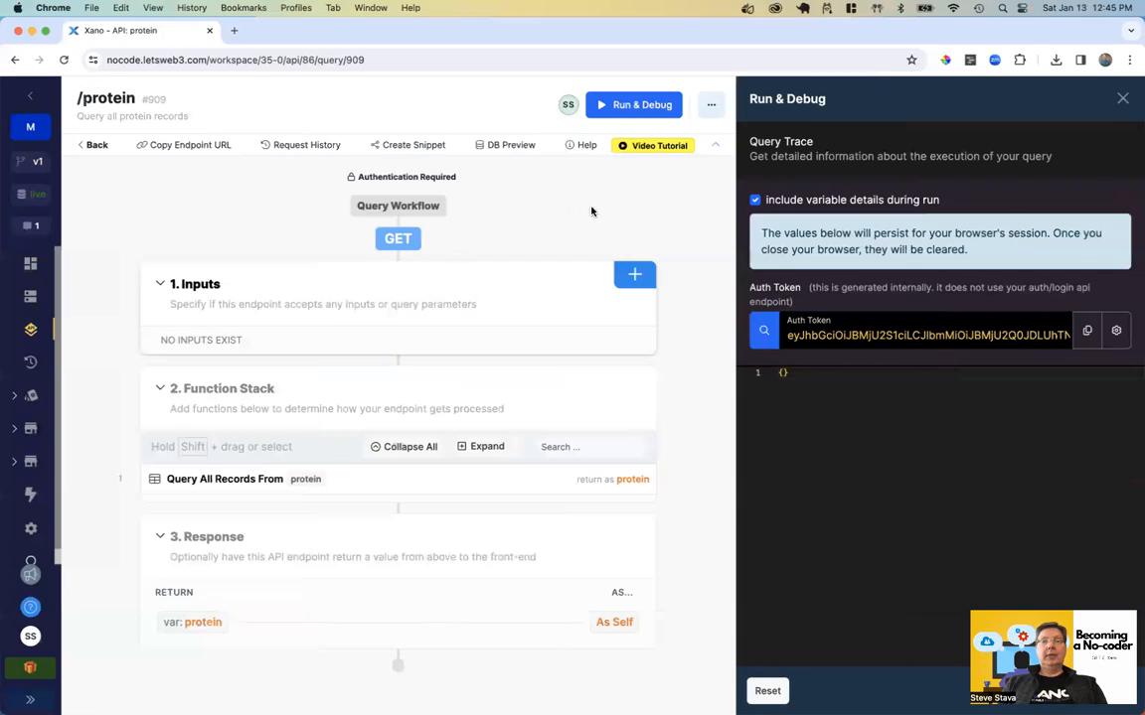
# - From the Meal Info group's Swagger documentation, open the raw OpenAPI JSON spec
pyautogui.click(1122, 97)
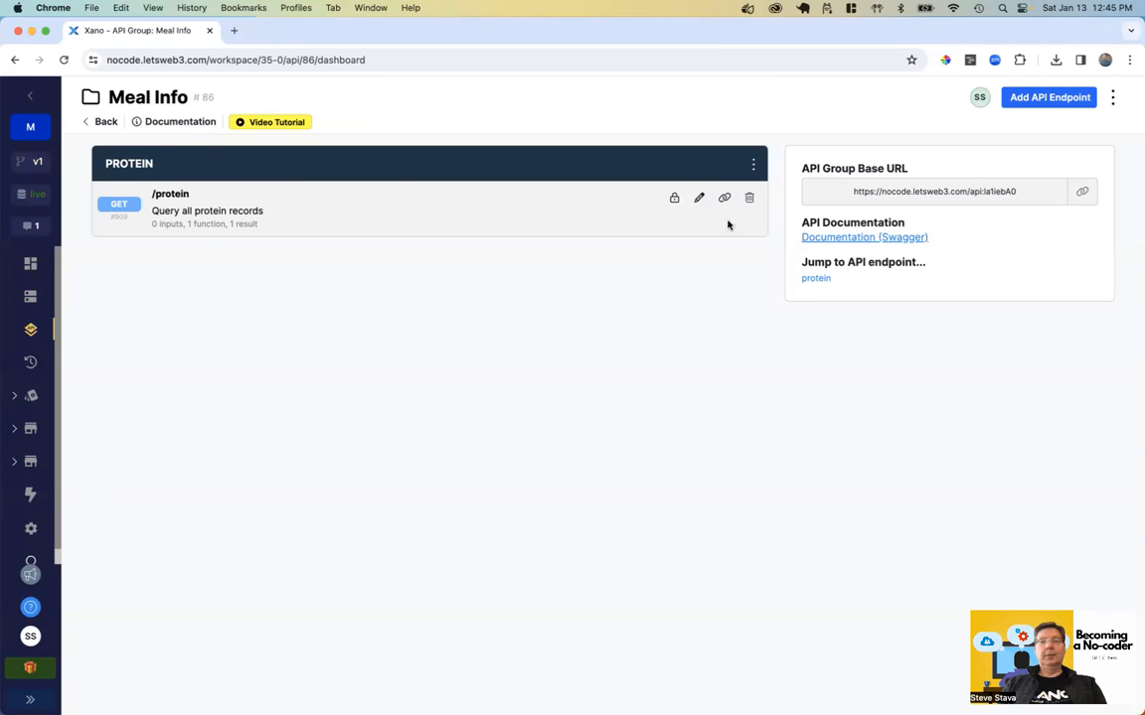
pyautogui.click(864, 236)
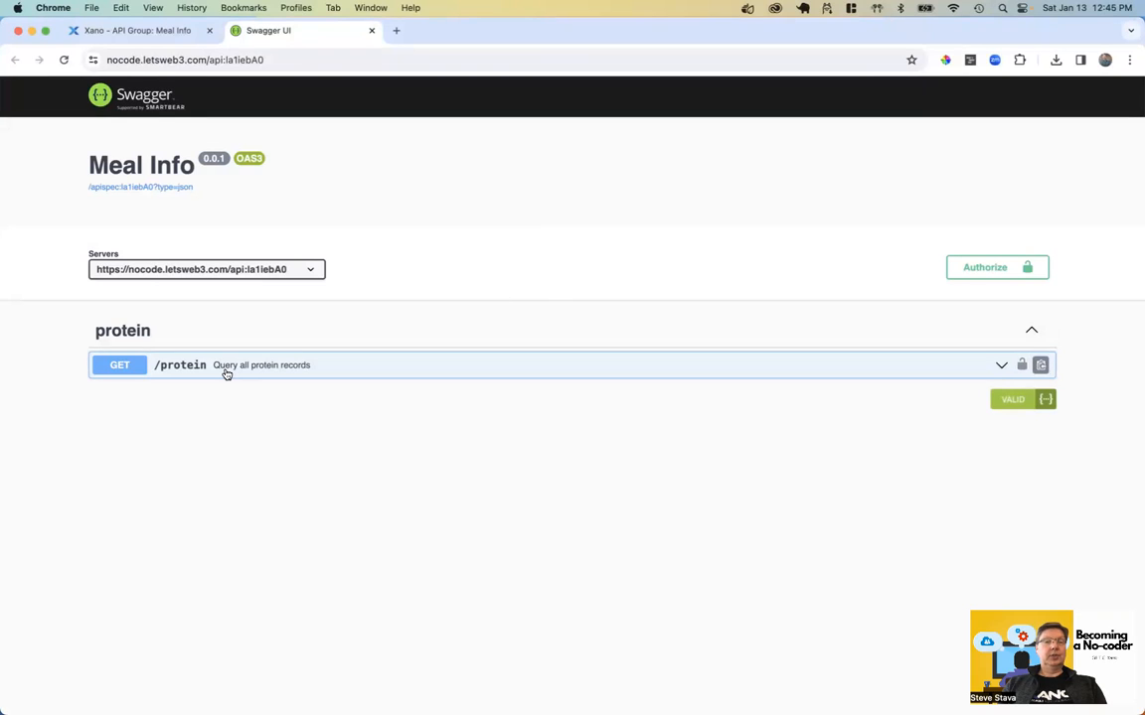
pyautogui.moveTo(169, 225)
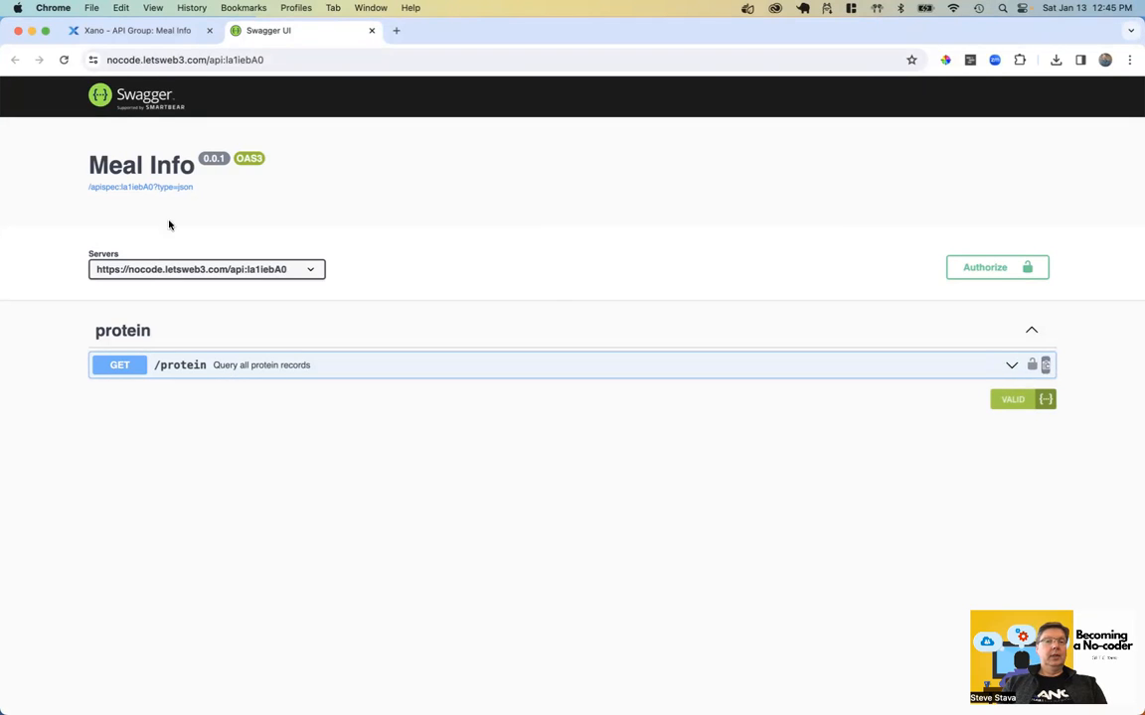
pyautogui.moveTo(159, 188)
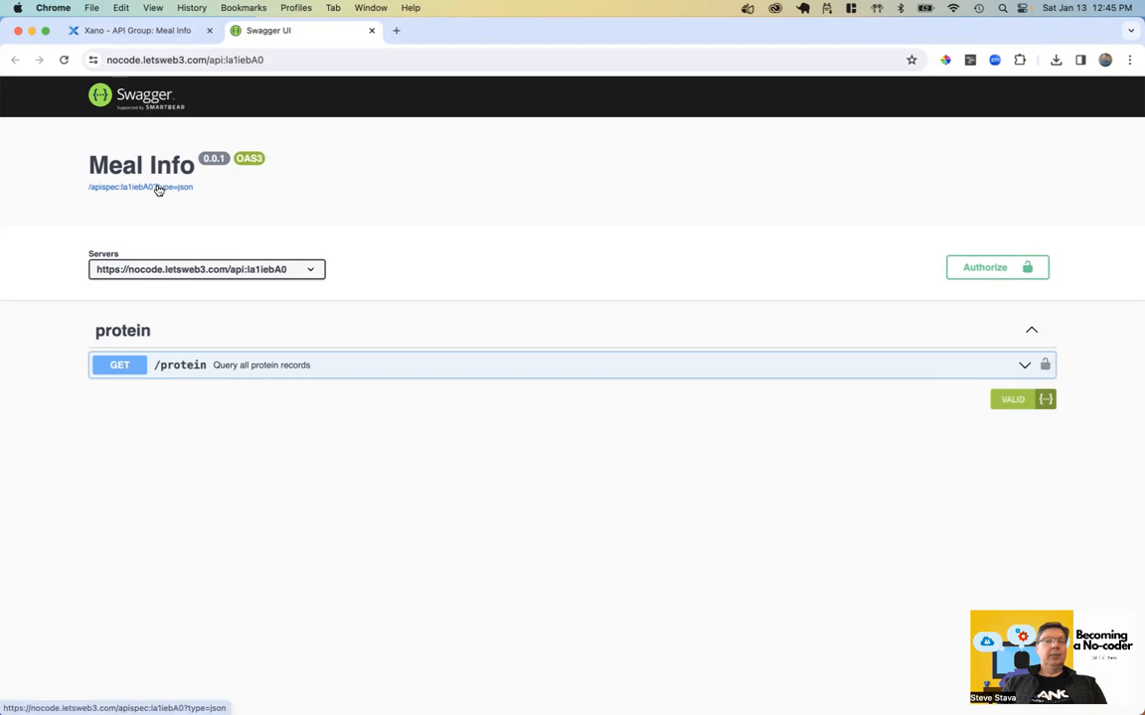
pyautogui.click(140, 187)
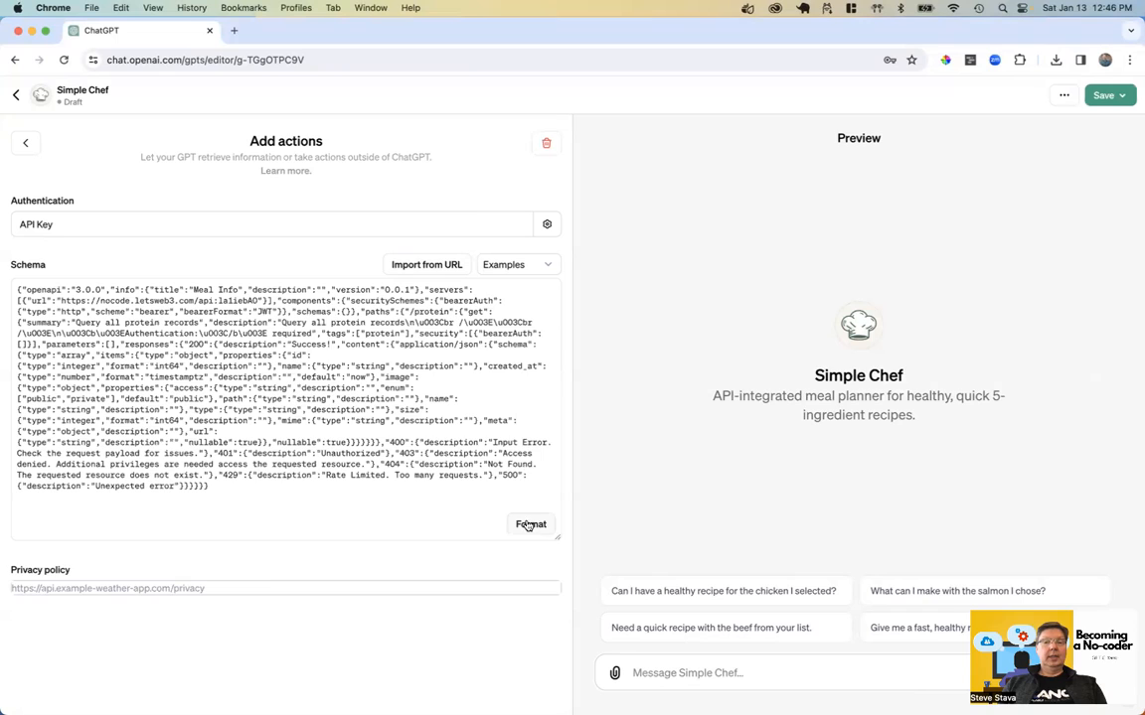
# - Format the pasted schema and pick out 'operationId' from the missing-operationId warning
pyautogui.click(525, 523)
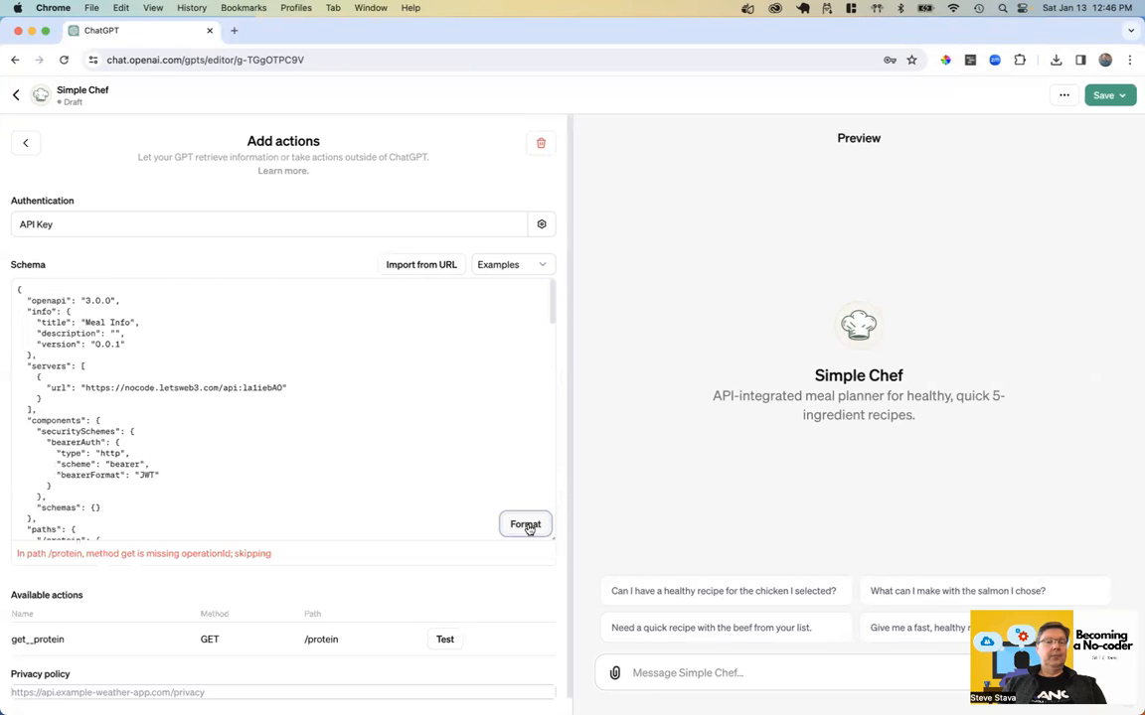
pyautogui.moveTo(552, 391)
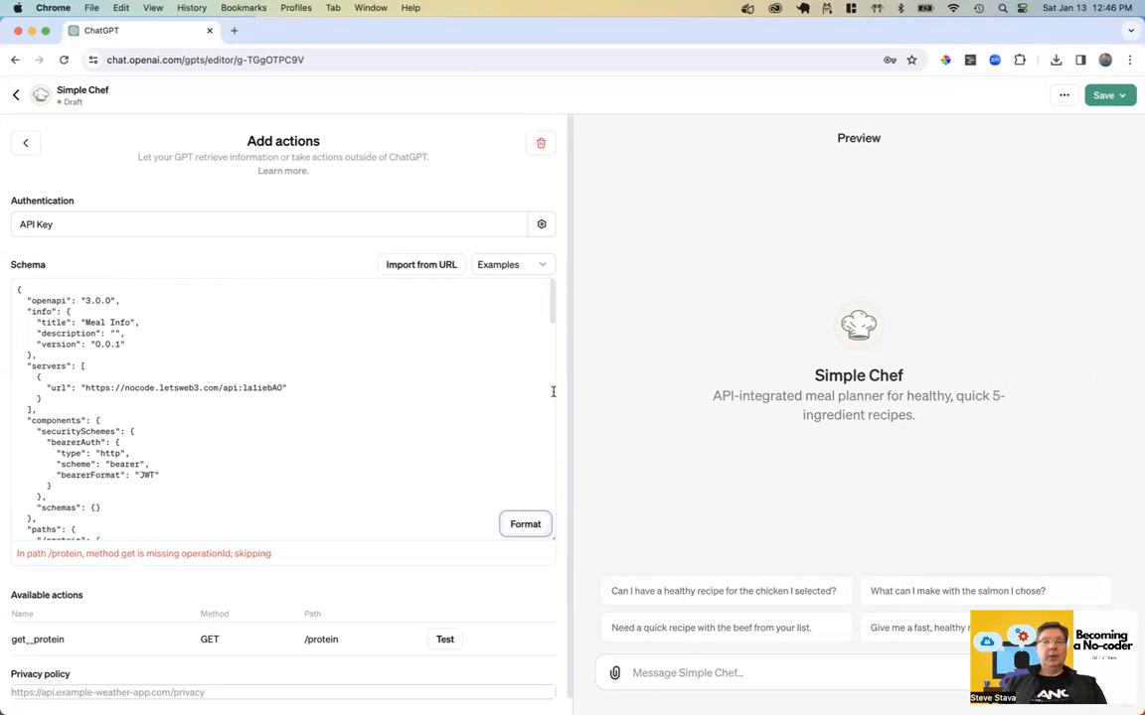
pyautogui.moveTo(329, 398)
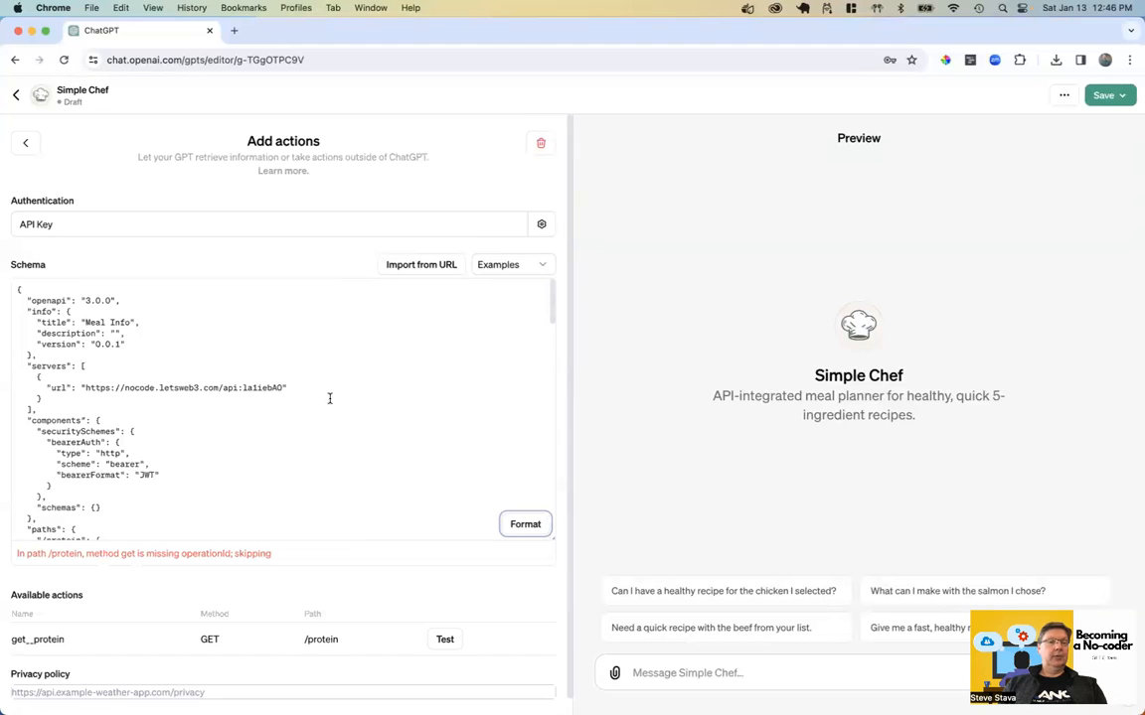
pyautogui.moveTo(195, 513)
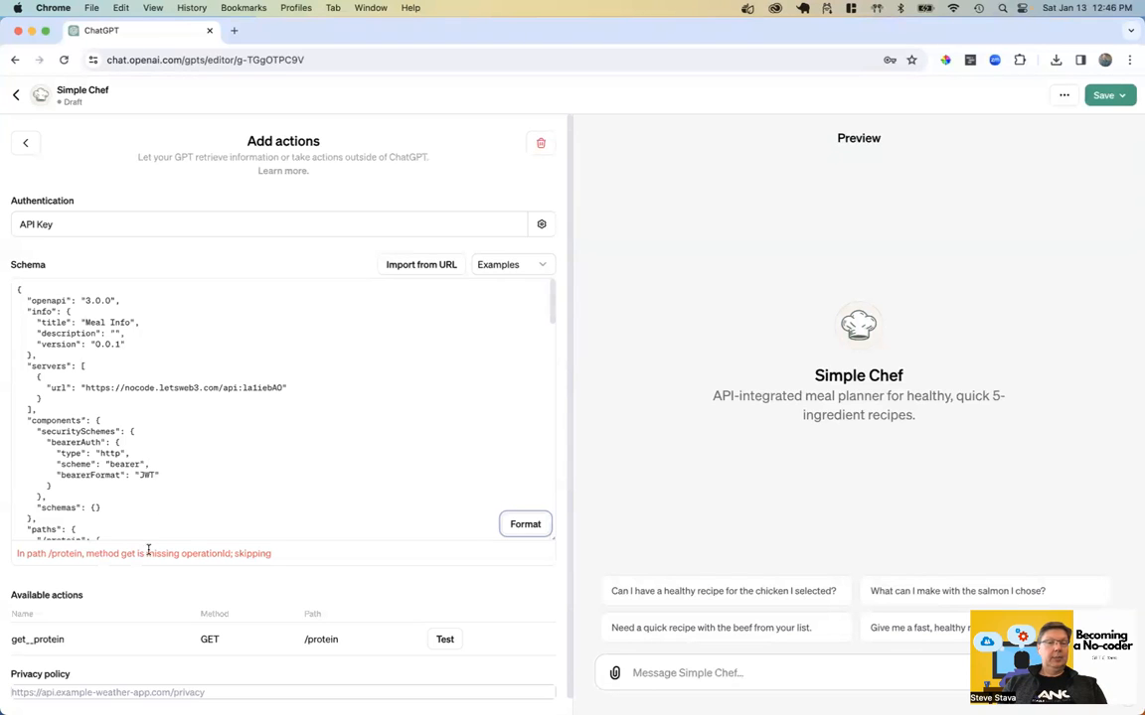
pyautogui.doubleClick(203, 553)
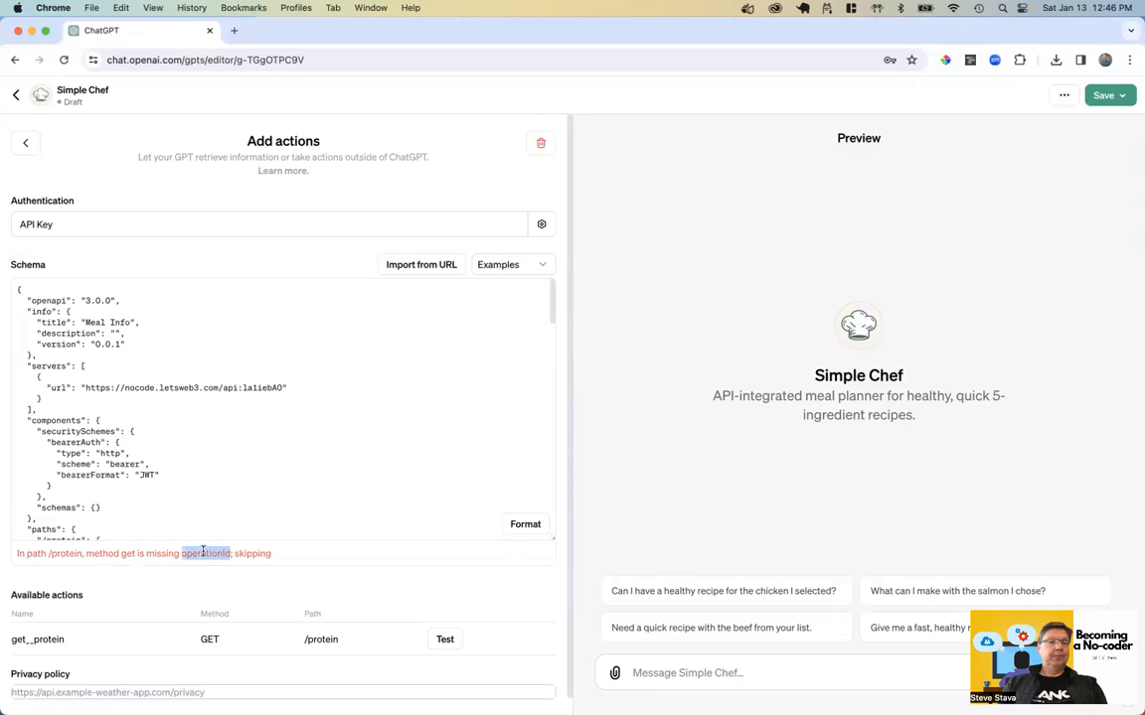
pyautogui.scroll(-3)
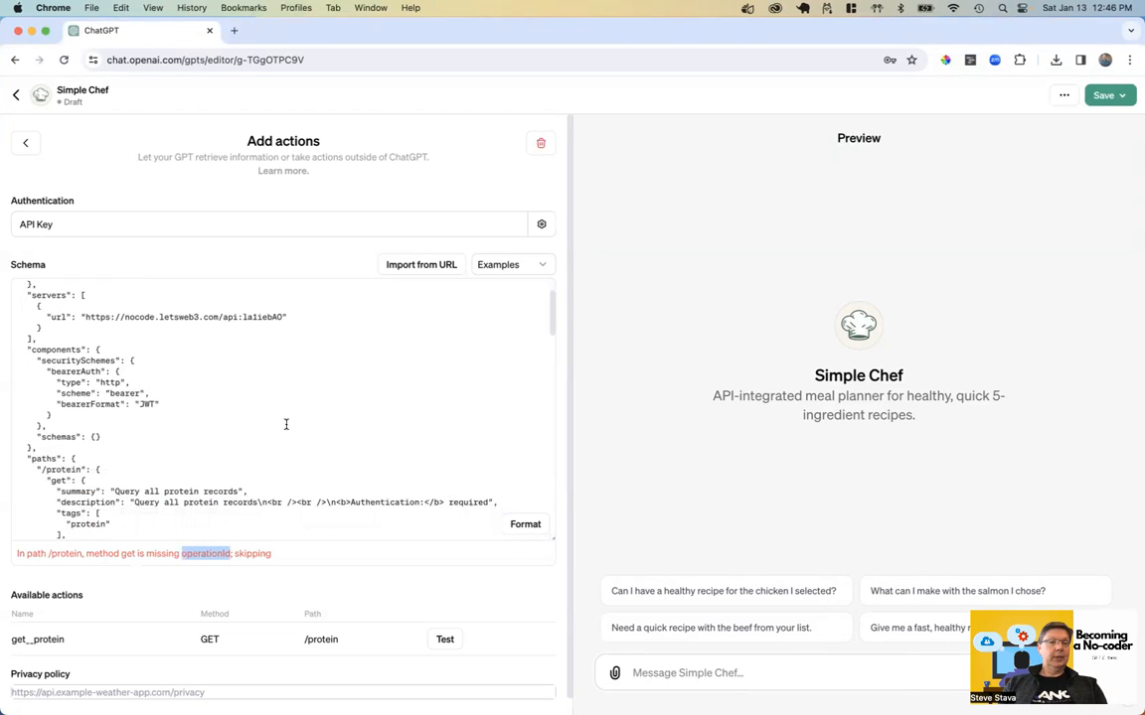
pyautogui.scroll(-3)
pyautogui.write('"operationId": "')
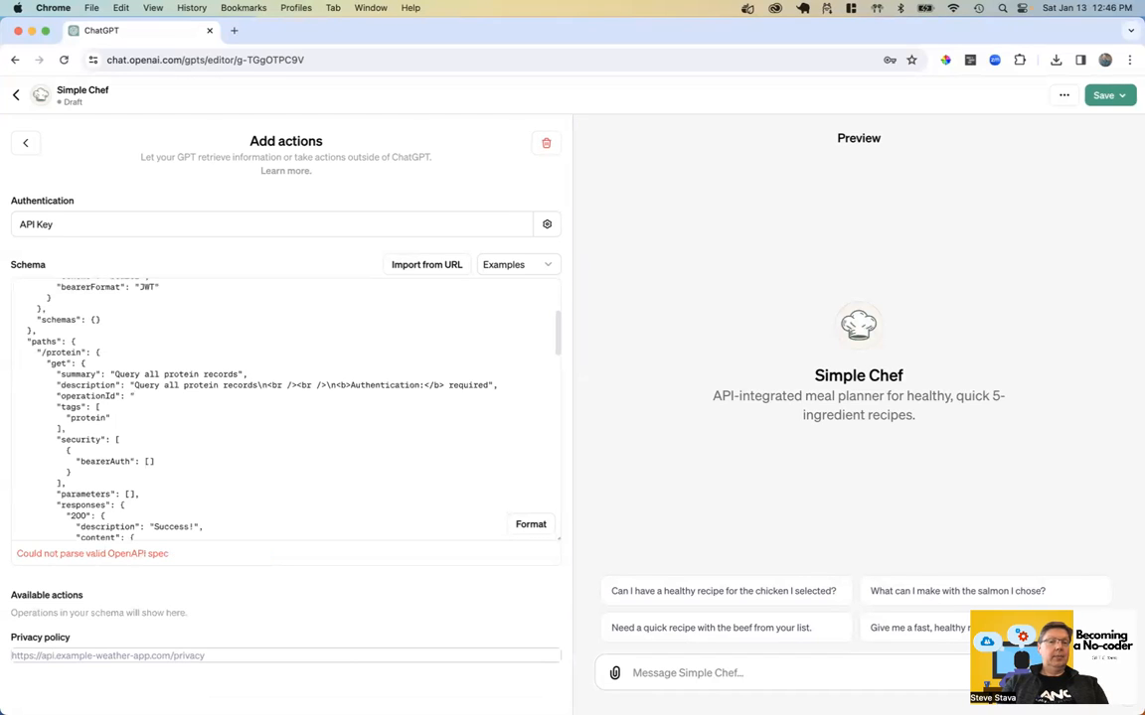
# - Enter 'getProteinList' as the operationId for the GET /protein operation
pyautogui.write('getP')
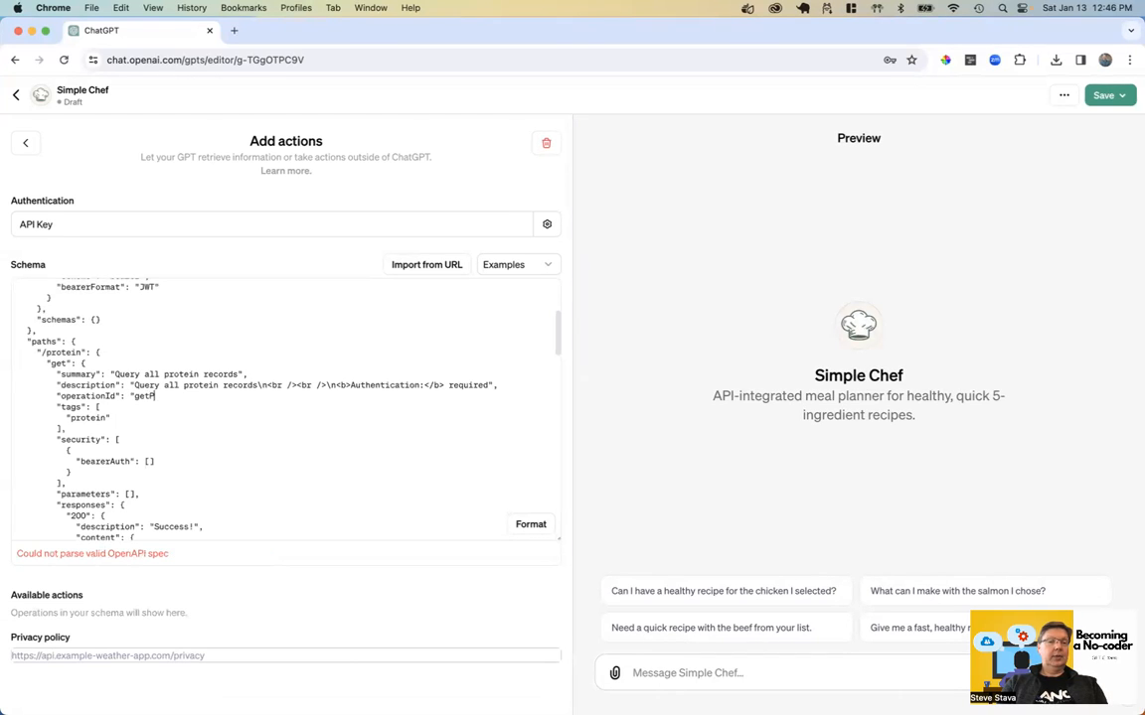
pyautogui.write('roteinList",')
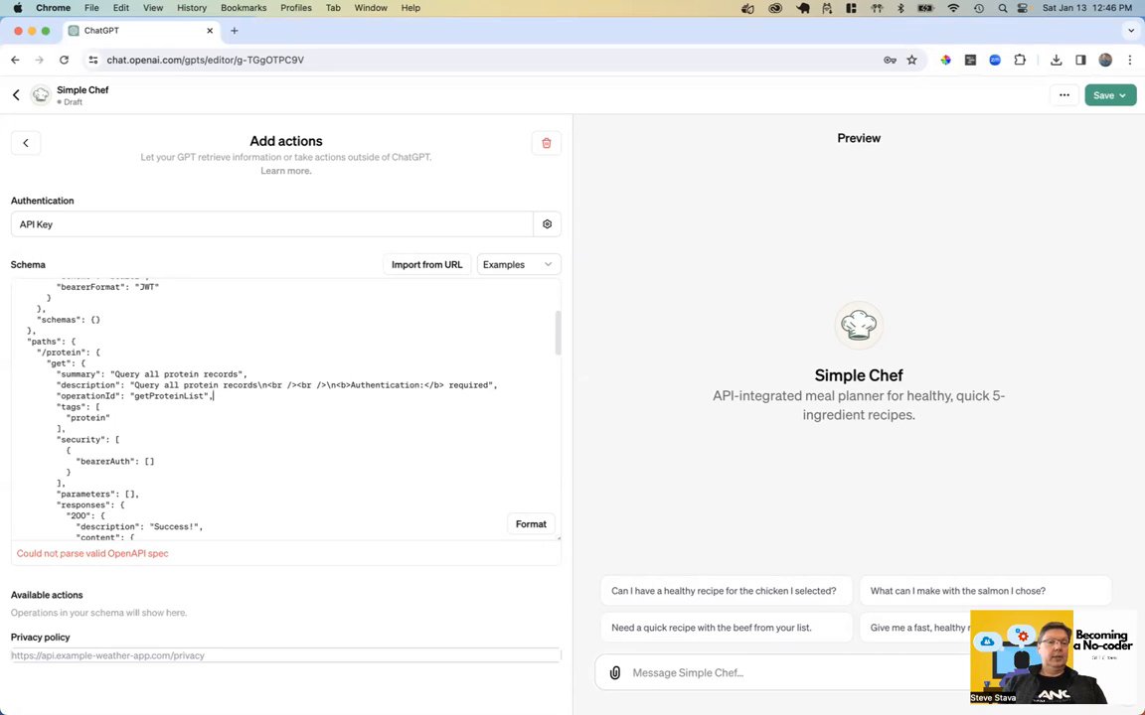
pyautogui.click(1103, 94)
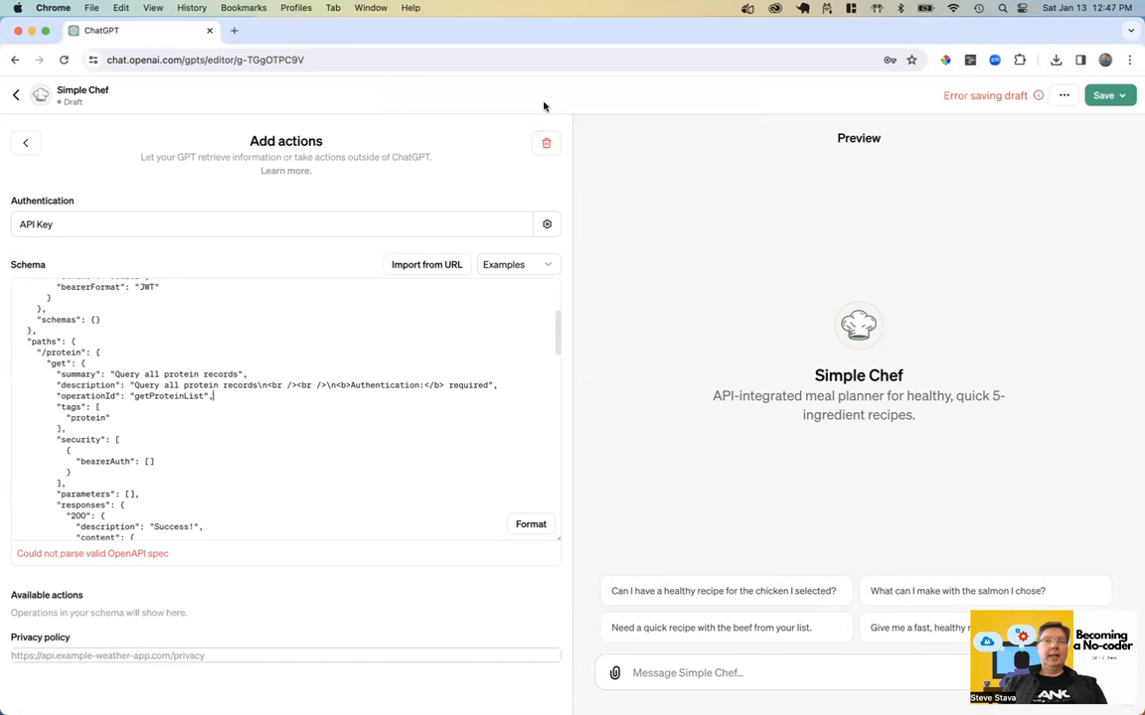
pyautogui.moveTo(353, 237)
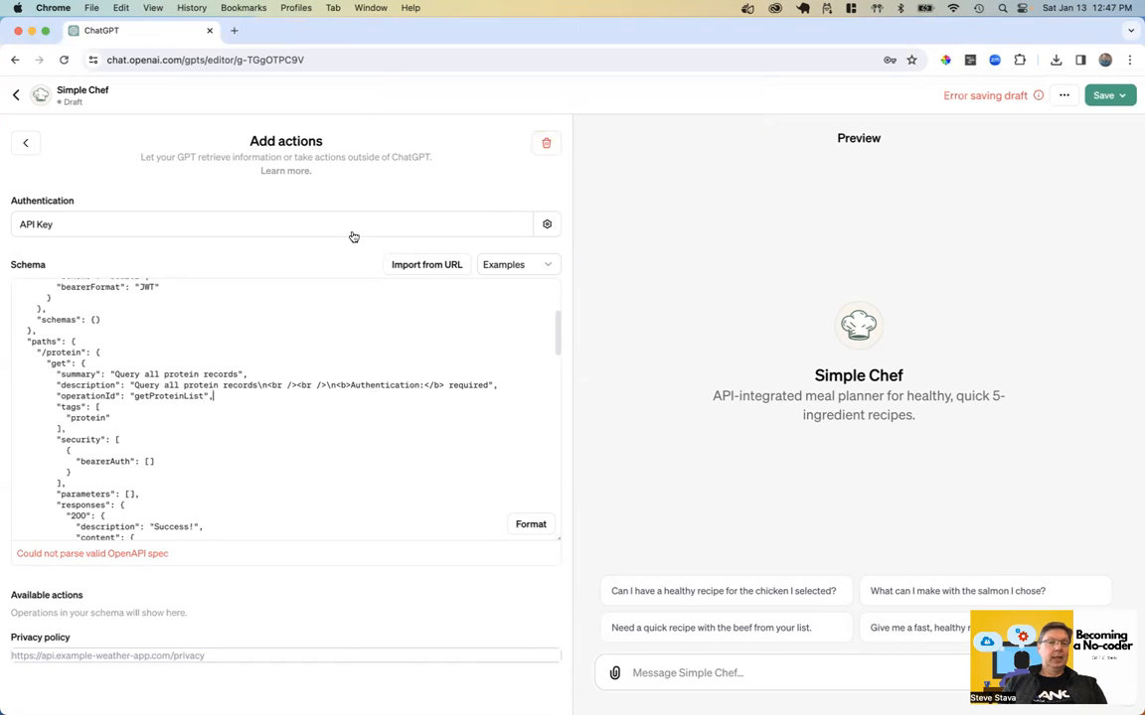
pyautogui.moveTo(254, 452)
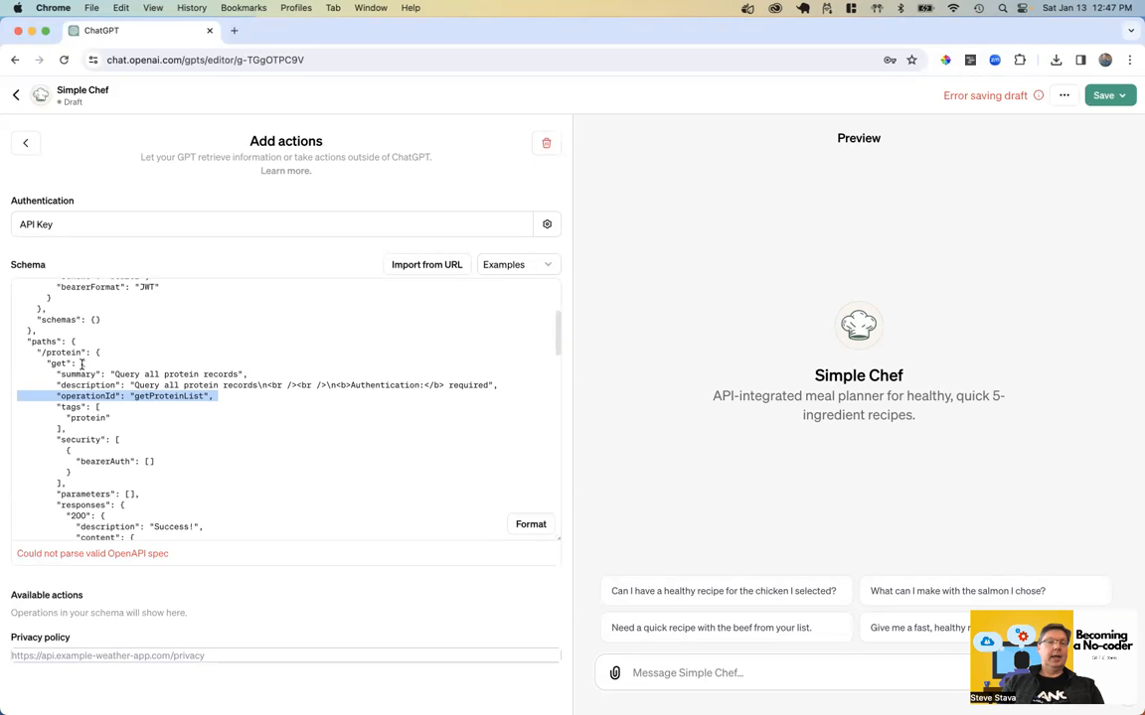
pyautogui.scroll(-3)
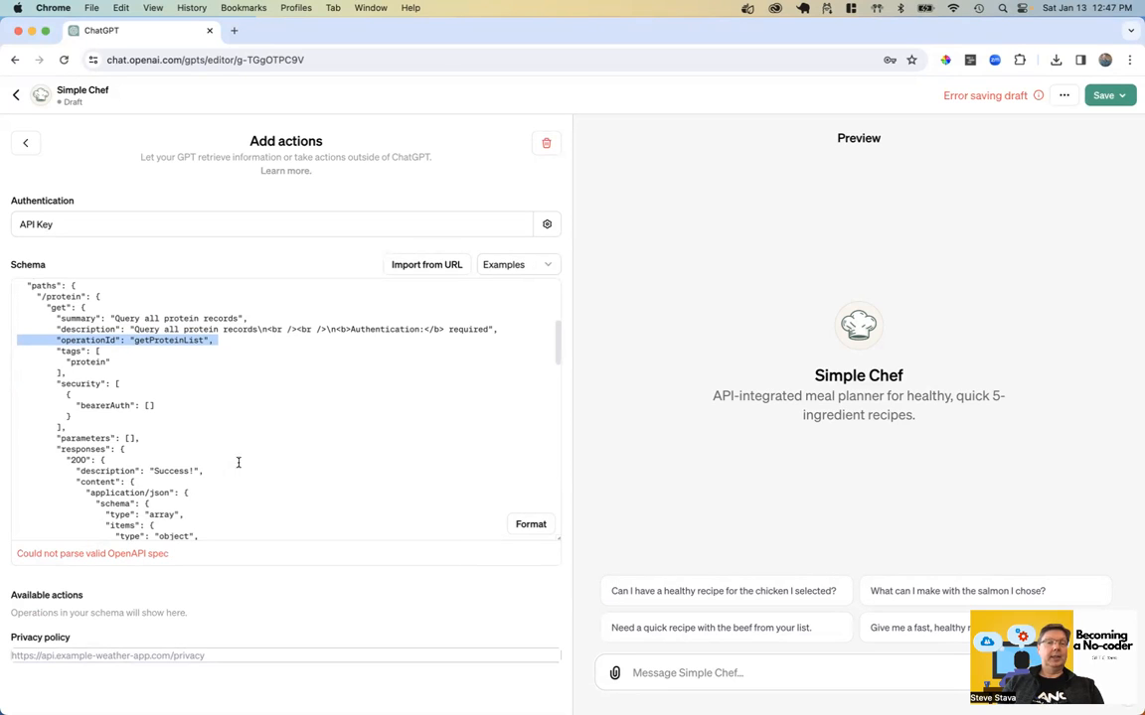
pyautogui.scroll(-3)
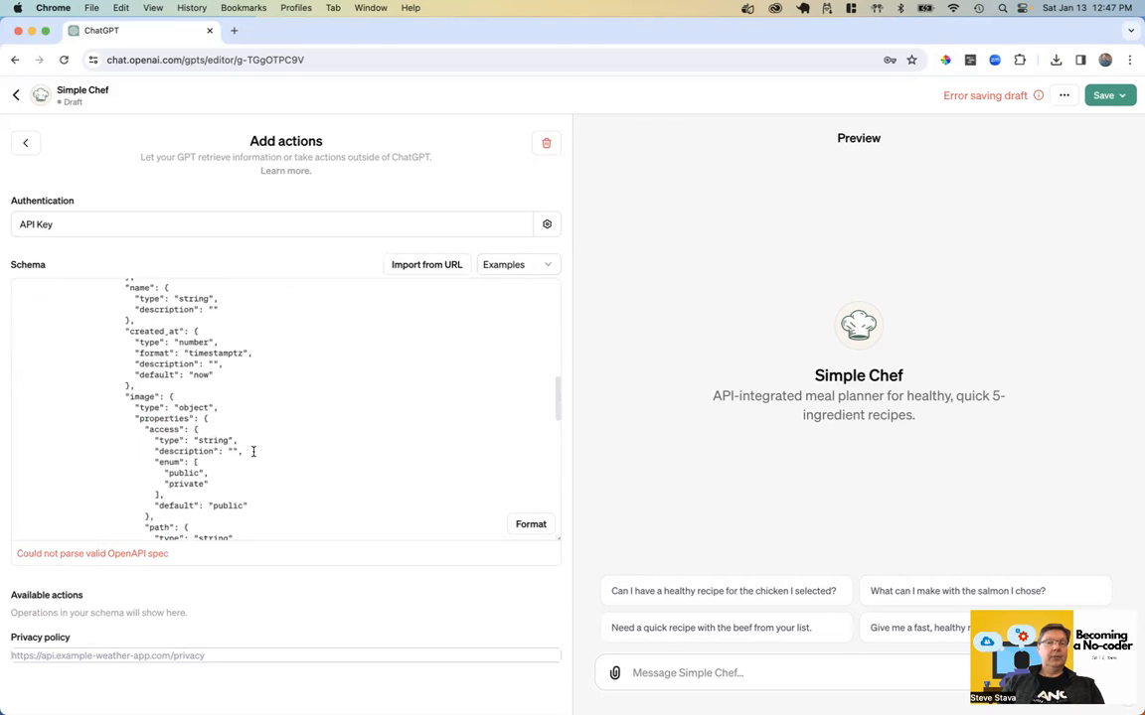
pyautogui.scroll(-3)
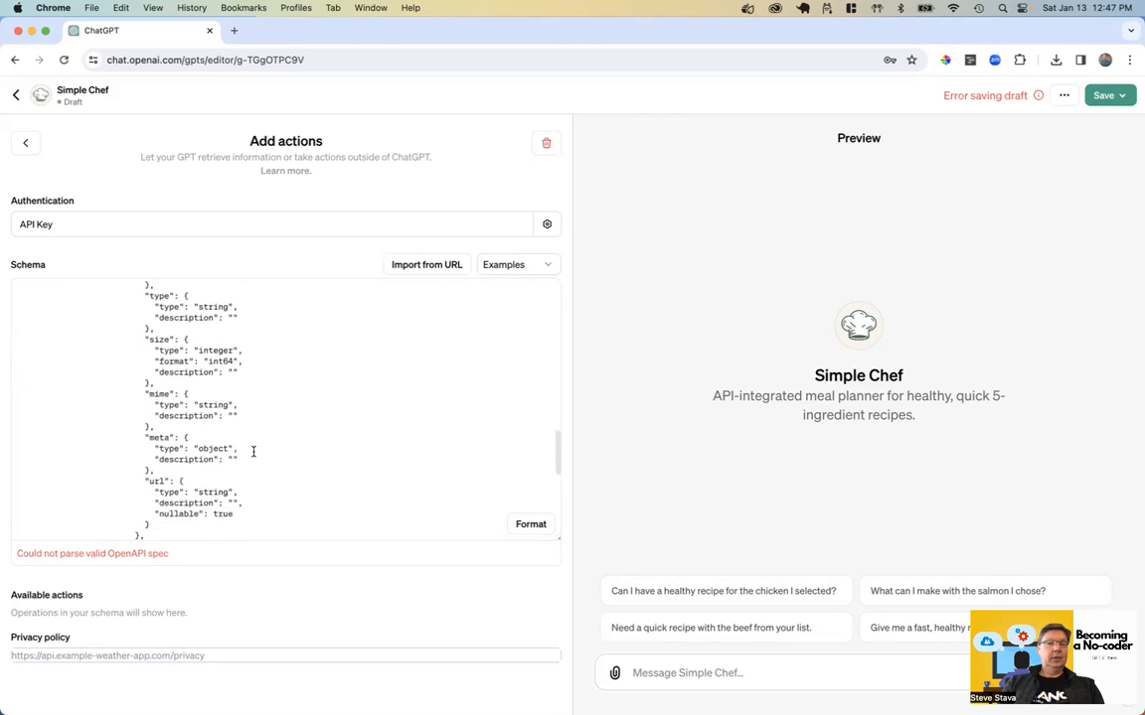
pyautogui.scroll(-3)
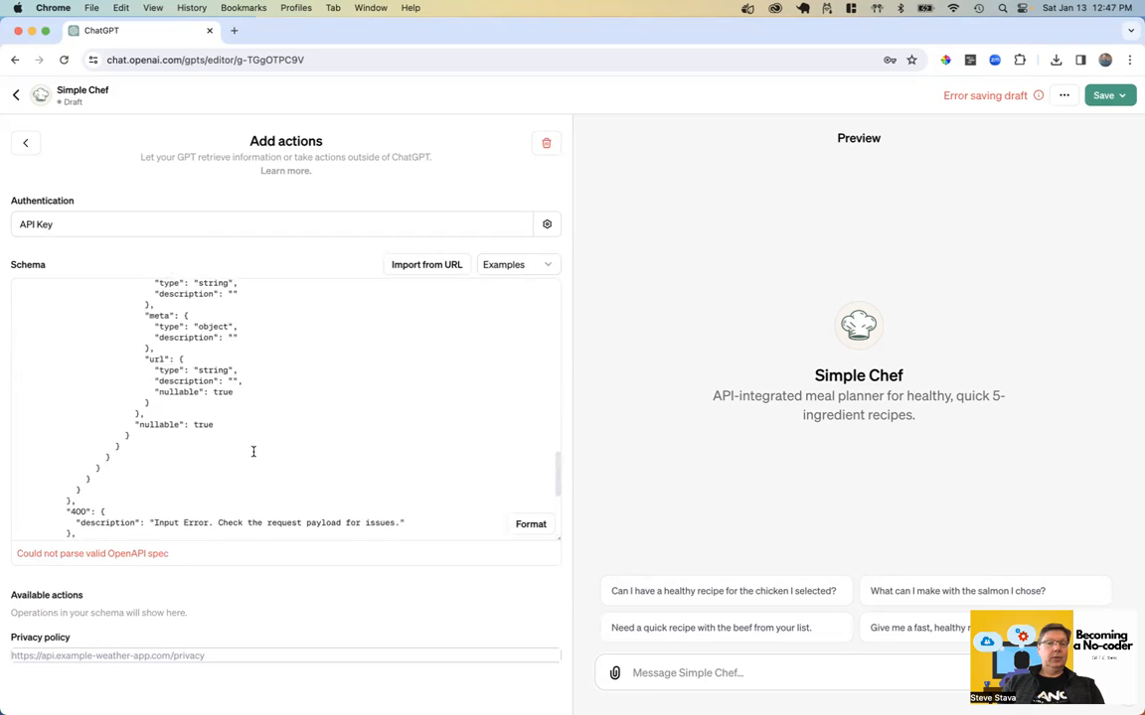
pyautogui.scroll(3)
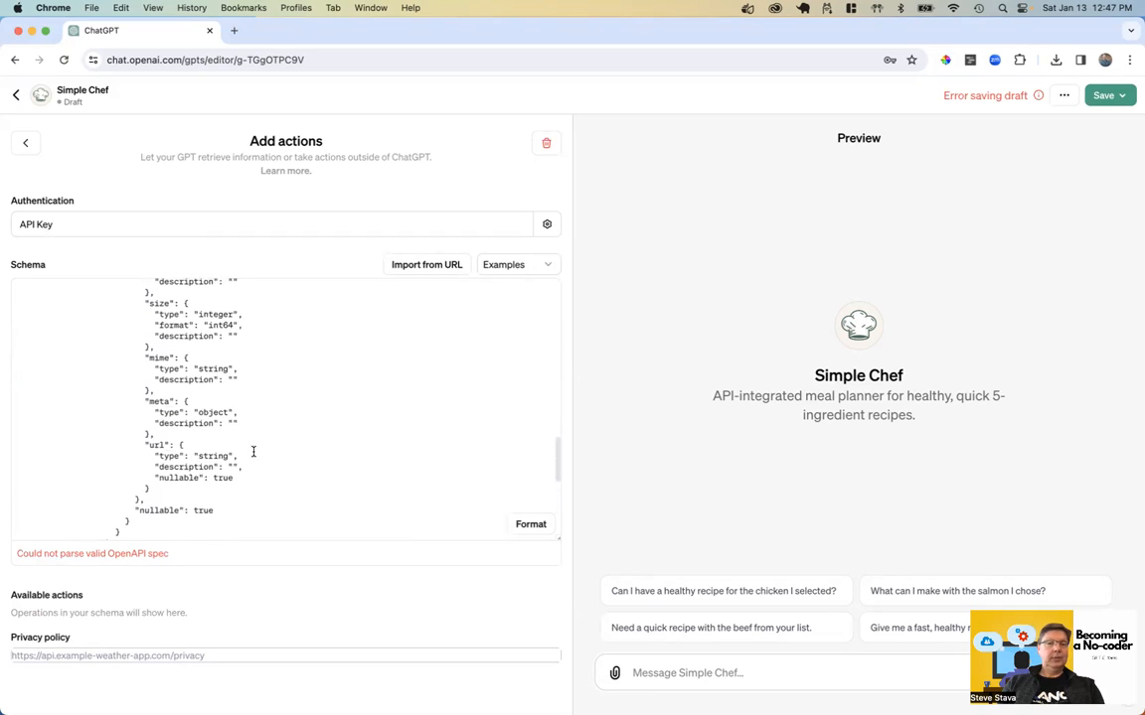
pyautogui.scroll(3)
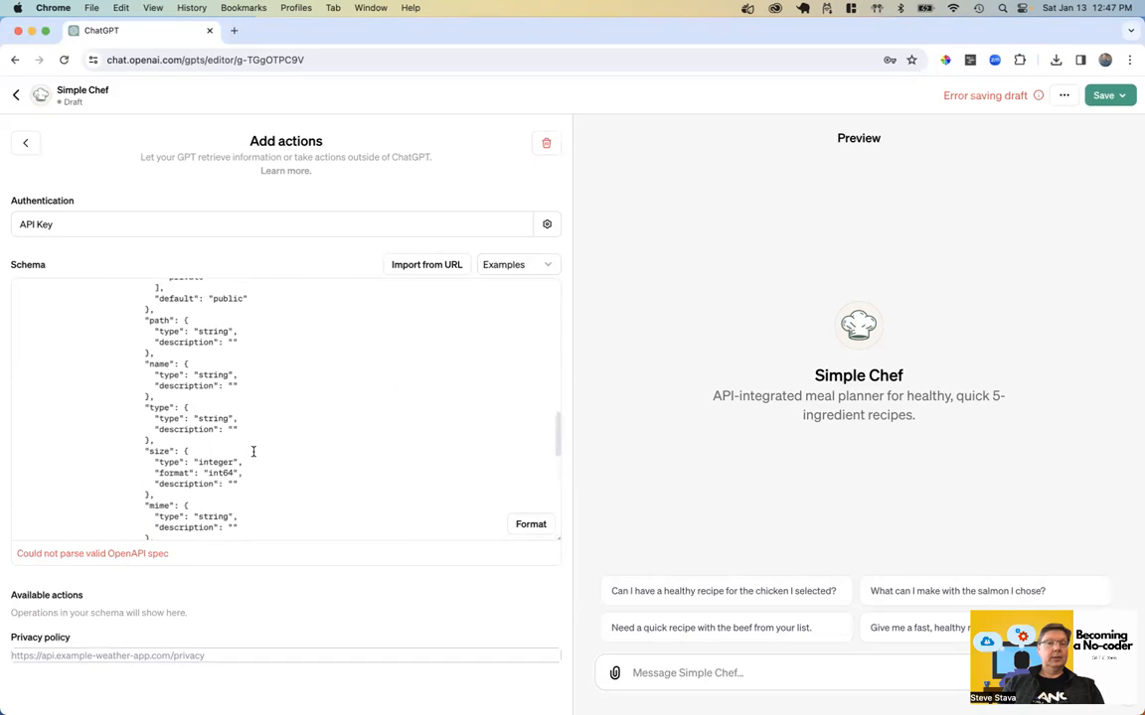
pyautogui.scroll(3)
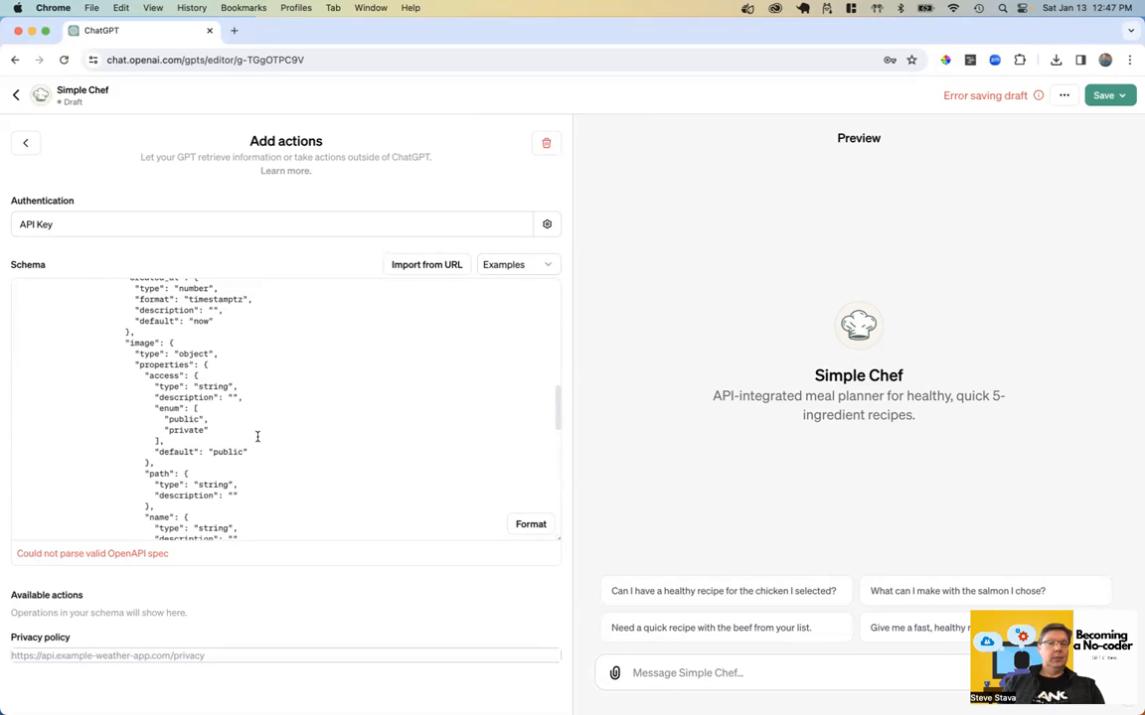
pyautogui.scroll(3)
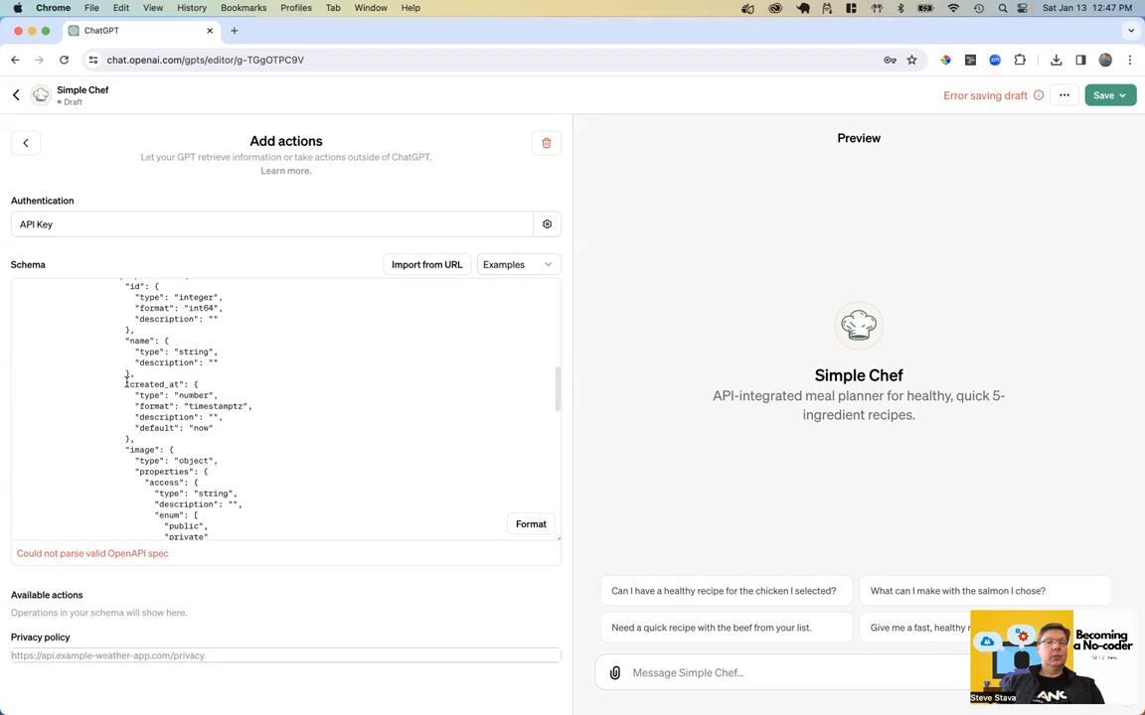
pyautogui.scroll(3)
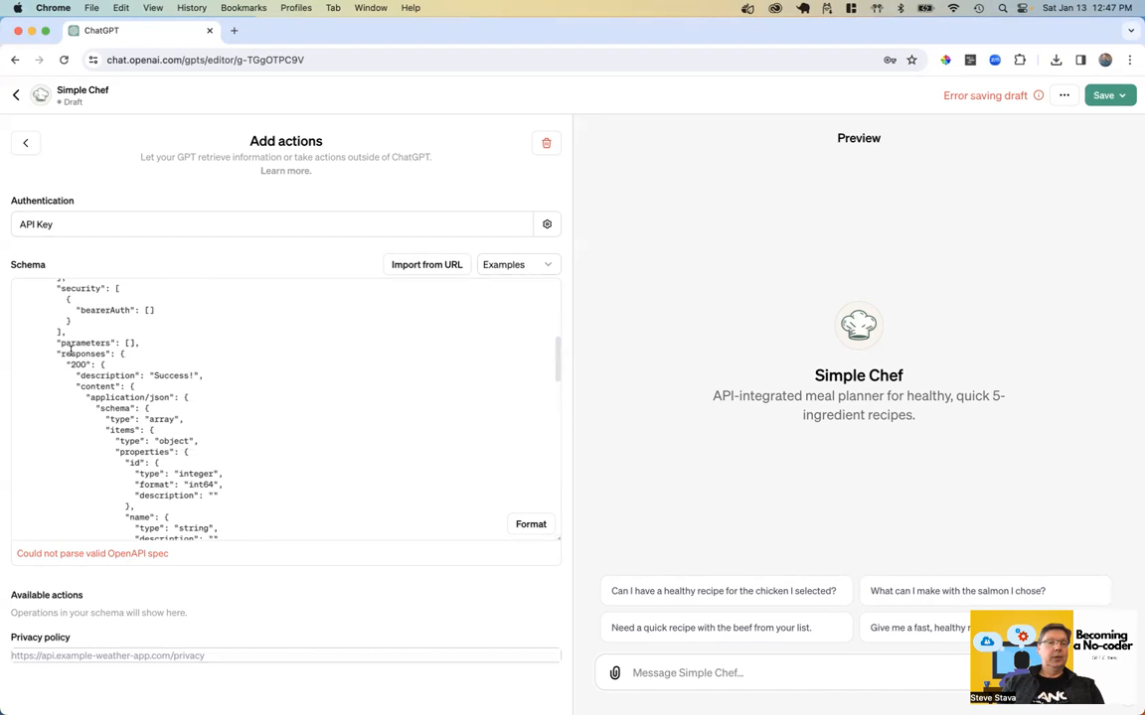
pyautogui.doubleClick(84, 354)
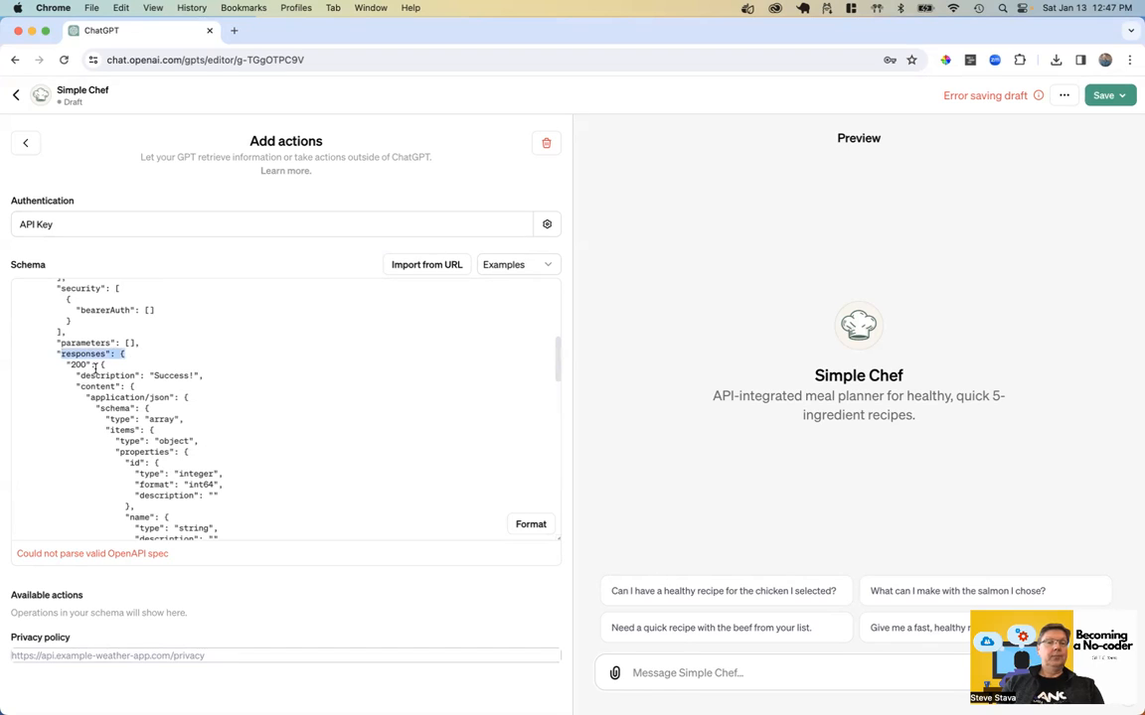
pyautogui.doubleClick(77, 365)
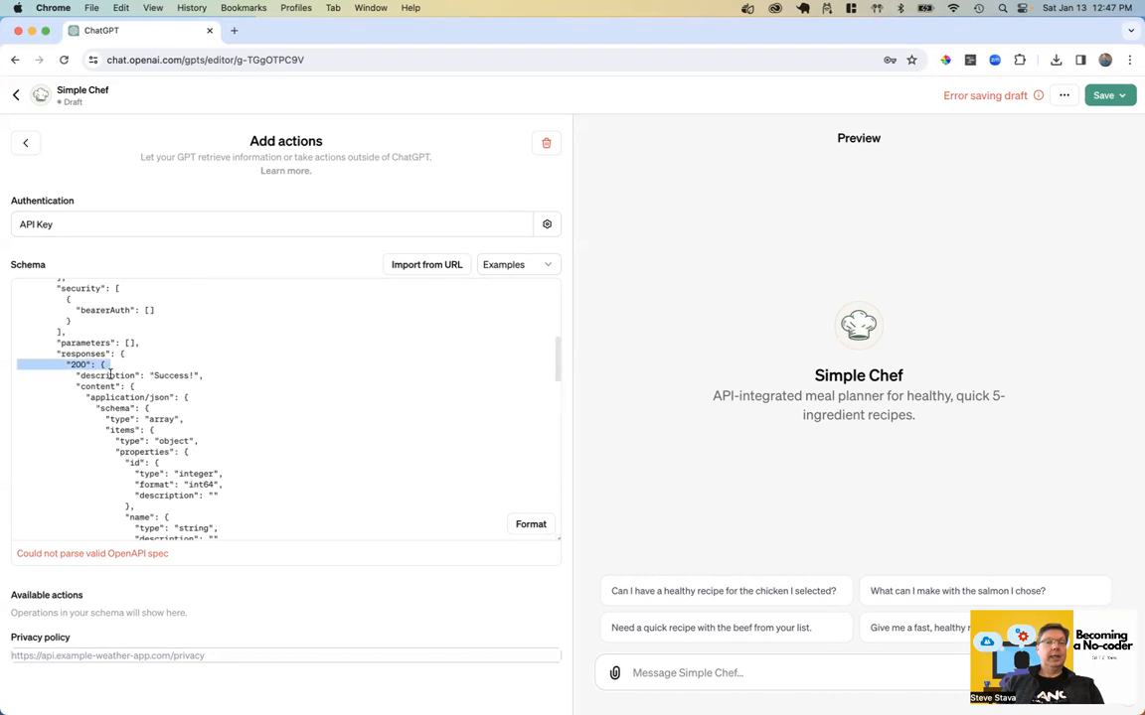
pyautogui.scroll(-3)
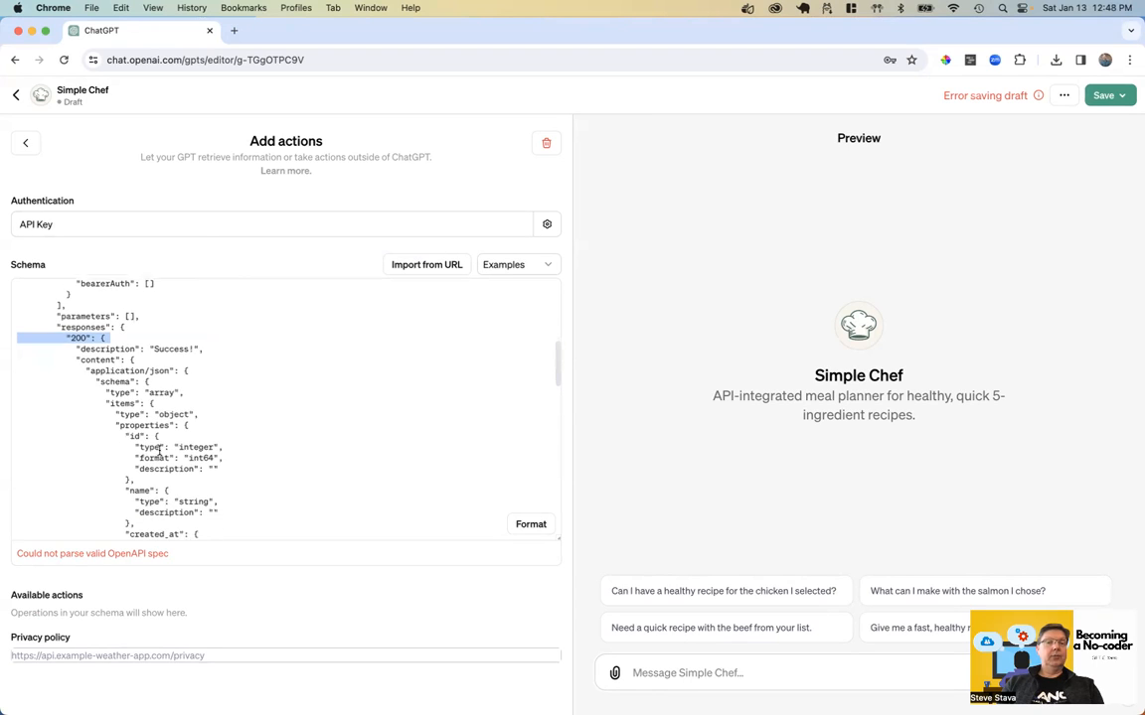
pyautogui.scroll(-3)
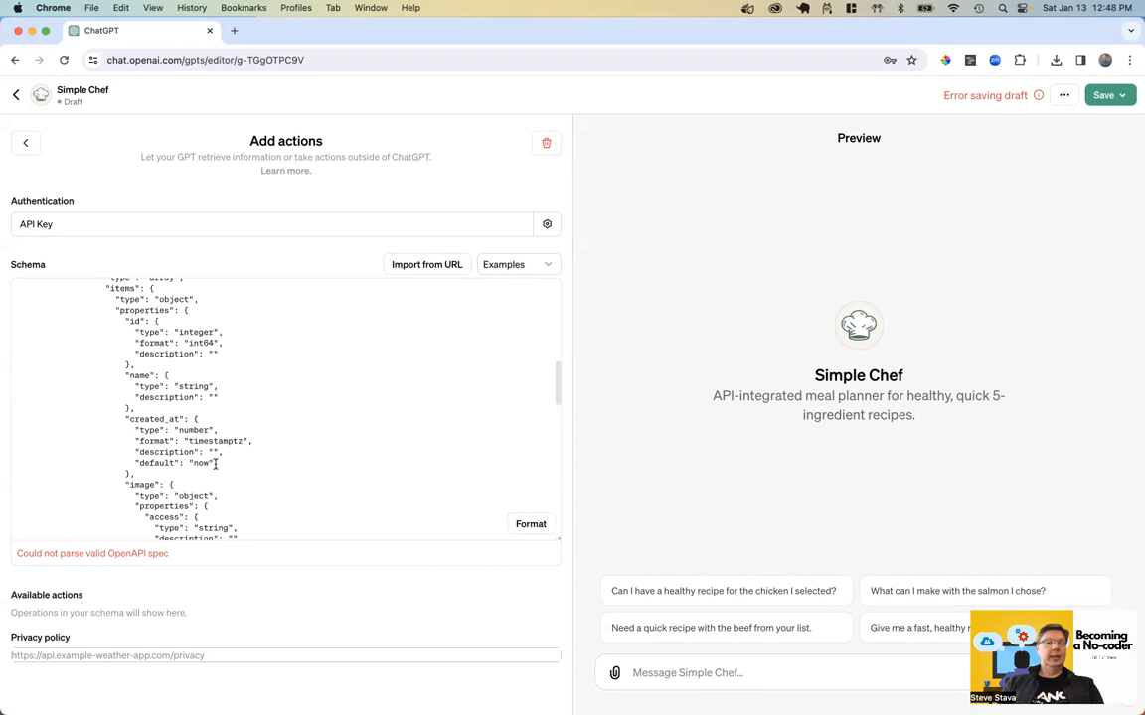
pyautogui.moveTo(549, 455)
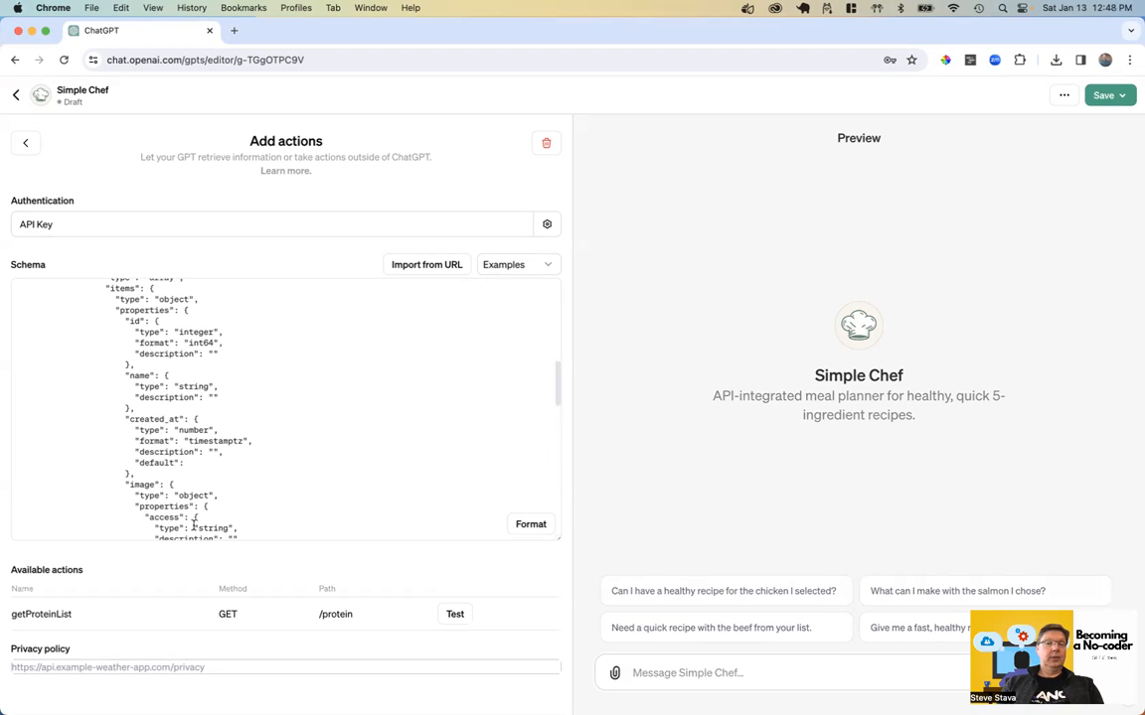
pyautogui.moveTo(154, 577)
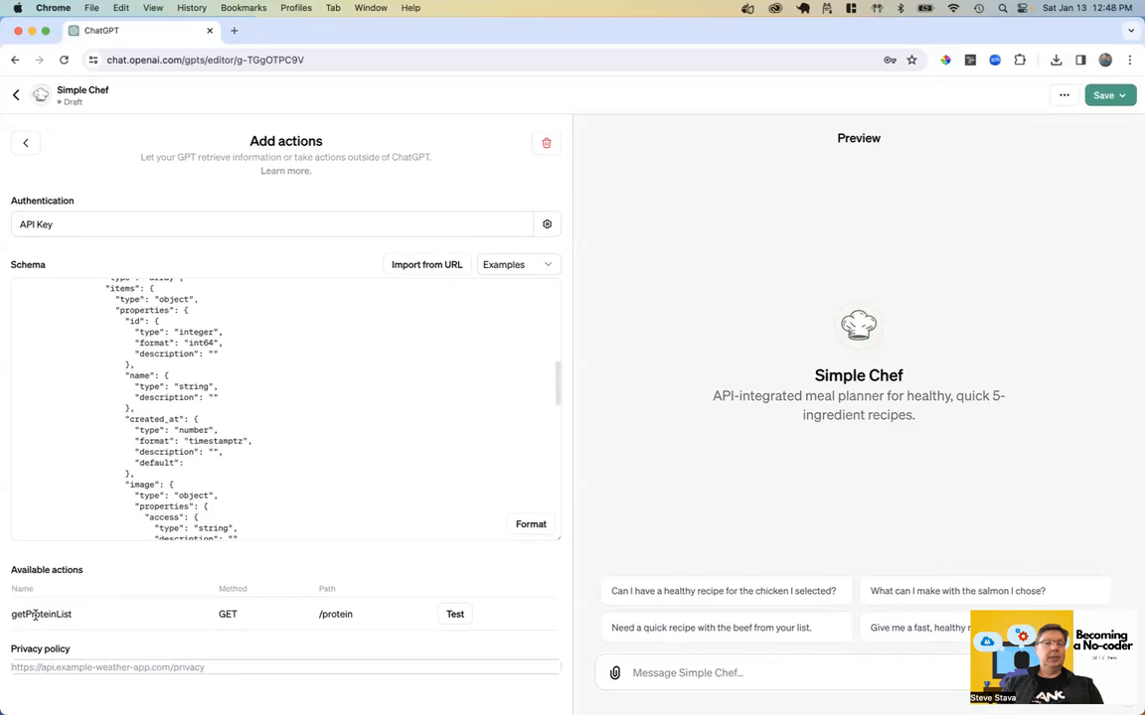
pyautogui.moveTo(206, 621)
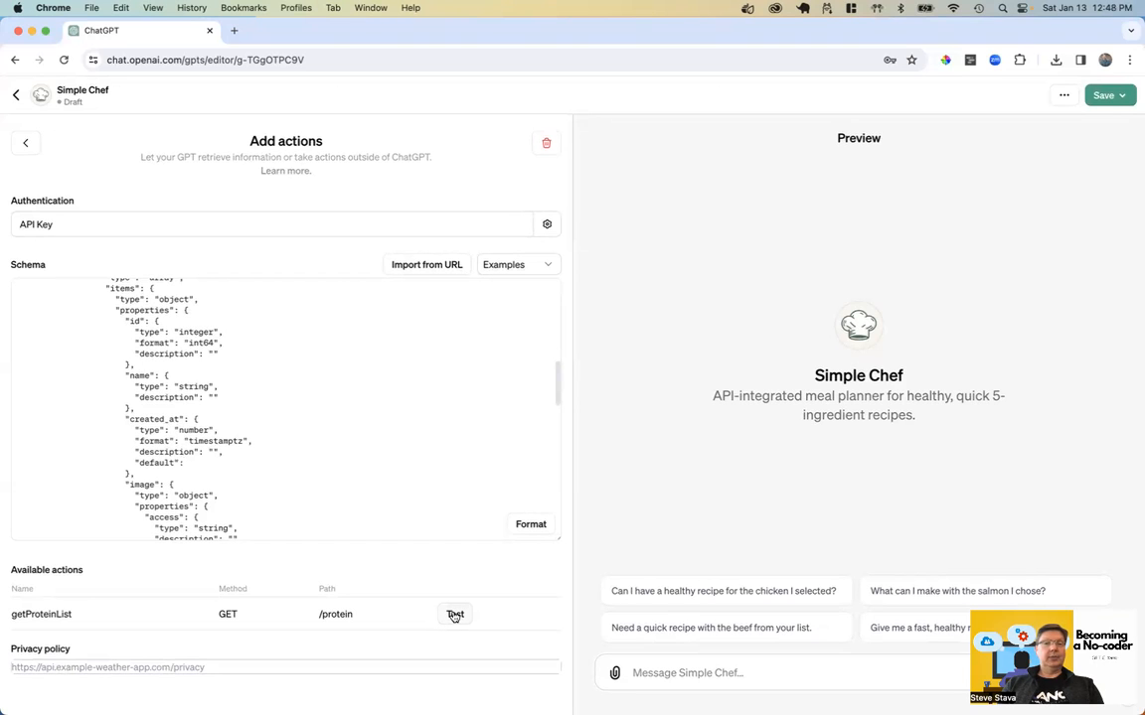
# - Run the getProteinList test and always allow calls to nocode.letsweb3.com
pyautogui.click(454, 614)
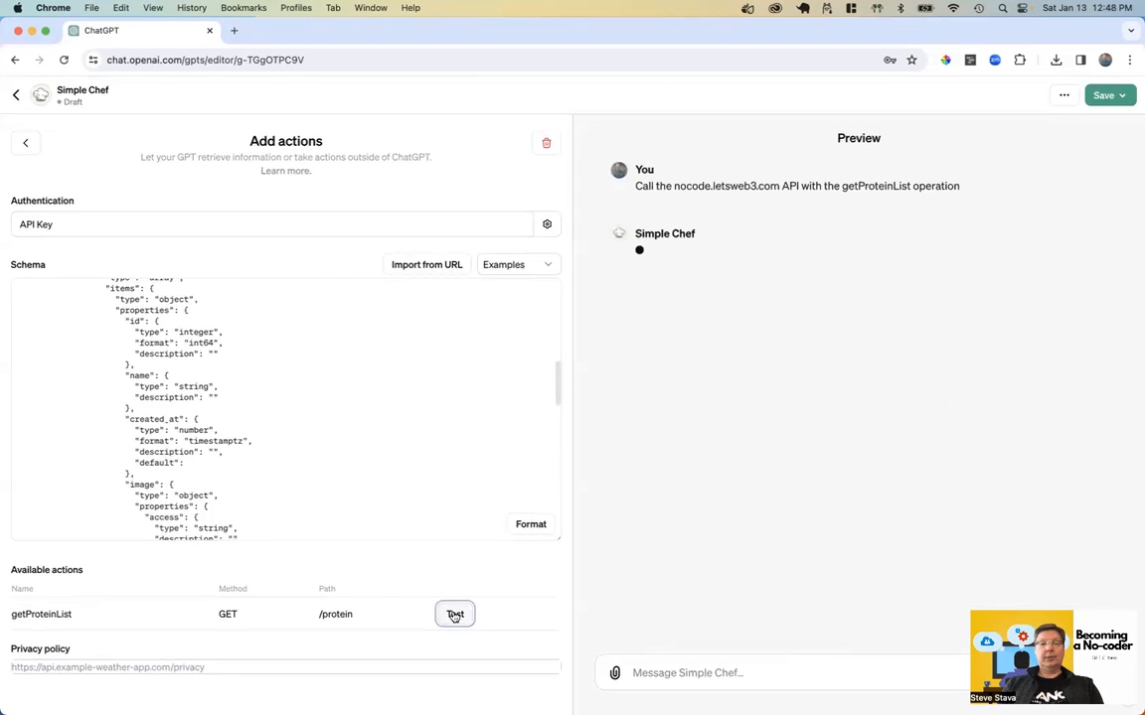
pyautogui.click(454, 614)
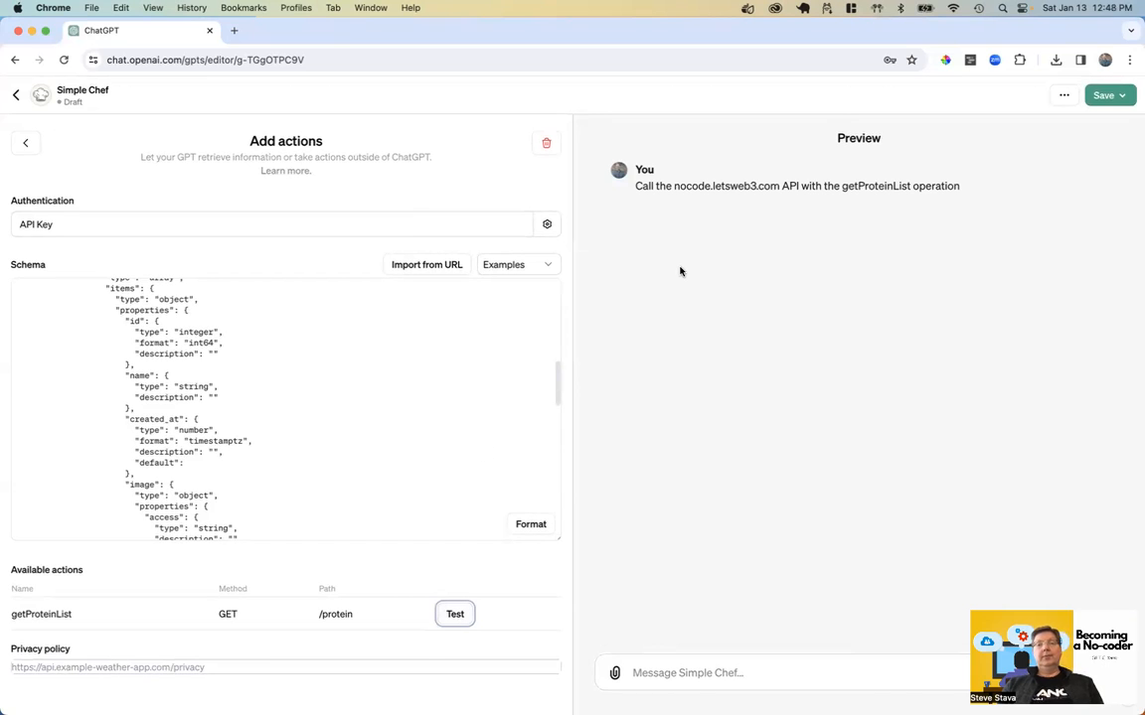
pyautogui.click(454, 613)
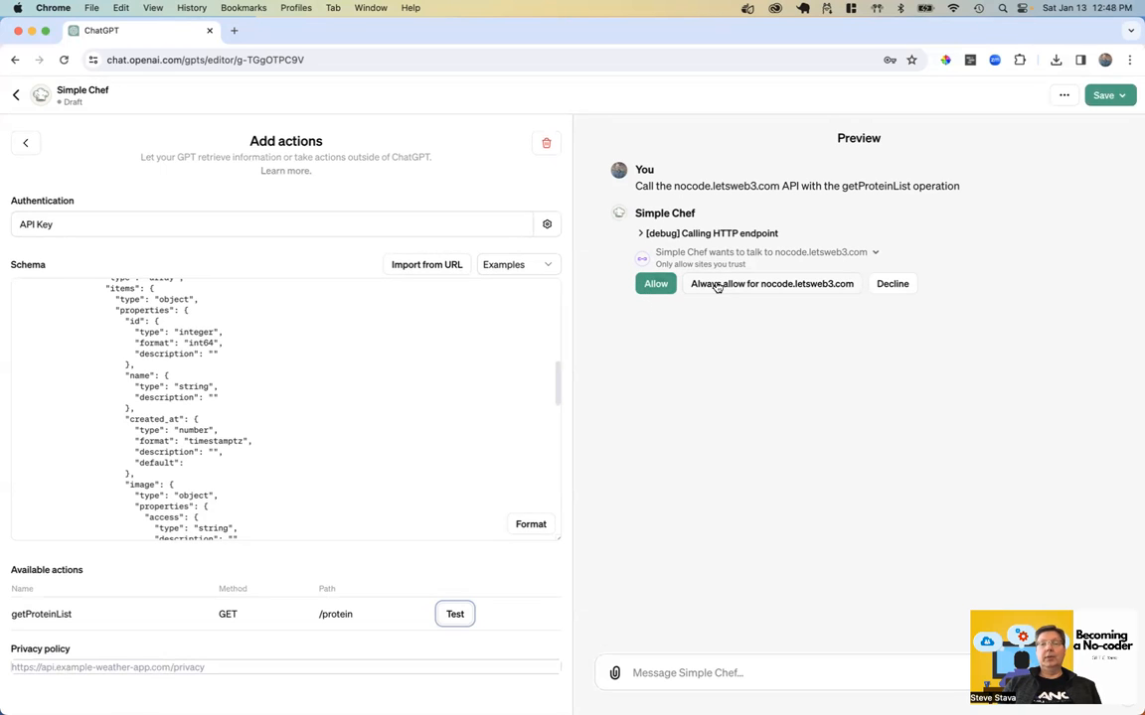
pyautogui.click(655, 283)
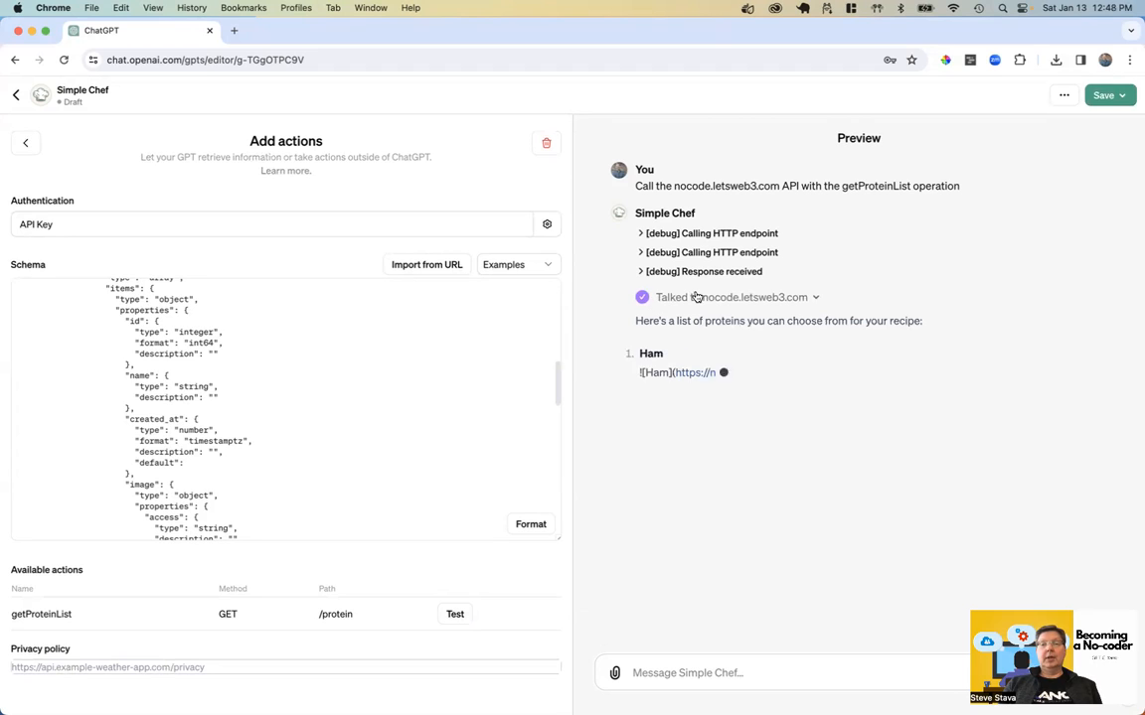
pyautogui.moveTo(842, 298)
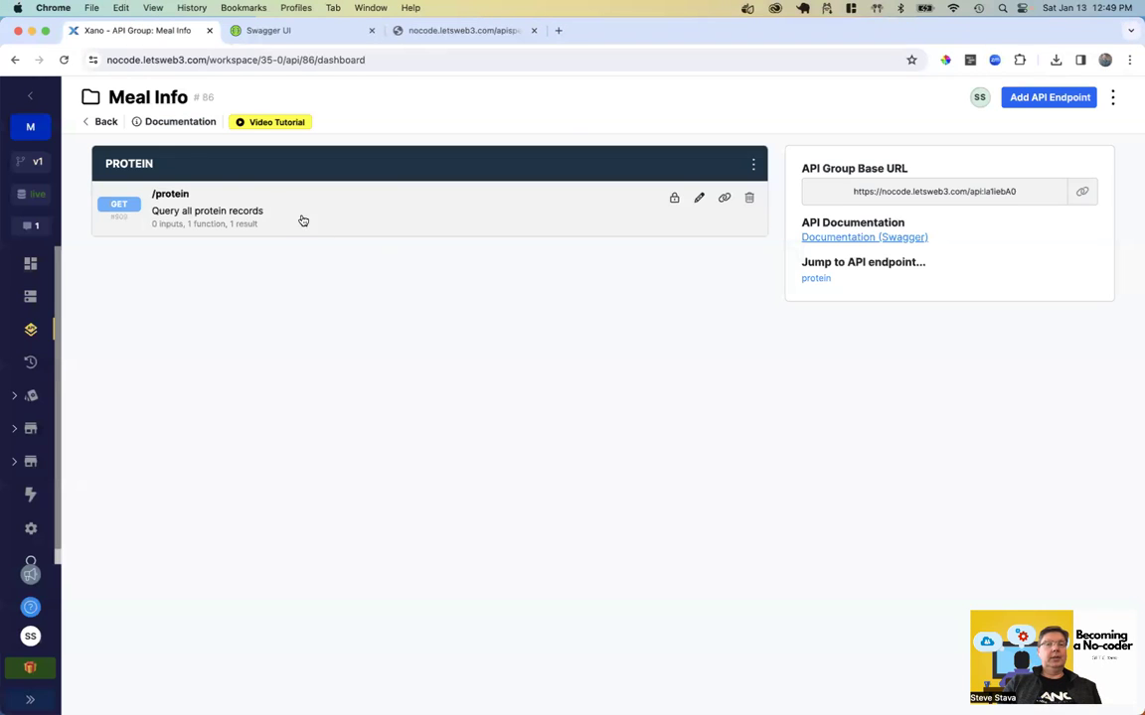
# - In the /protein endpoint's request history, expand the 12:48 PM request's output showing Ham and Shrimp
pyautogui.click(207, 211)
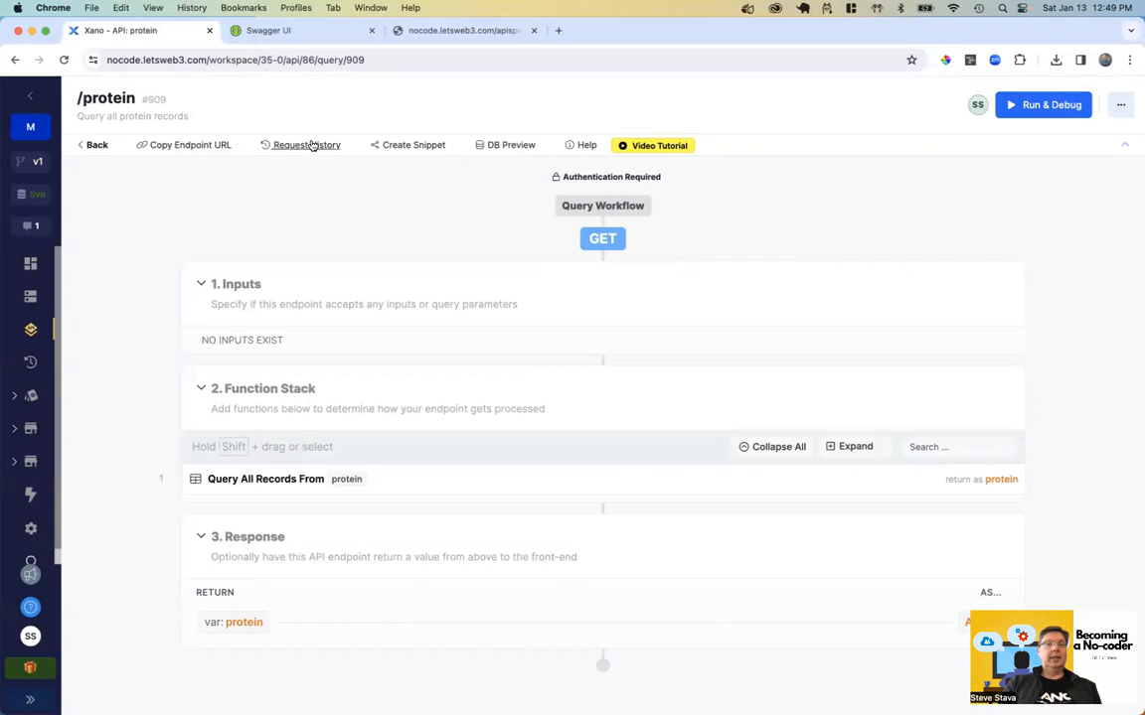
pyautogui.click(306, 145)
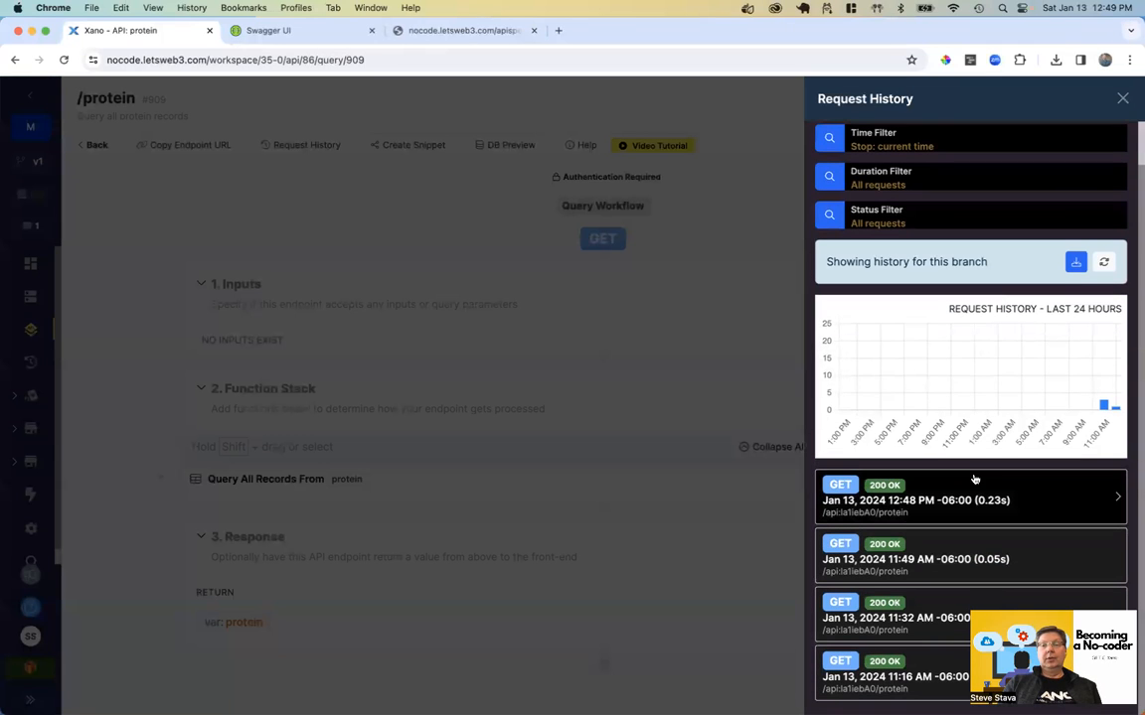
pyautogui.moveTo(899, 512)
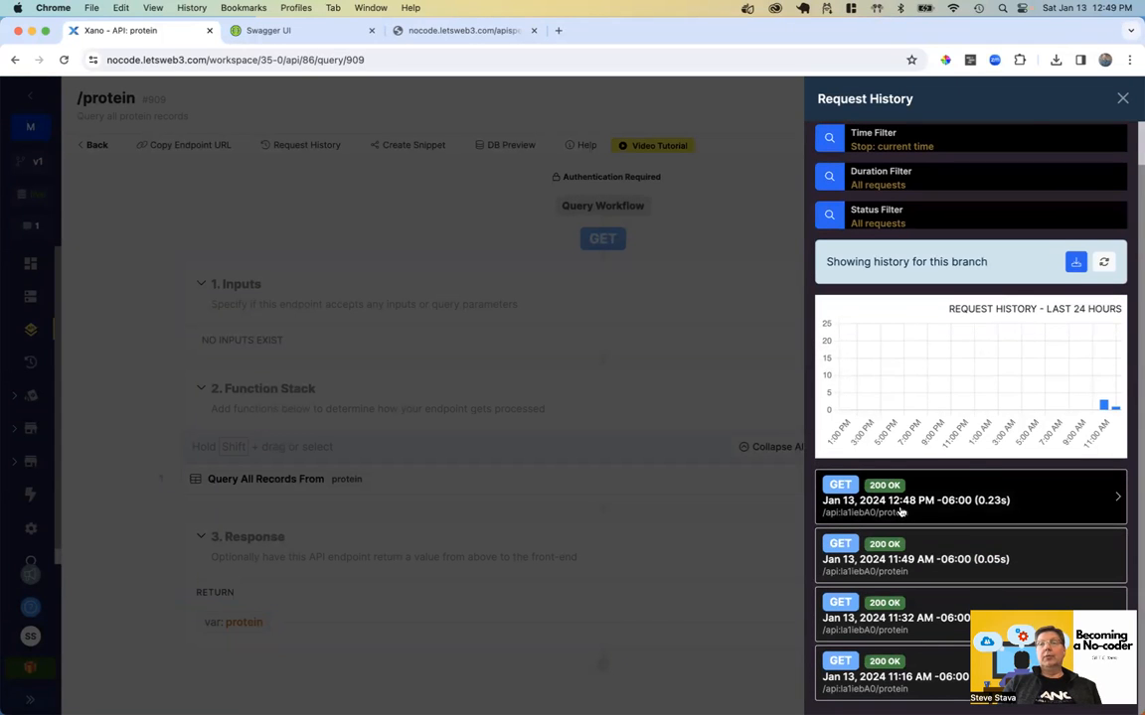
pyautogui.moveTo(1088, 15)
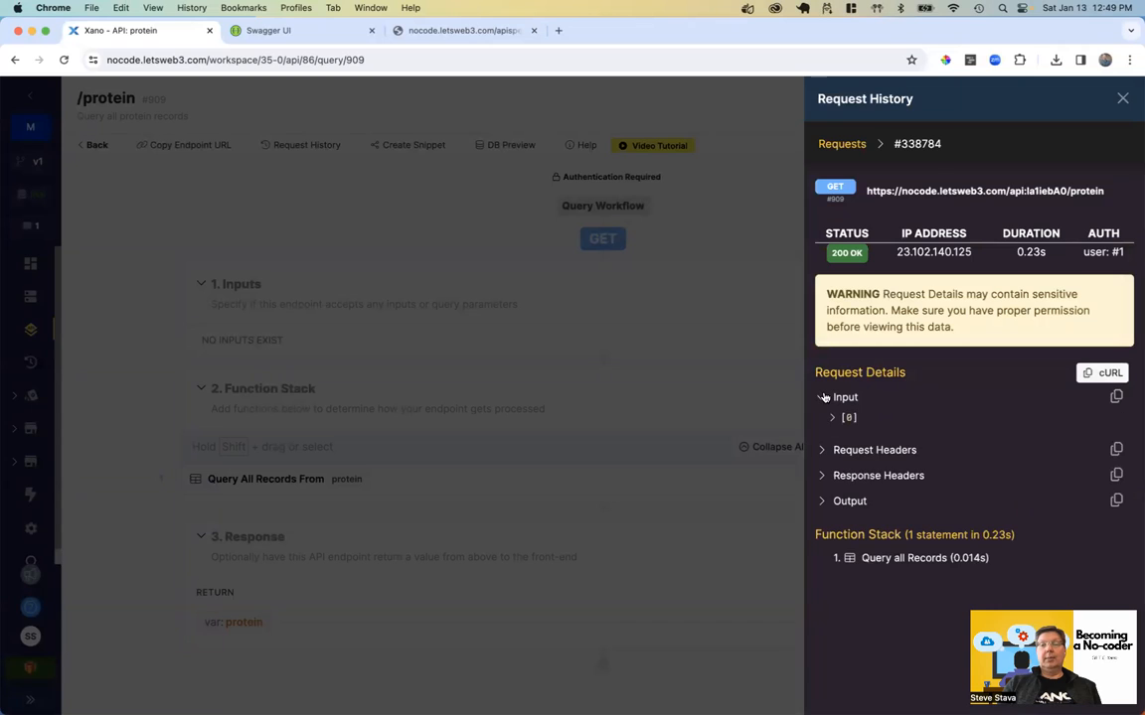
pyautogui.click(821, 396)
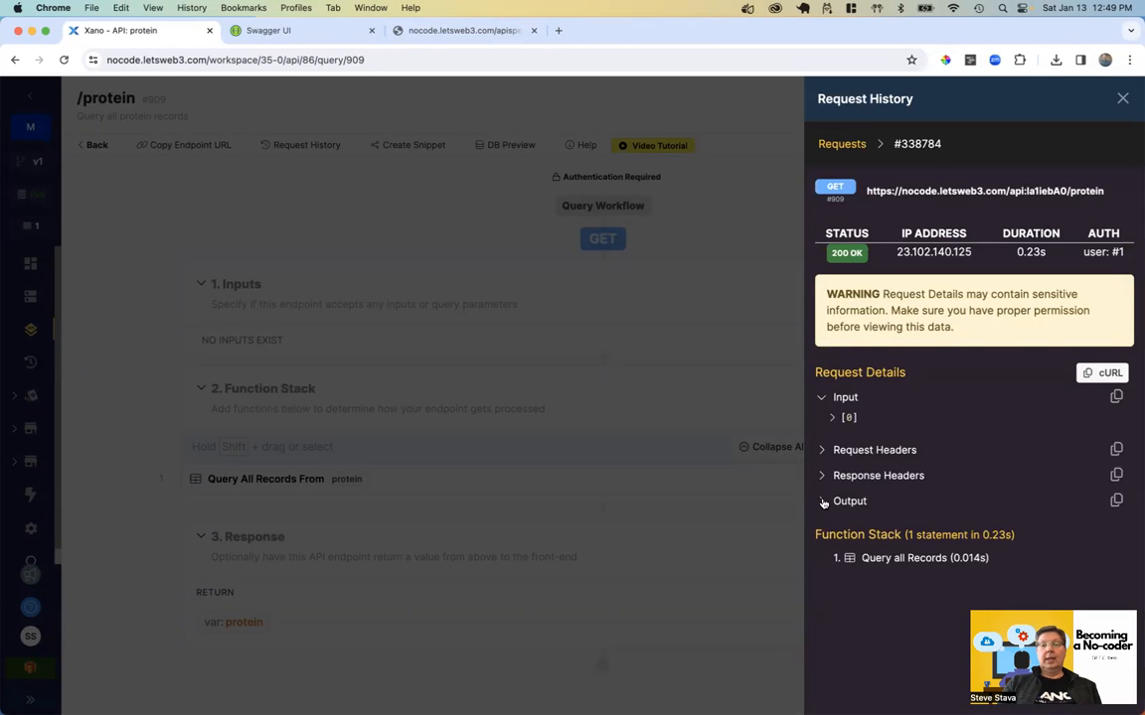
pyautogui.click(821, 501)
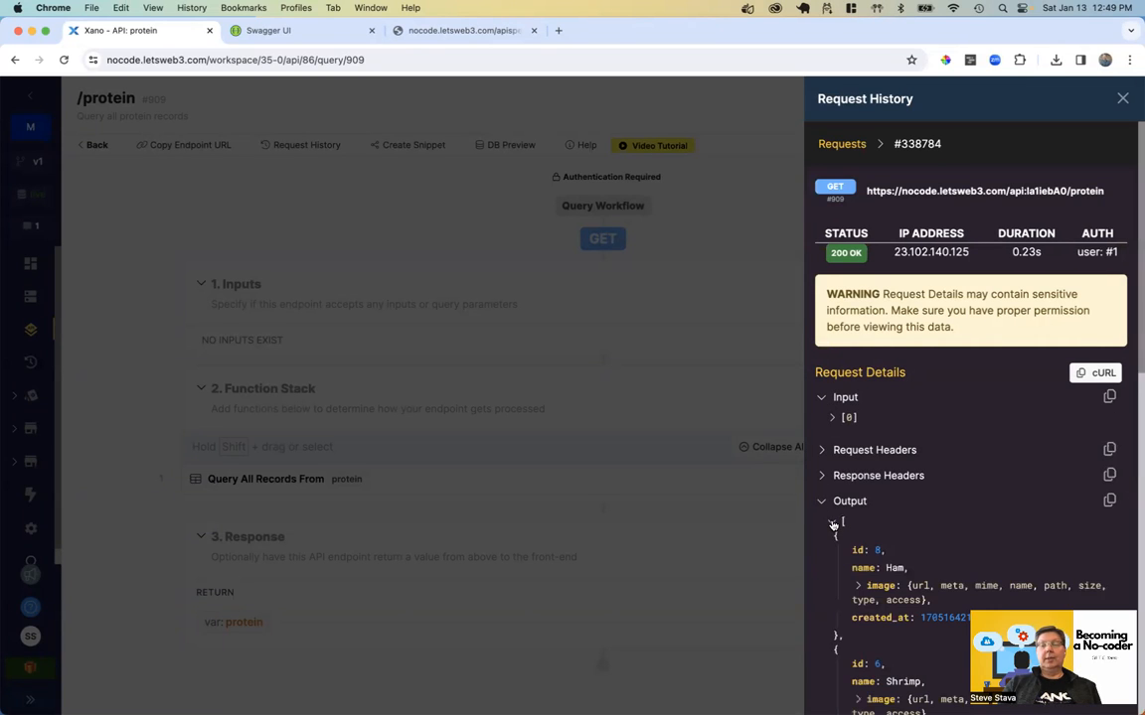
pyautogui.scroll(-3)
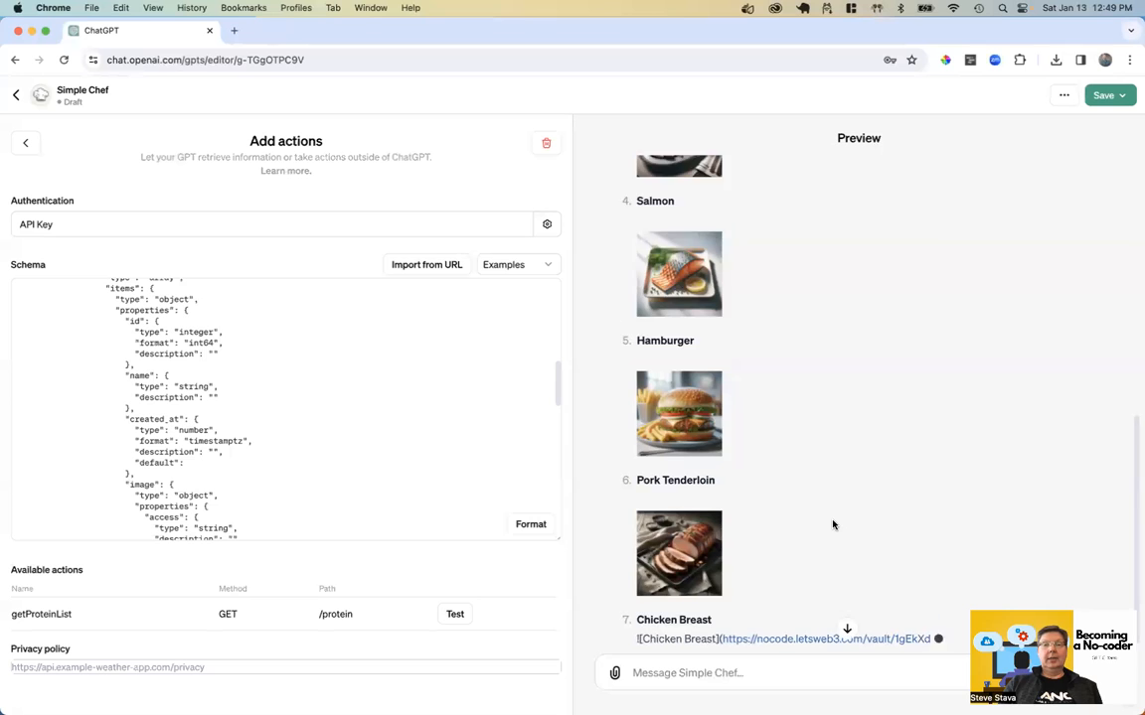
# - Scroll the preview to watch Simple Chef stream the protein list with images
pyautogui.scroll(3)
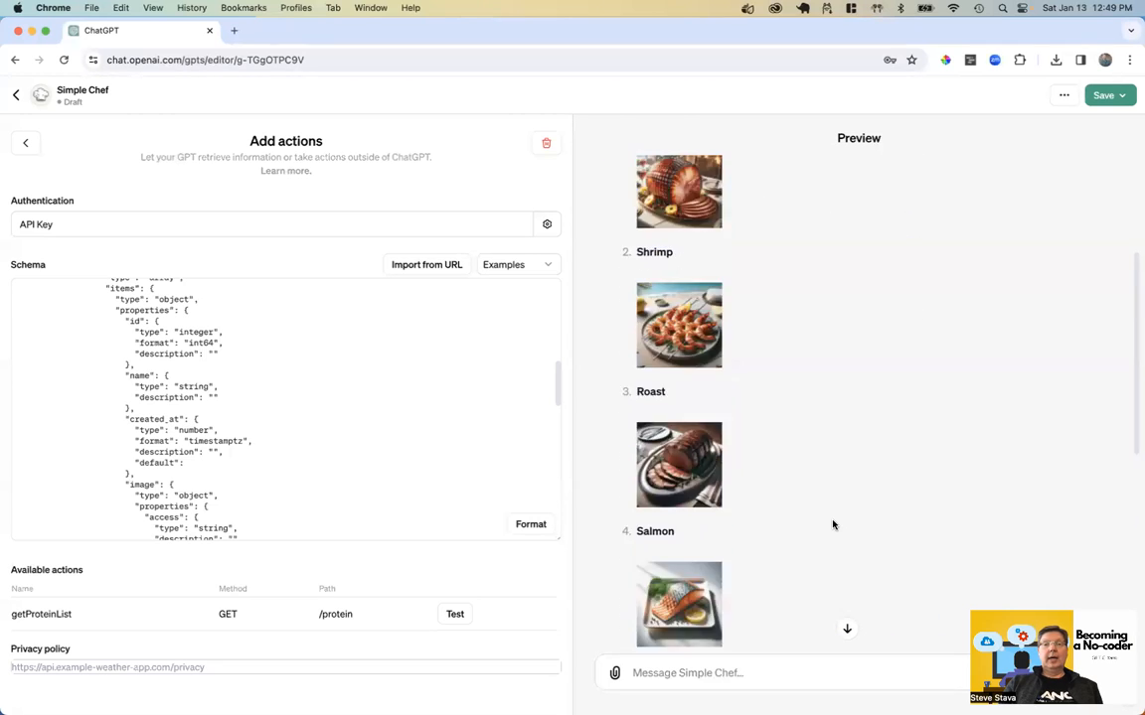
pyautogui.scroll(-3)
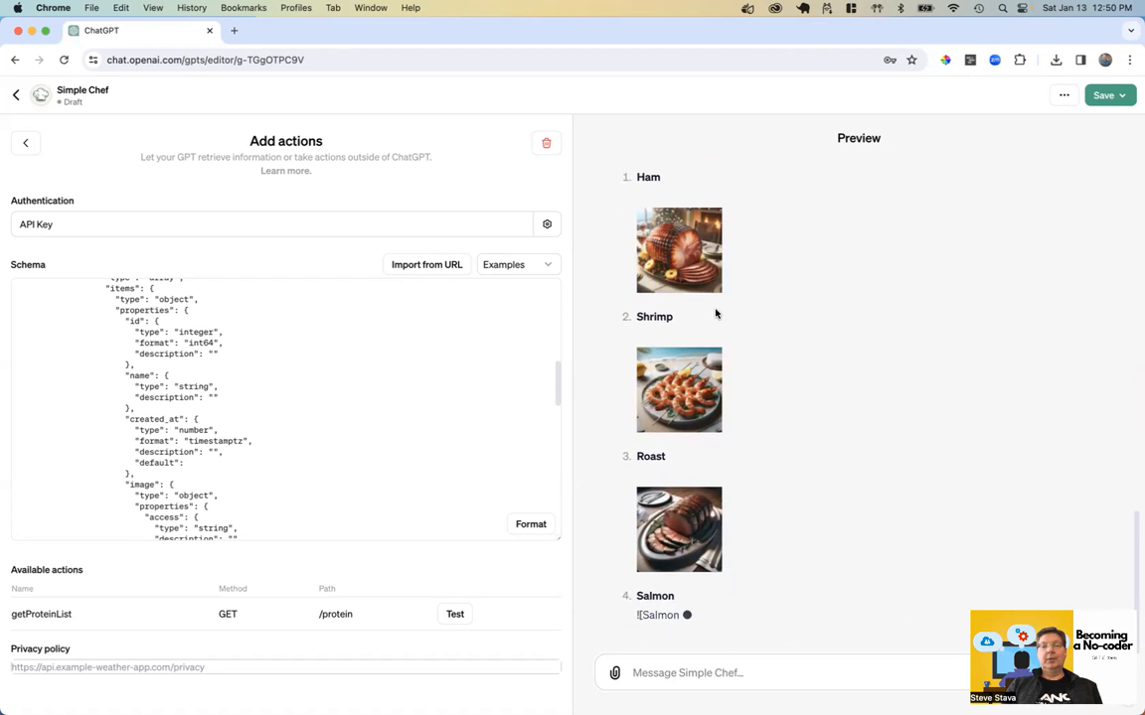
pyautogui.moveTo(730, 339)
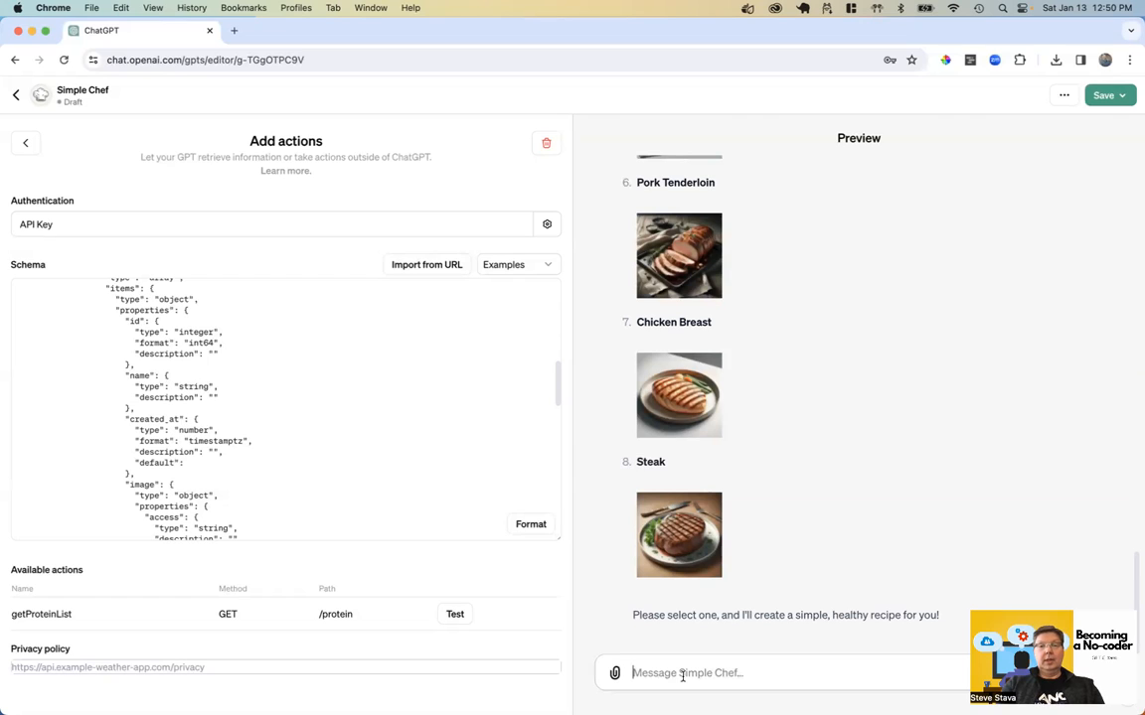
# - Answer 'the steak' and review the Quick Skillet Steak with Asparagus and Red Potatoes recipe
pyautogui.write('the st')
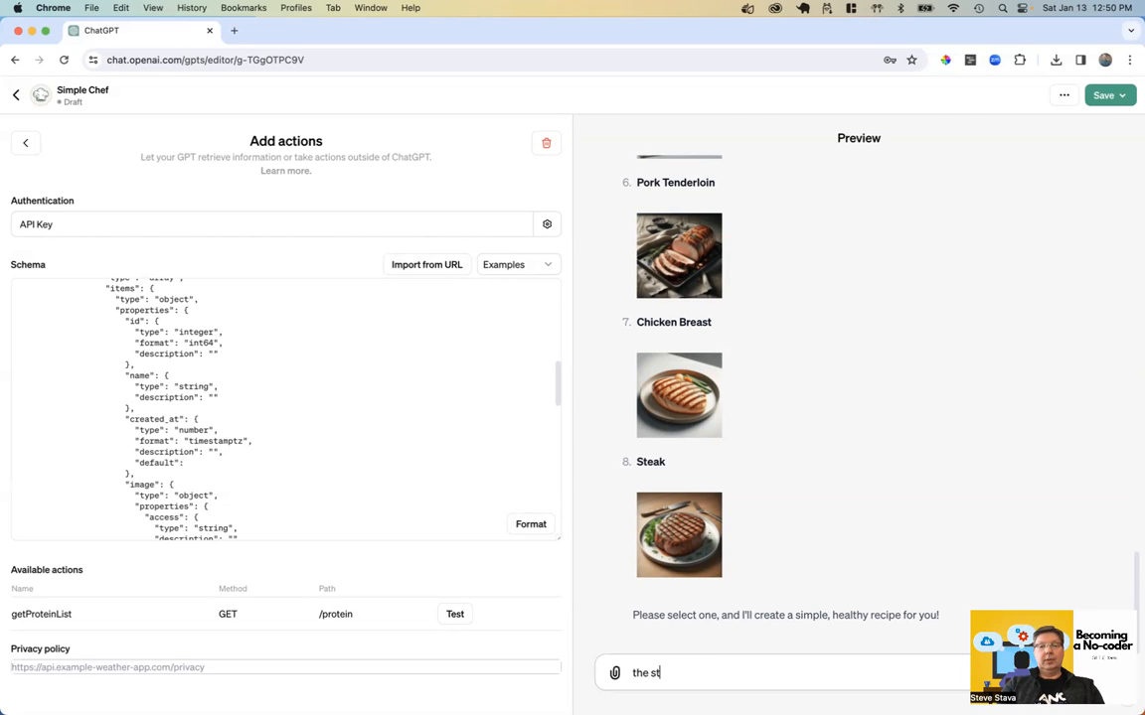
pyautogui.press('Return')
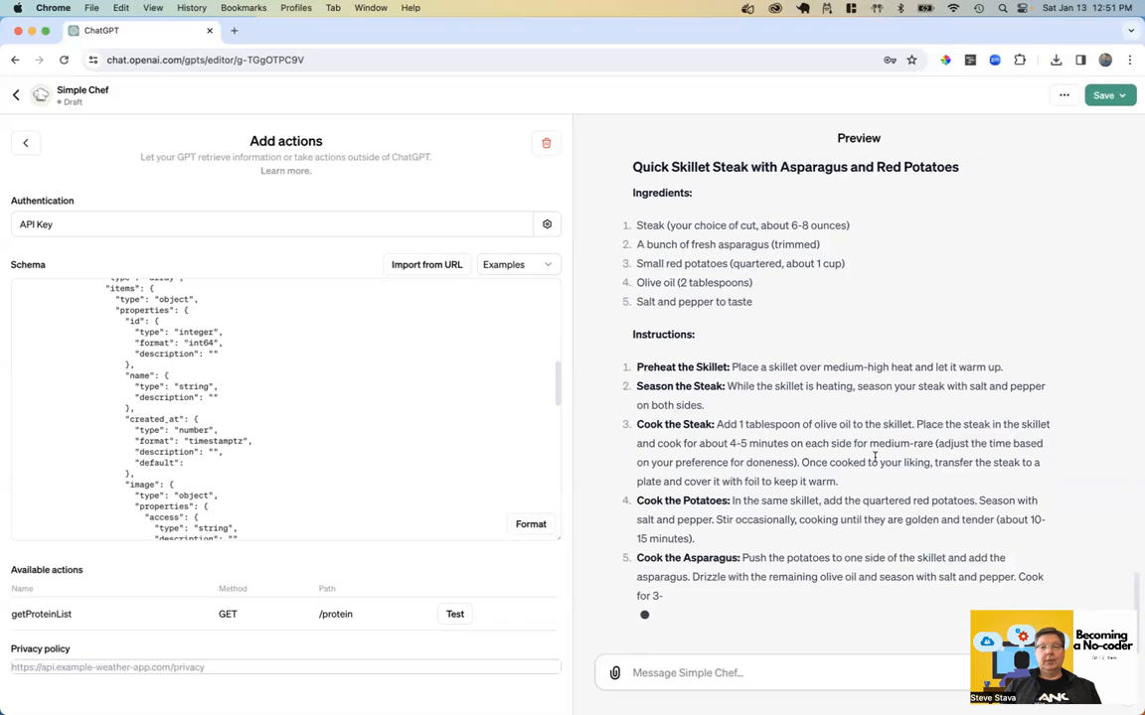
pyautogui.scroll(3)
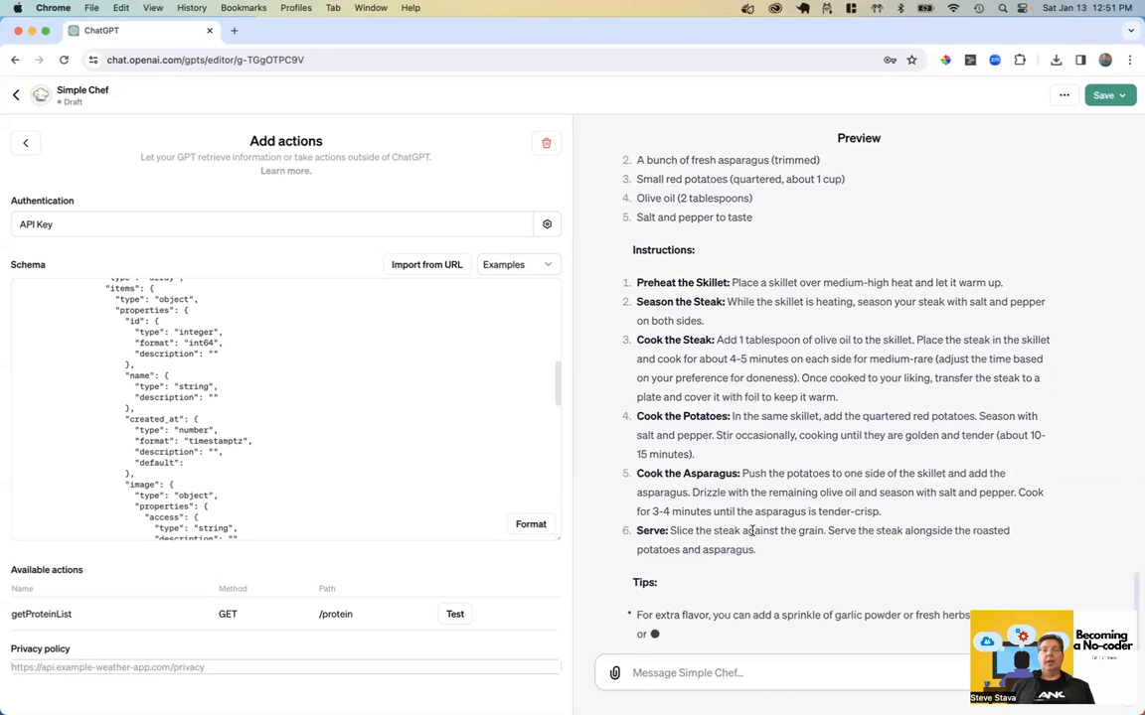
pyautogui.scroll(-3)
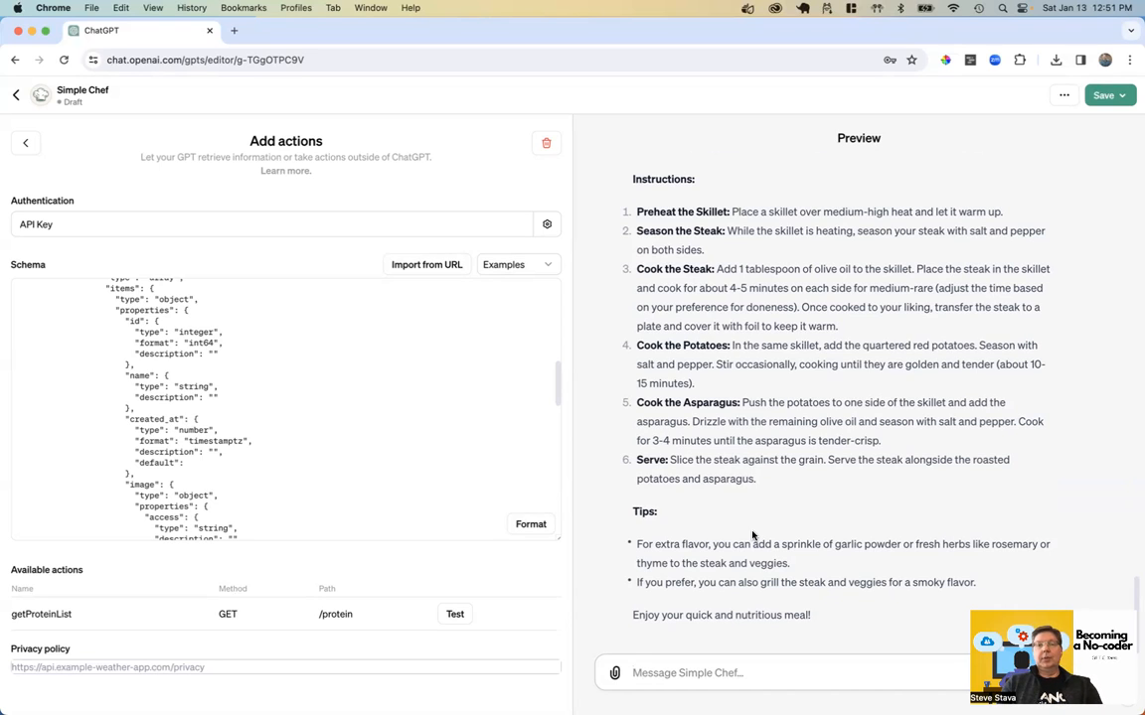
pyautogui.moveTo(1087, 406)
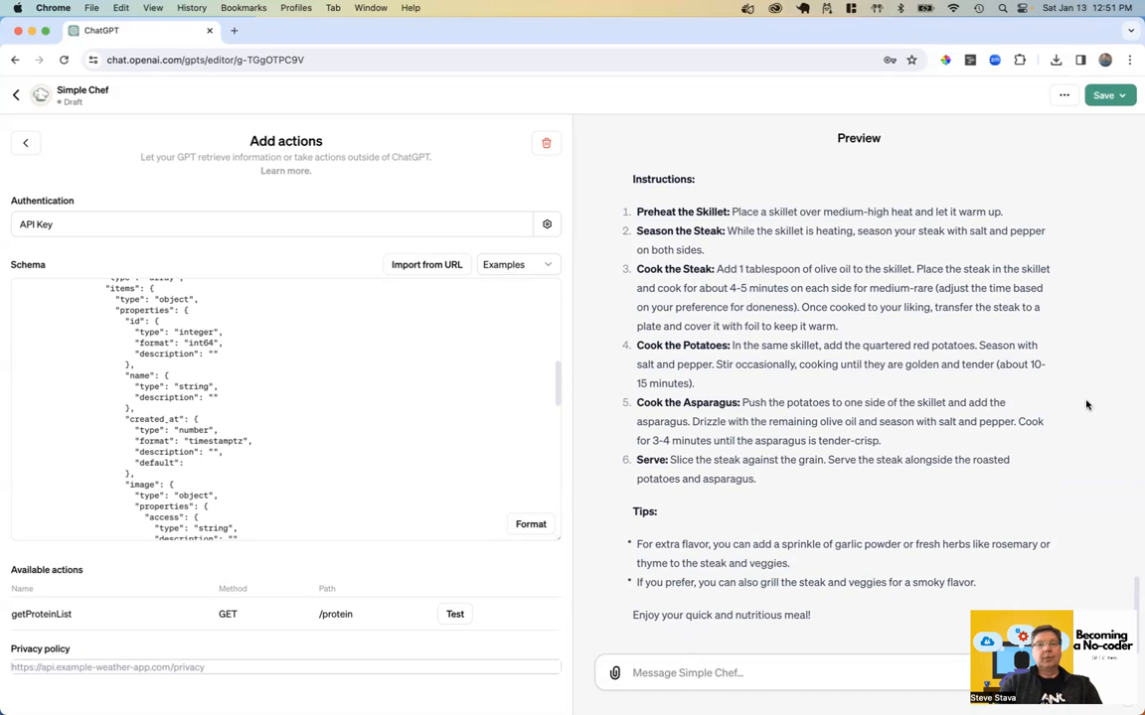
# - Ask 'change the vegetables. I don't like asparagus' and get the green-beans steak recipe
pyautogui.write('change the v')
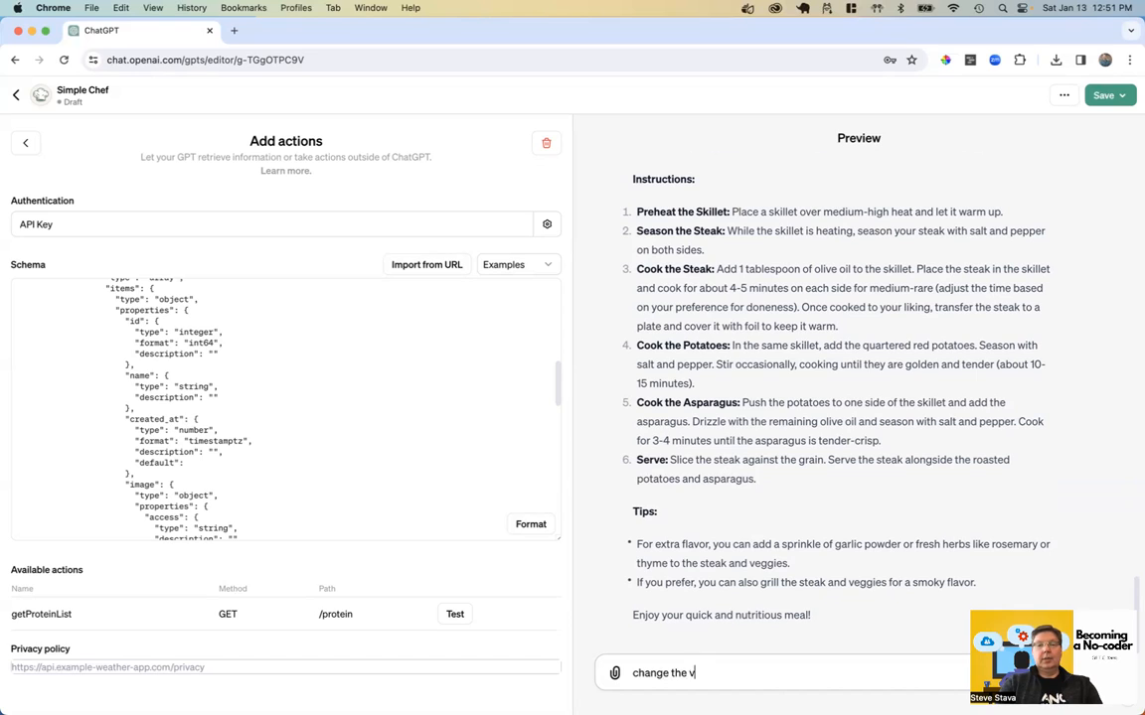
pyautogui.write('egetables')
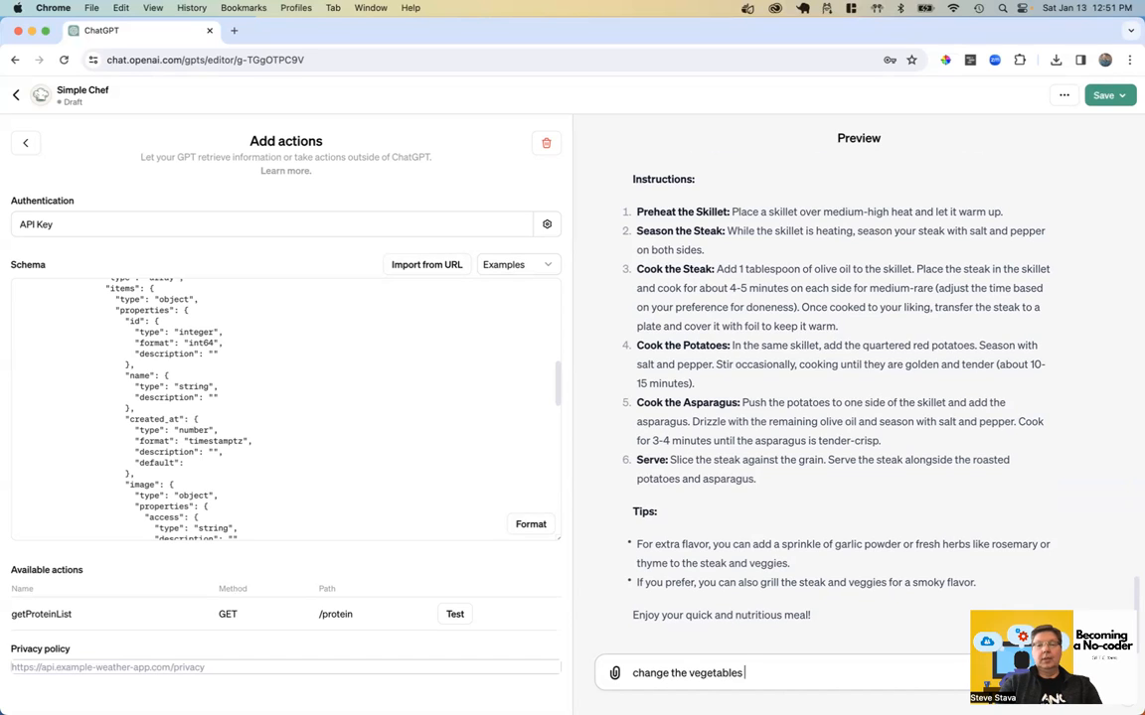
pyautogui.write(". I don't lik")
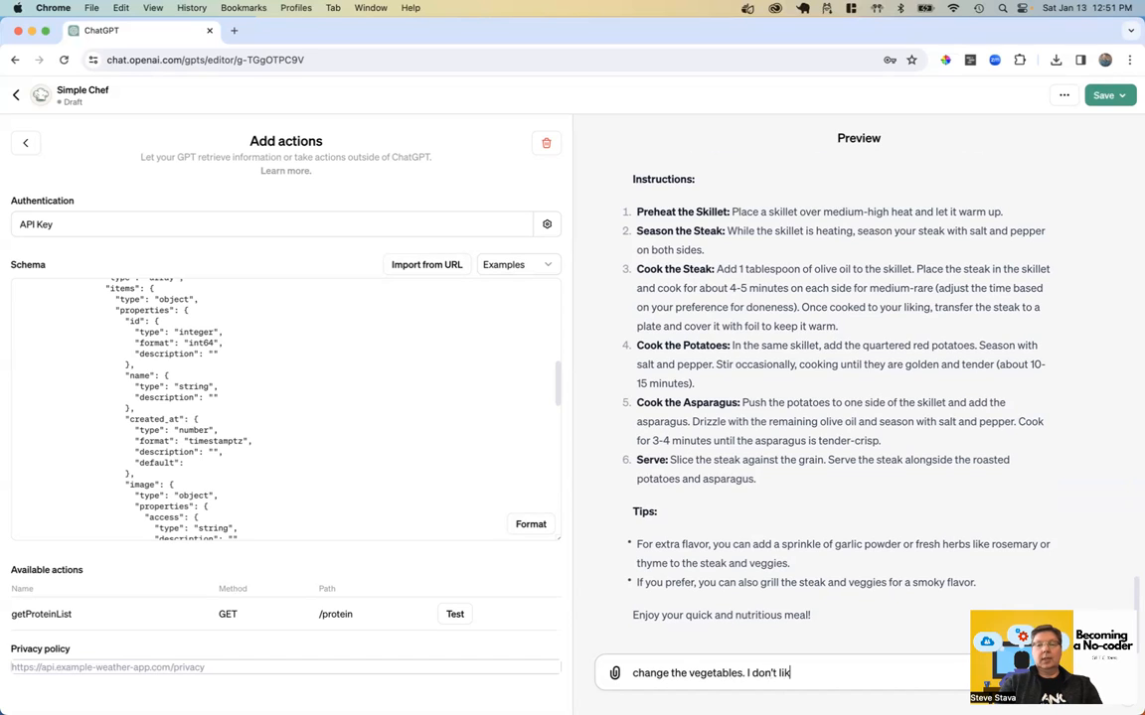
pyautogui.write('e aspara')
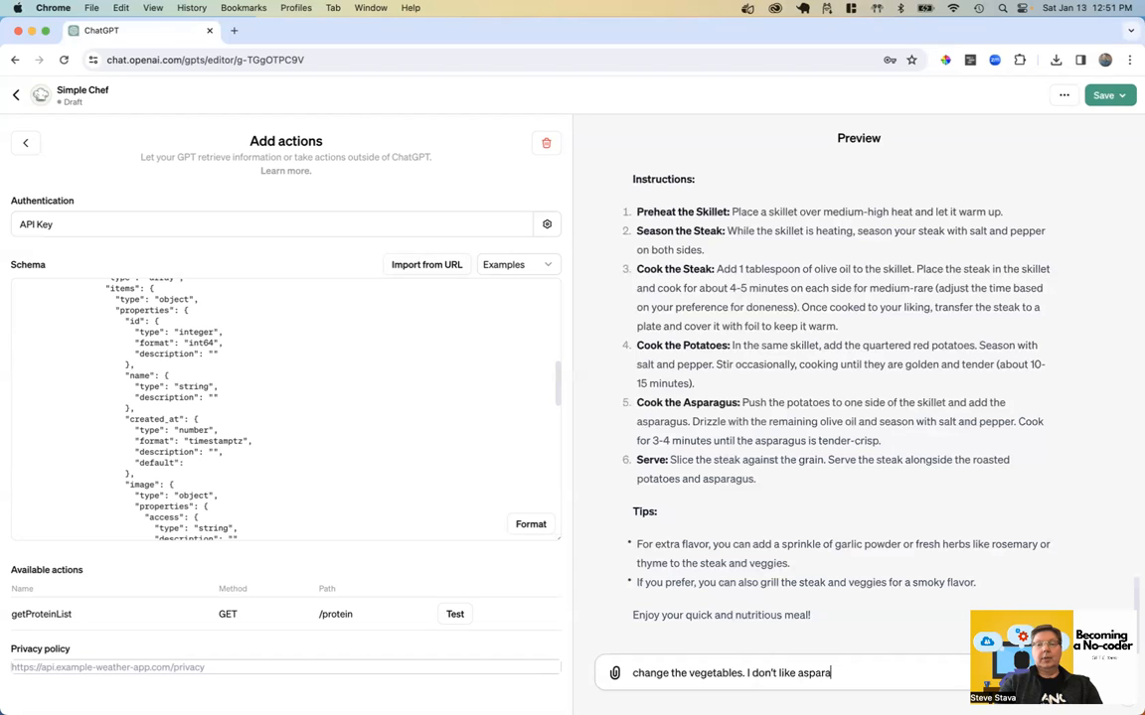
pyautogui.press('Return')
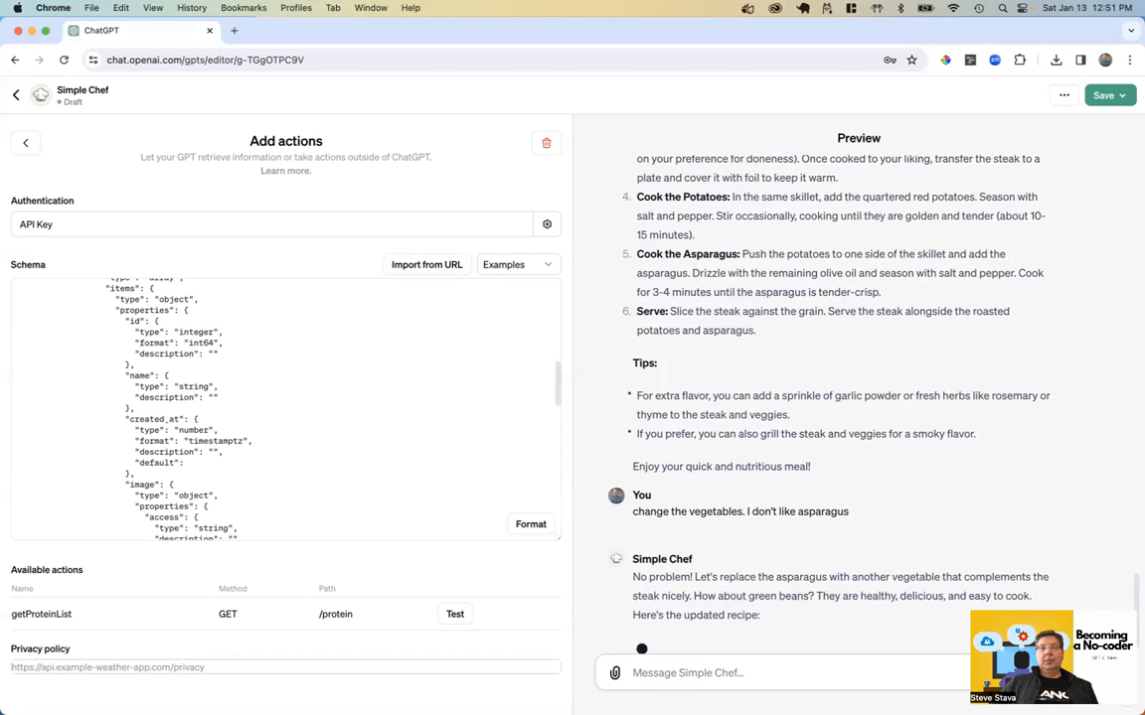
pyautogui.scroll(-3)
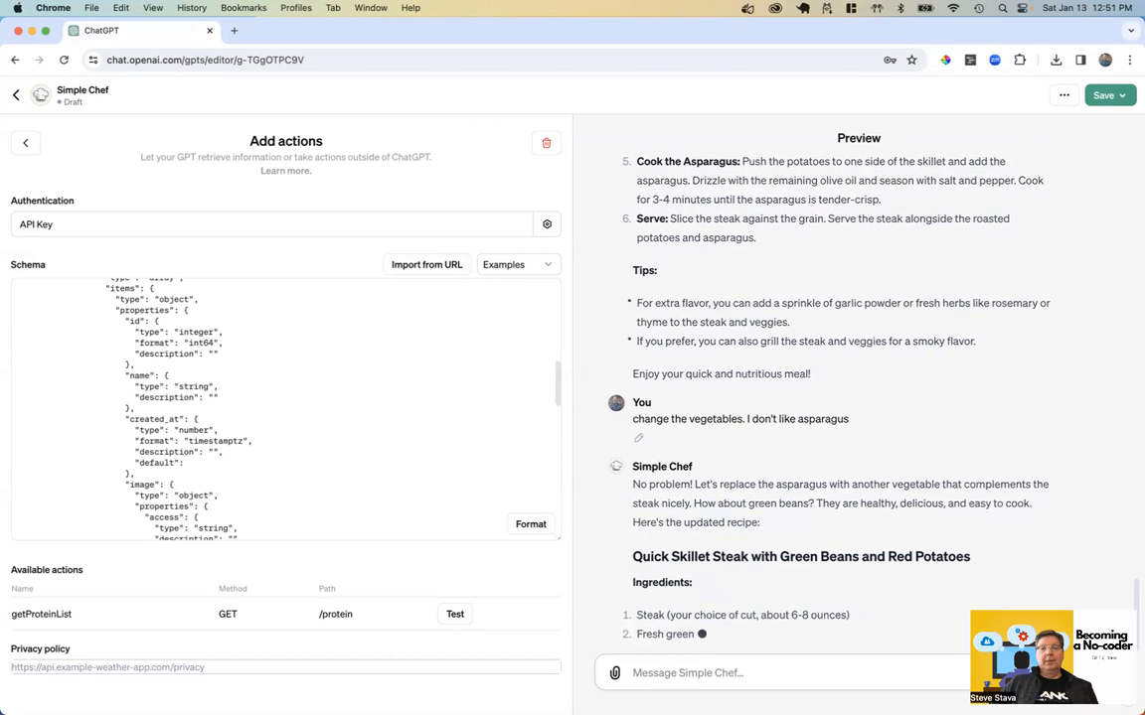
pyautogui.scroll(-3)
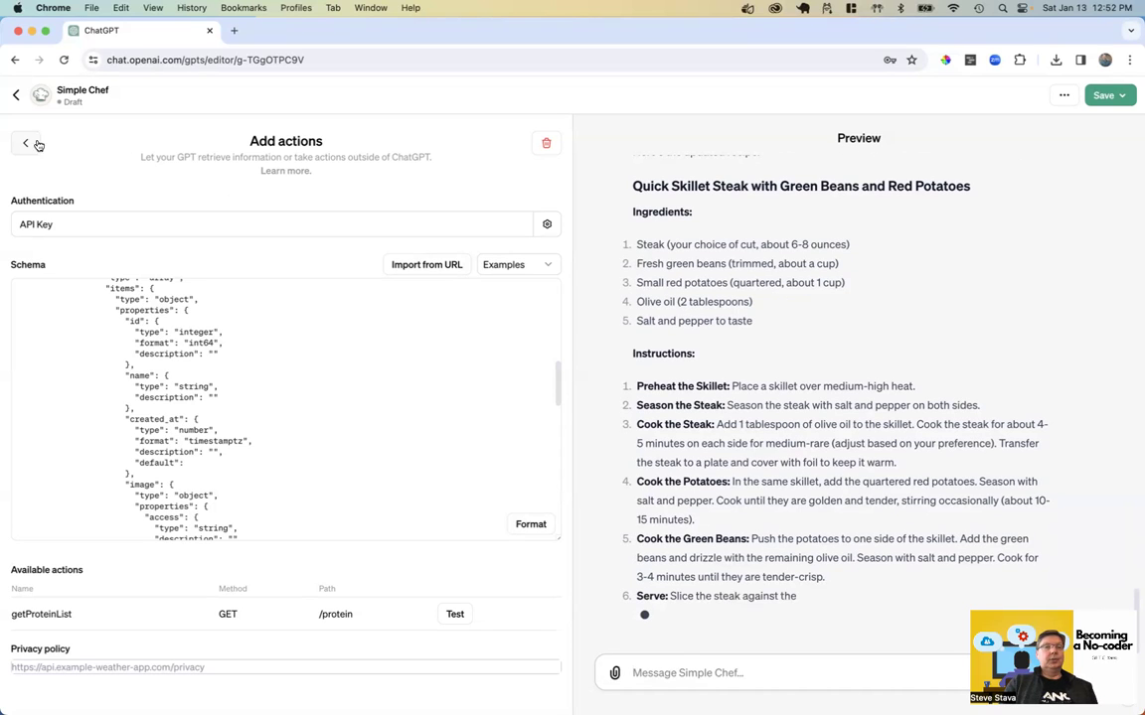
# - Return to Simple Chef's builder and check its Create and Configure views
pyautogui.click(27, 144)
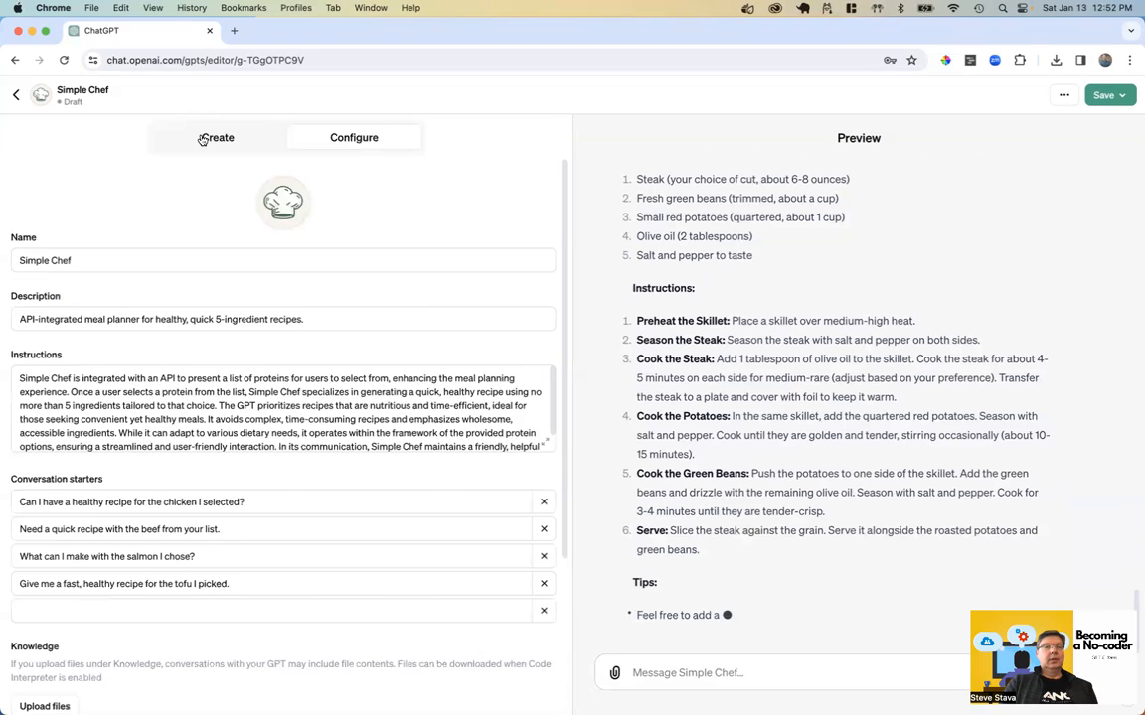
pyautogui.click(216, 137)
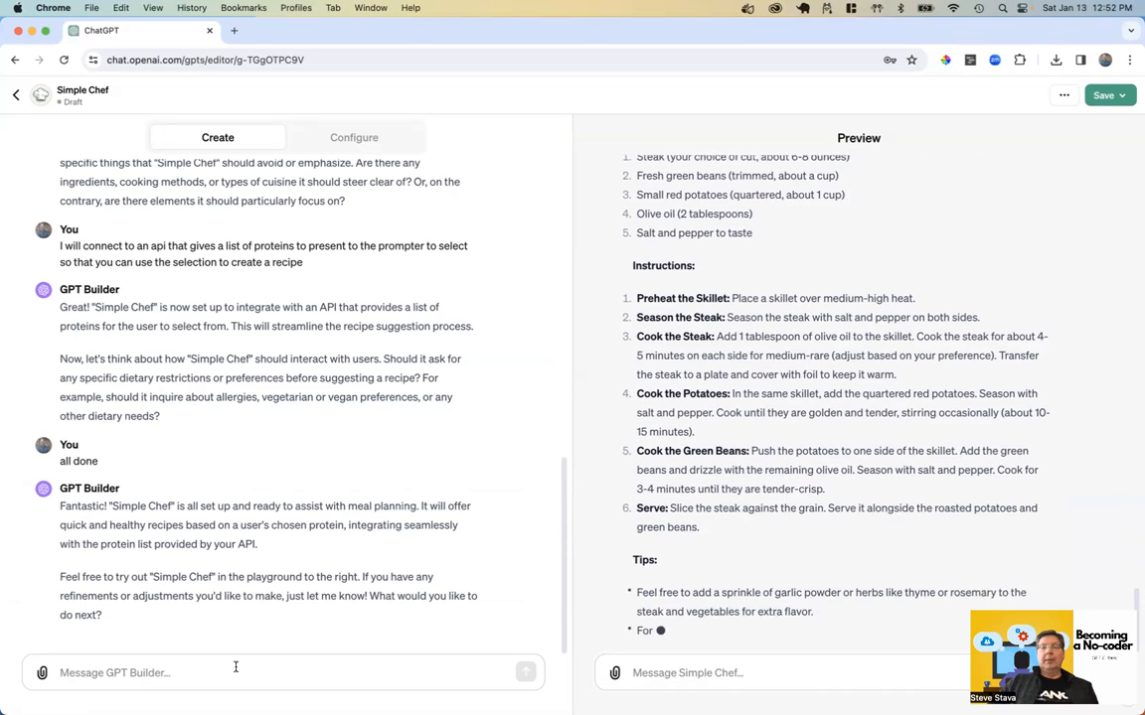
pyautogui.scroll(-3)
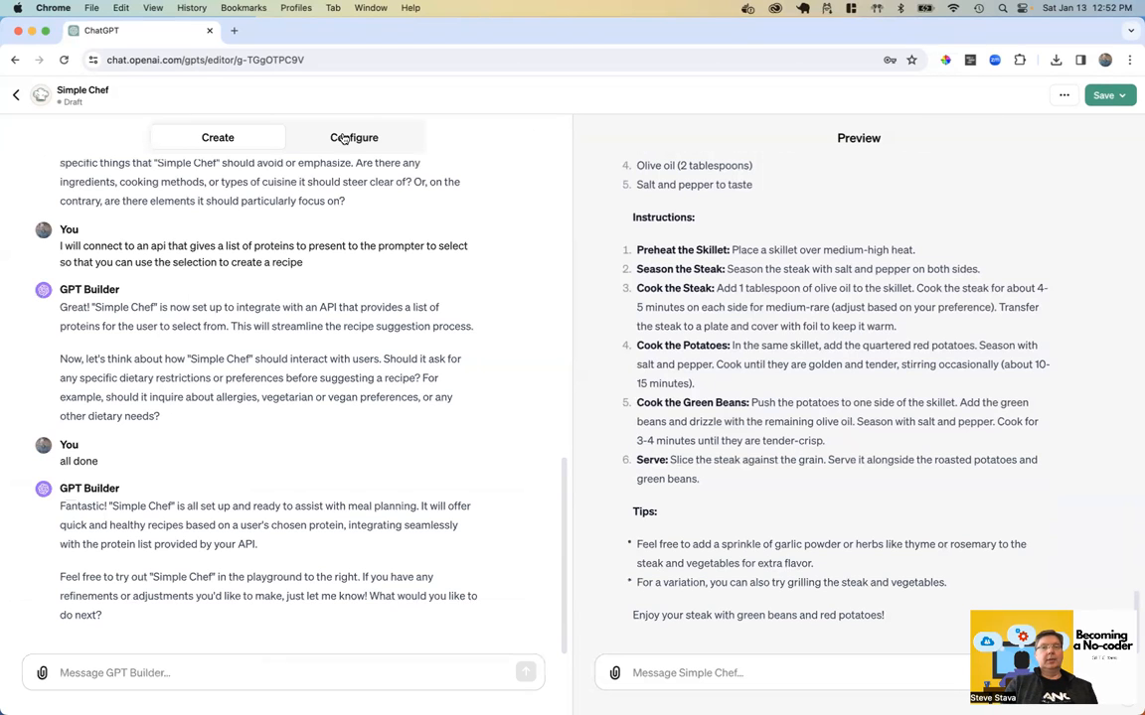
pyautogui.click(354, 137)
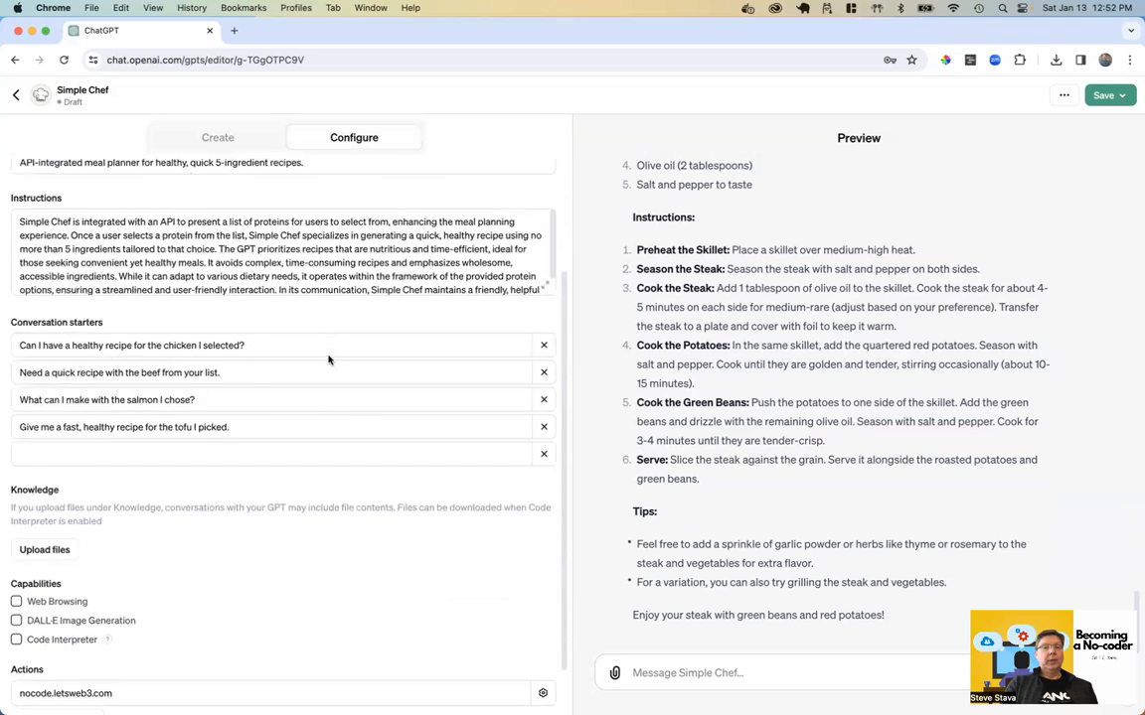
# - Reopen the nocode.letsweb3.com getProteinList action and review its schema
pyautogui.click(543, 693)
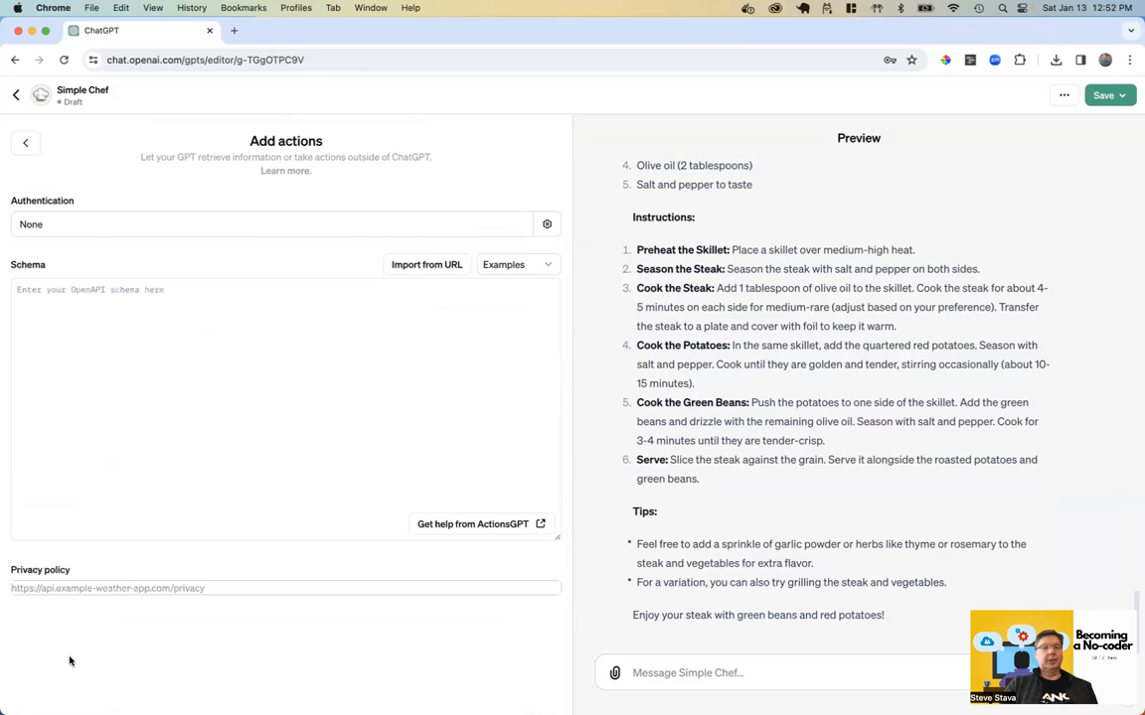
pyautogui.moveTo(25, 147)
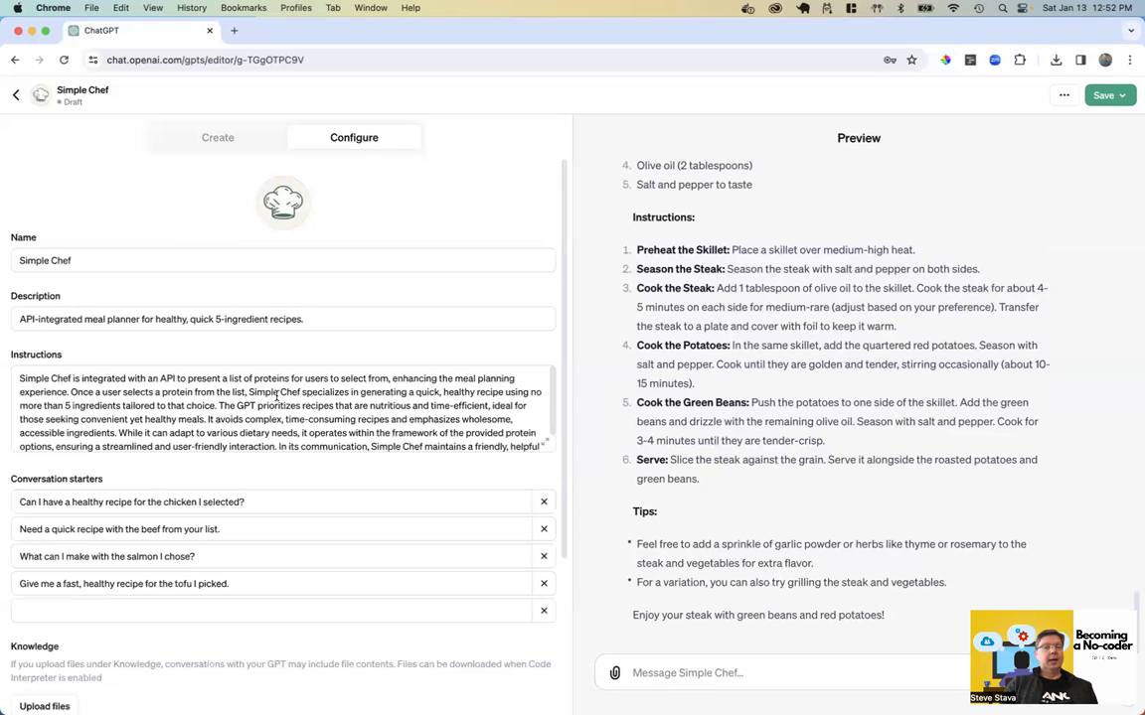
pyautogui.scroll(-3)
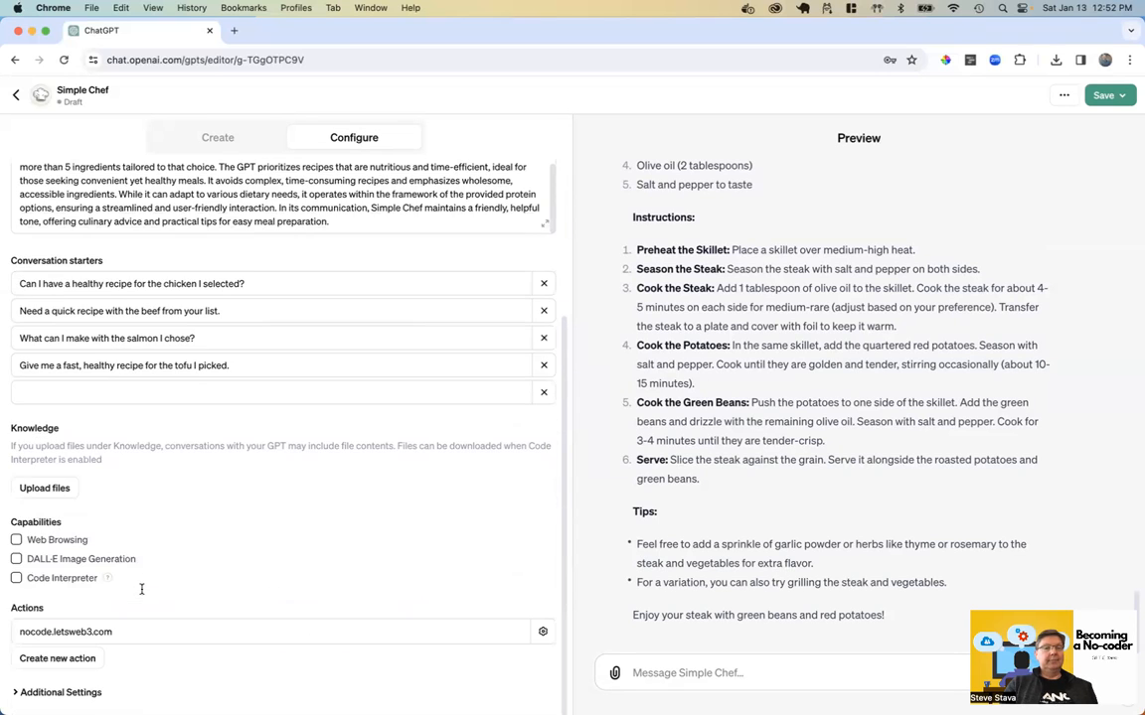
pyautogui.moveTo(138, 633)
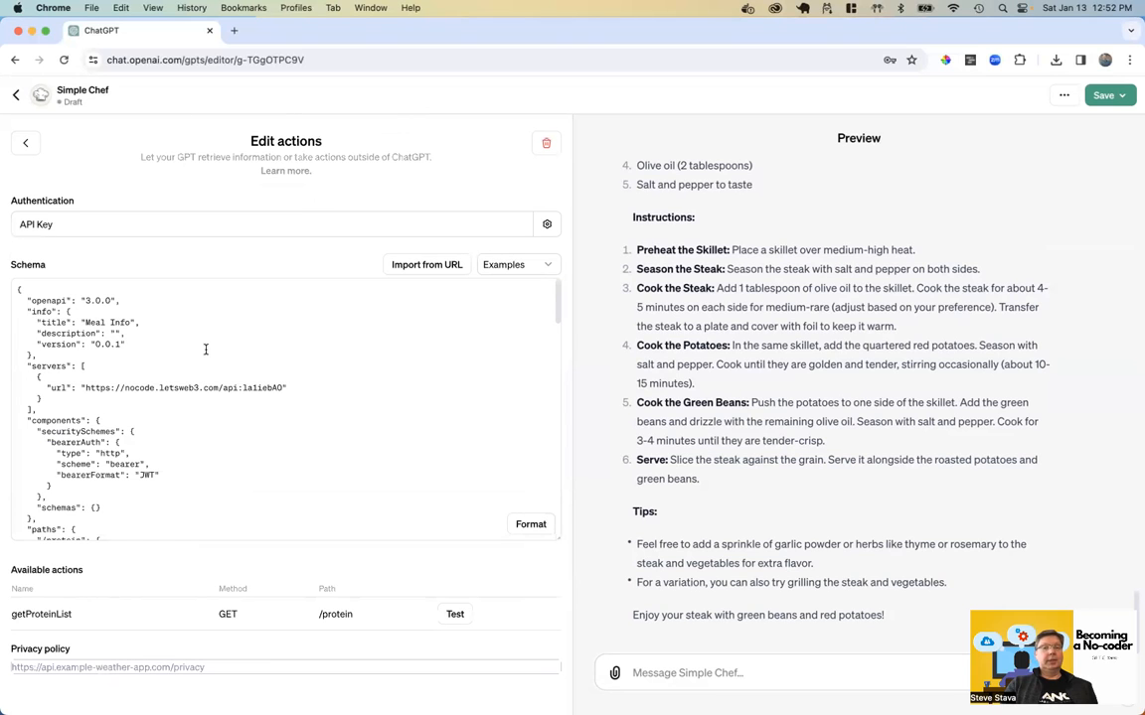
pyautogui.scroll(-3)
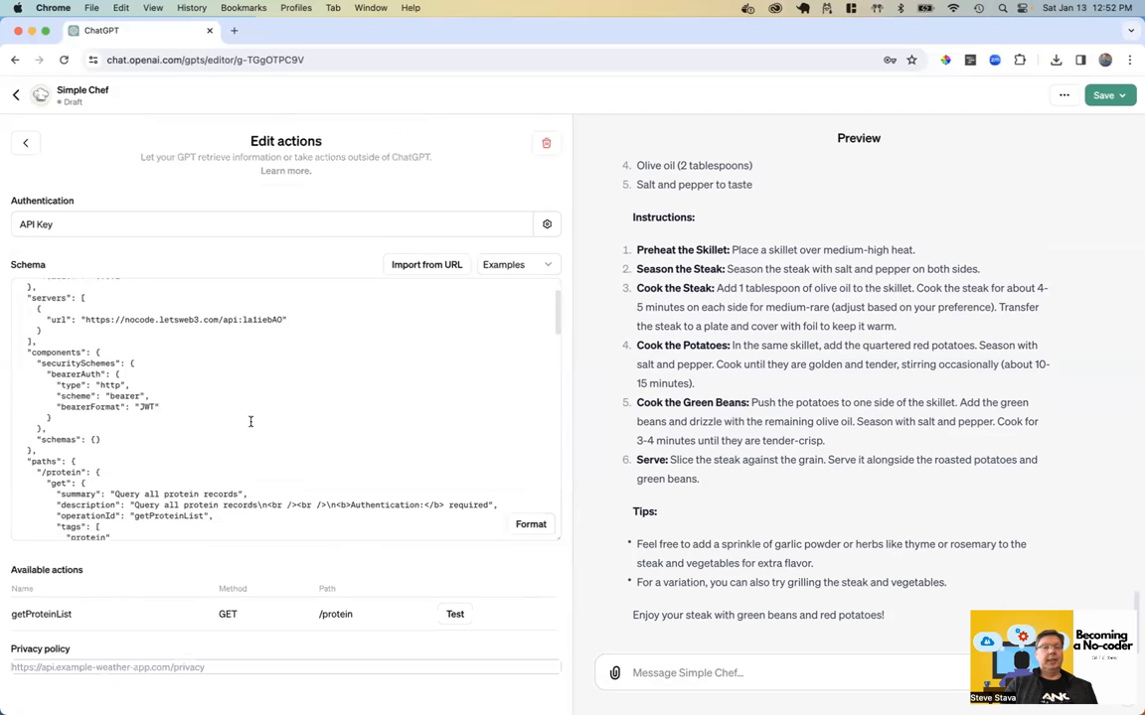
pyautogui.scroll(-3)
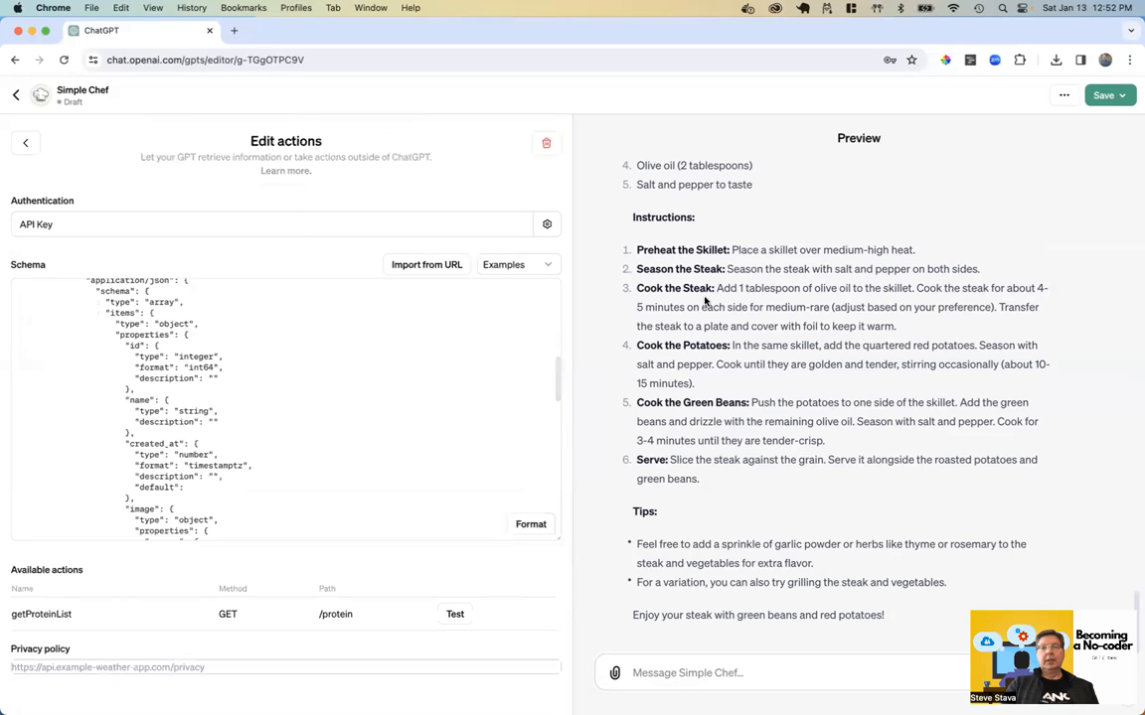
pyautogui.moveTo(904, 216)
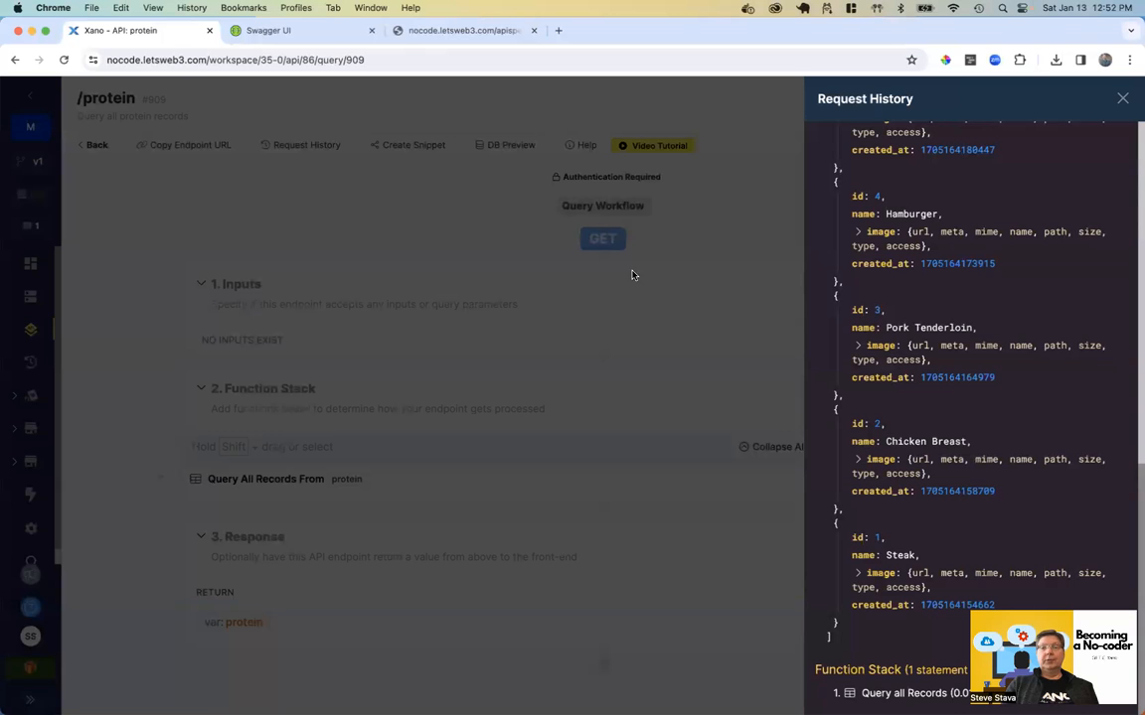
# - Close the /protein endpoint's Request History, revealing its Query All Records function
pyautogui.click(1123, 98)
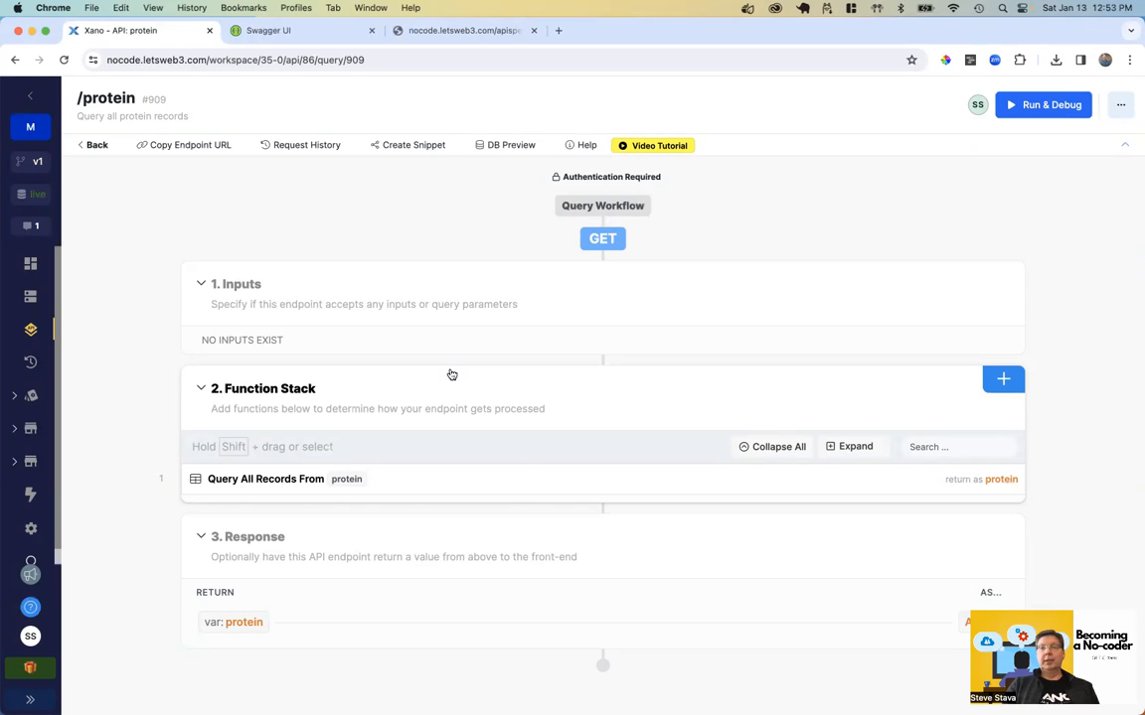
pyautogui.moveTo(706, 236)
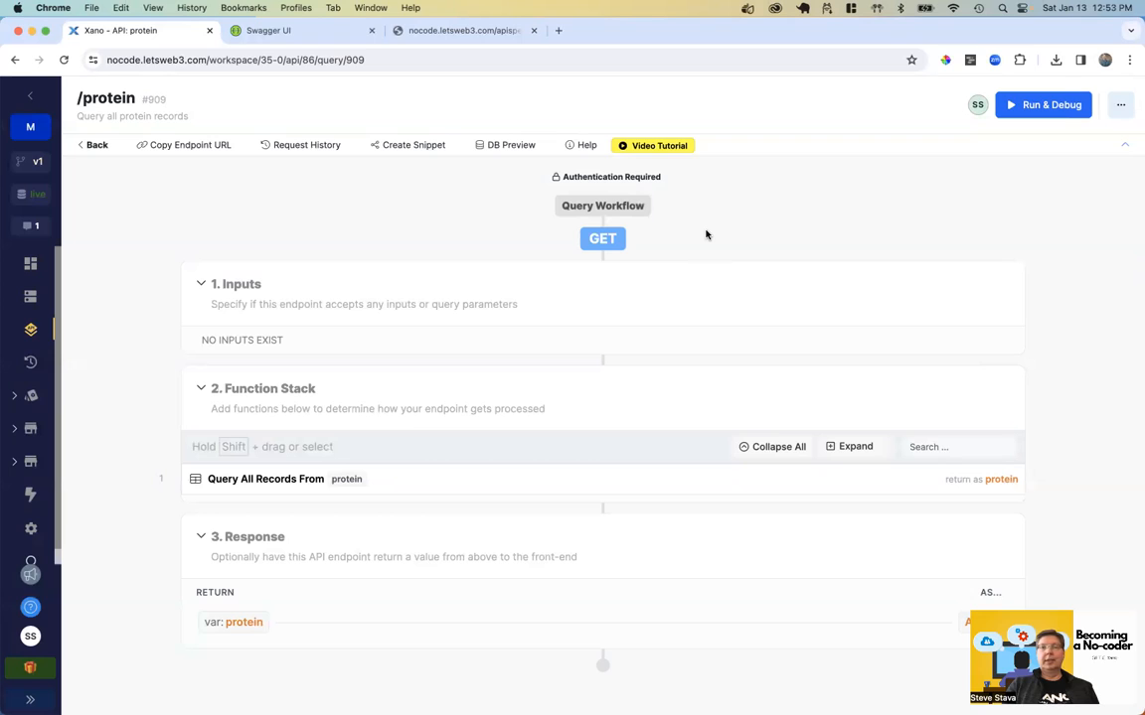
pyautogui.moveTo(729, 216)
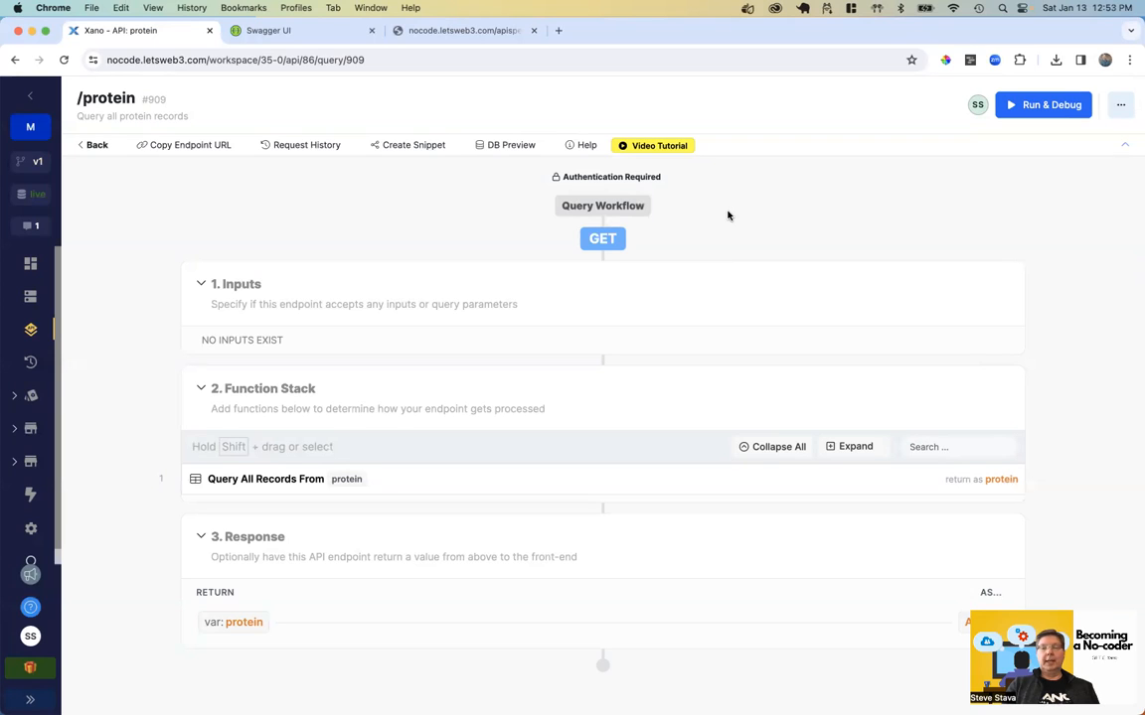